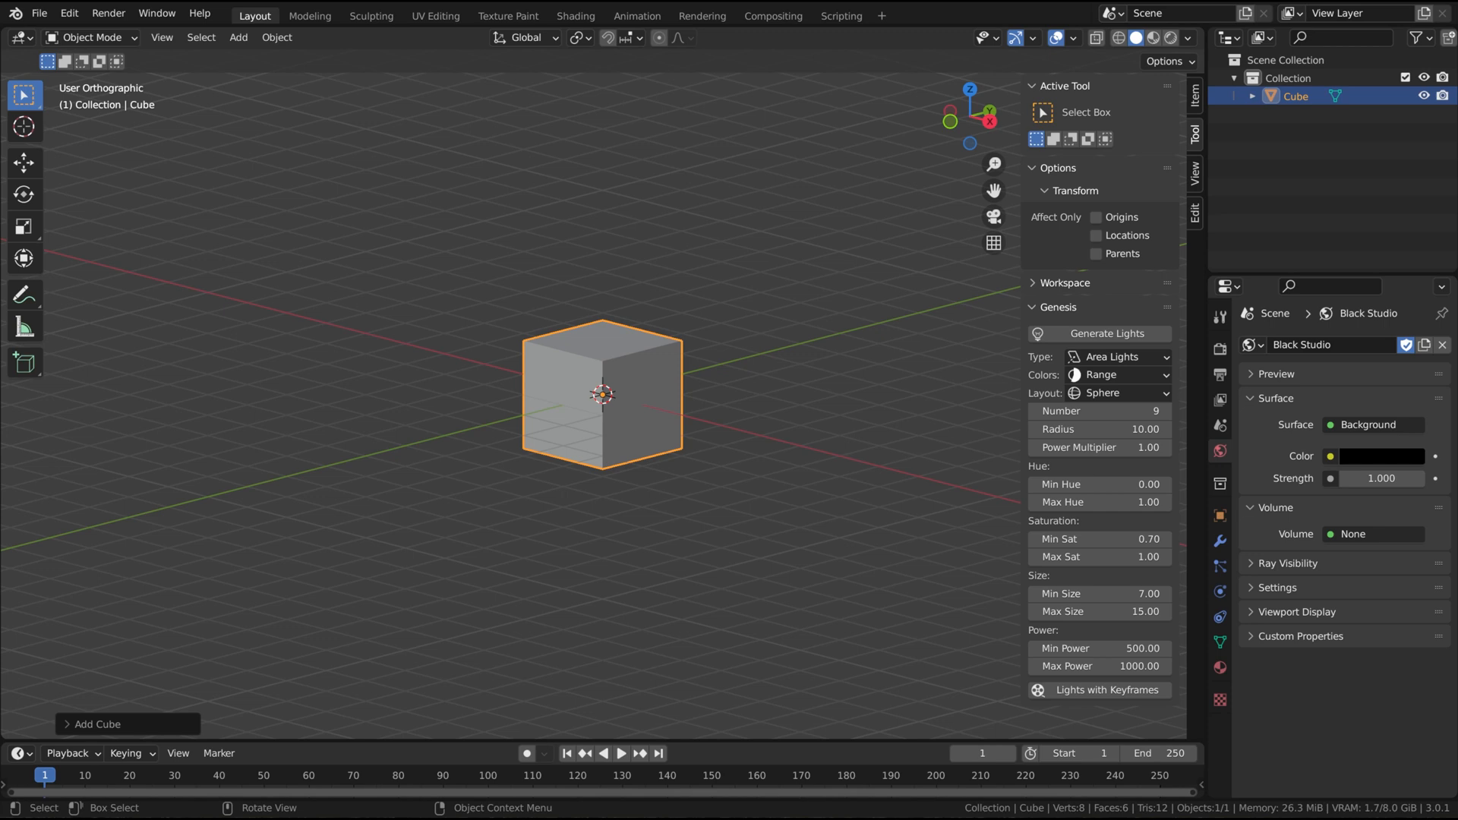
# - Collapse the Active Tool and Options sections, then select the cube
pyautogui.click(1064, 86)
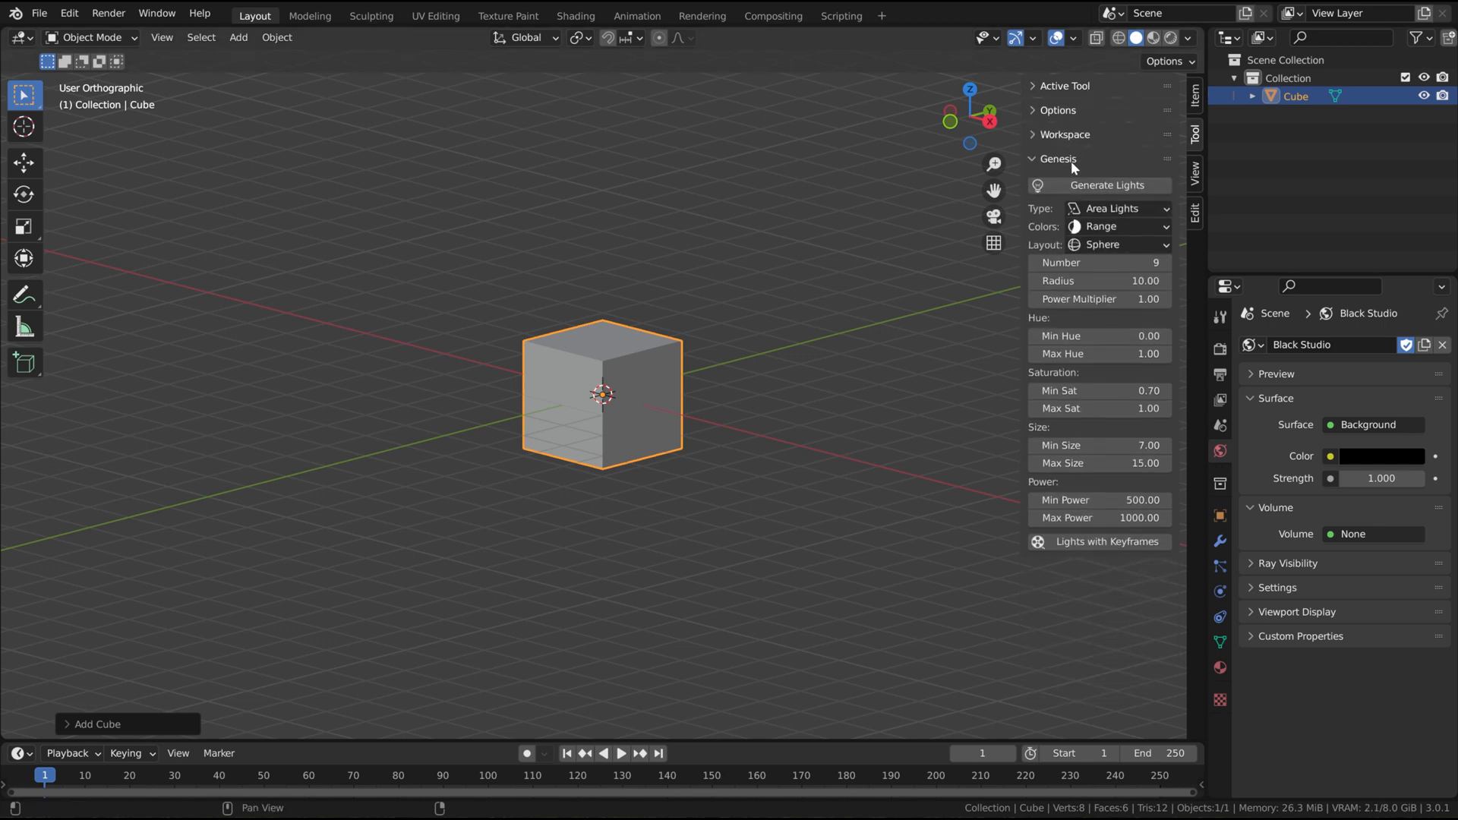
pyautogui.moveTo(1039, 183)
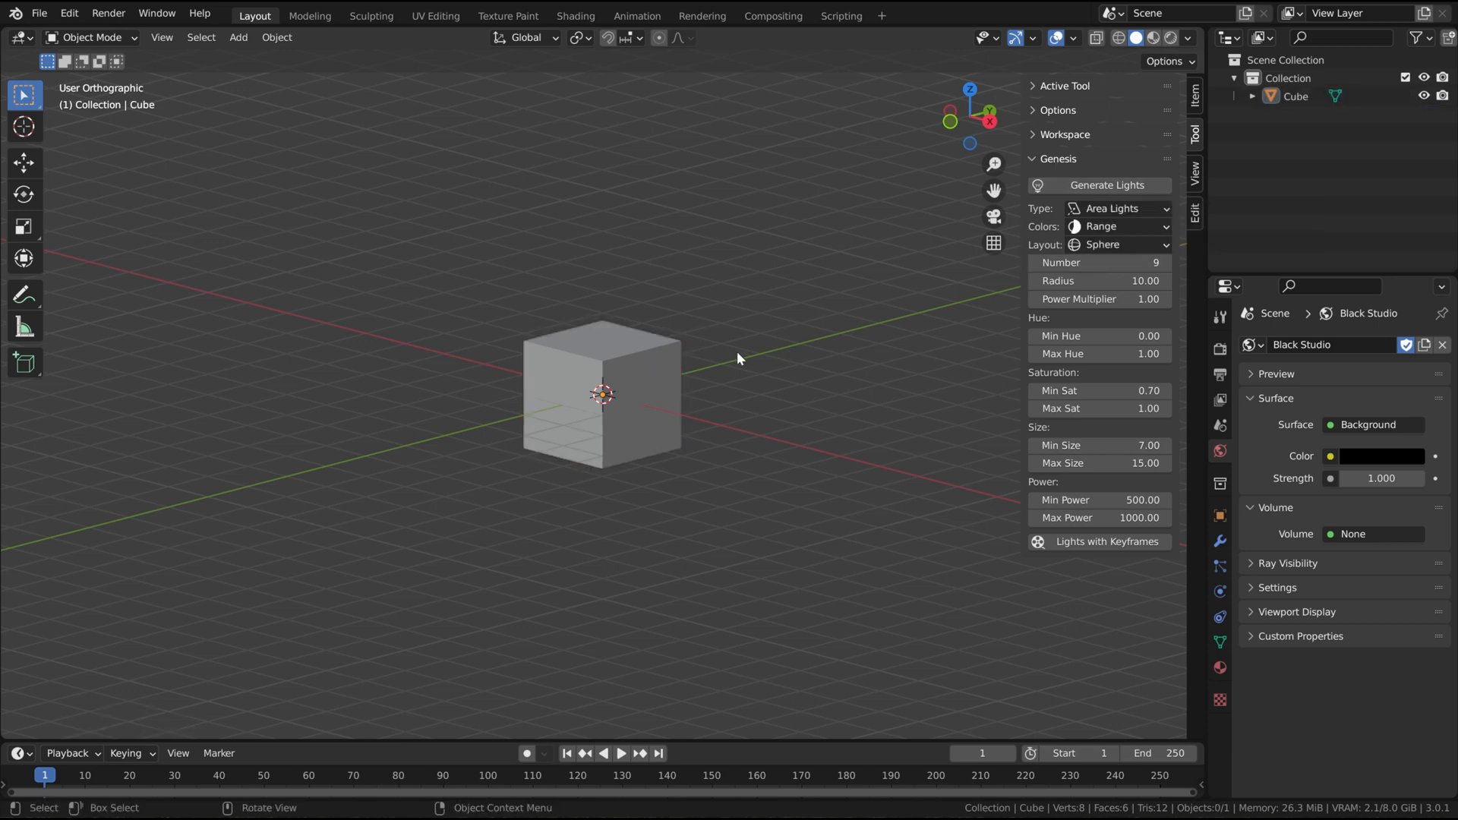
pyautogui.click(602, 401)
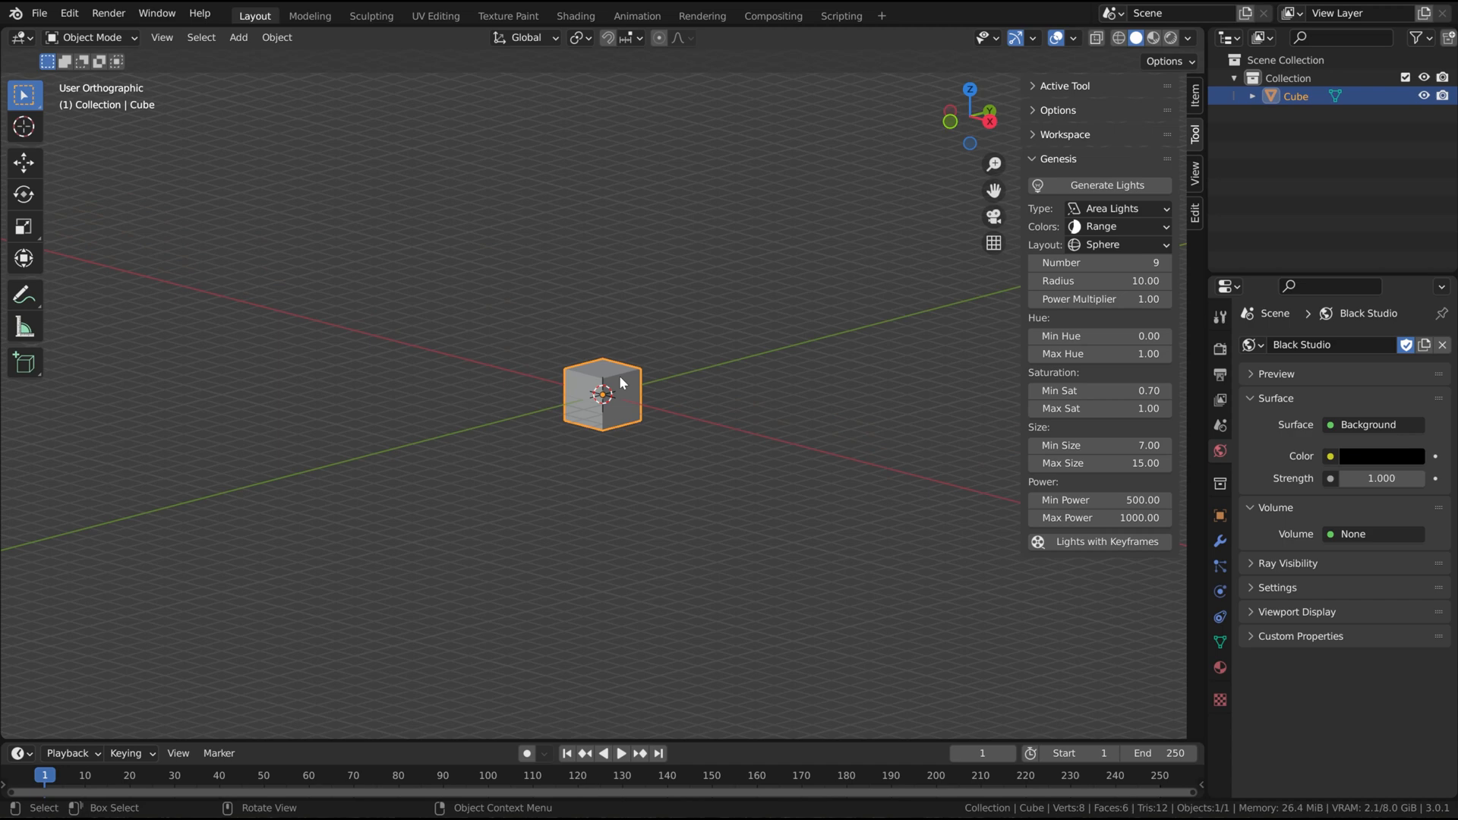
# - Generate nine area lights and inspect the GENESIS, GENESISUtilities and GENESISLights collections
pyautogui.click(1100, 185)
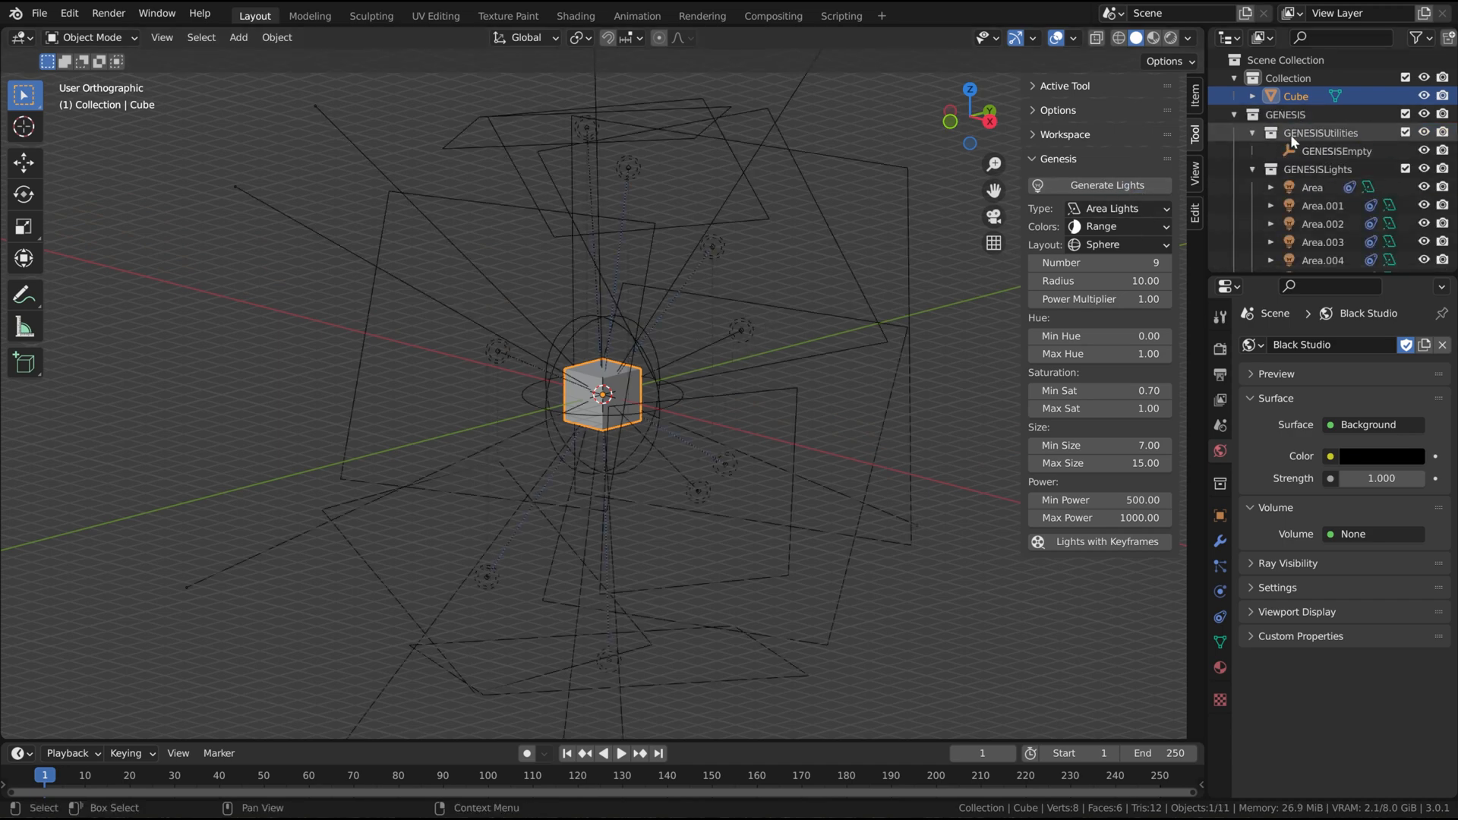
pyautogui.click(1285, 114)
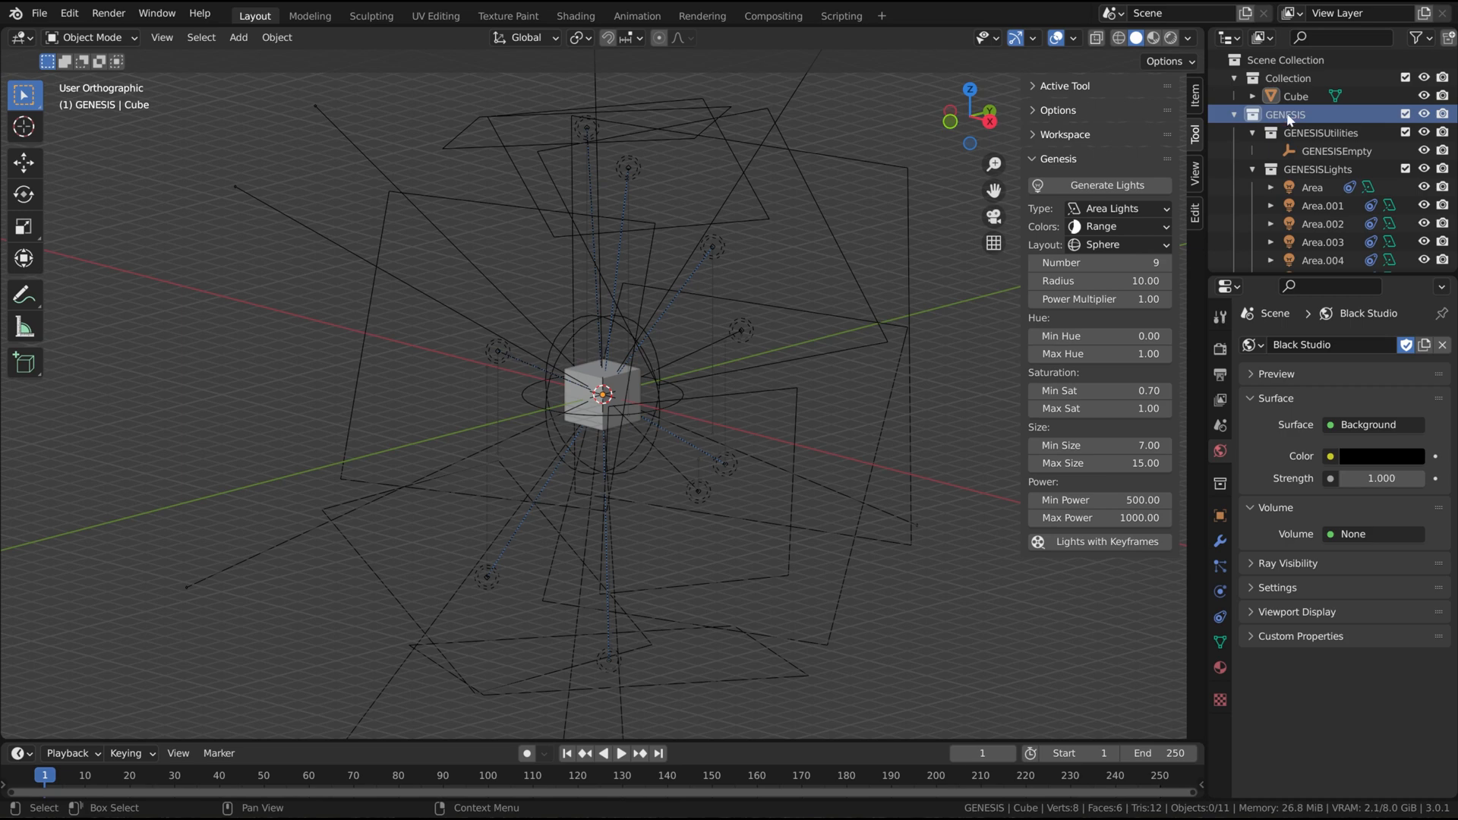
pyautogui.click(1321, 133)
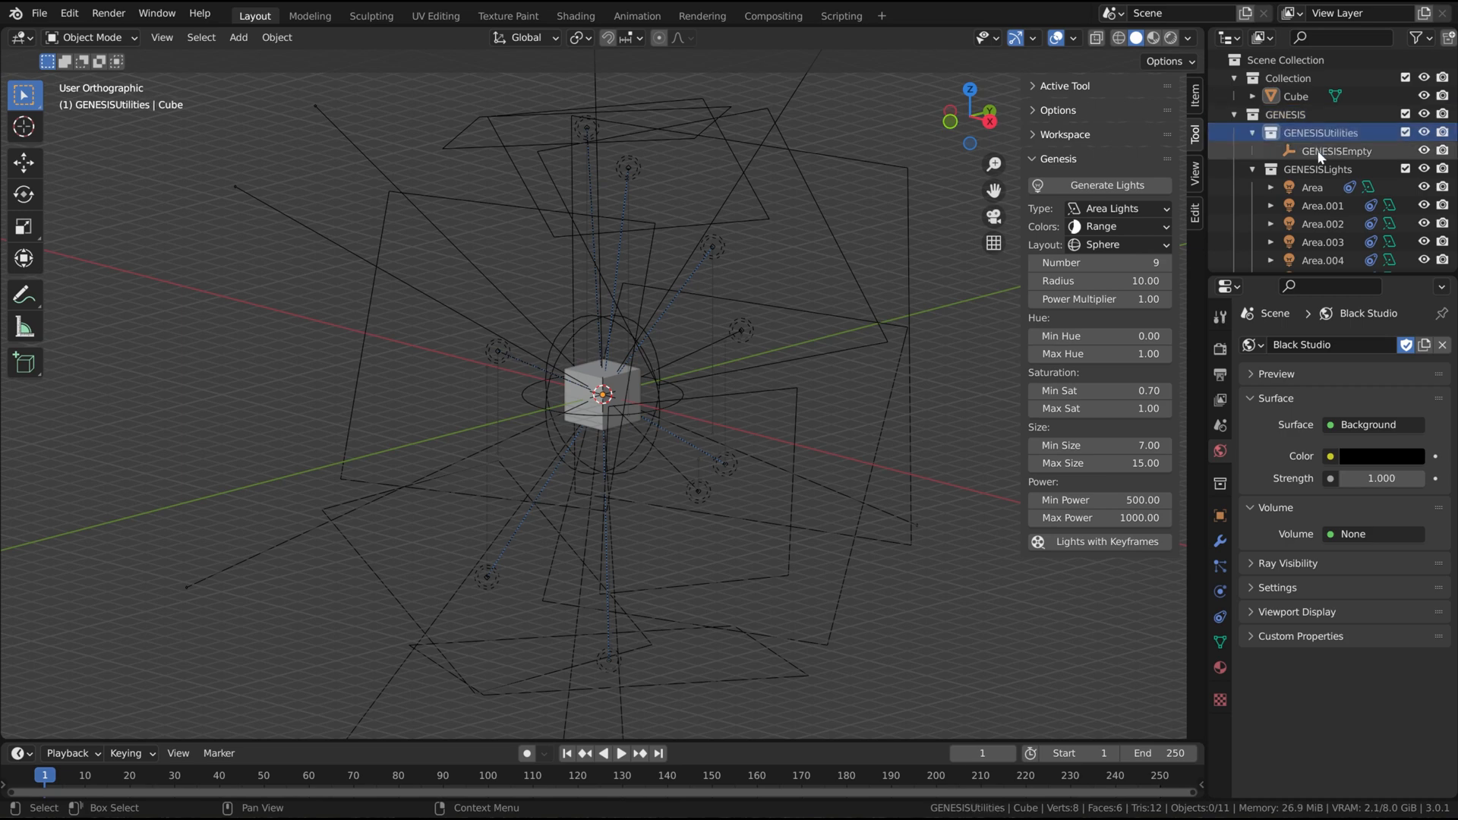
pyautogui.click(1332, 151)
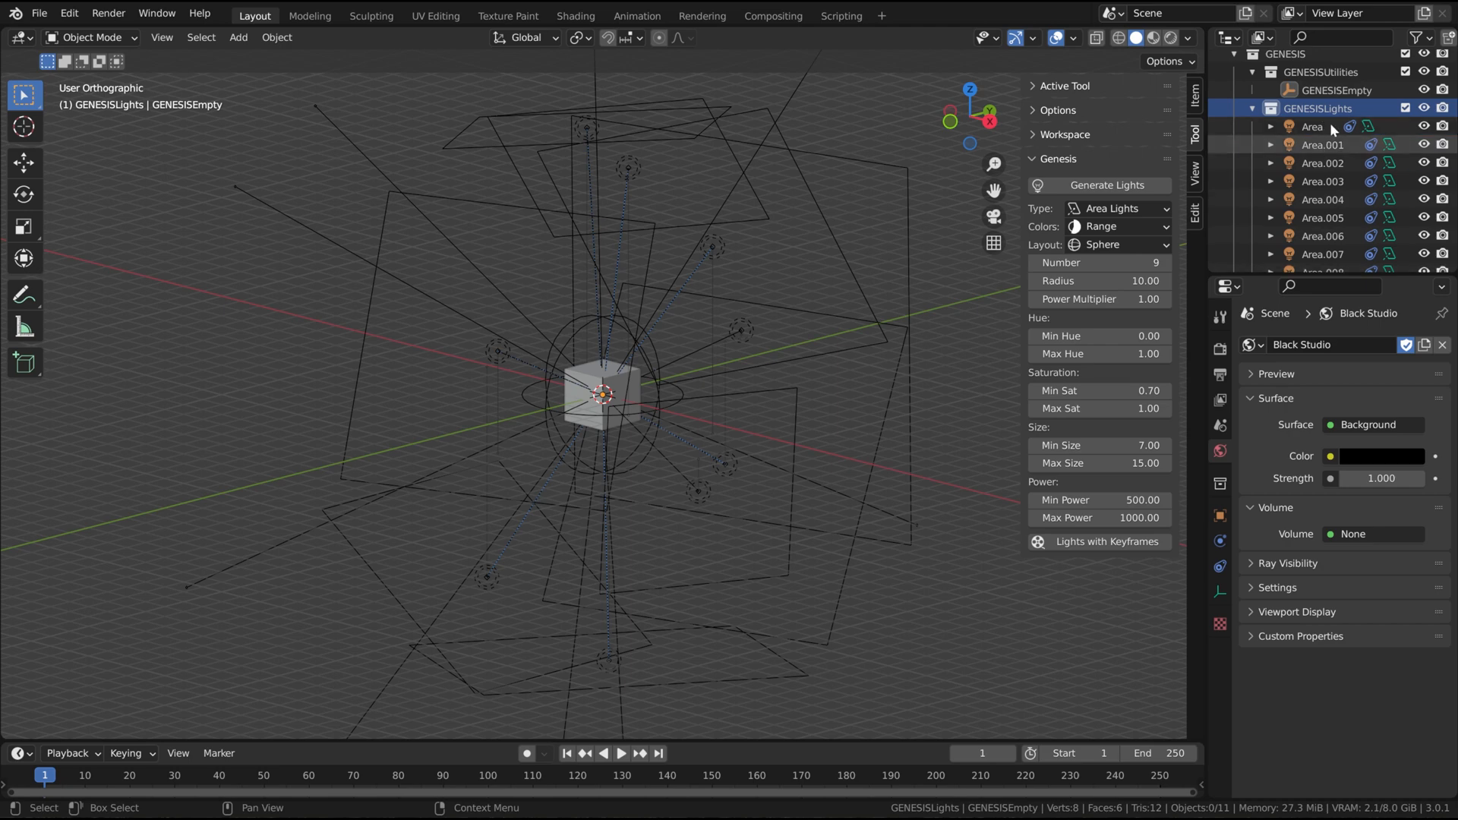
pyautogui.moveTo(1327, 128)
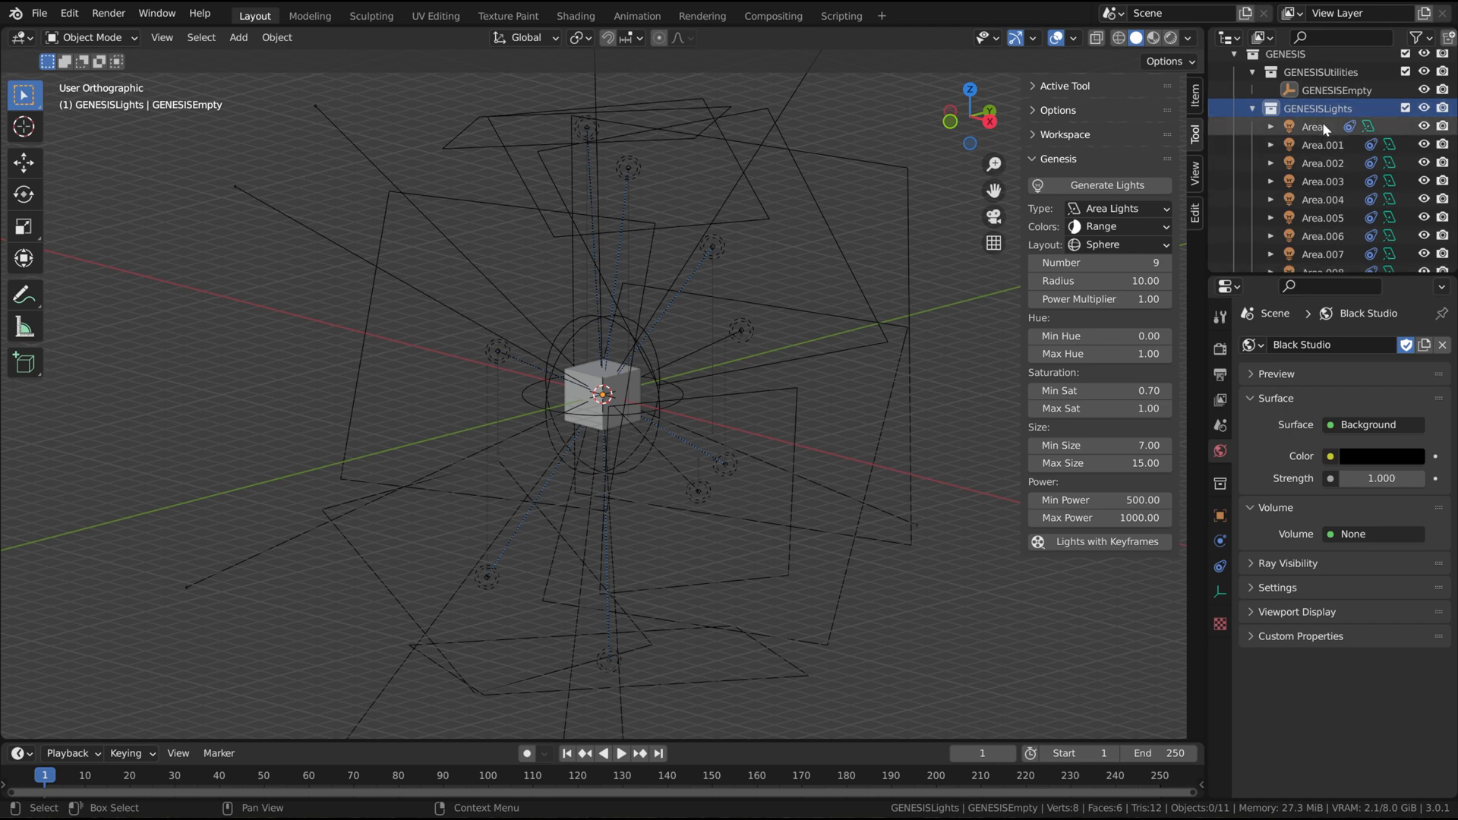
pyautogui.moveTo(1289, 181)
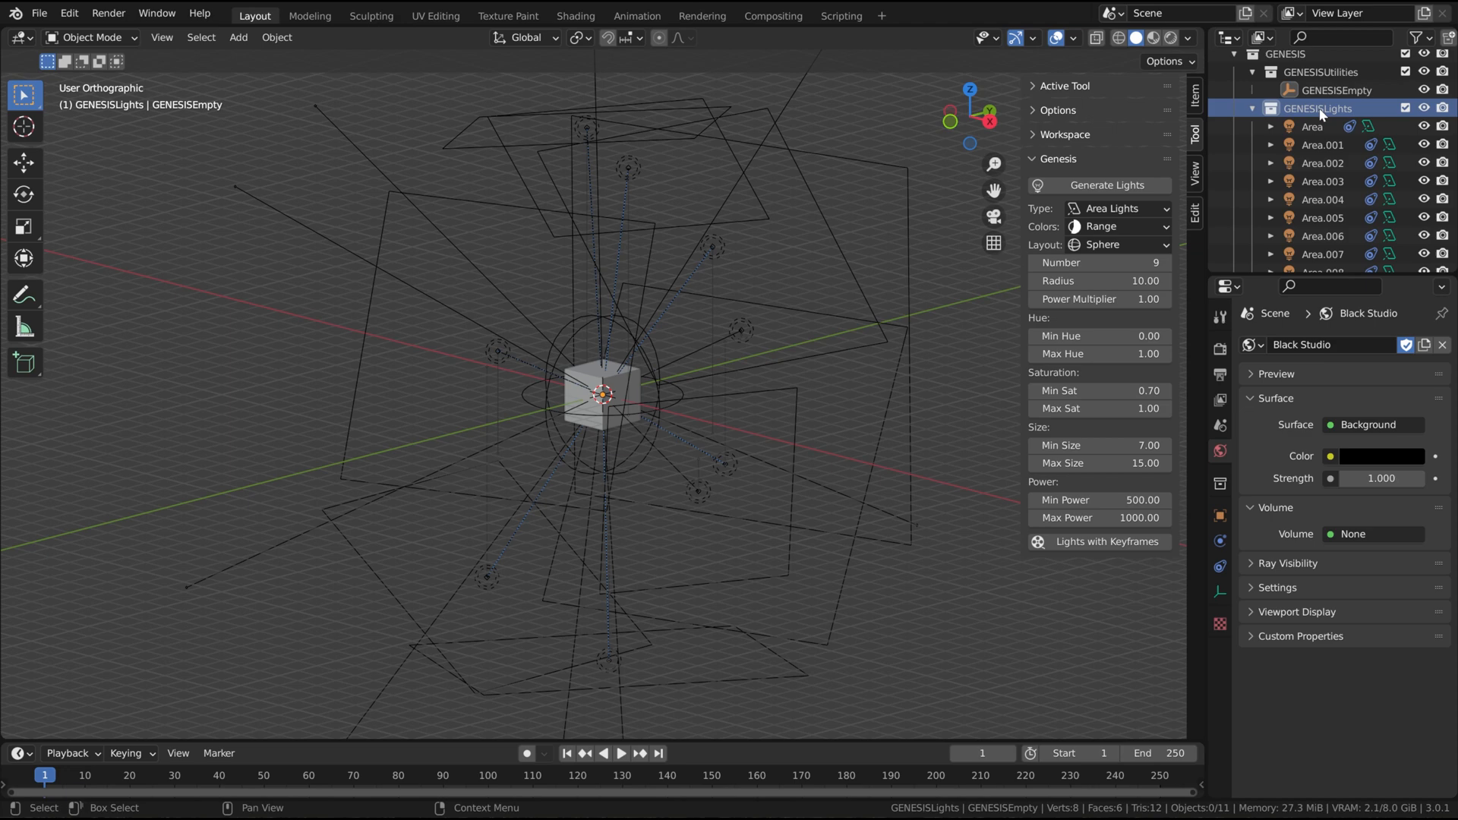
pyautogui.moveTo(1326, 115)
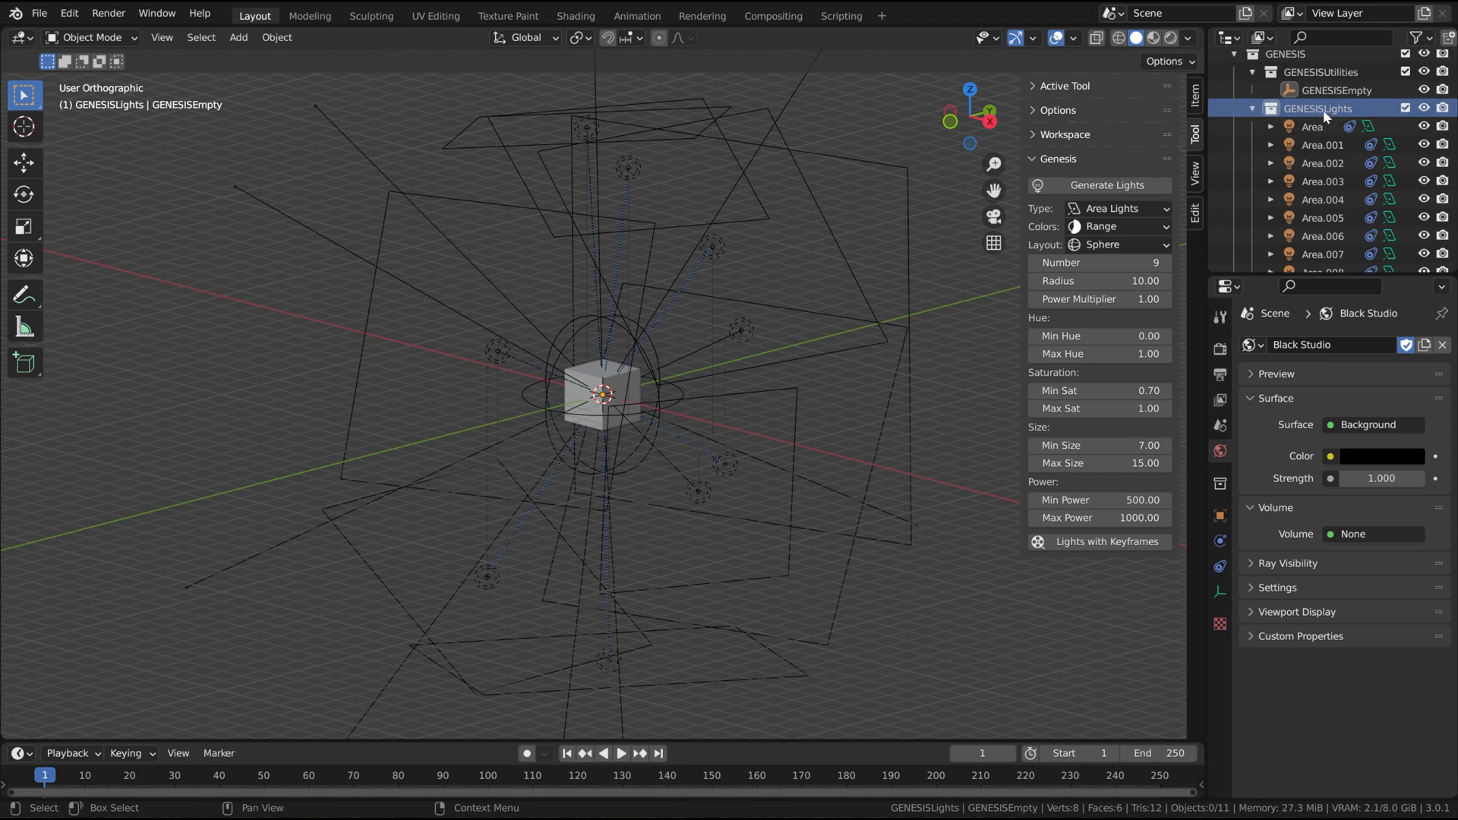
pyautogui.moveTo(1126, 210)
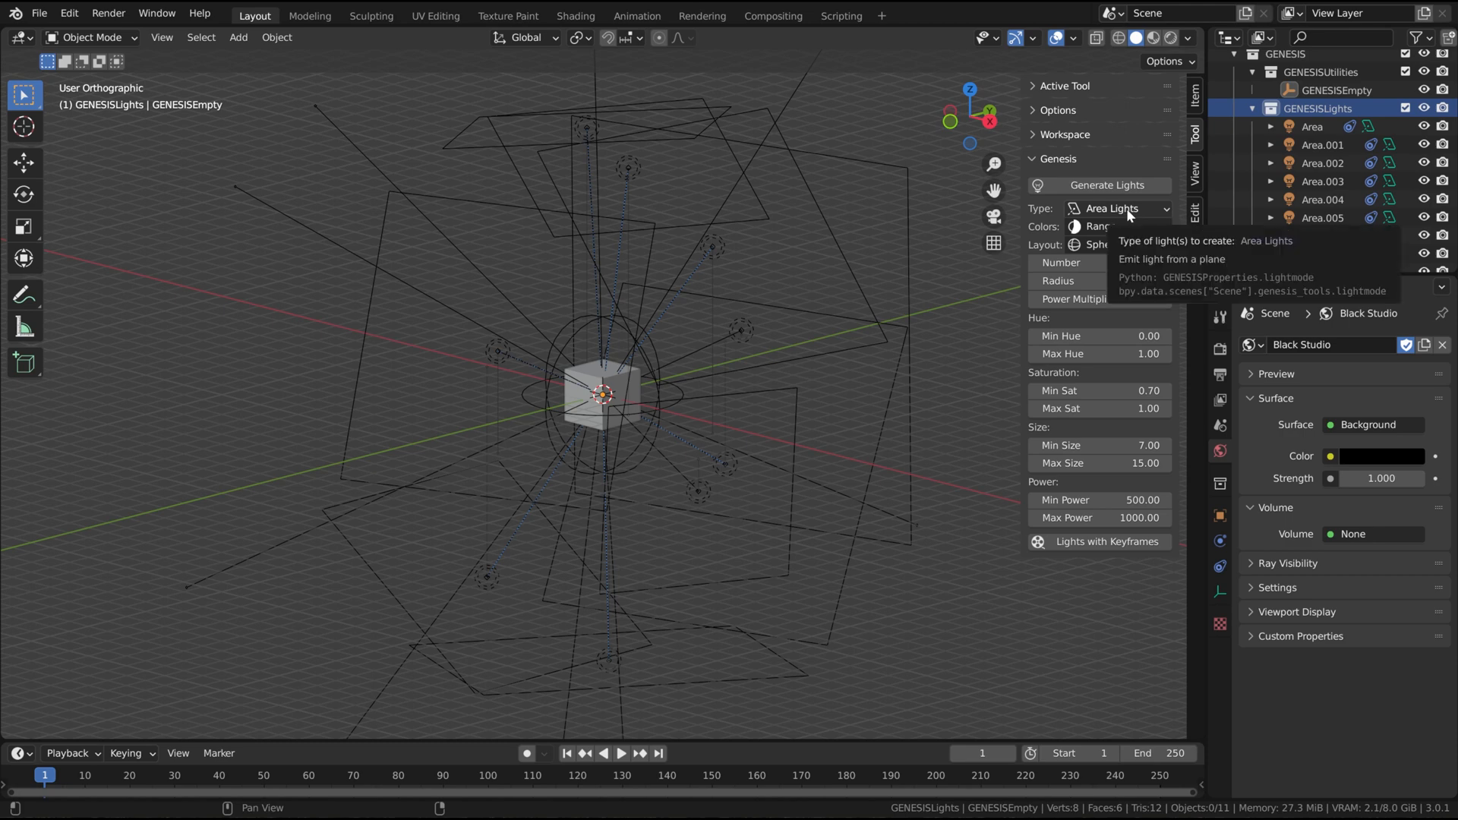
# - Switch the light type to Point Lights and regenerate them around the cube
pyautogui.click(1119, 208)
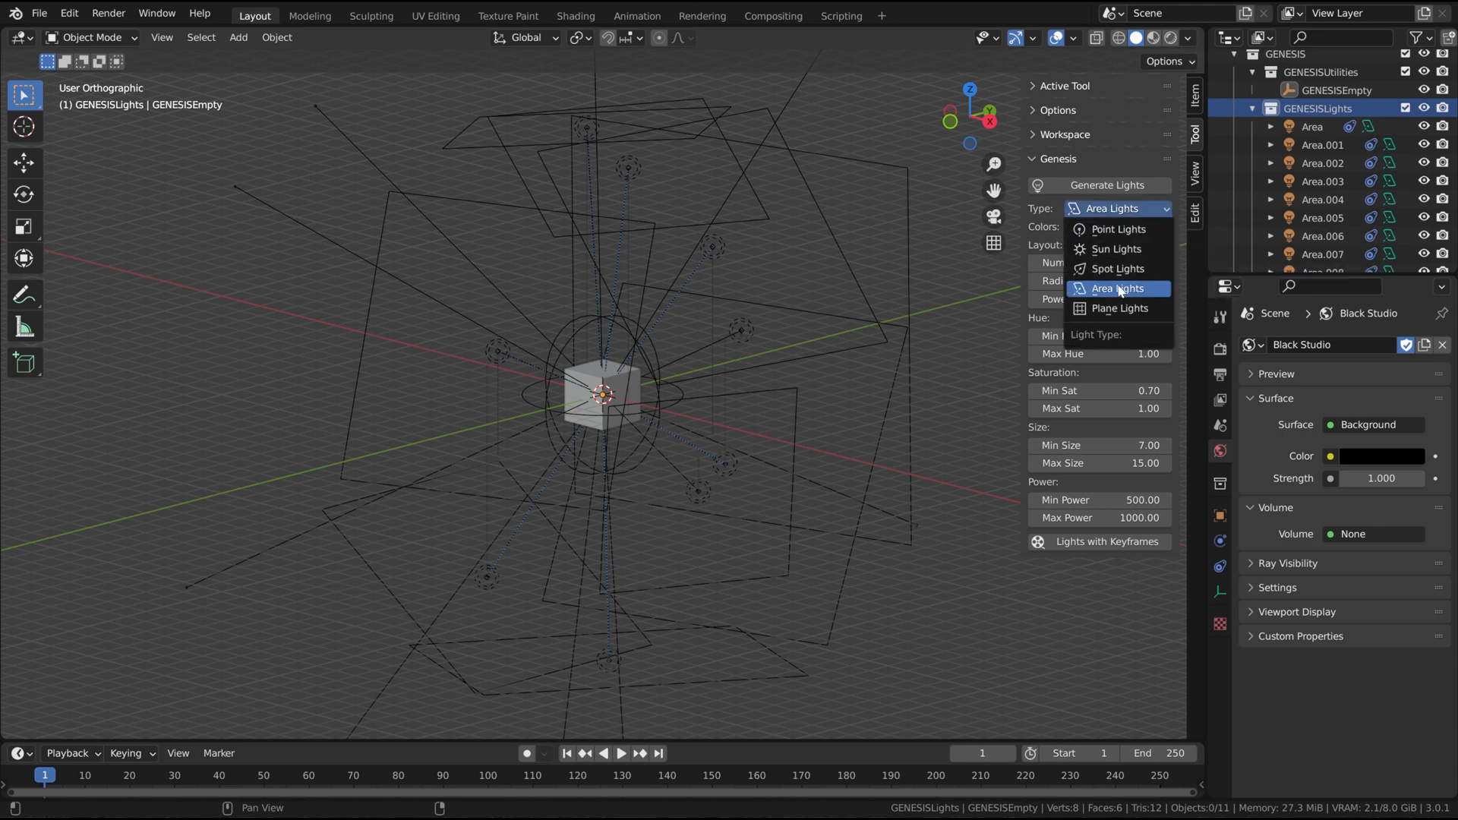
pyautogui.moveTo(1117, 249)
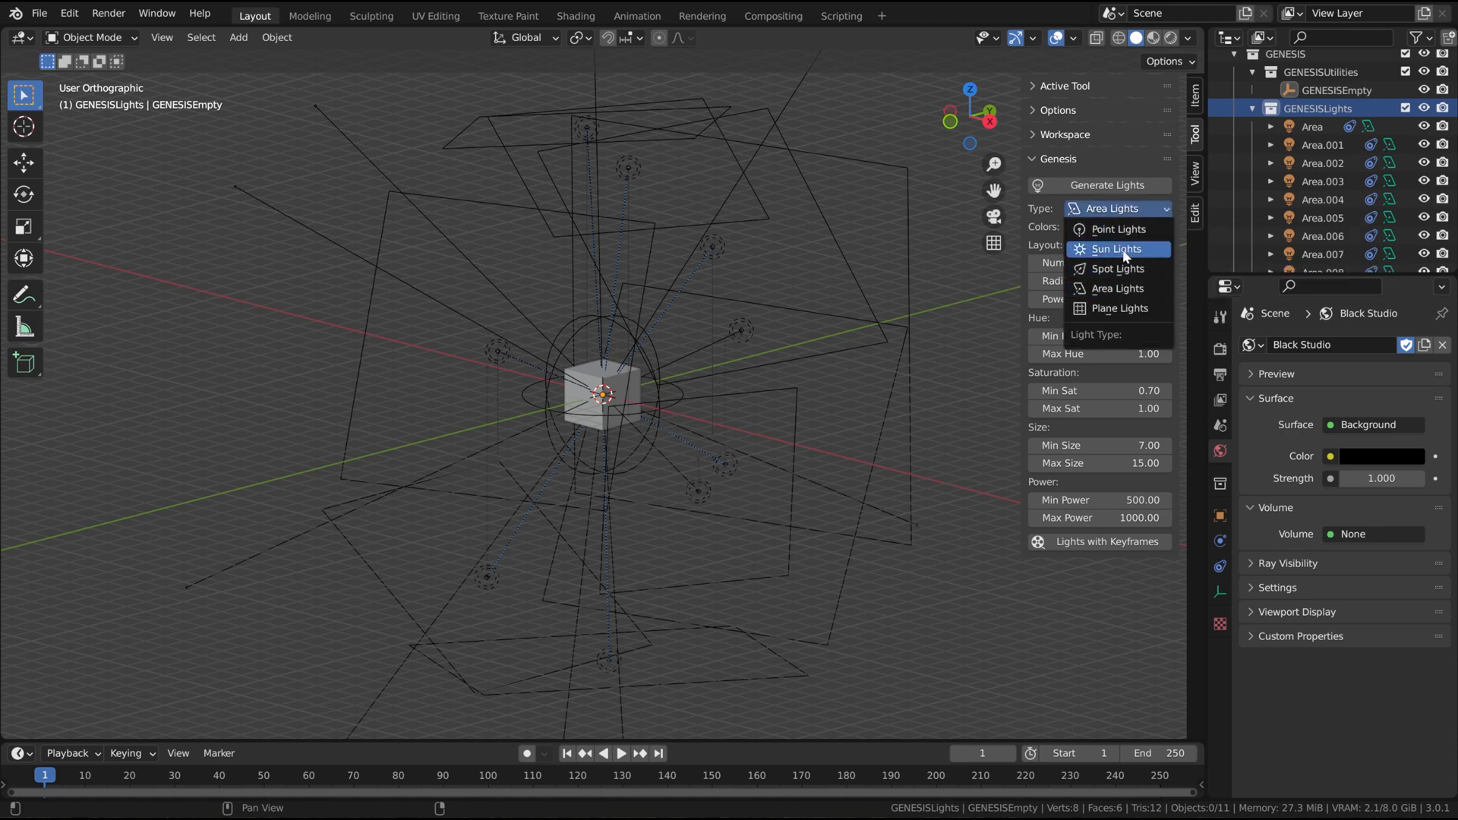
pyautogui.moveTo(1120, 309)
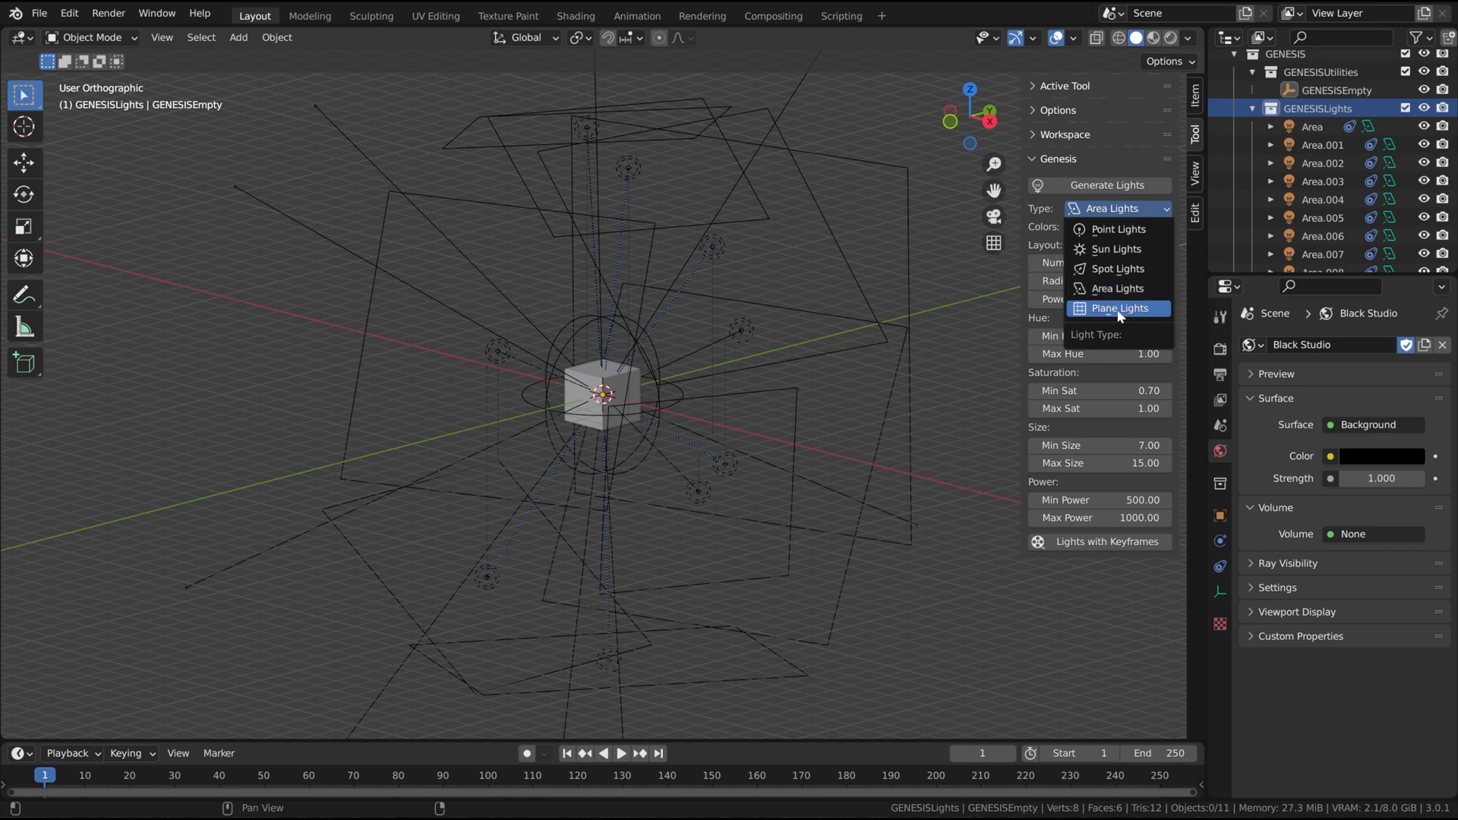
pyautogui.moveTo(1120, 311)
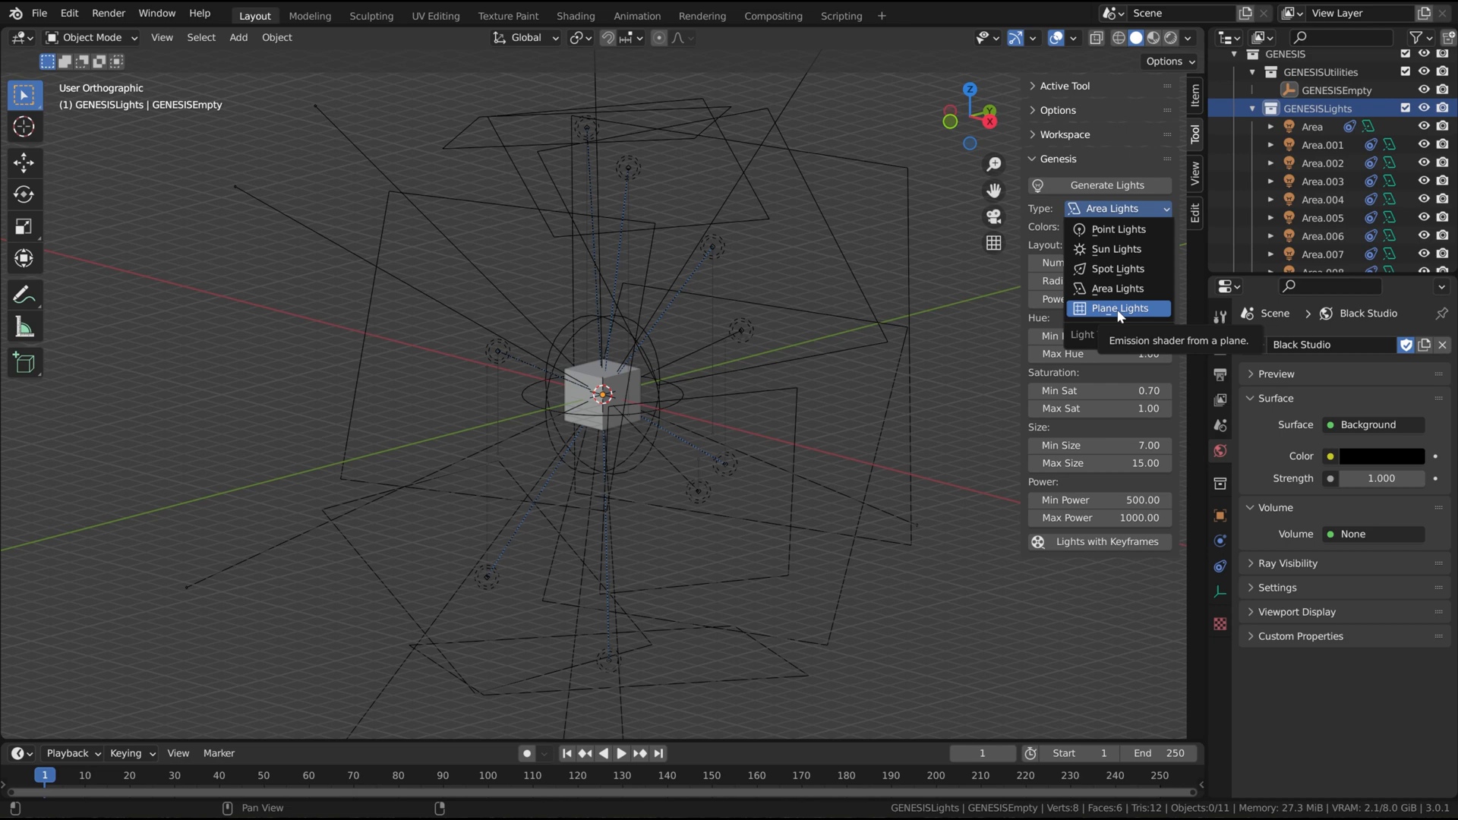
pyautogui.moveTo(1121, 229)
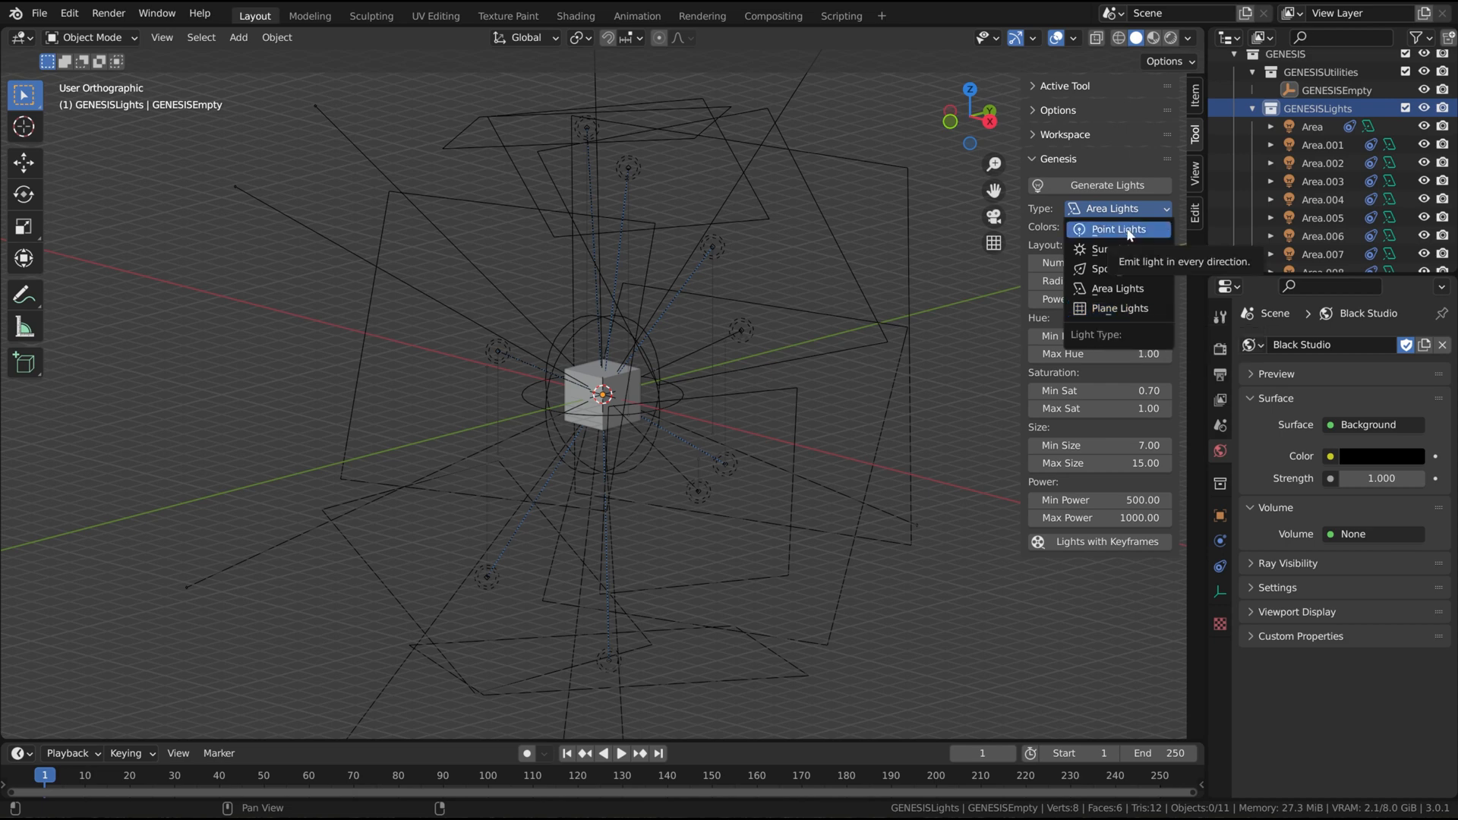
pyautogui.click(1117, 230)
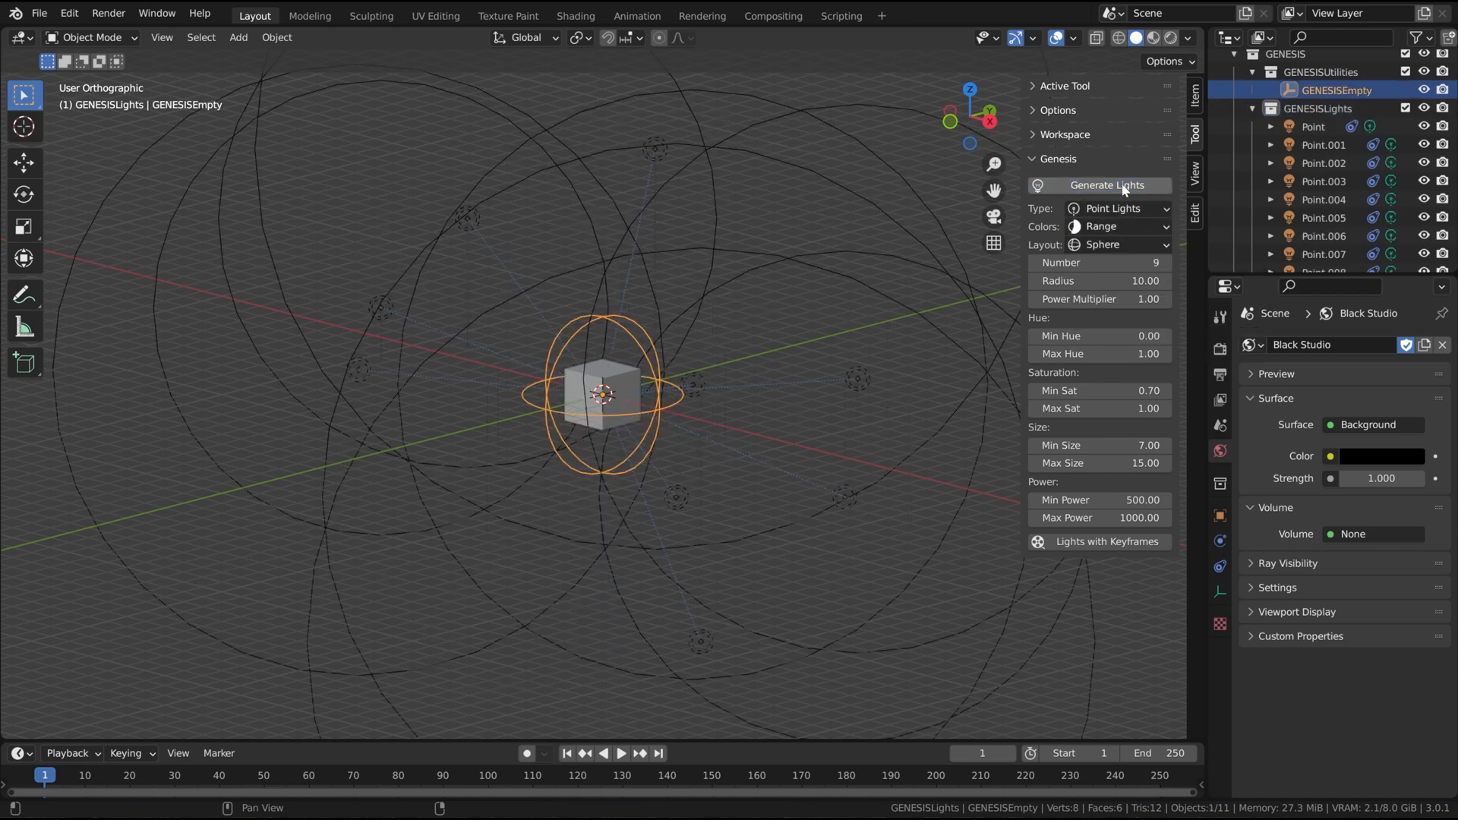
pyautogui.click(1117, 209)
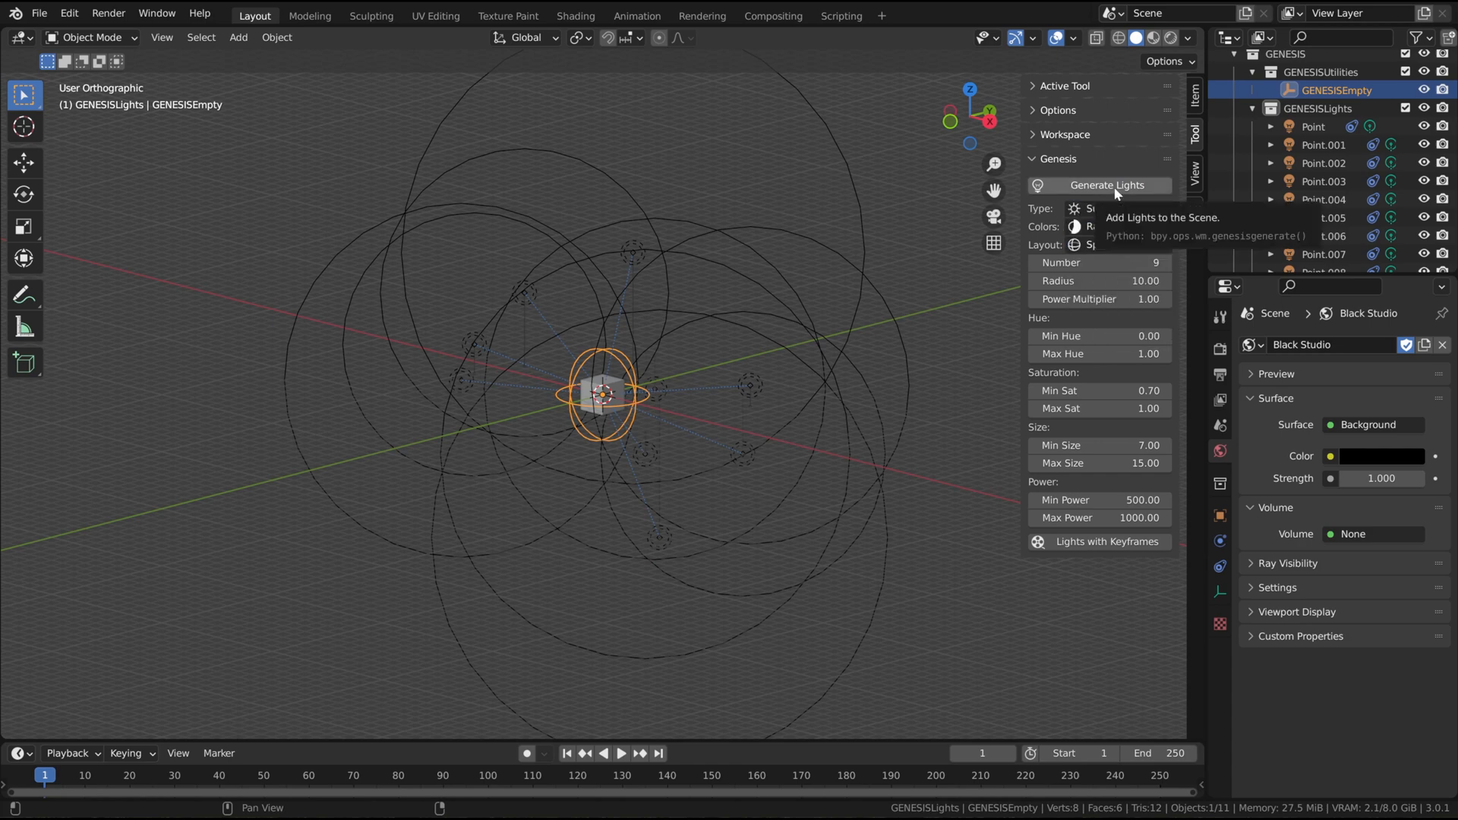
# - Generate sun lights, then set the light type back to Area Lights
pyautogui.click(1099, 185)
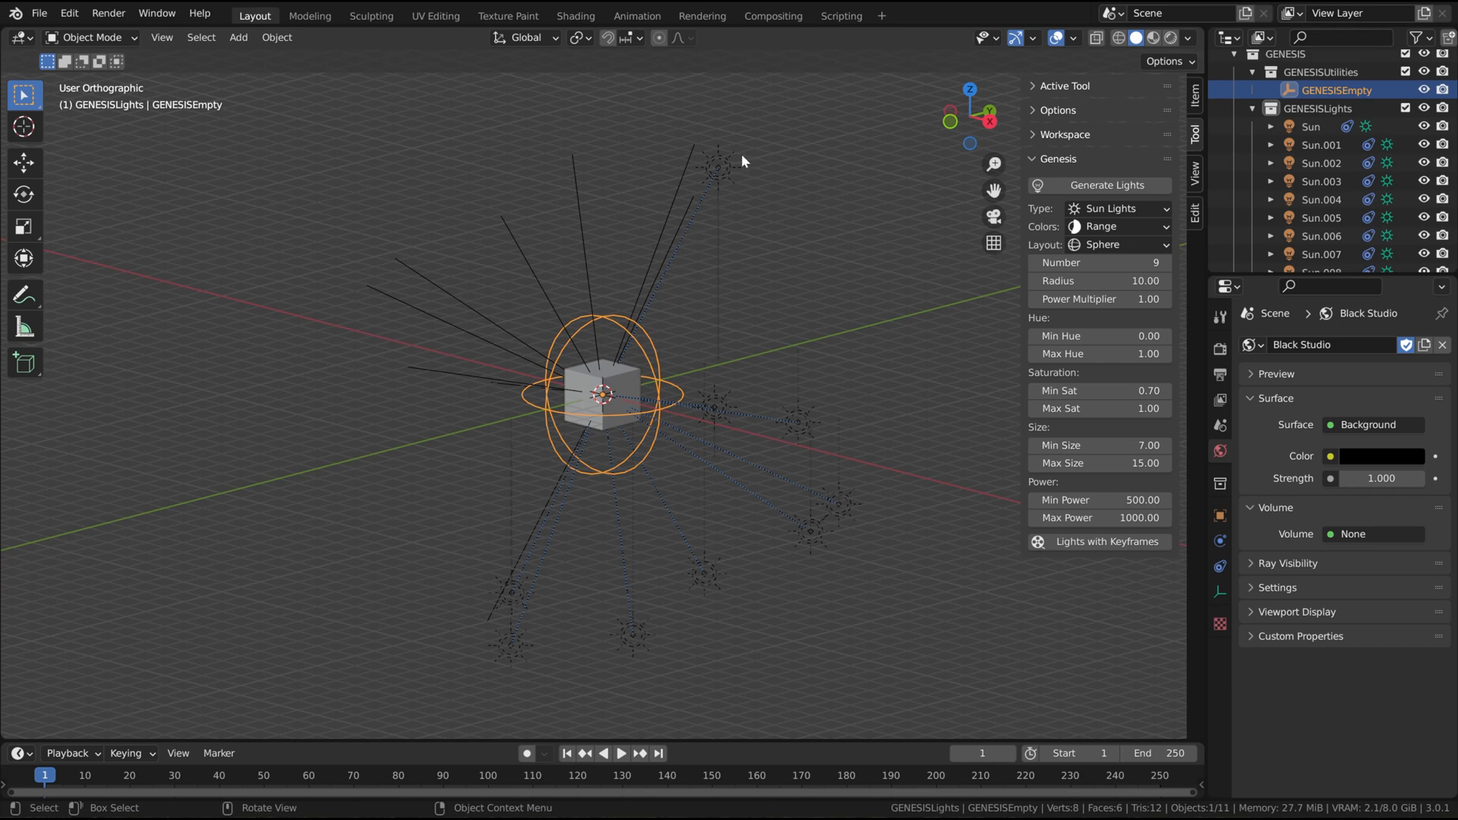
pyautogui.click(1117, 208)
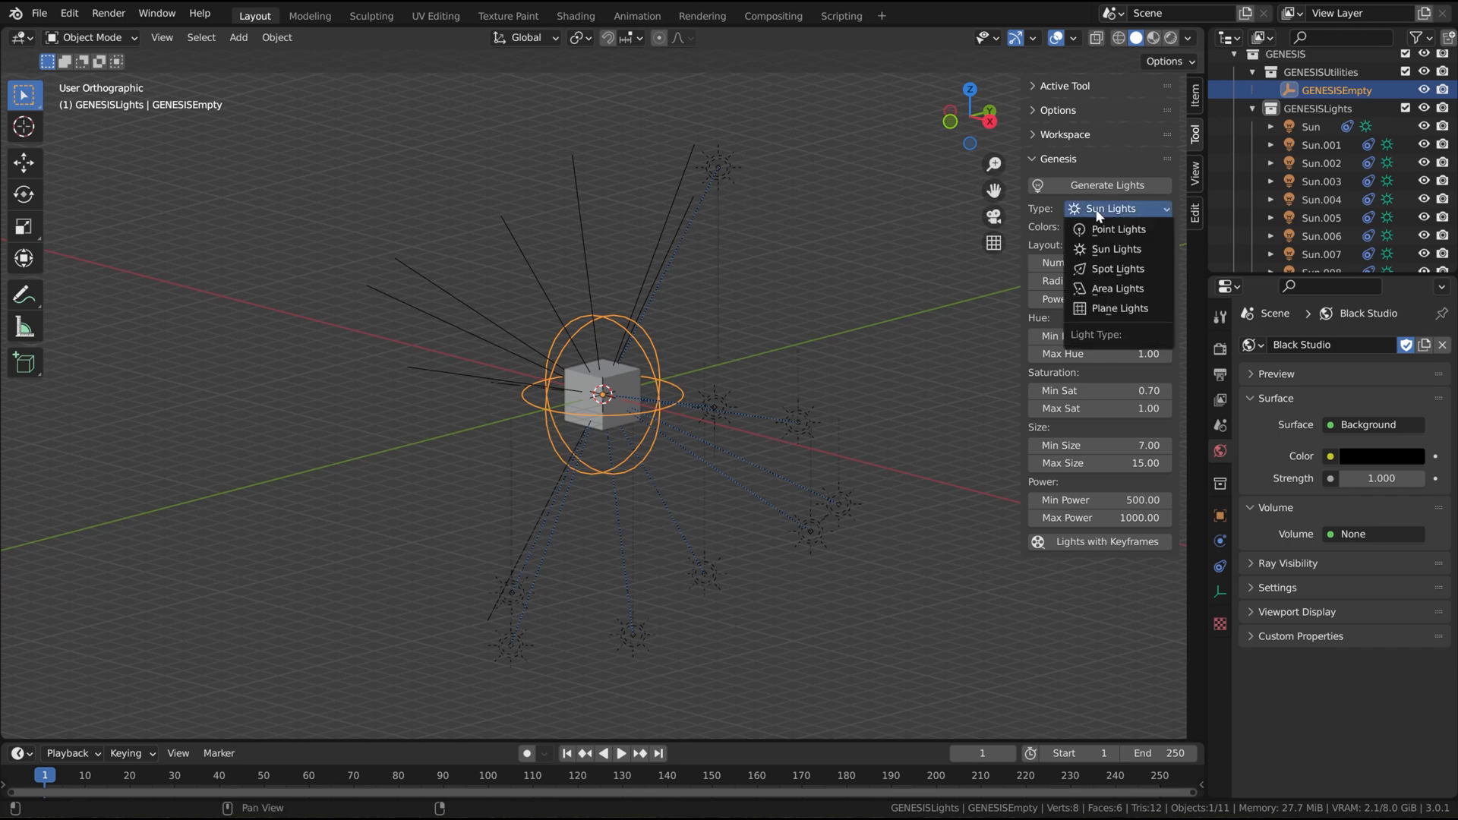
pyautogui.click(1117, 269)
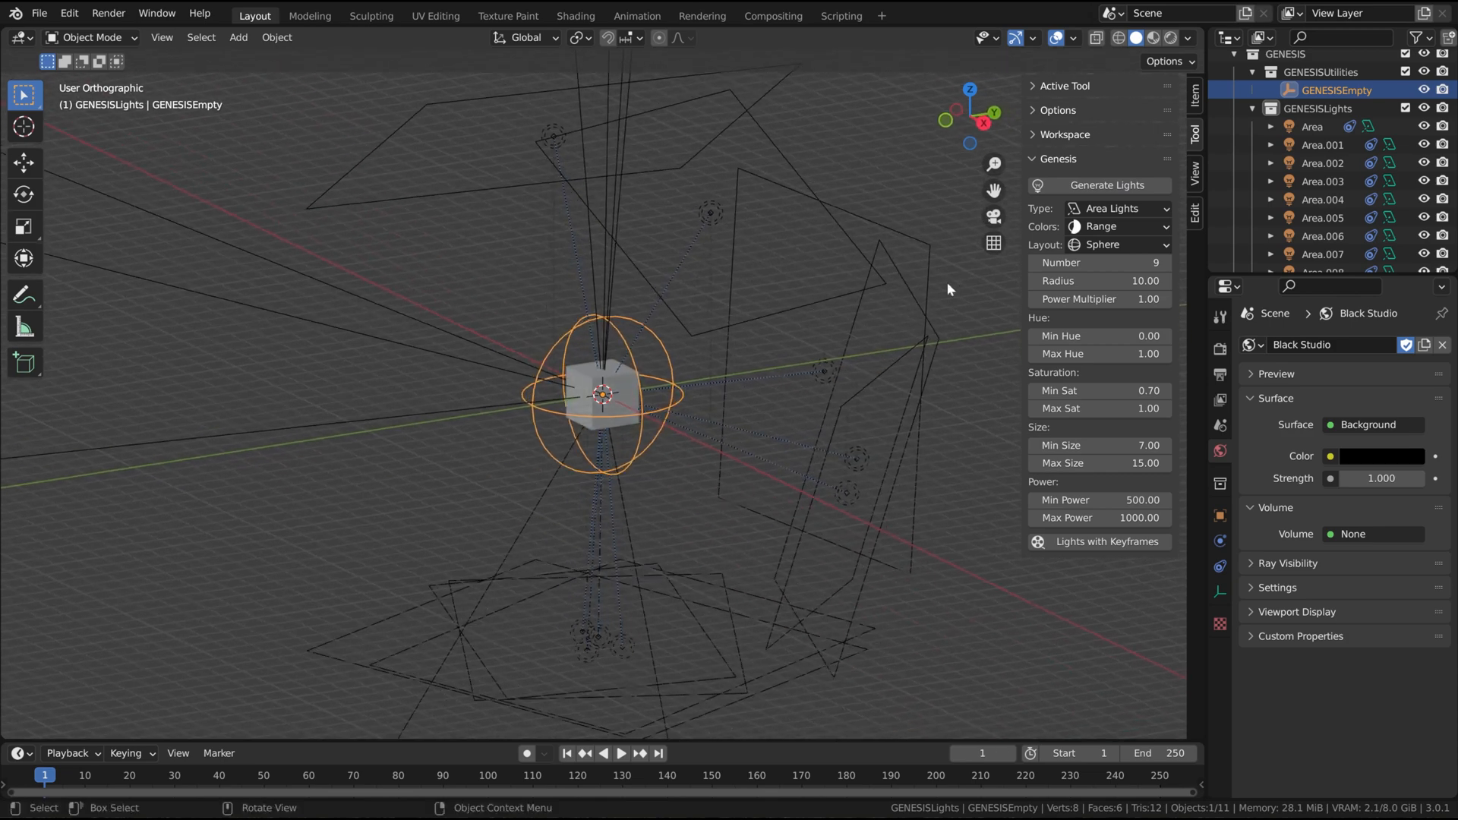
pyautogui.moveTo(1155, 228)
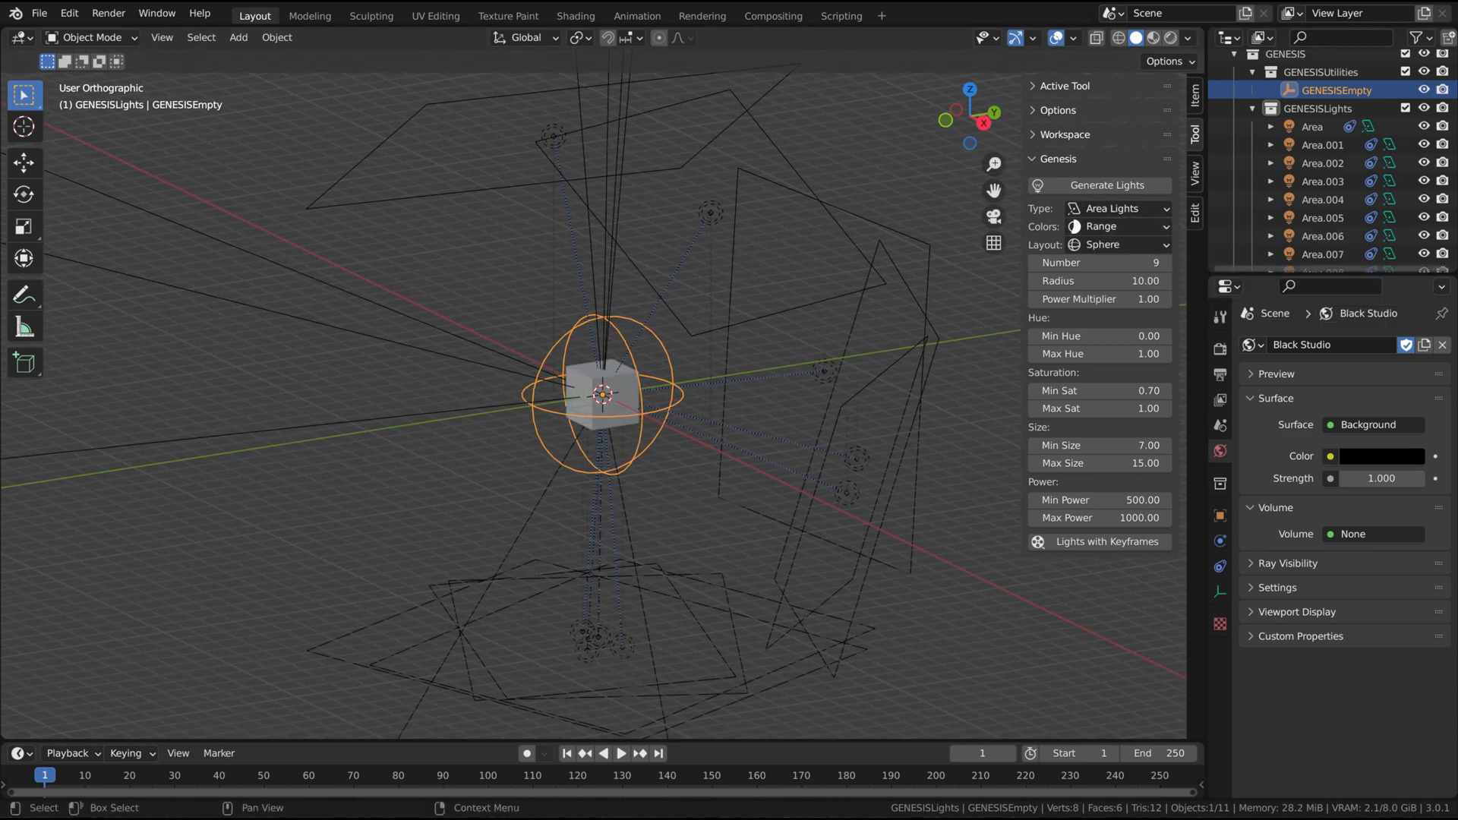
pyautogui.click(1116, 226)
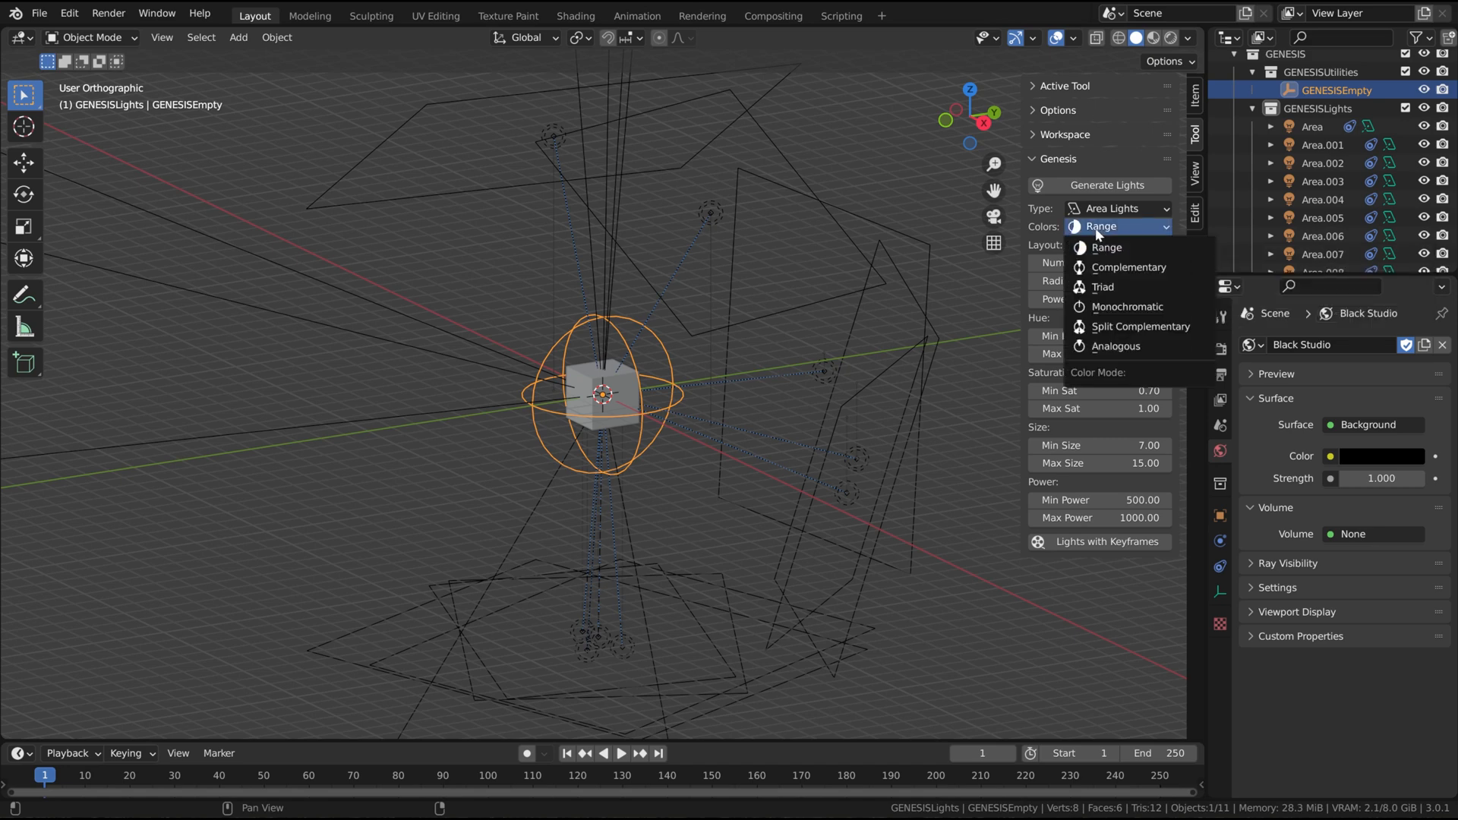
pyautogui.moveTo(1129, 268)
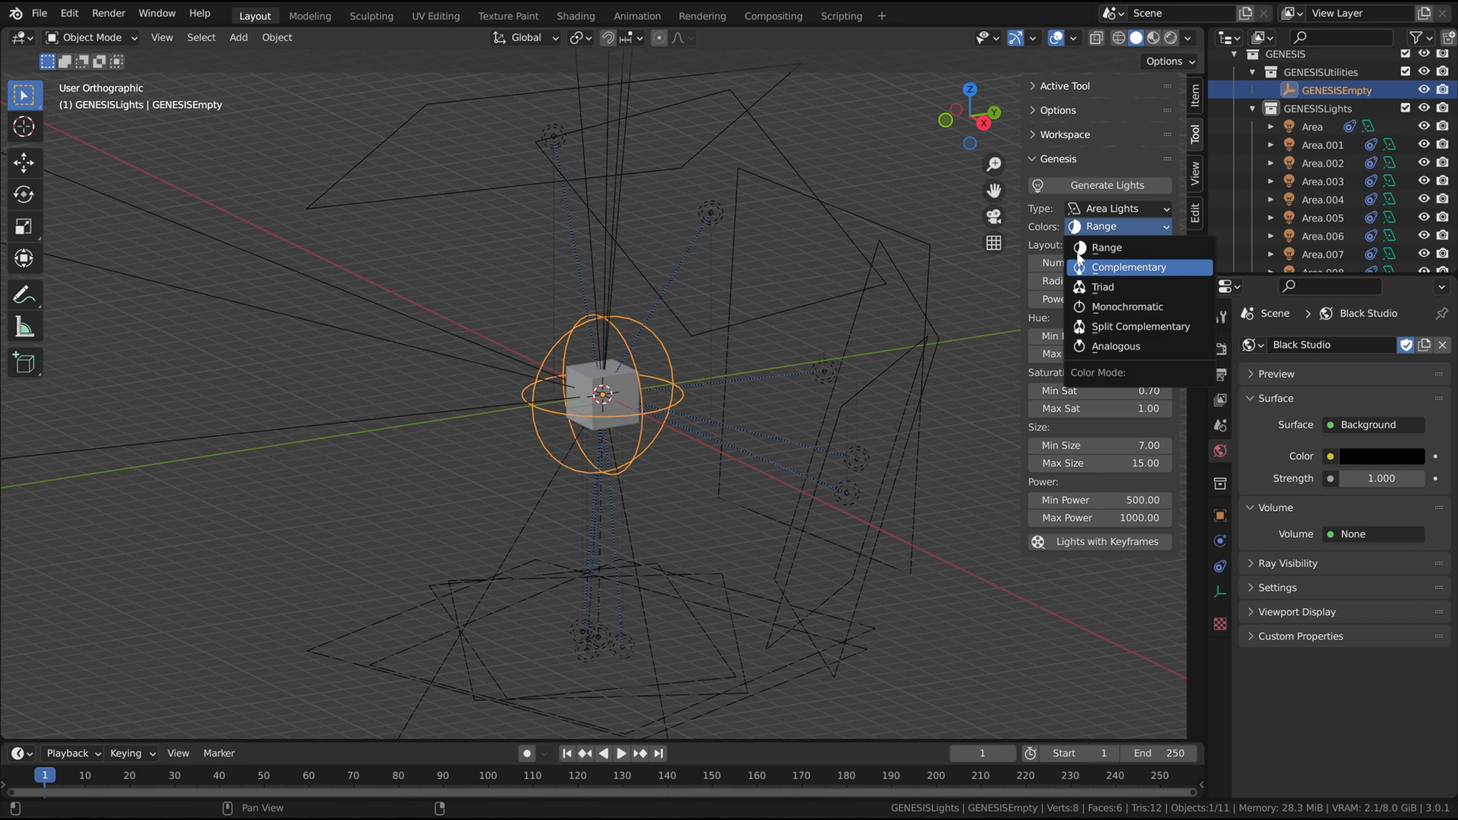
pyautogui.moveTo(1095, 268)
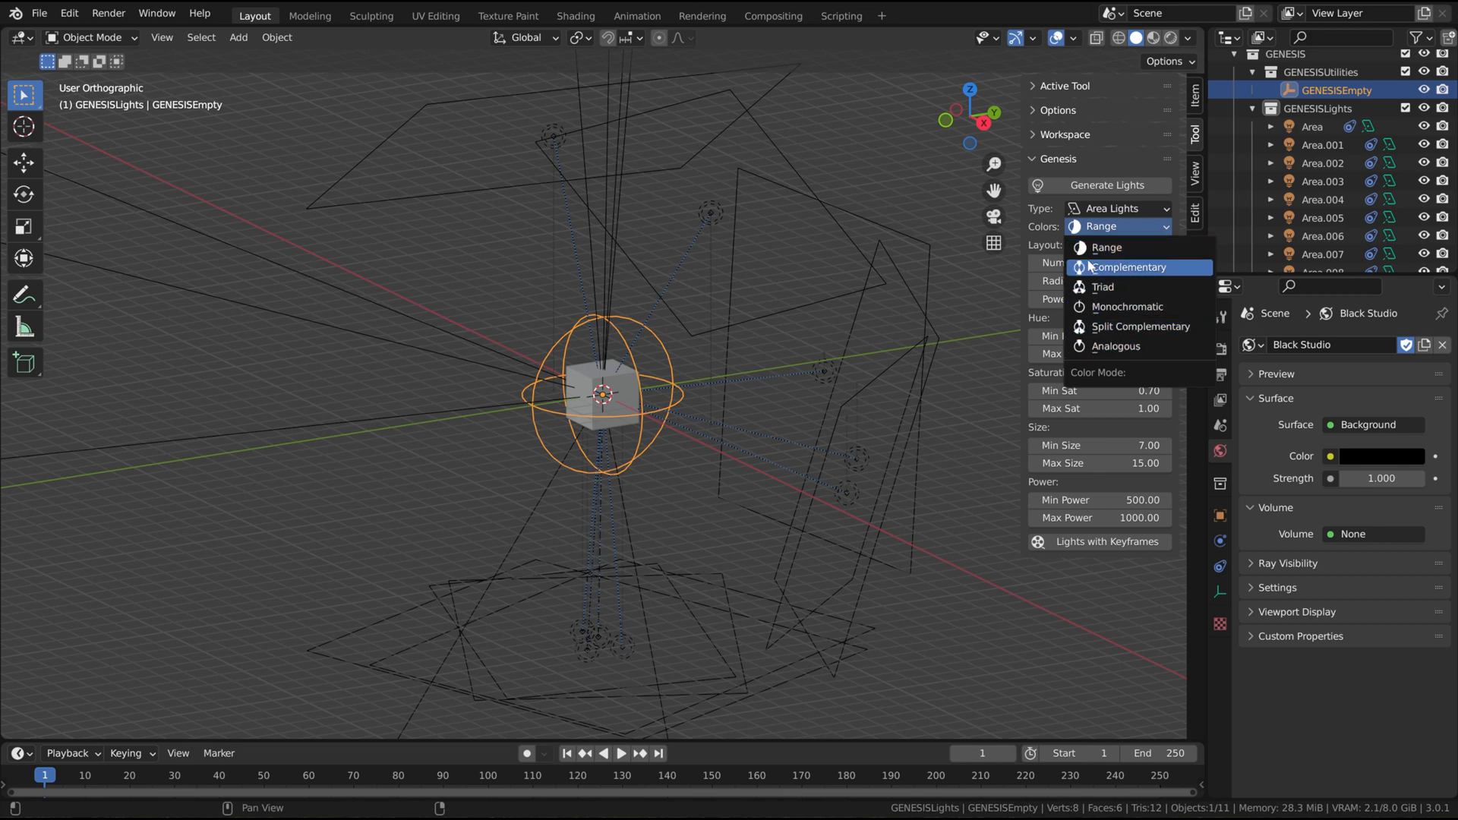
pyautogui.moveTo(1127, 307)
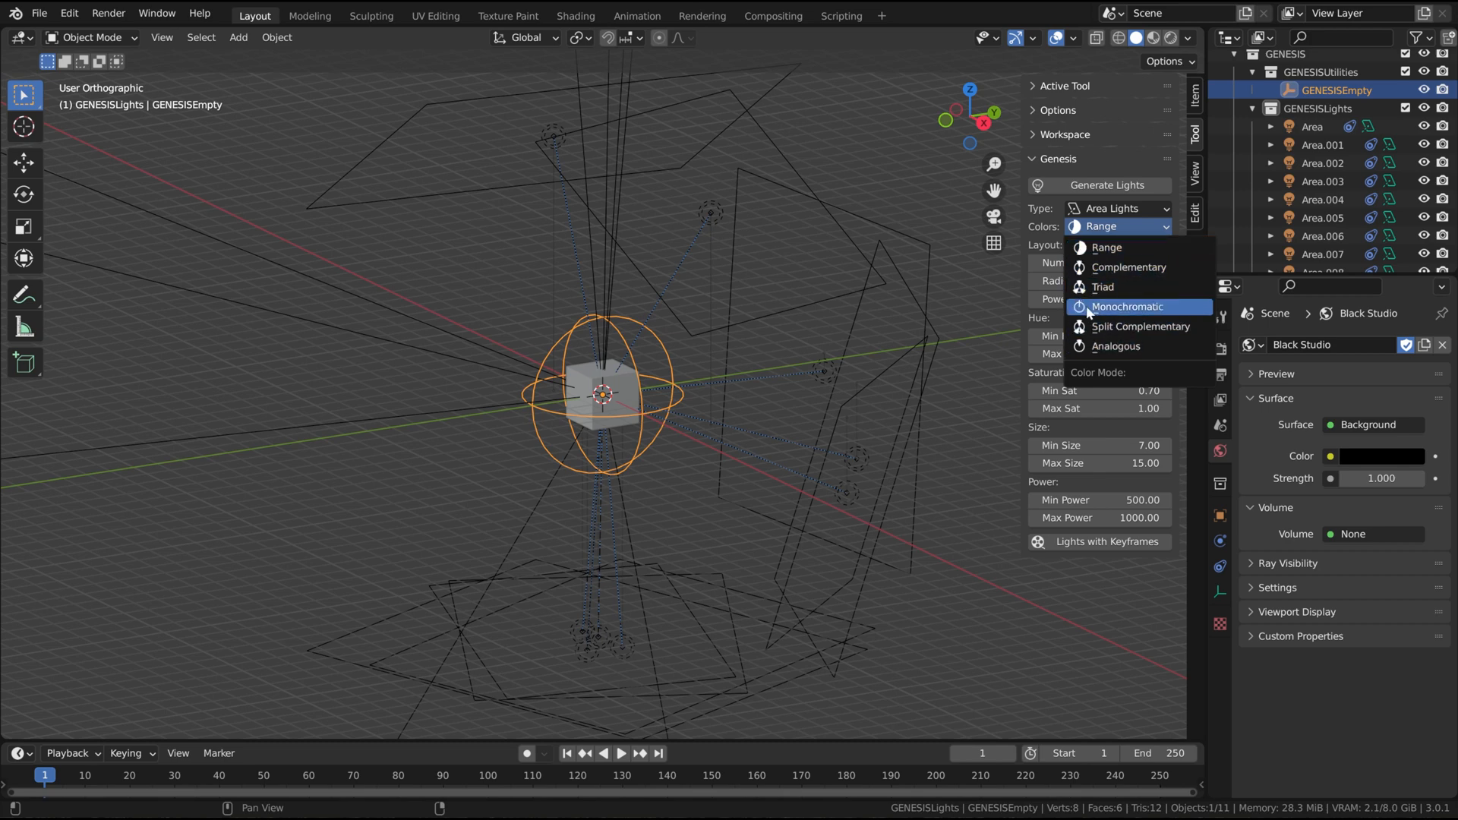
pyautogui.moveTo(1107, 248)
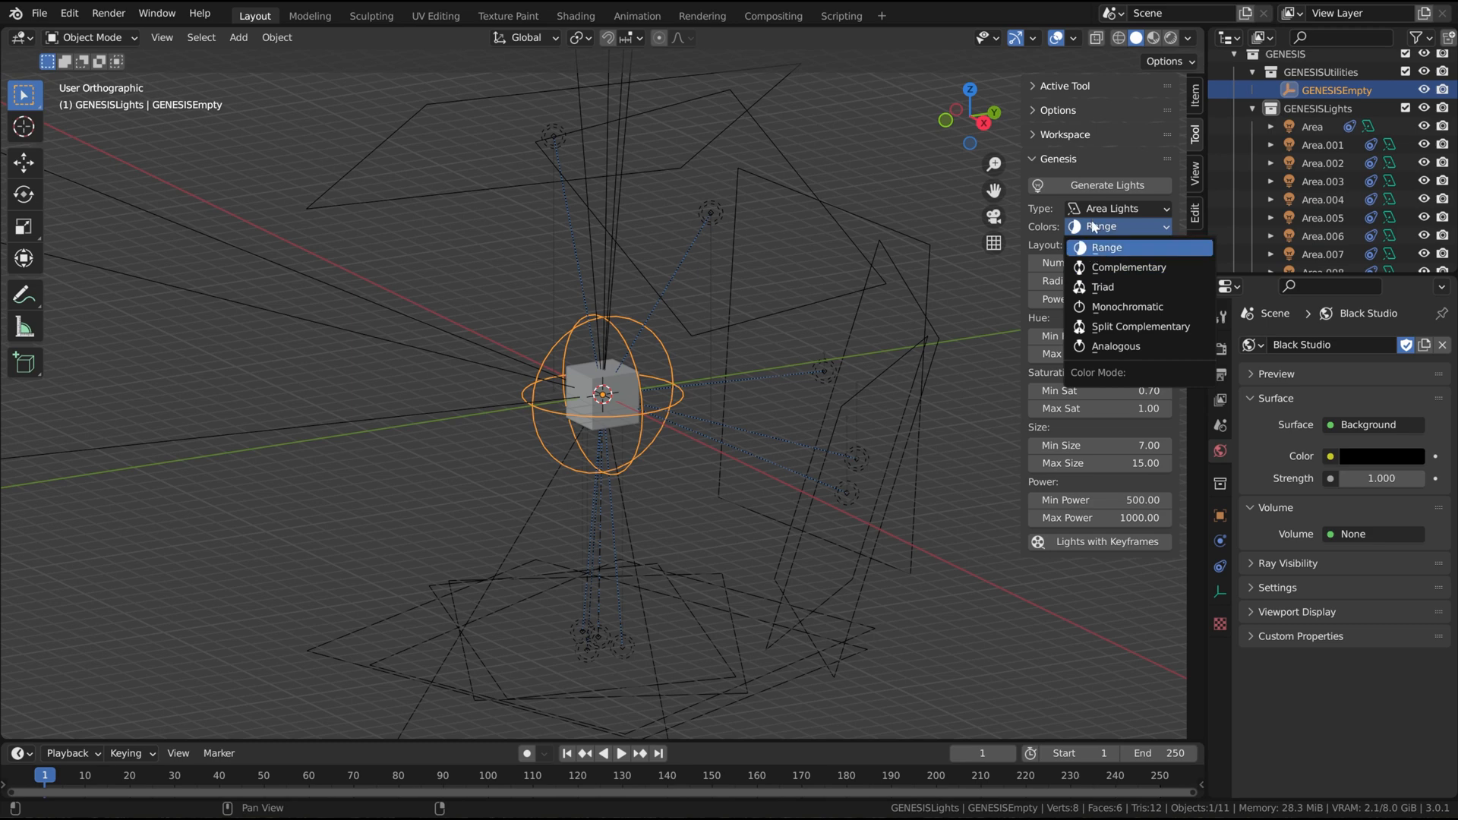
pyautogui.click(1107, 248)
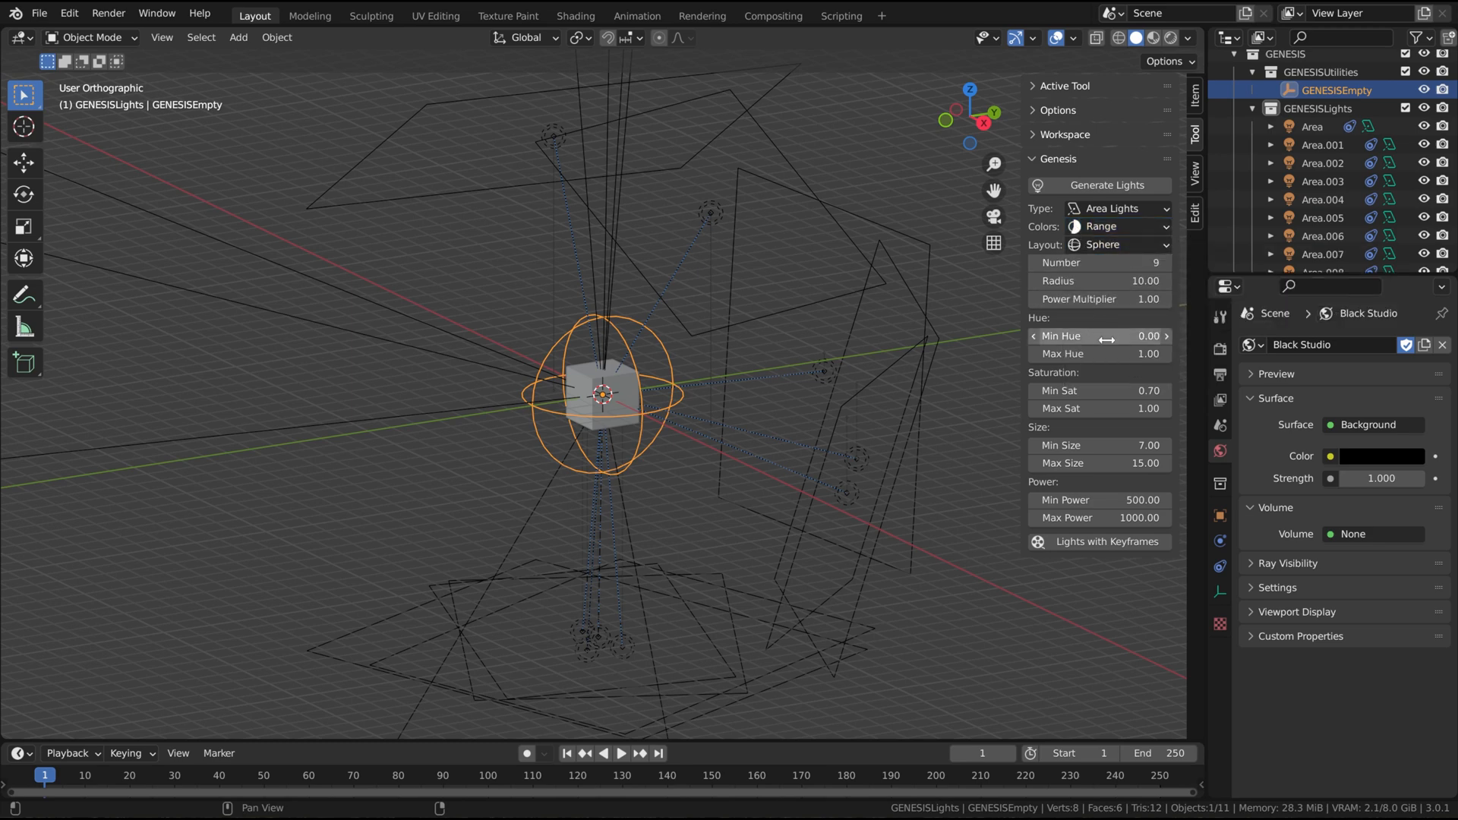
pyautogui.moveTo(1087, 354)
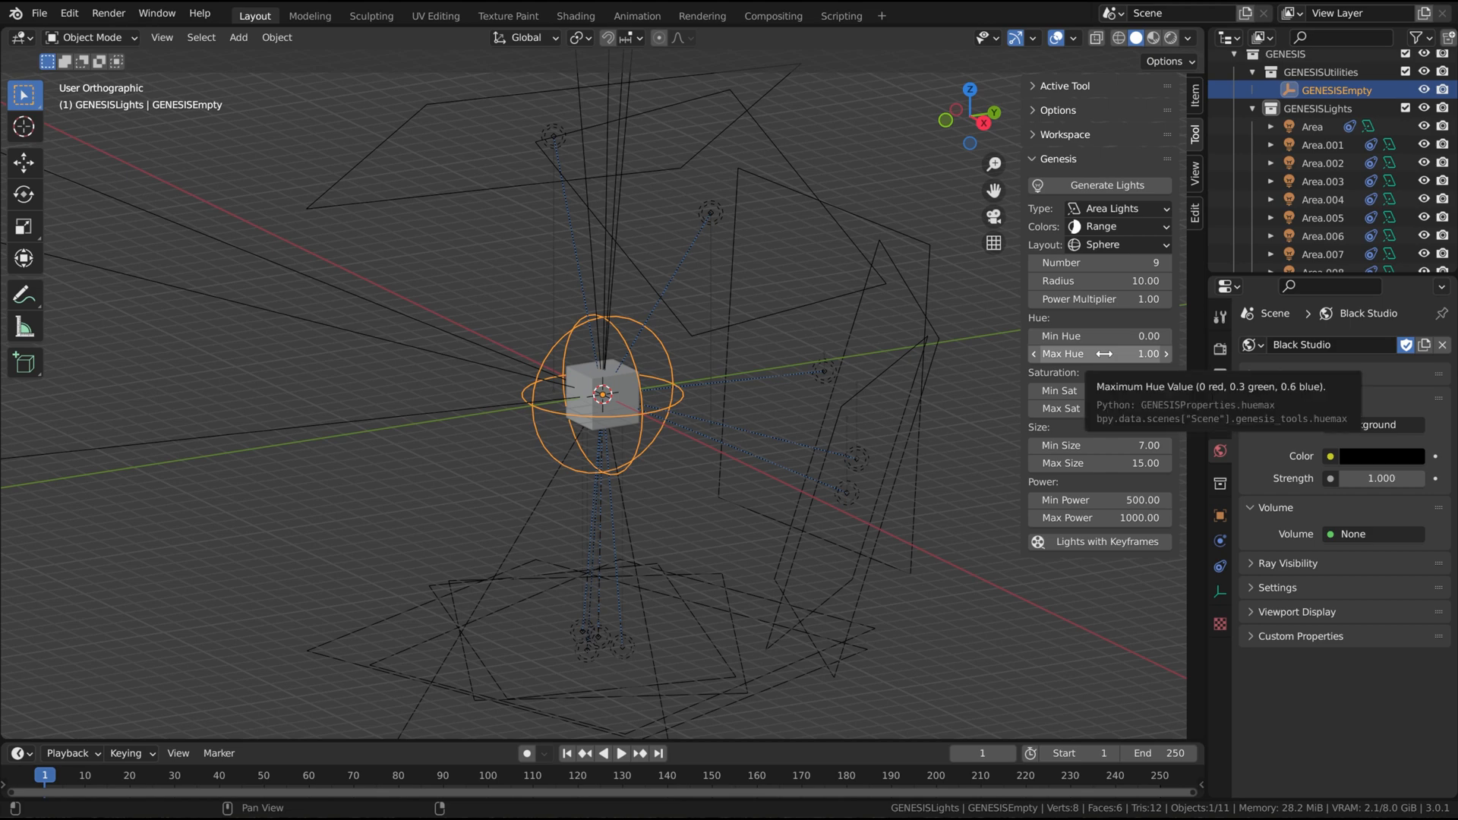
pyautogui.moveTo(1099, 336)
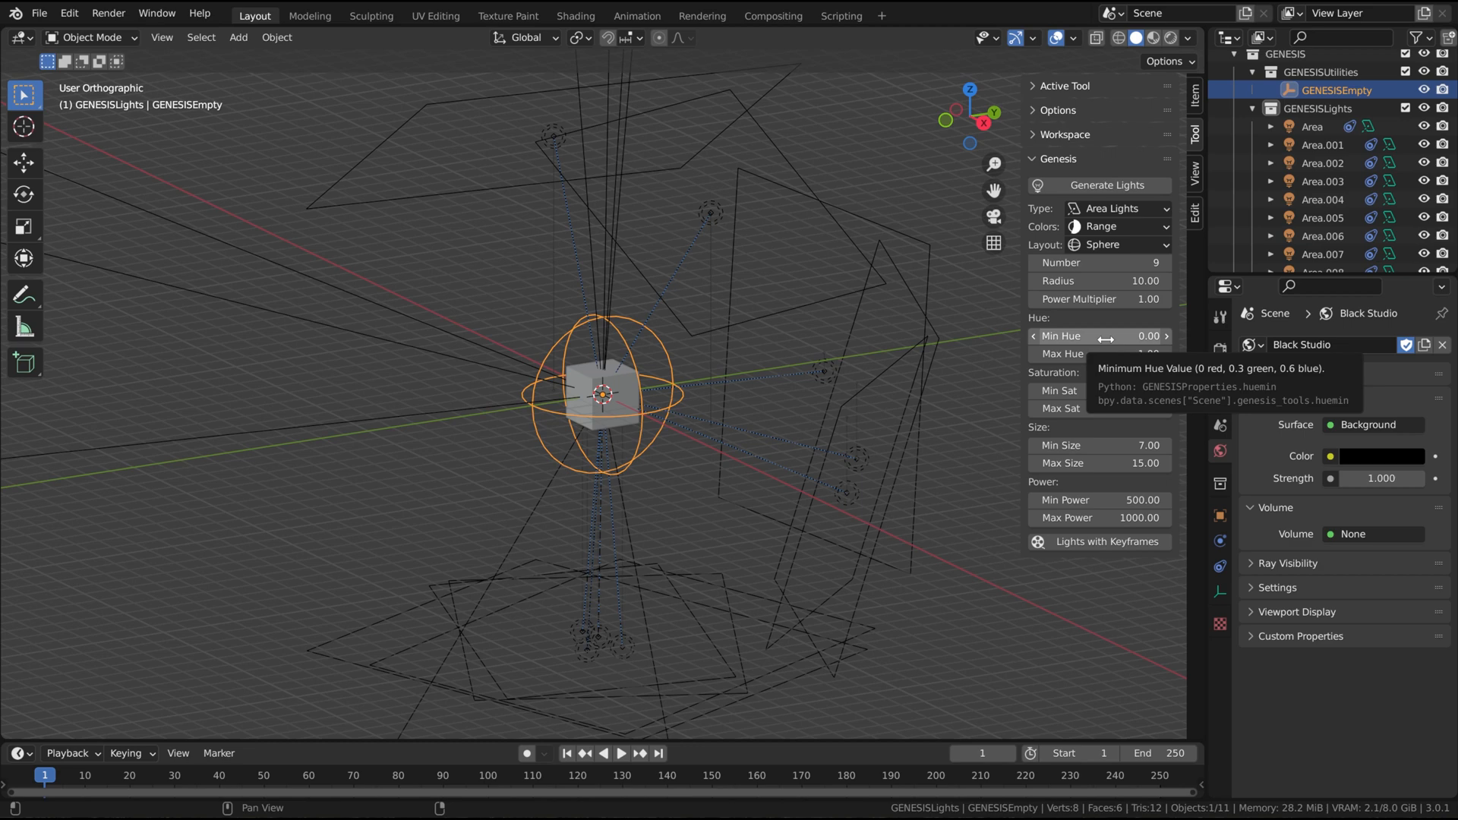
# - Set the Genesis Colors mode to Complementary
pyautogui.click(1118, 226)
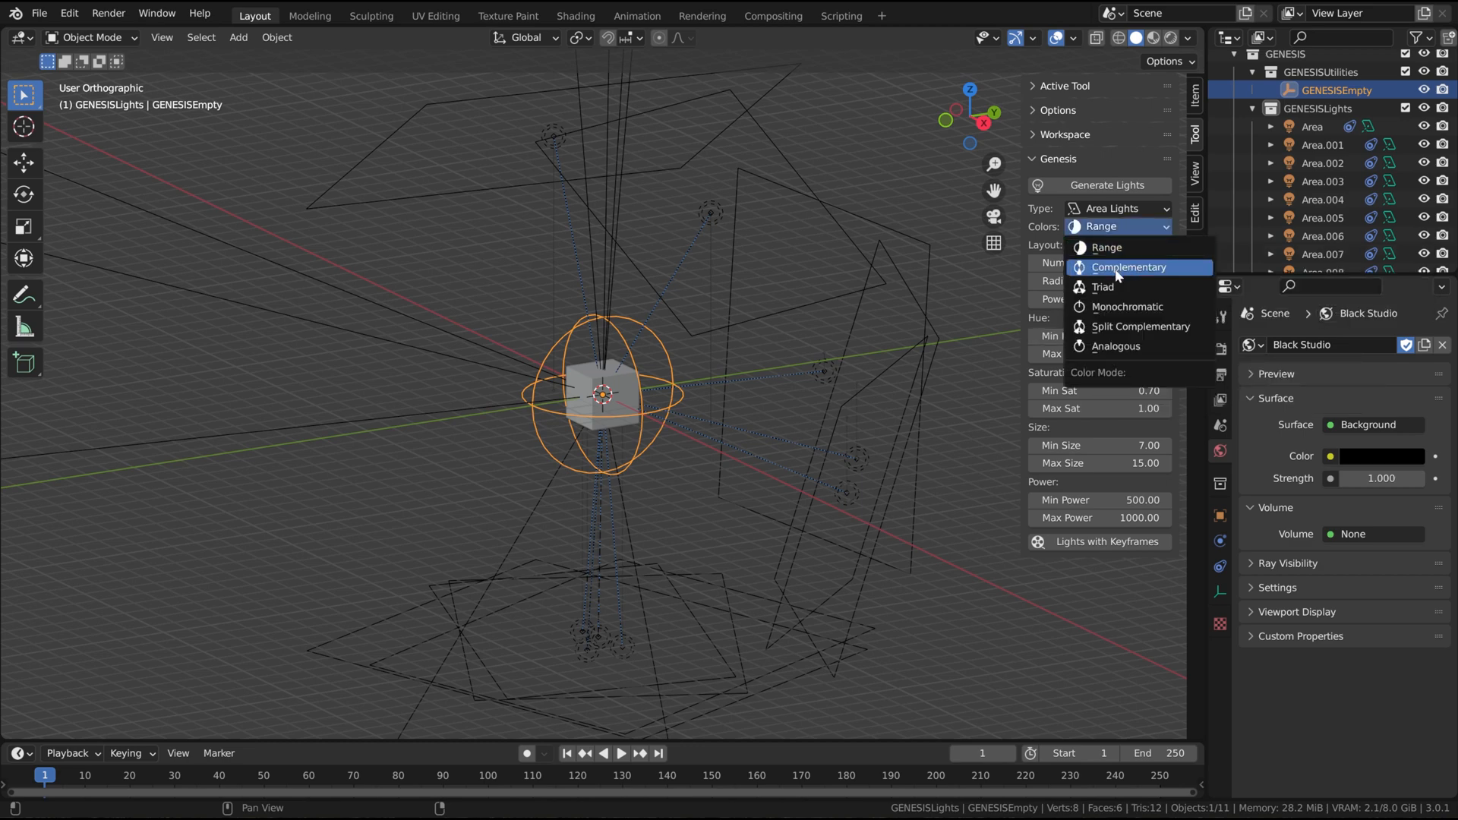
pyautogui.click(1130, 267)
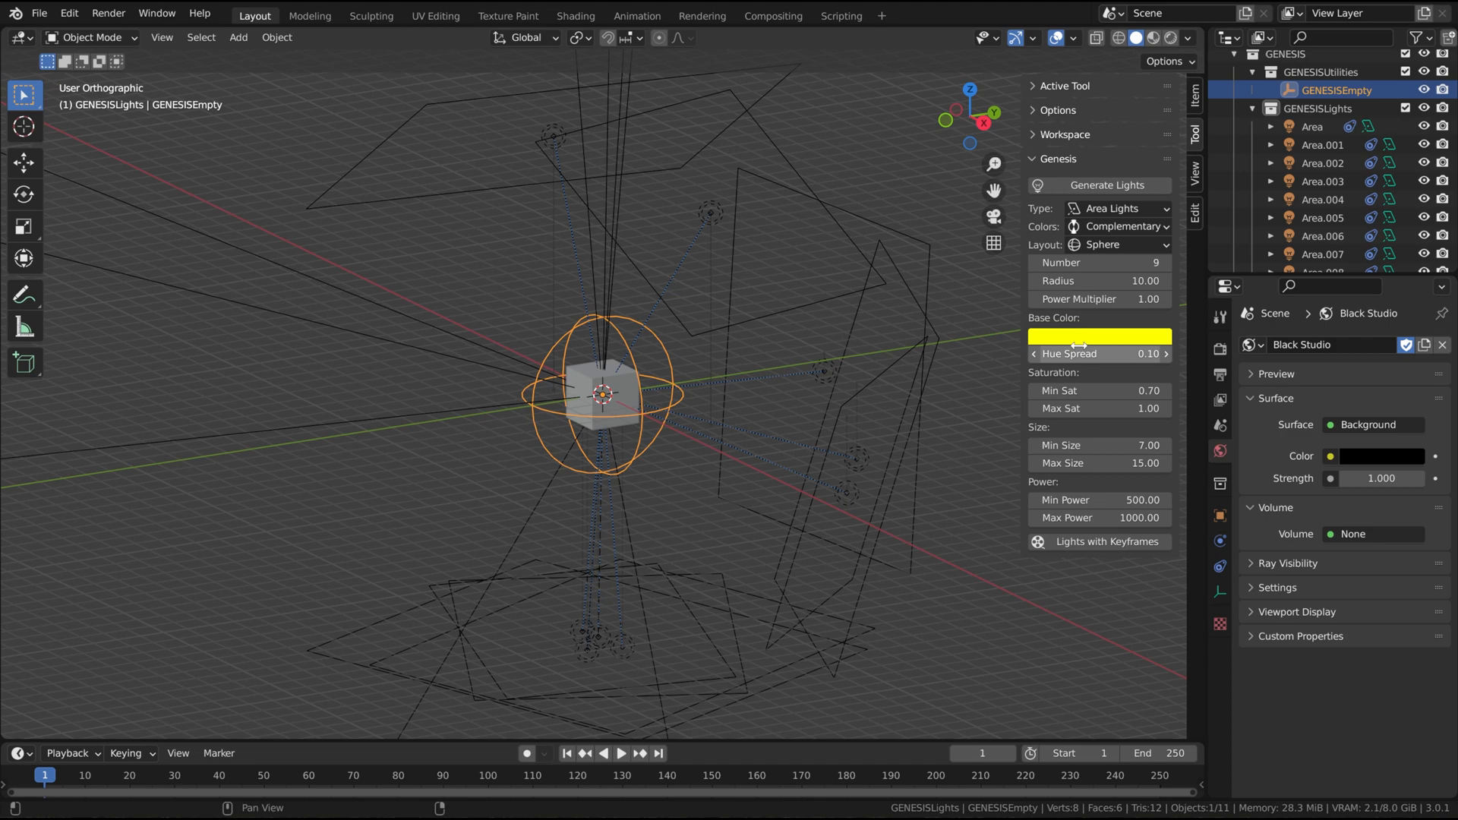
pyautogui.click(1099, 337)
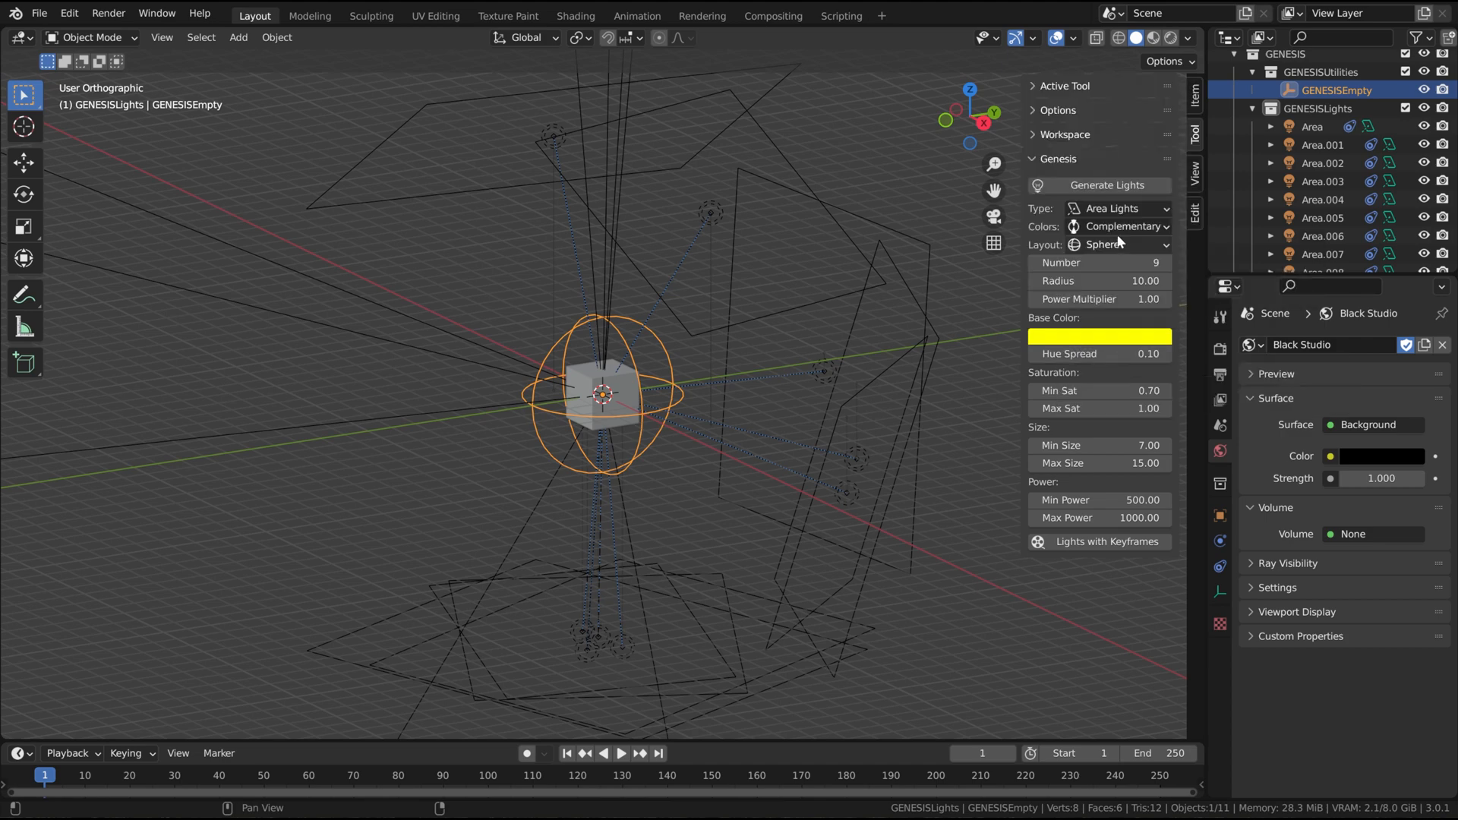
pyautogui.moveTo(1084, 230)
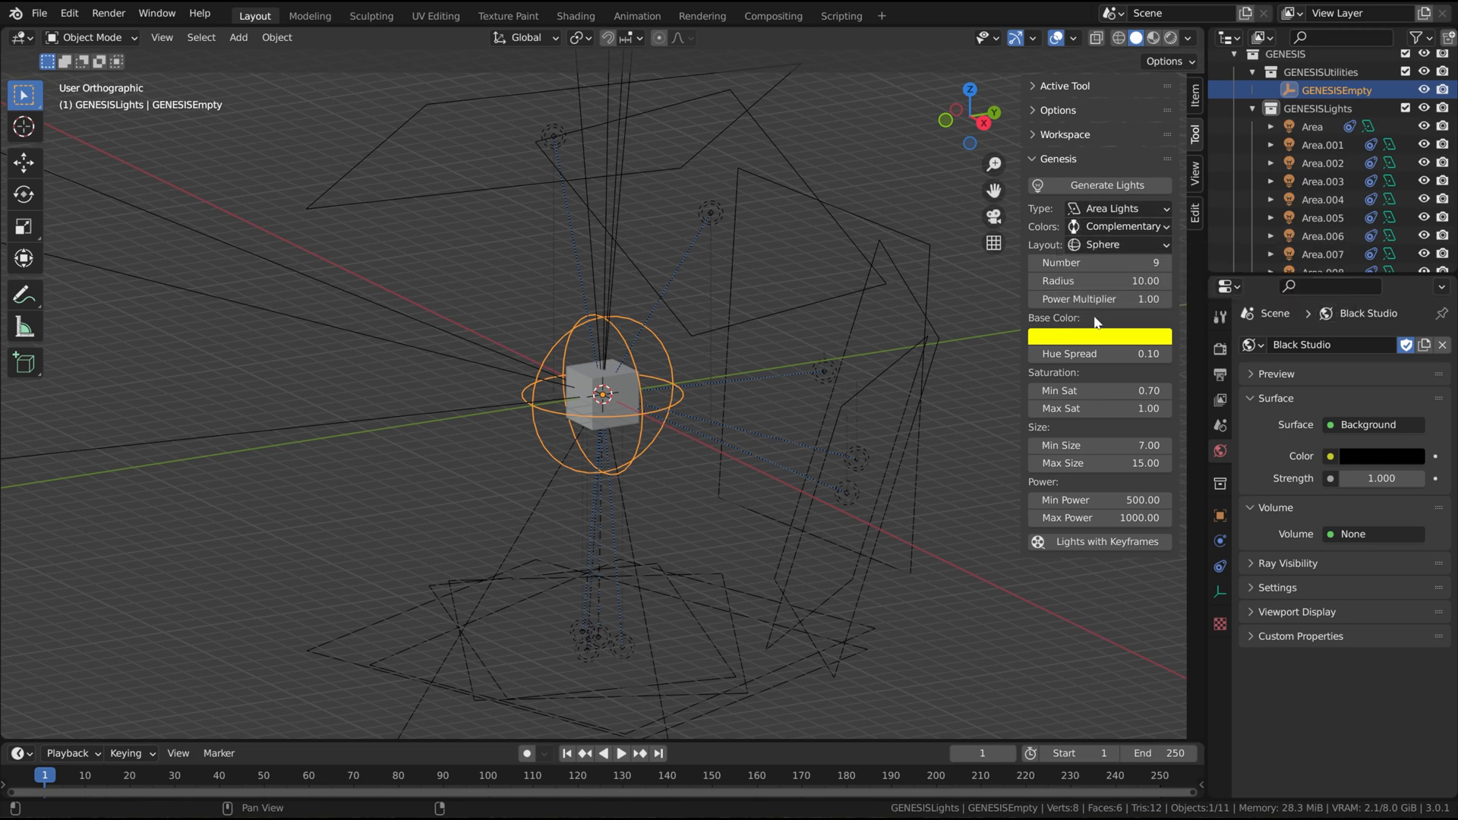
# - Change the base colour from yellow to magenta
pyautogui.click(1099, 336)
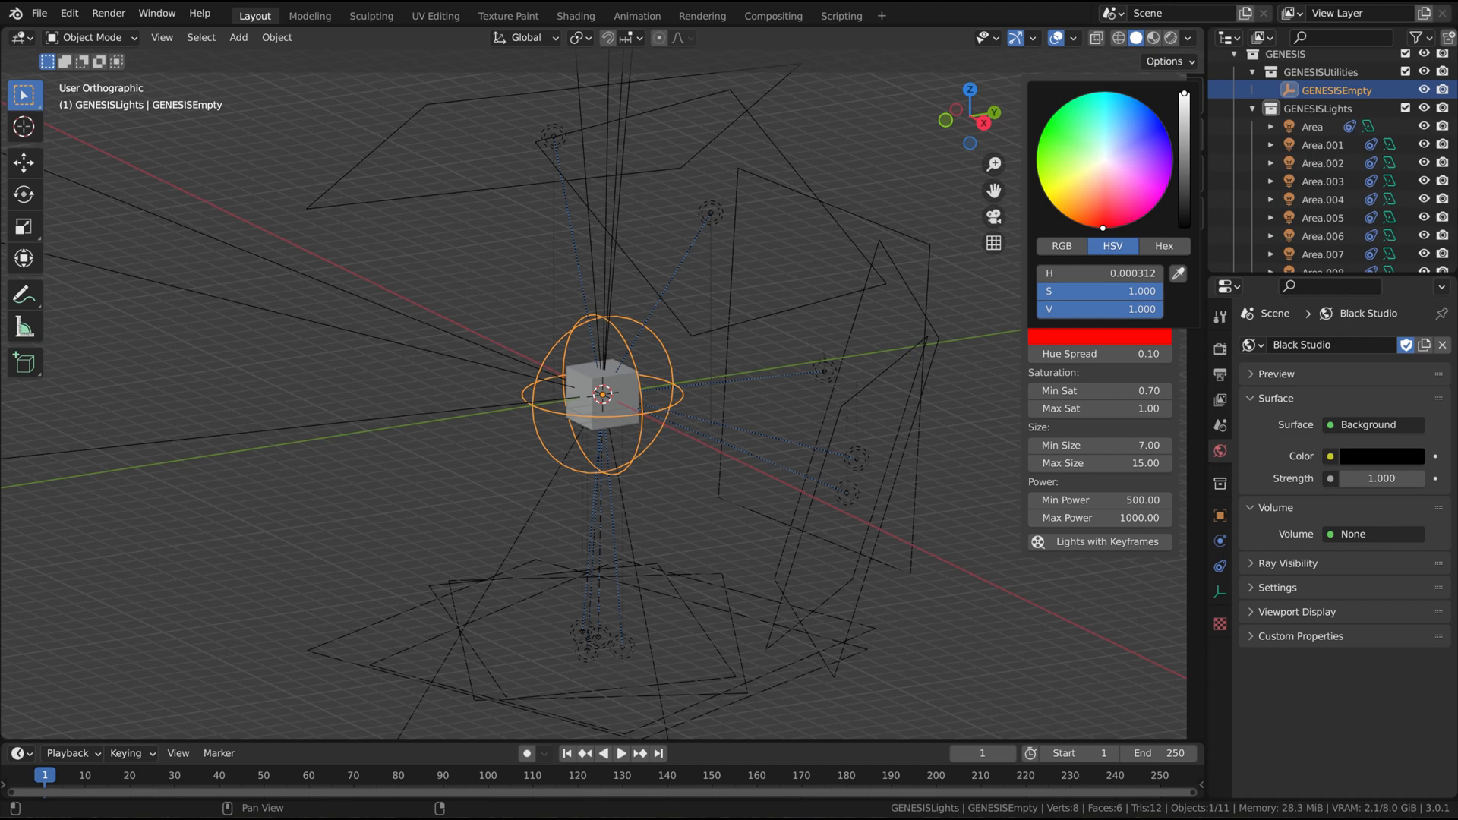
pyautogui.moveTo(1147, 176)
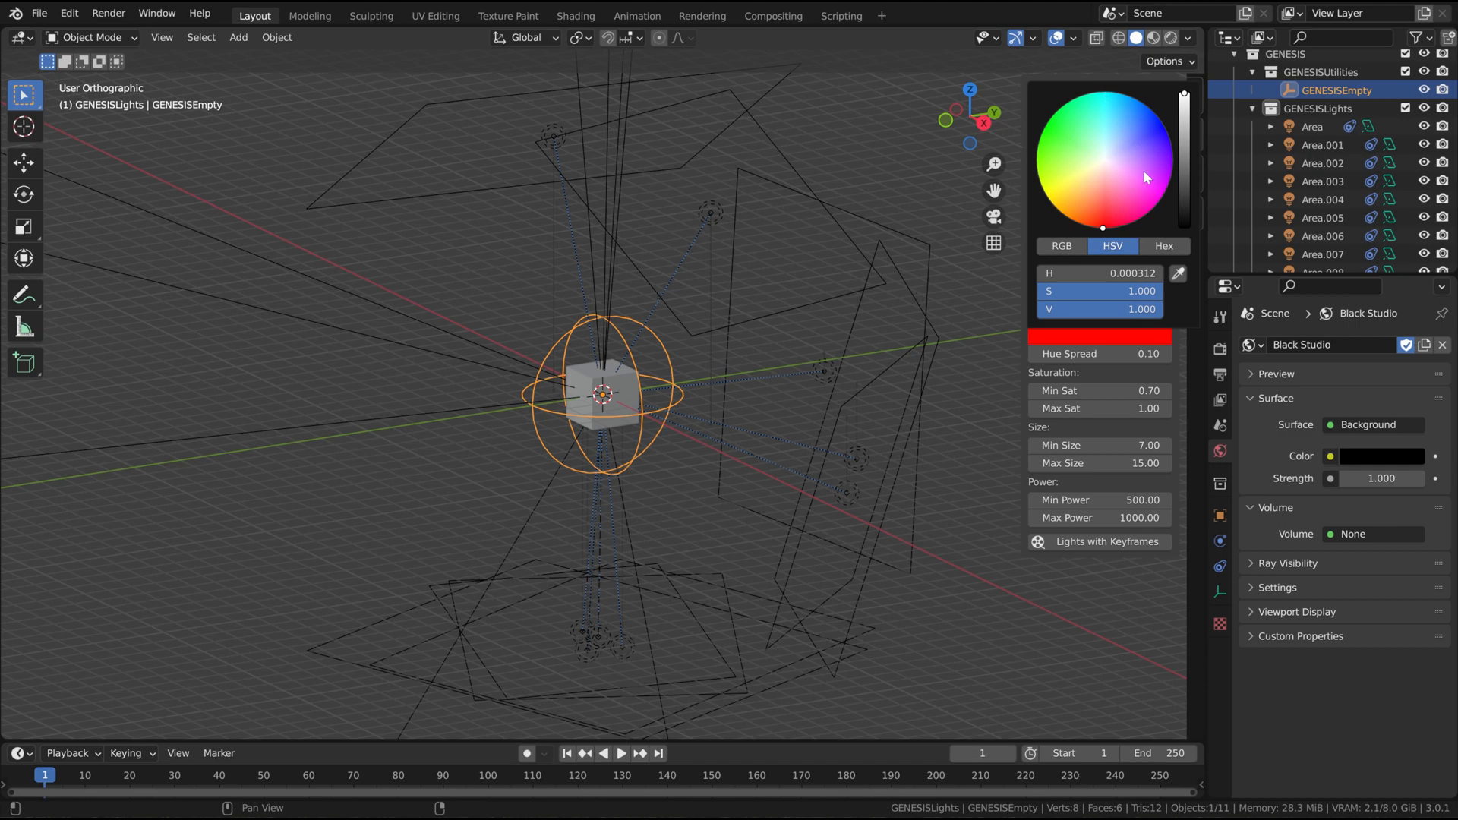
pyautogui.click(1162, 199)
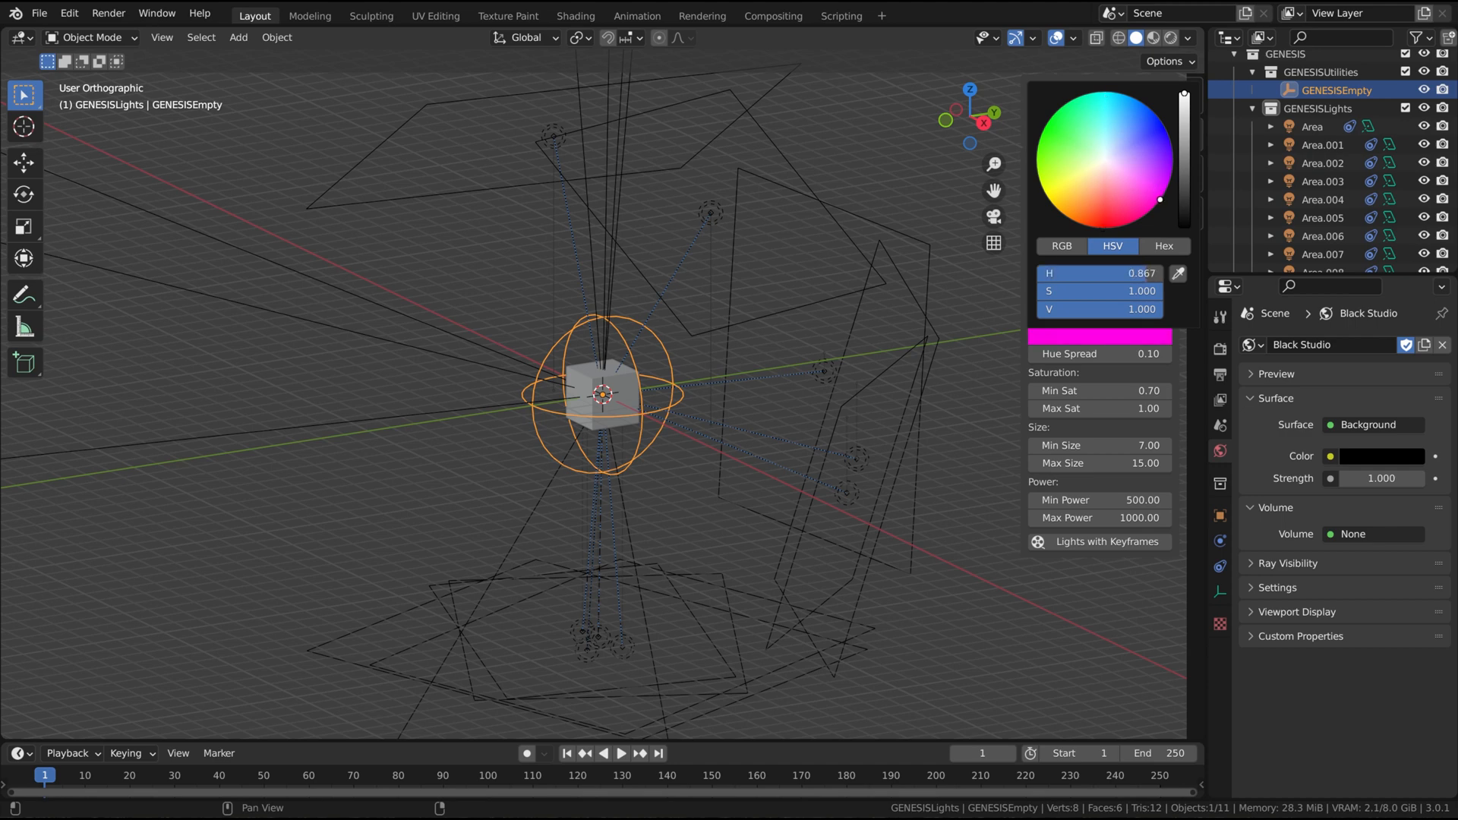
pyautogui.moveTo(1053, 125)
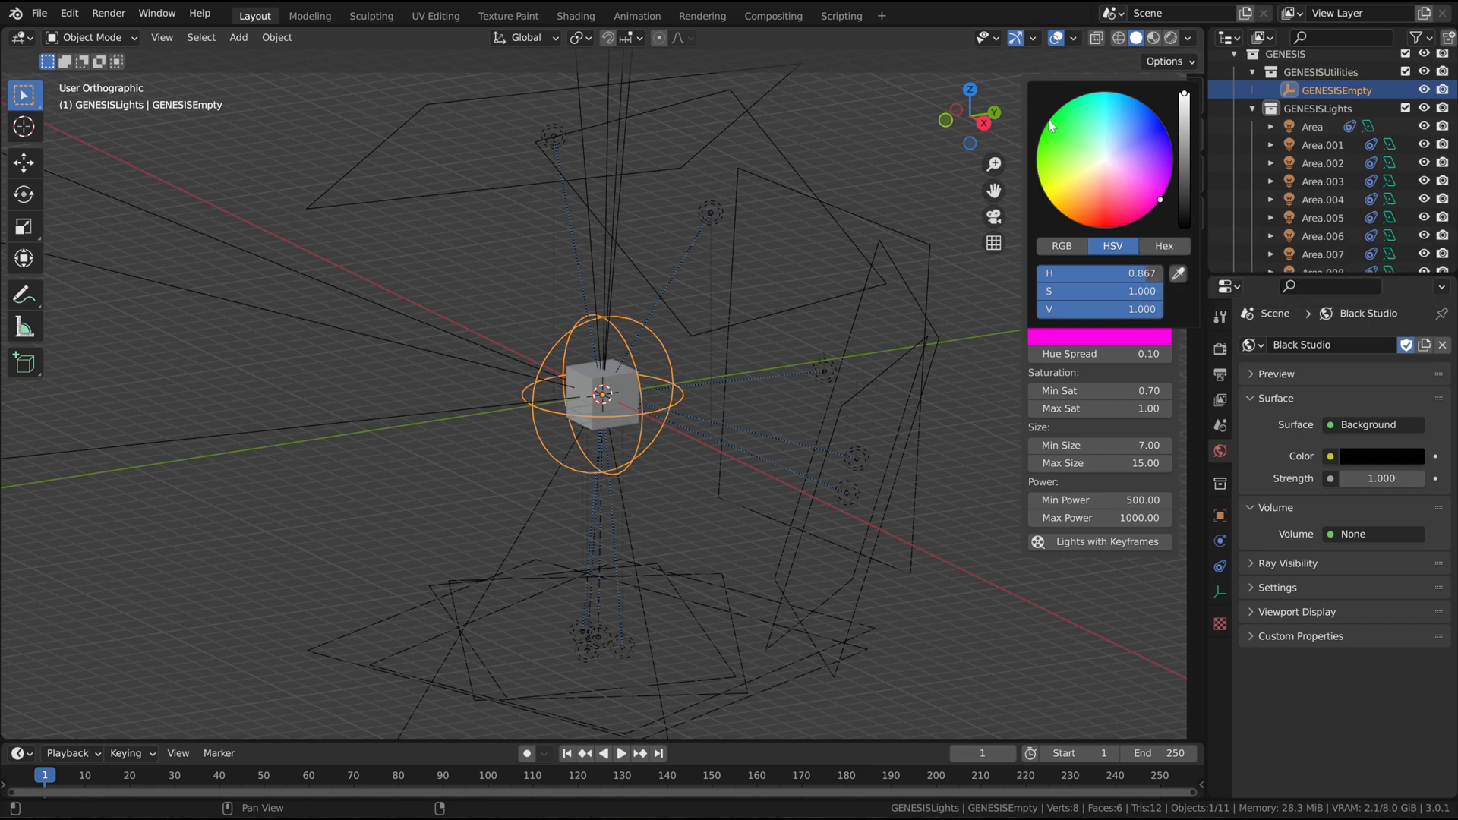
pyautogui.moveTo(1110, 228)
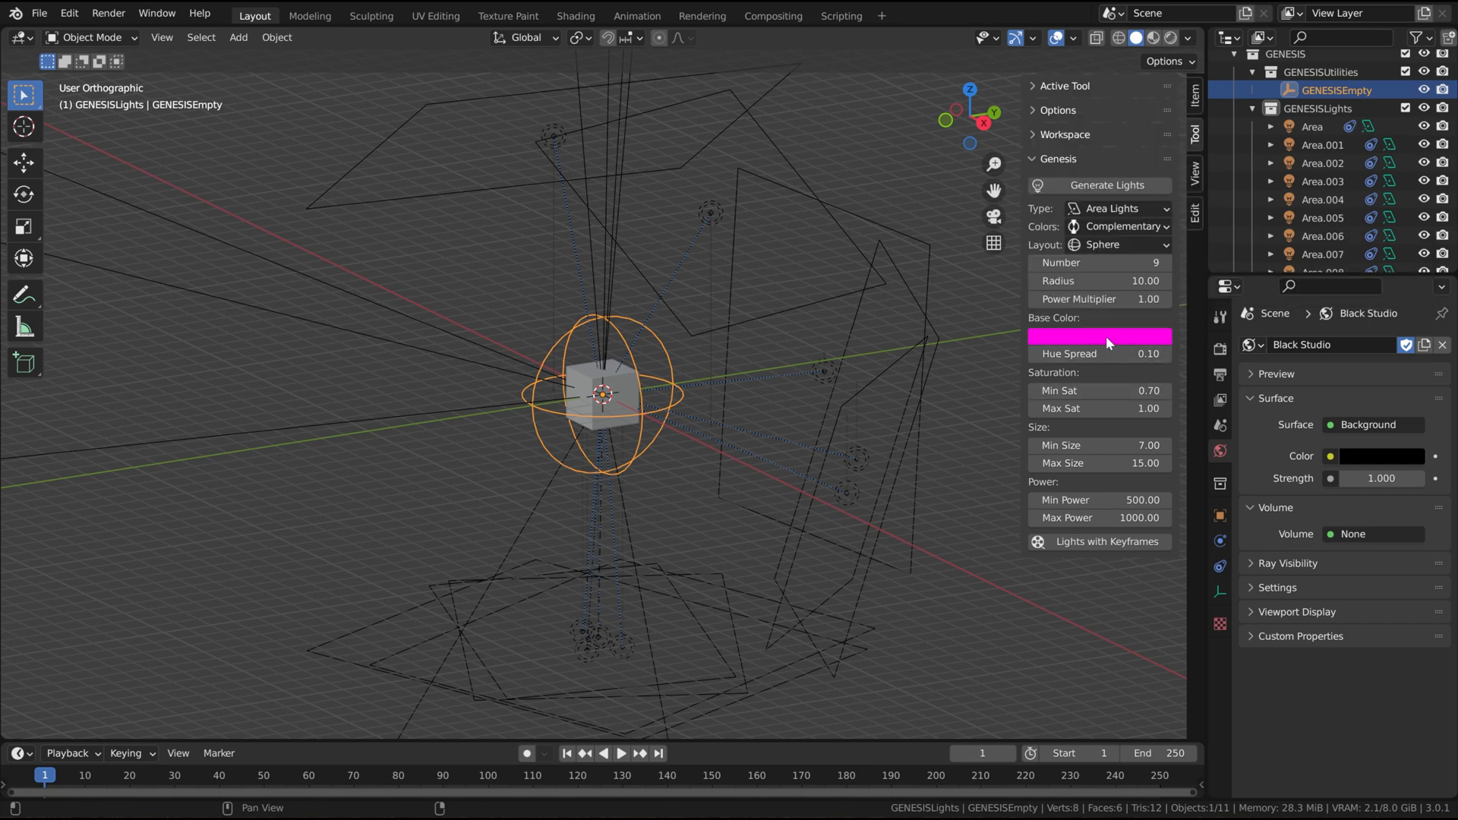
pyautogui.click(1099, 336)
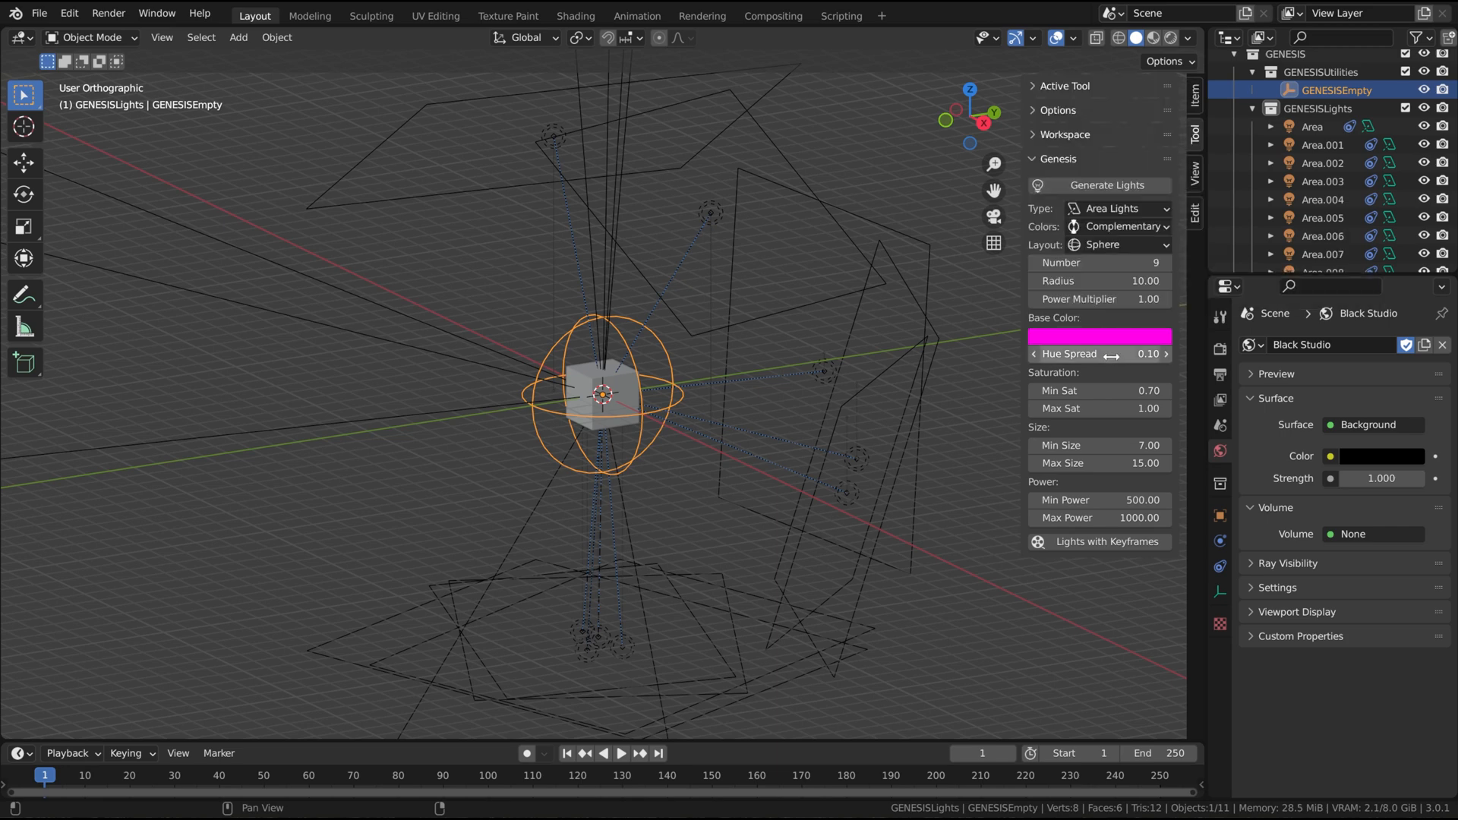
pyautogui.moveTo(1109, 336)
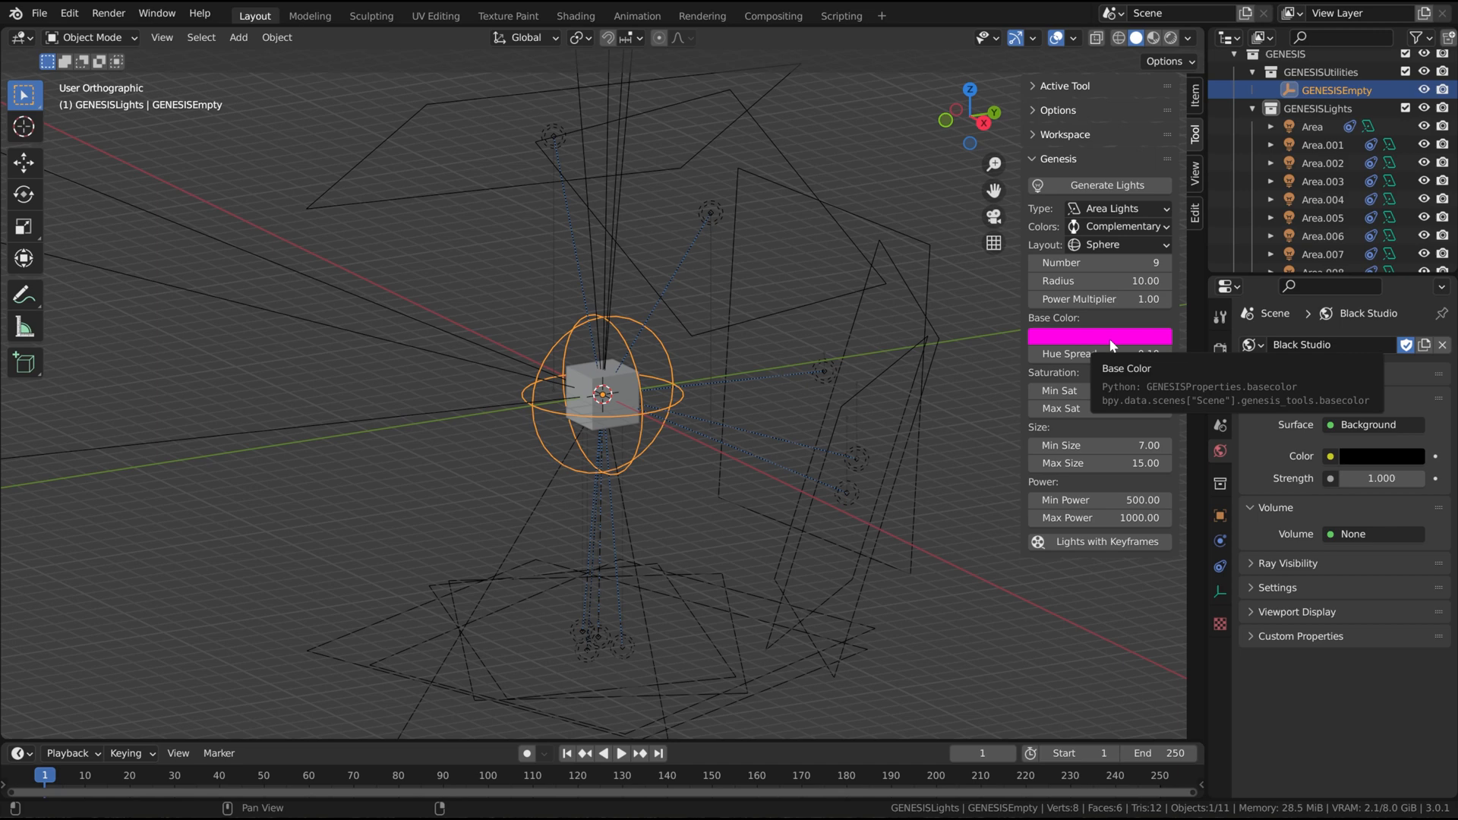
pyautogui.moveTo(1096, 353)
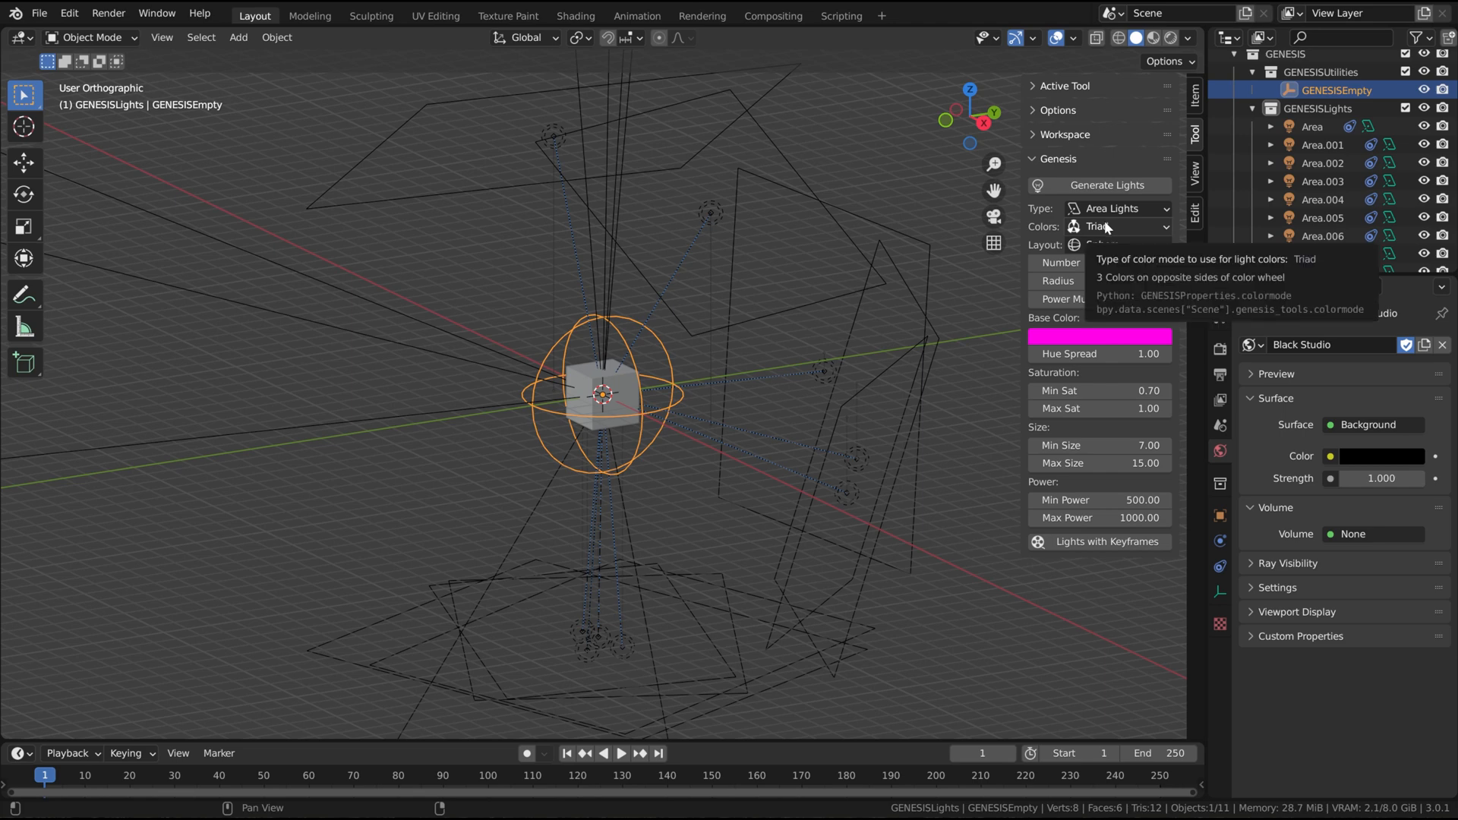
# - Try a yellow base hue, then set Monochromatic colours with a pinkish-red base colour
pyautogui.click(1100, 335)
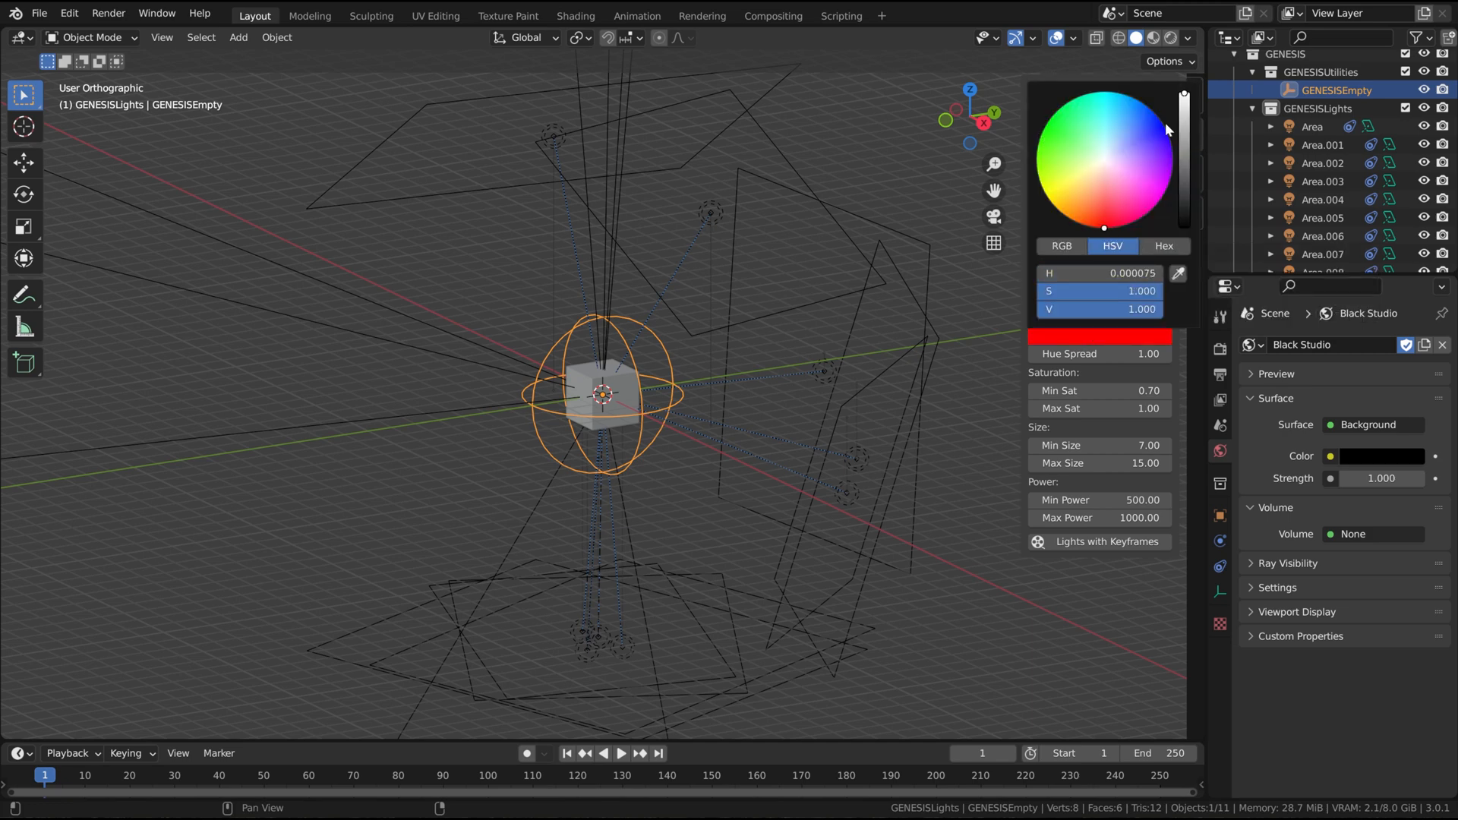
pyautogui.click(1049, 199)
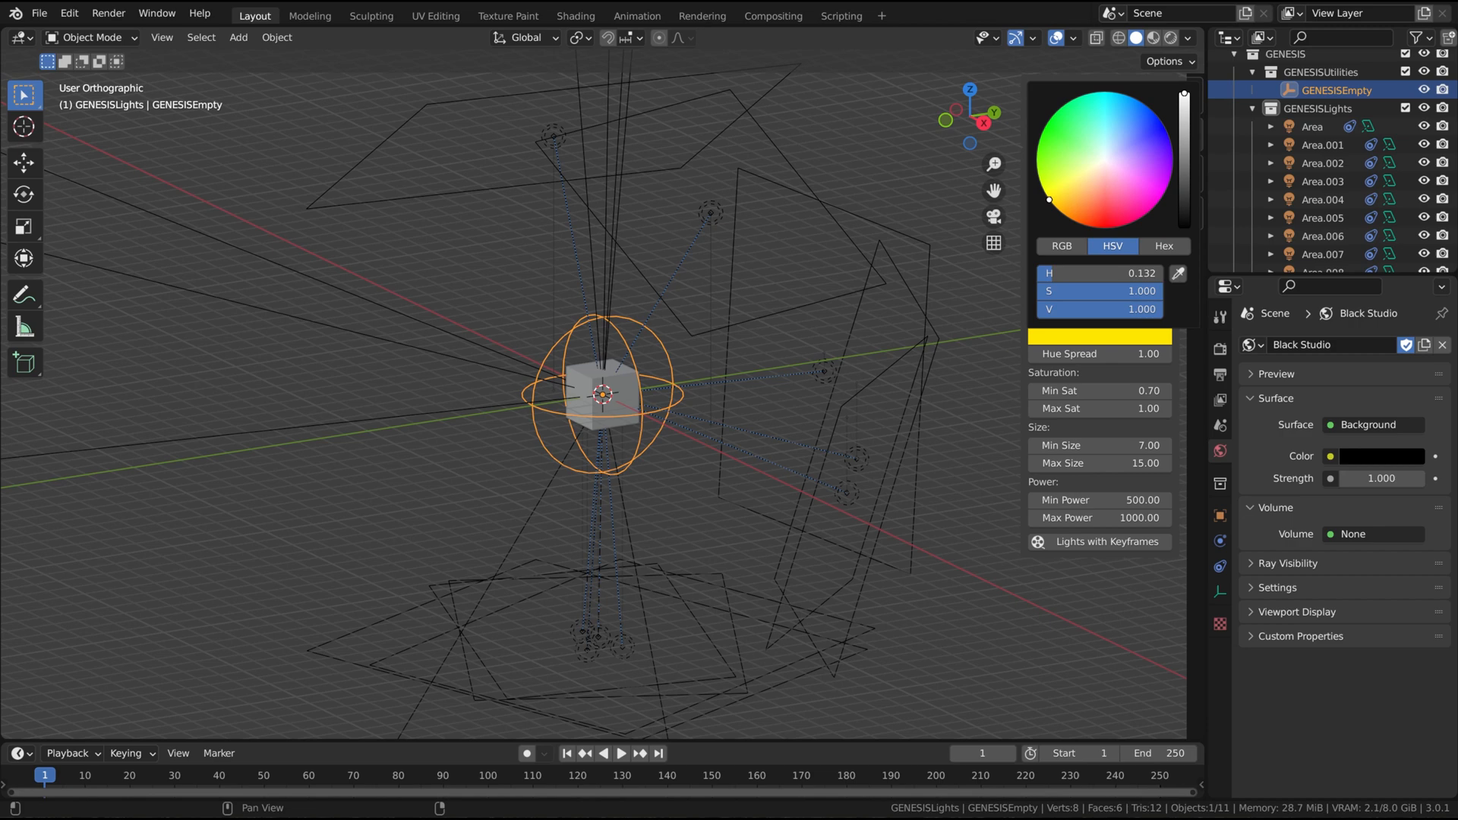
pyautogui.moveTo(1164, 181)
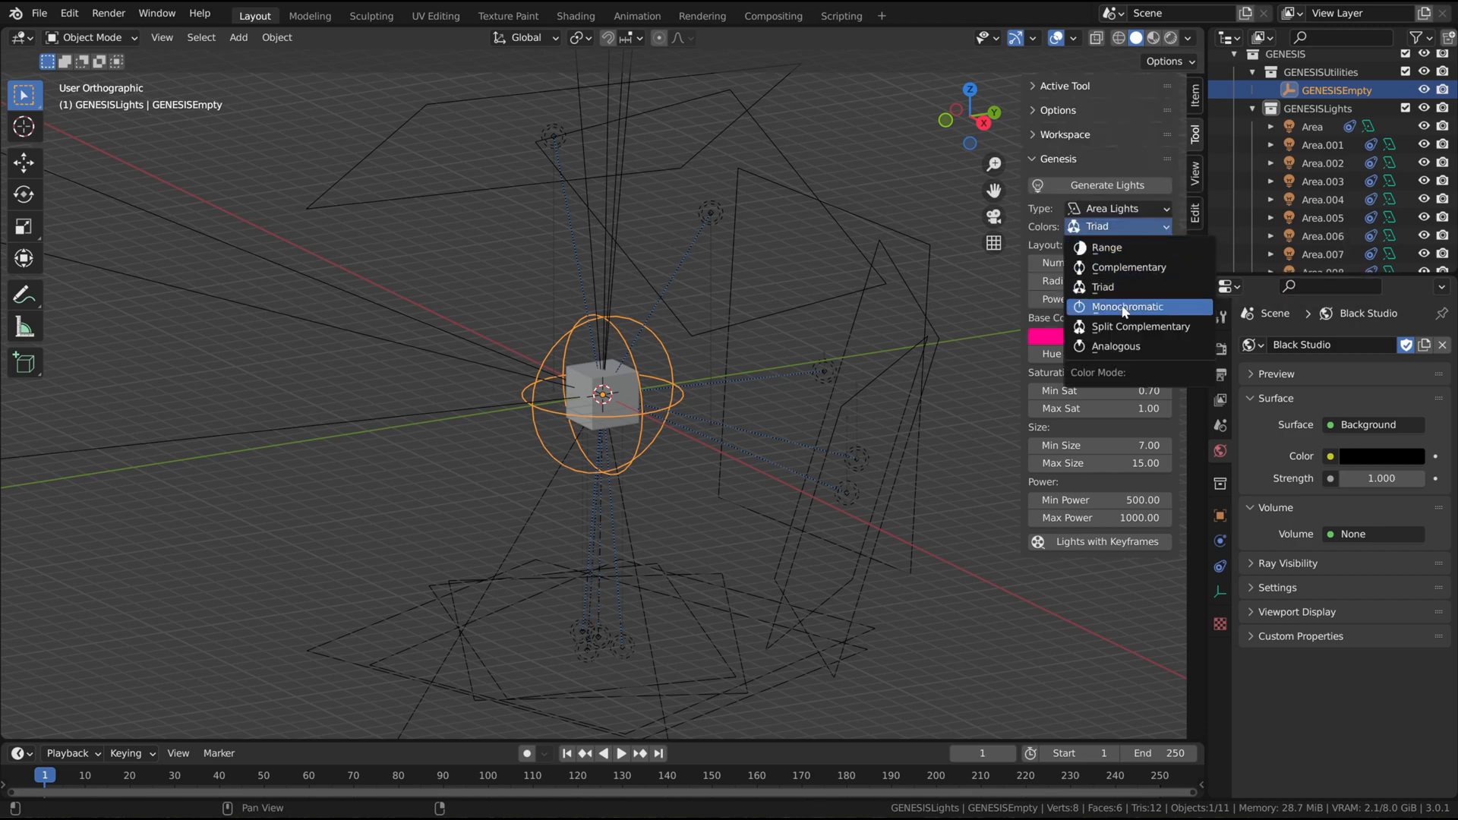
pyautogui.click(1126, 307)
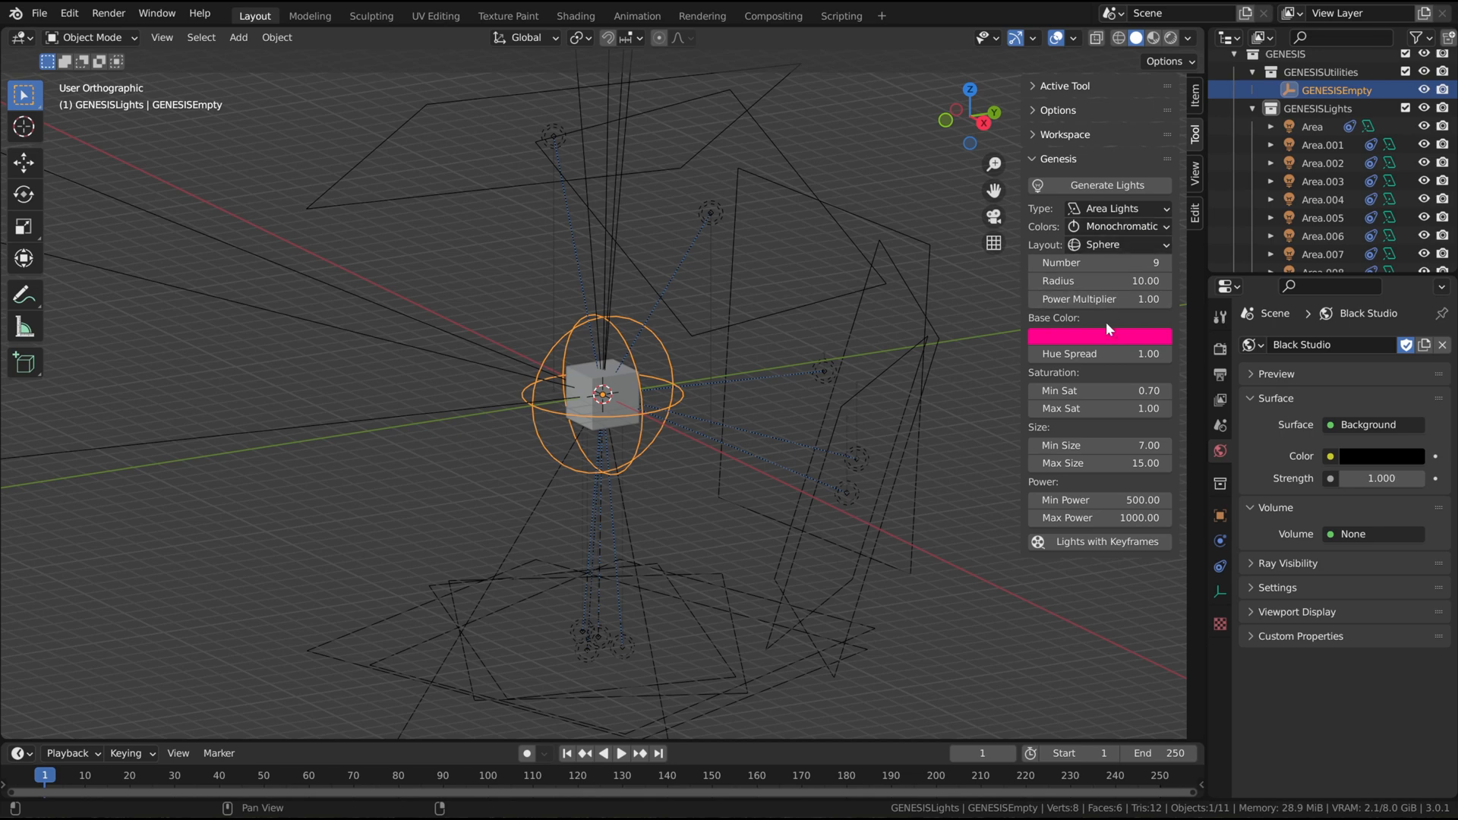
pyautogui.click(1099, 336)
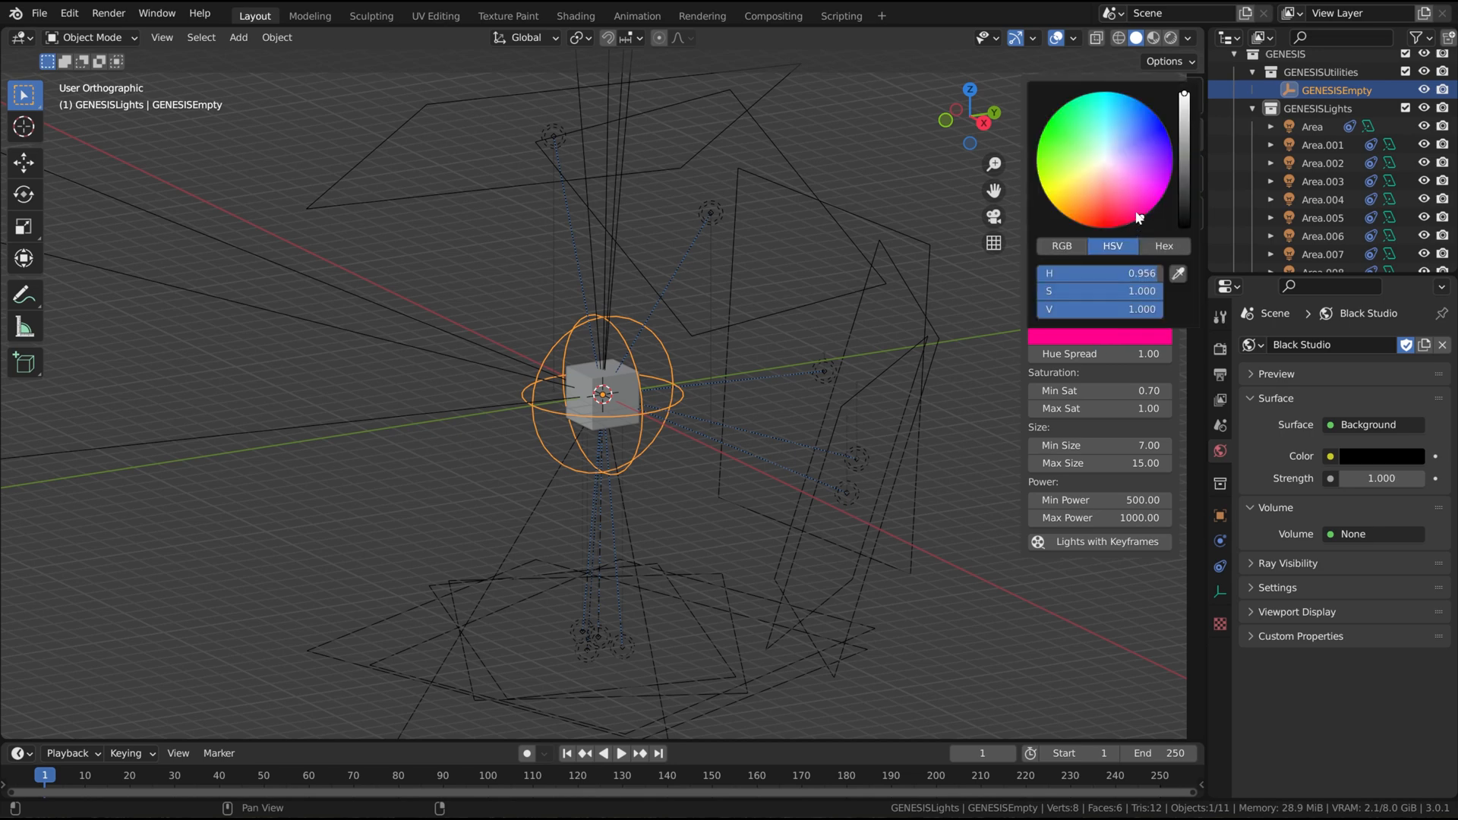
pyautogui.moveTo(1108, 363)
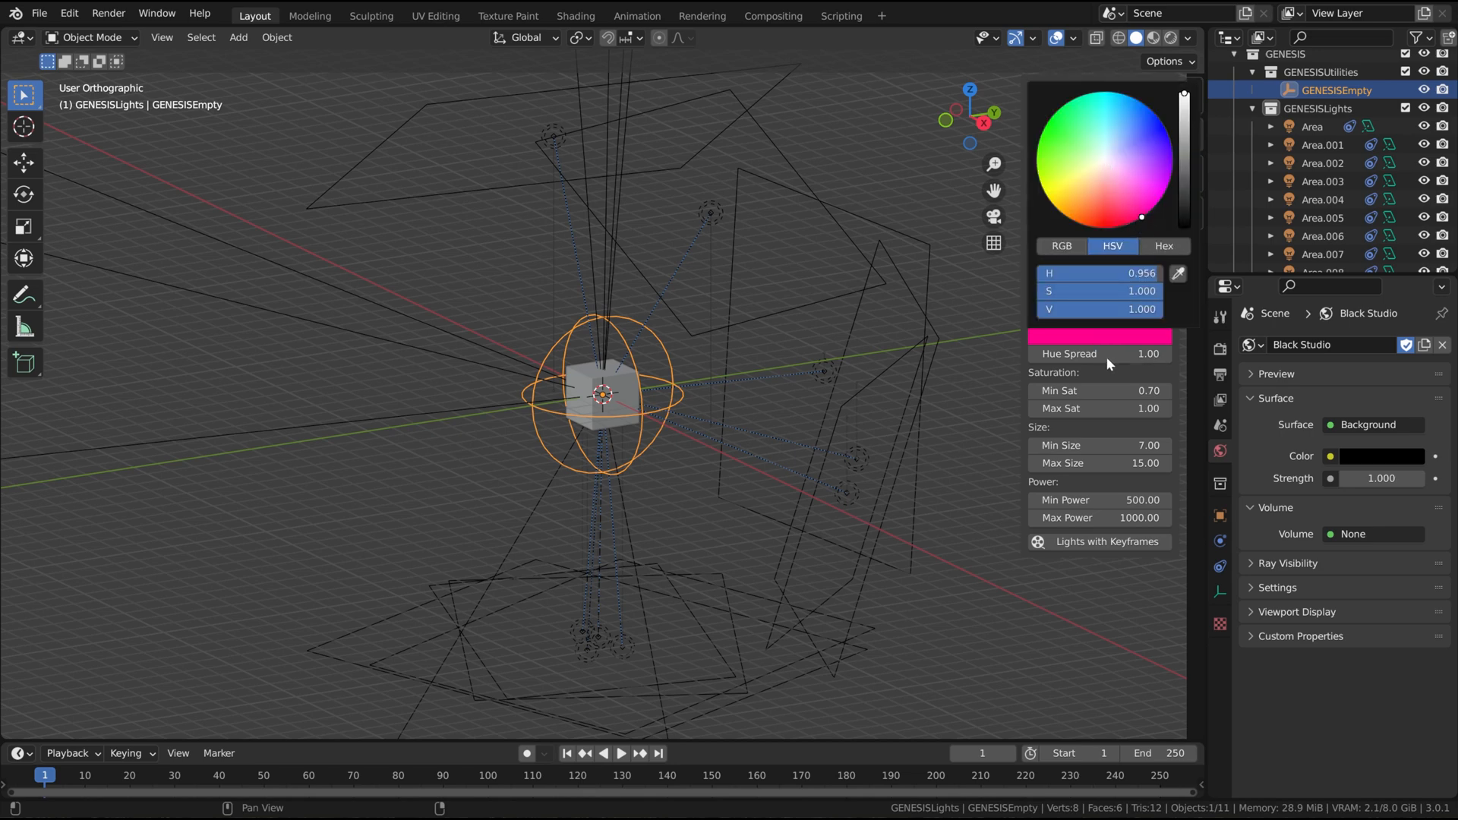
pyautogui.moveTo(1147, 233)
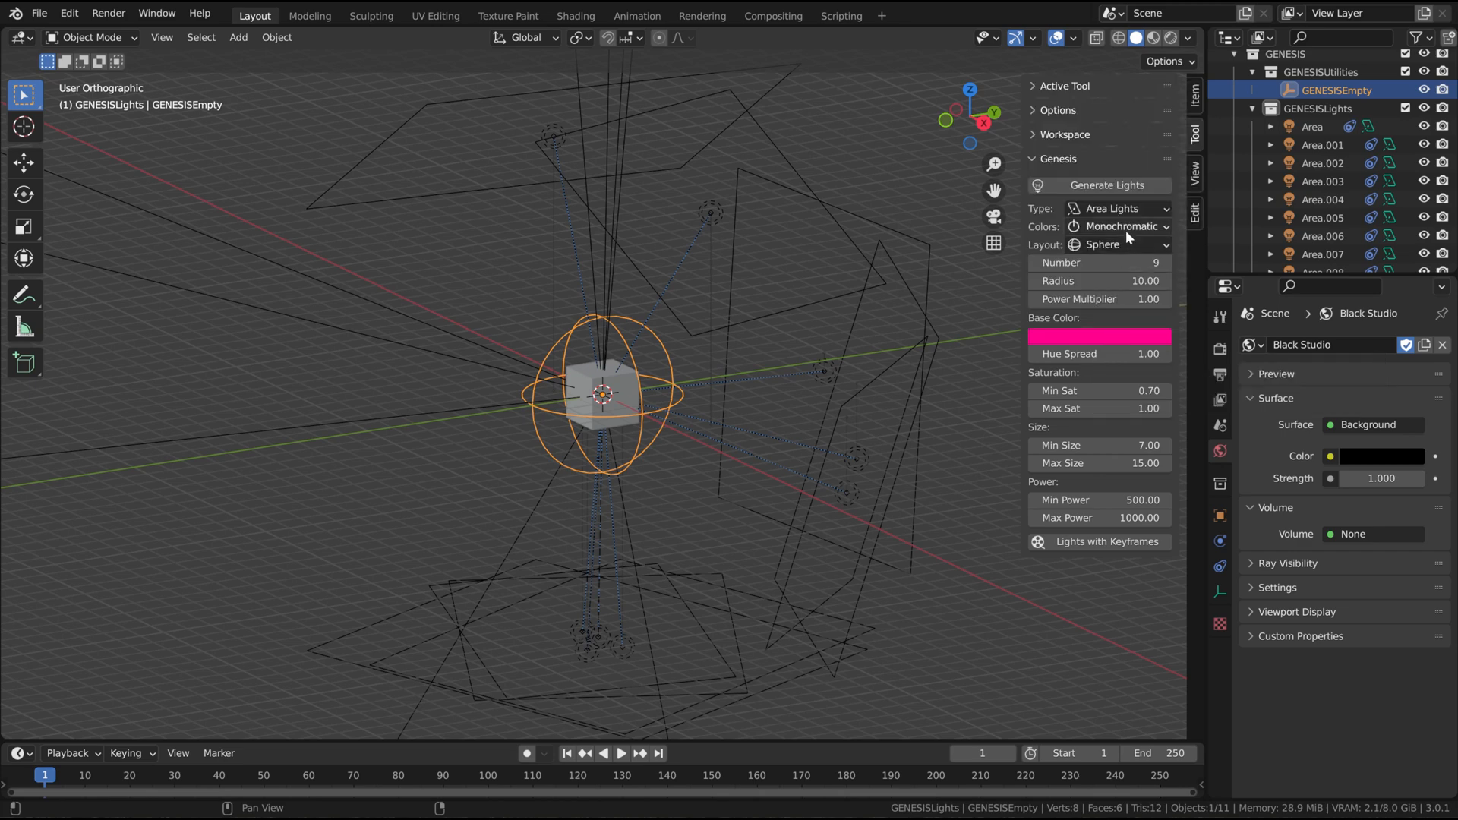
pyautogui.click(1118, 227)
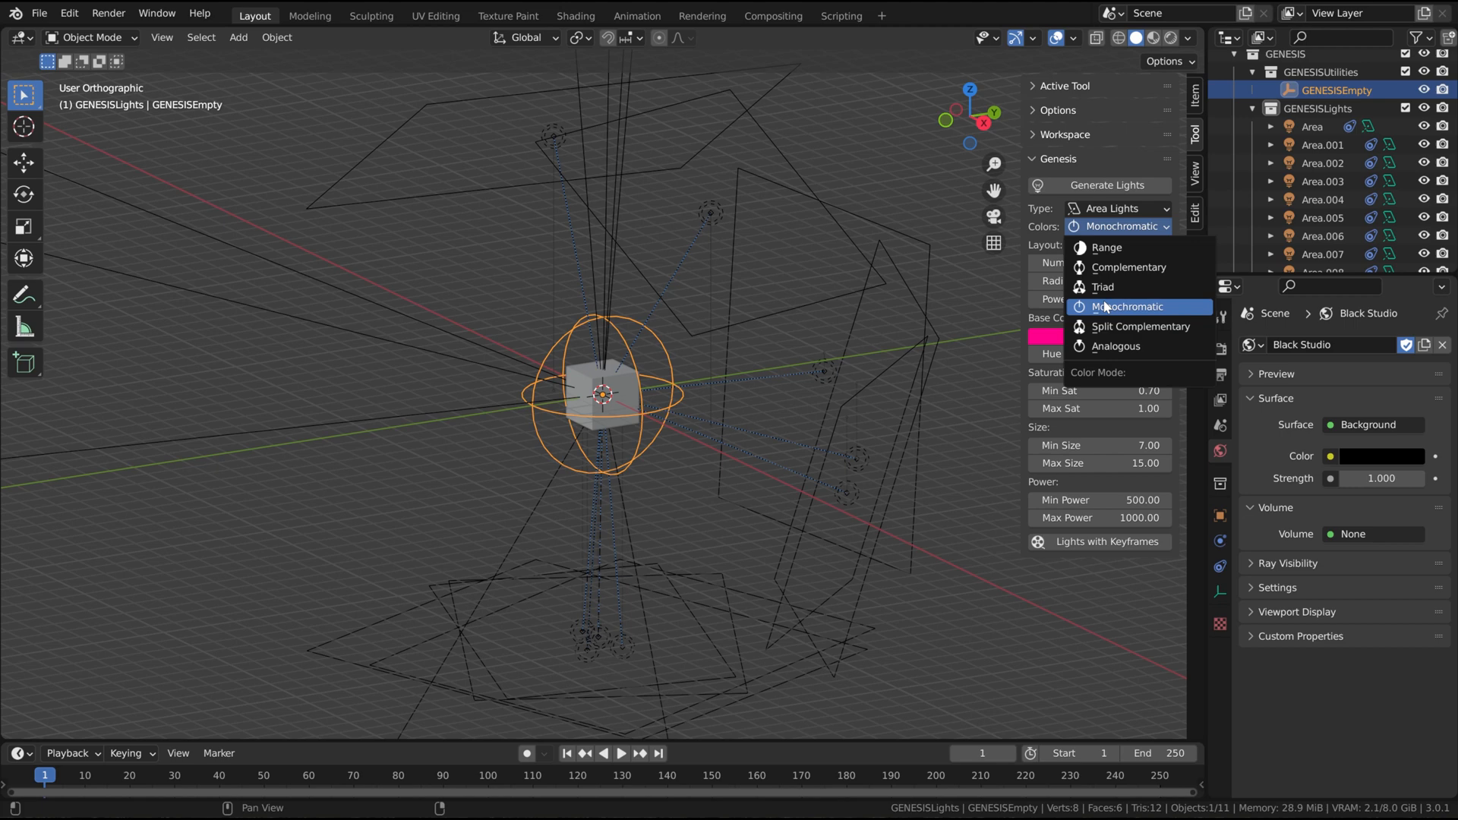
pyautogui.moveTo(1103, 288)
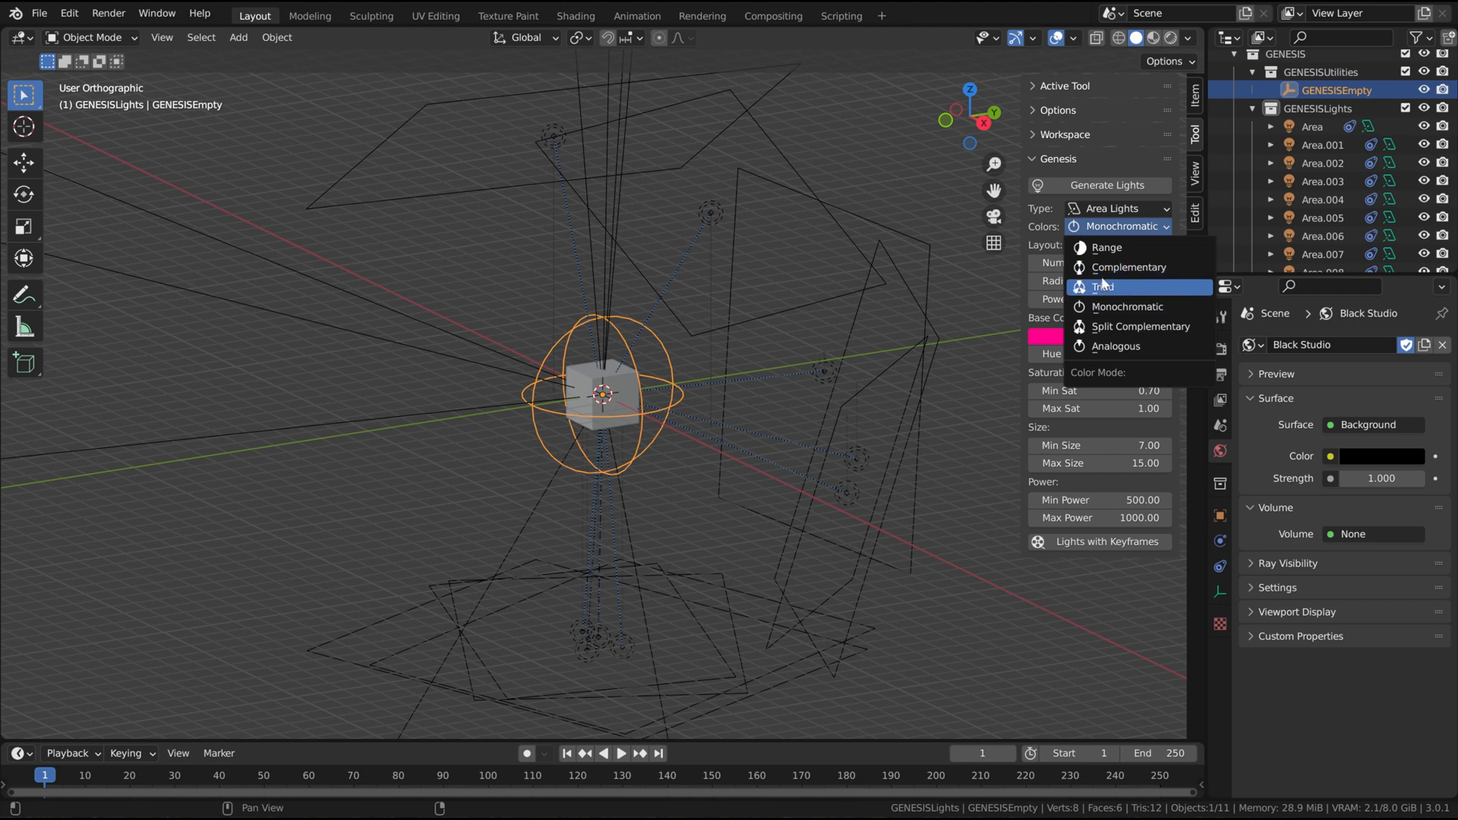
pyautogui.moveTo(1141, 327)
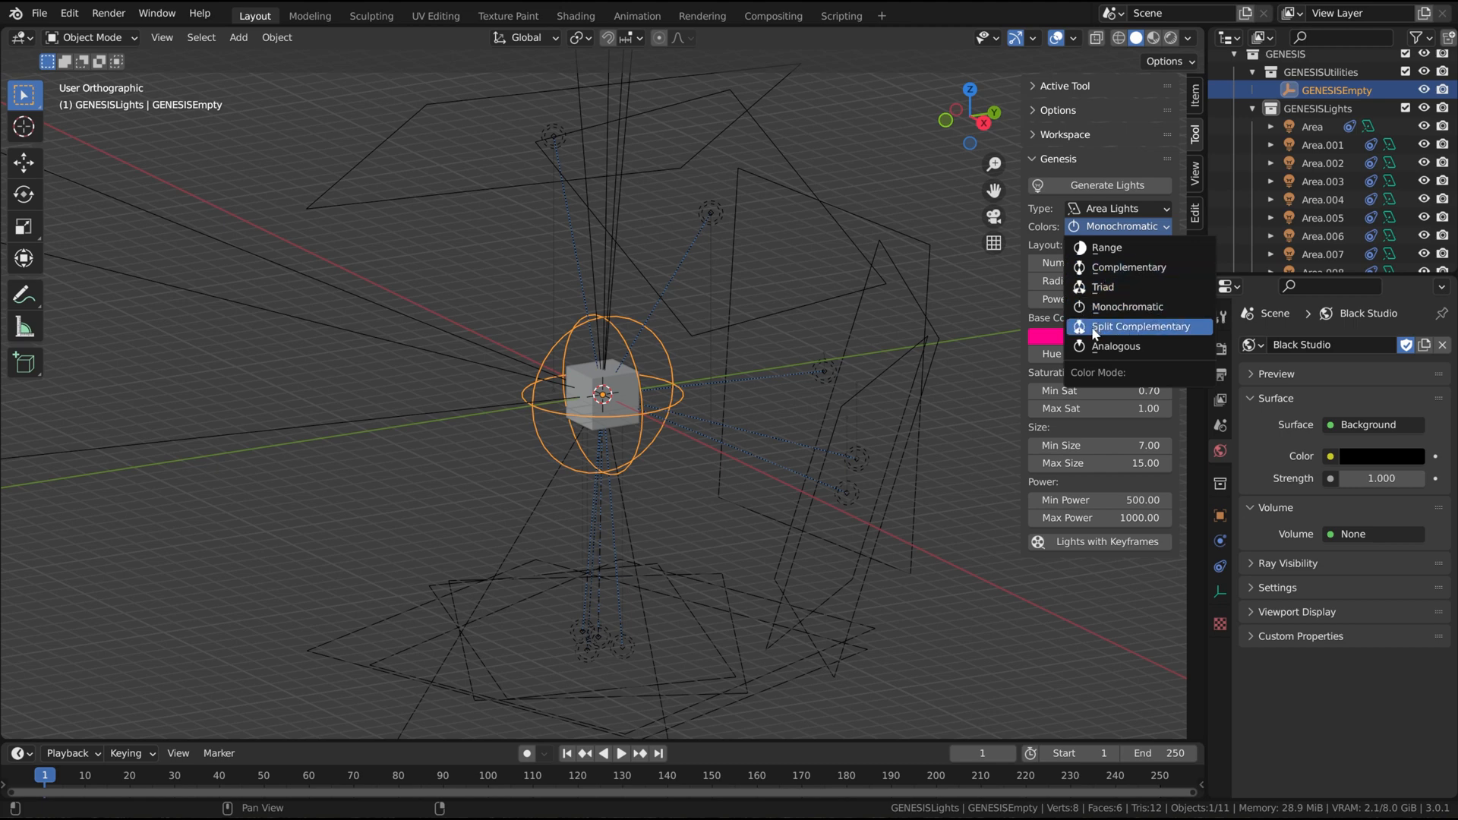
pyautogui.moveTo(1084, 335)
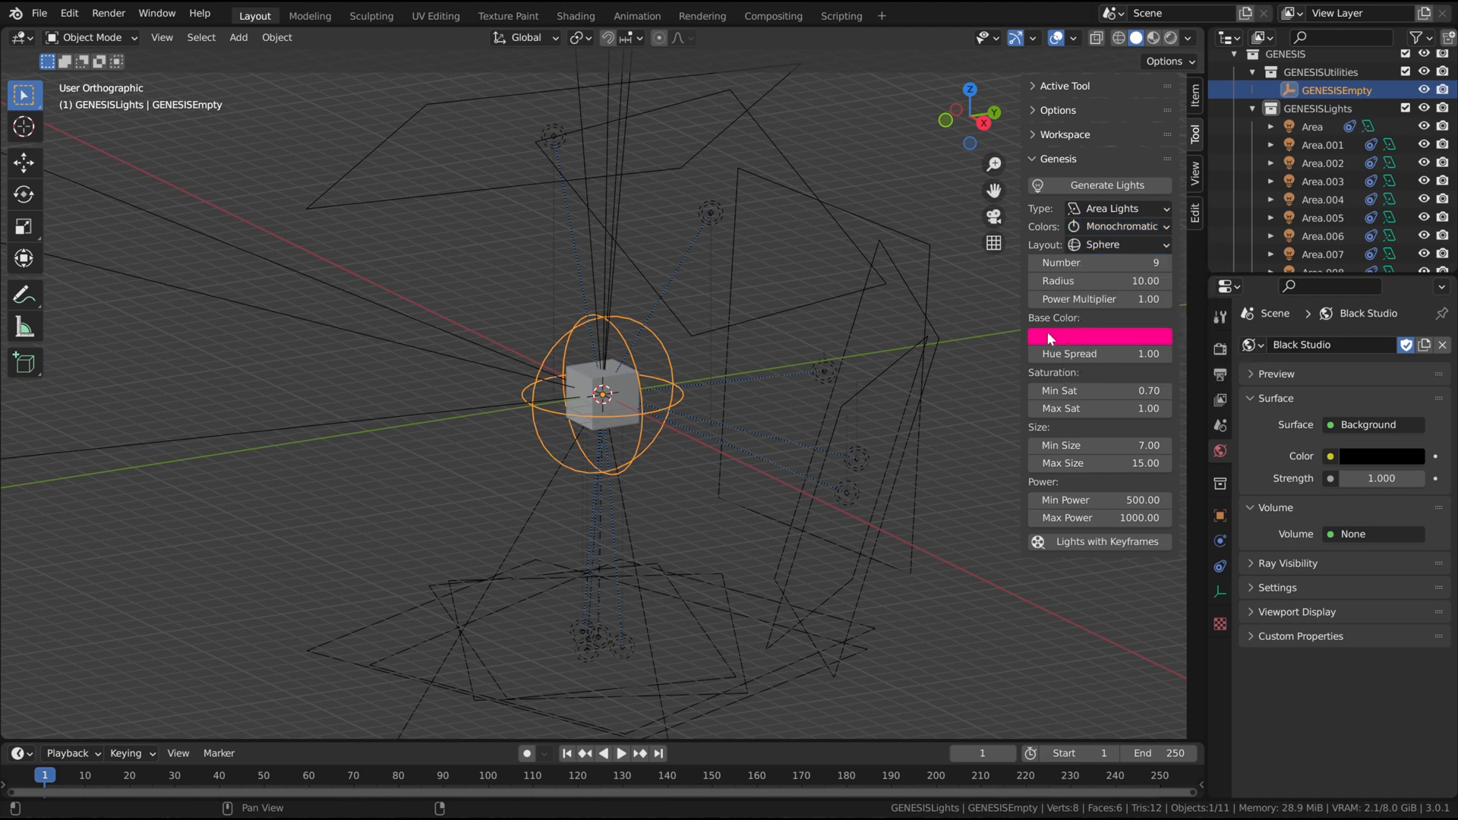
pyautogui.click(1100, 336)
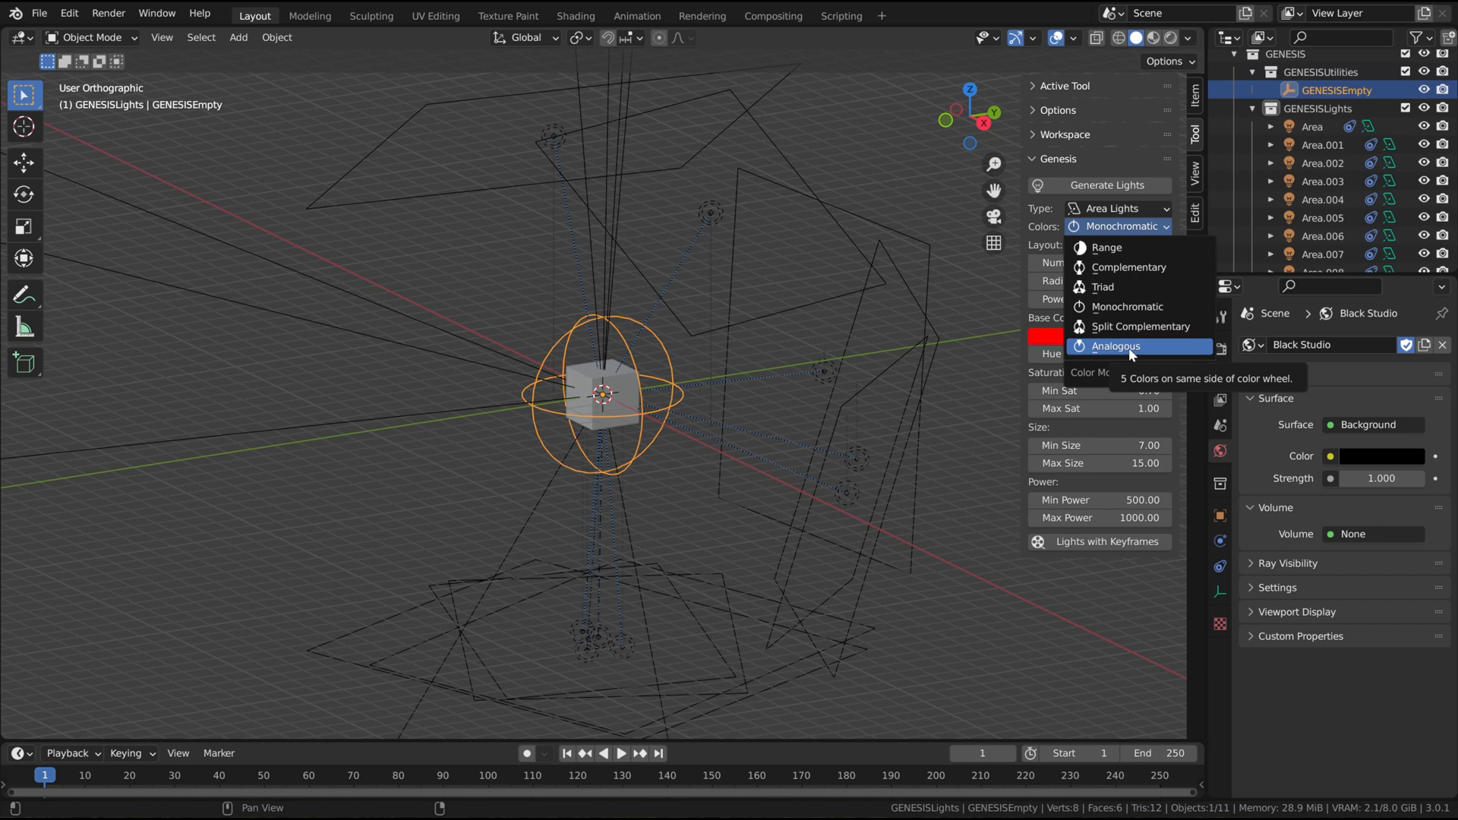
# - Set Colors to Analogous, keeping the red base colour and hue spread 1.00
pyautogui.click(1117, 347)
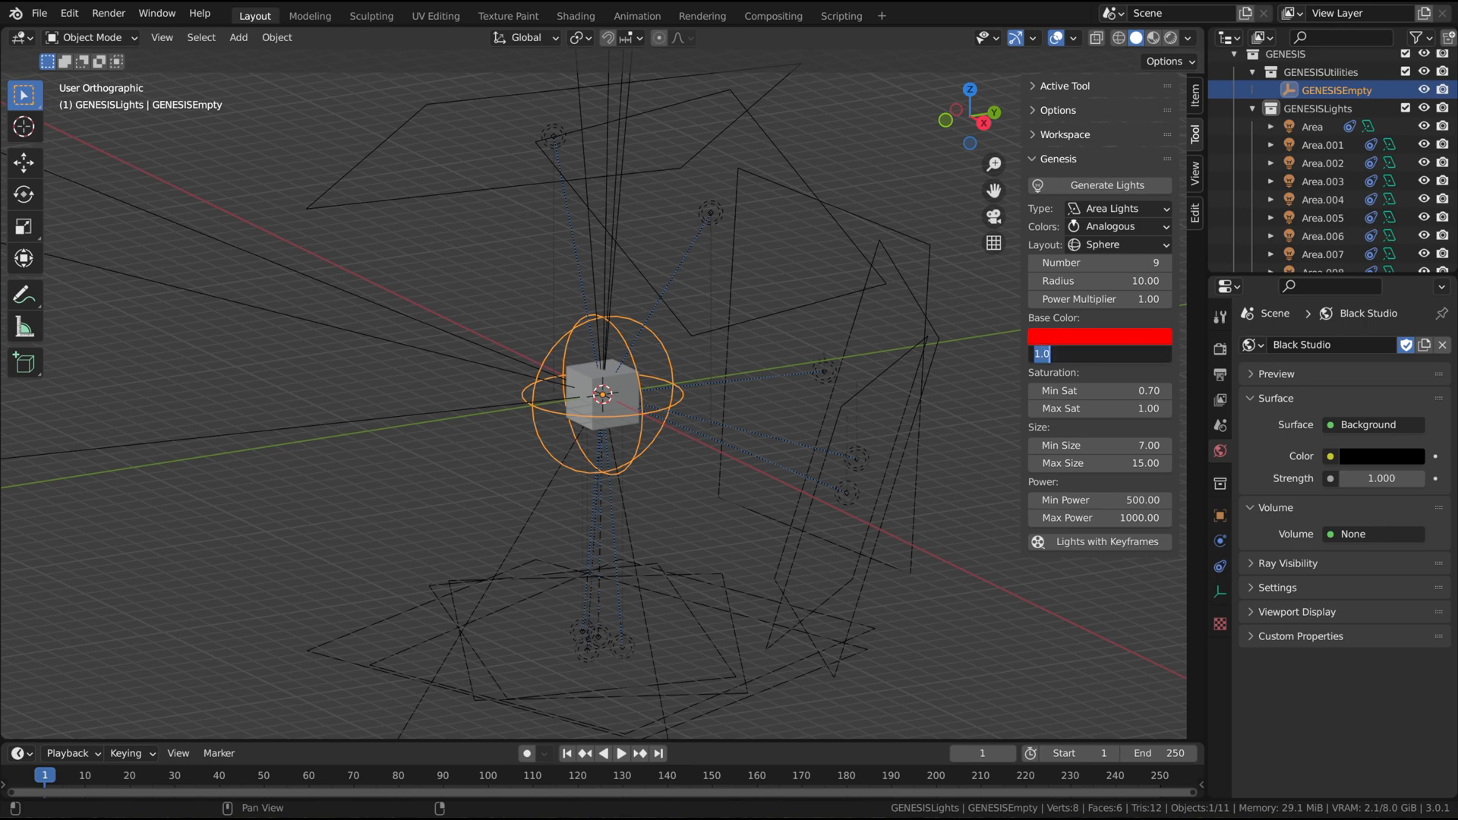
pyautogui.click(1100, 336)
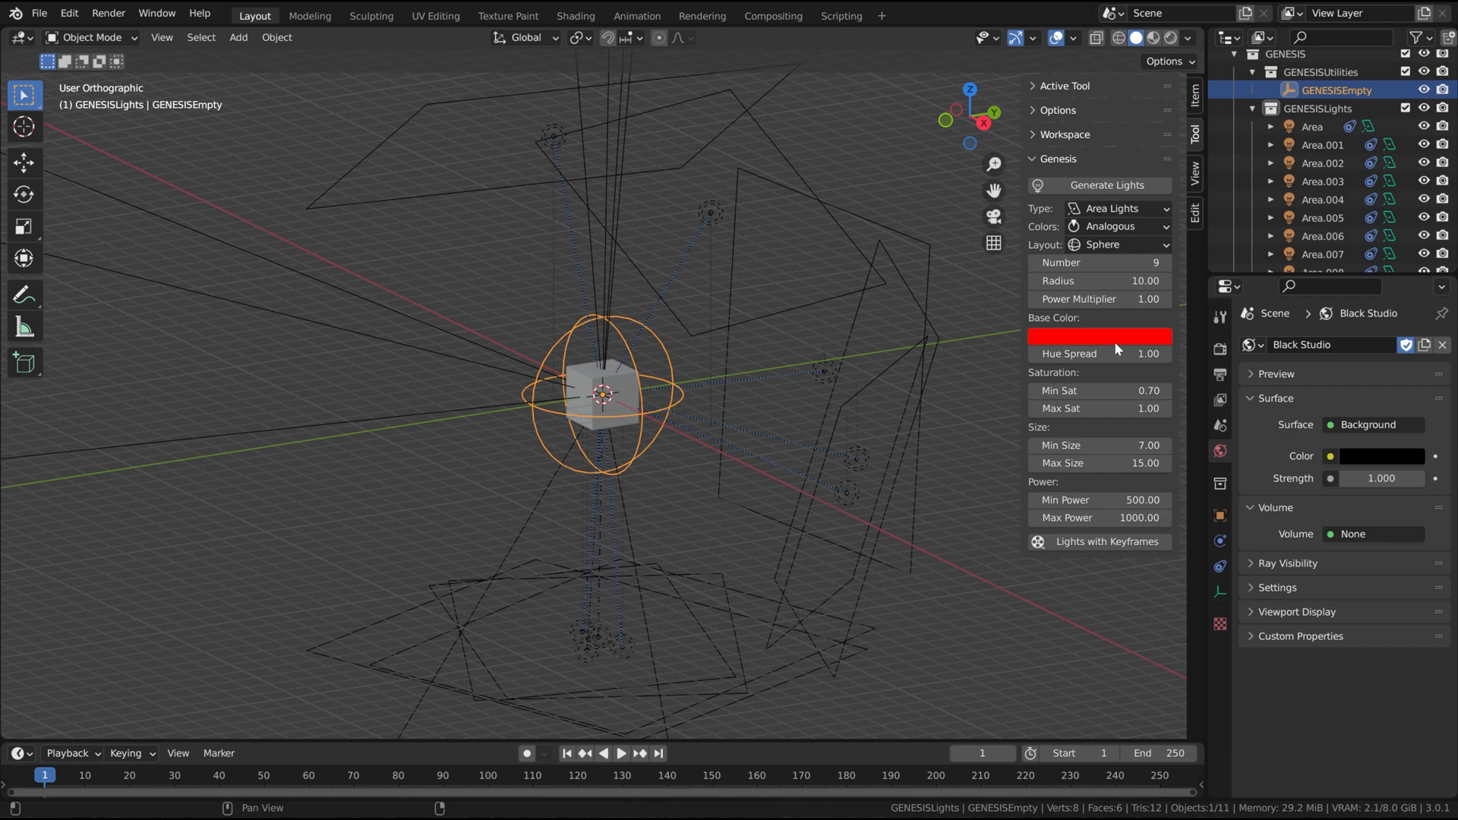
pyautogui.click(1099, 337)
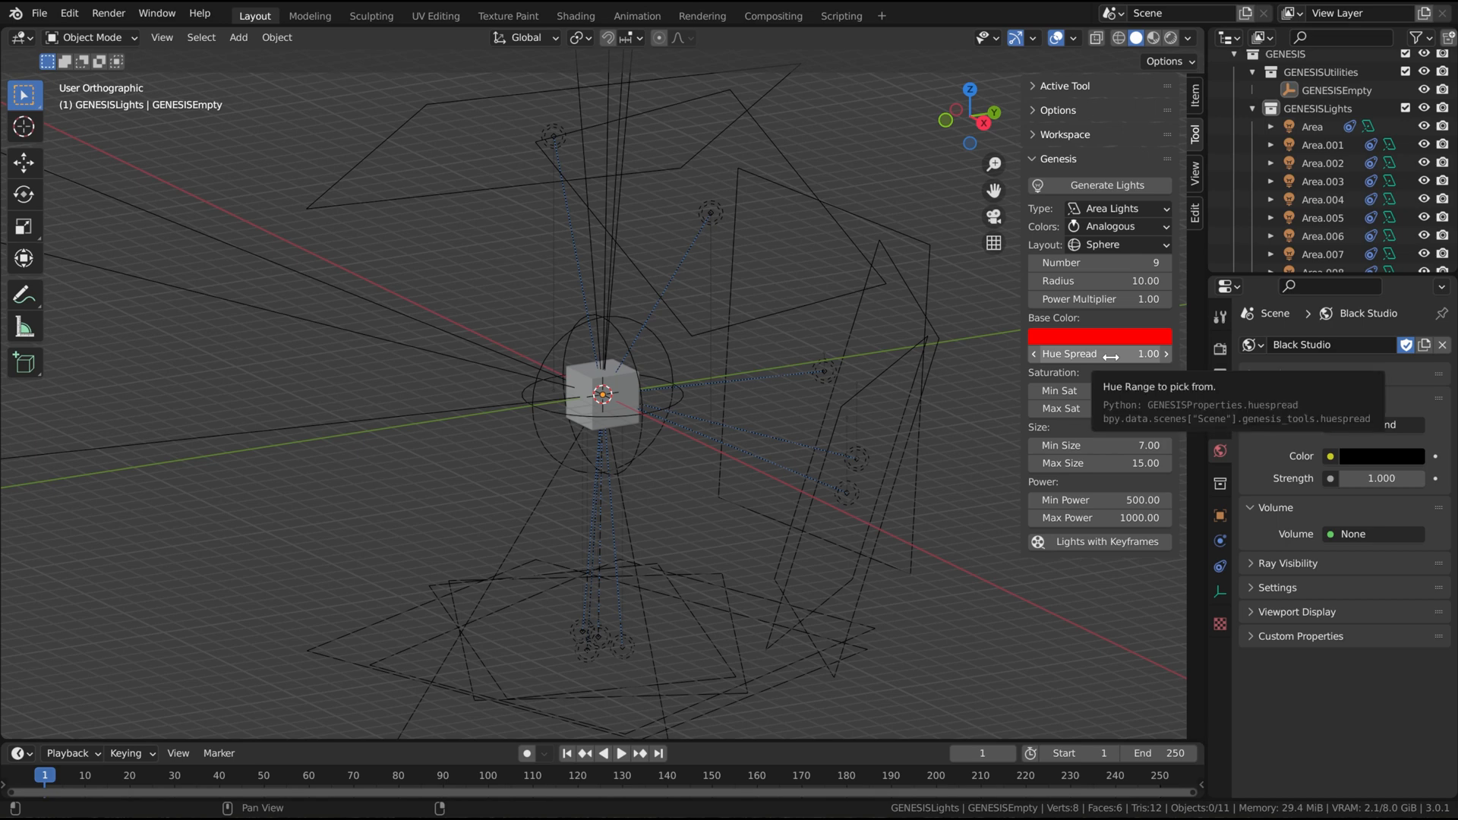
pyautogui.moveTo(1123, 248)
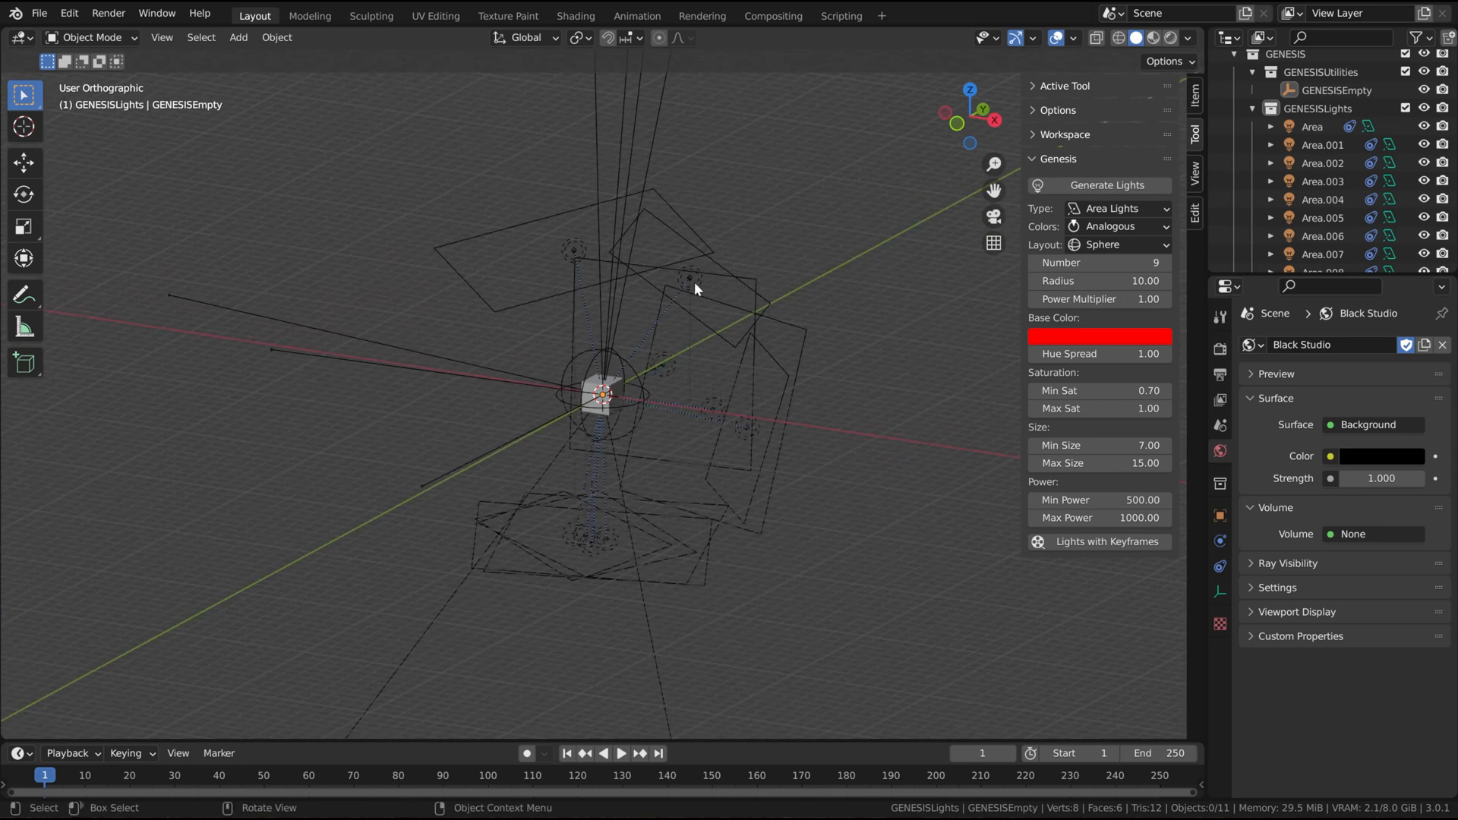
# - Try the Top Sphere layout, then switch the lights to a Grid layout
pyautogui.click(1116, 244)
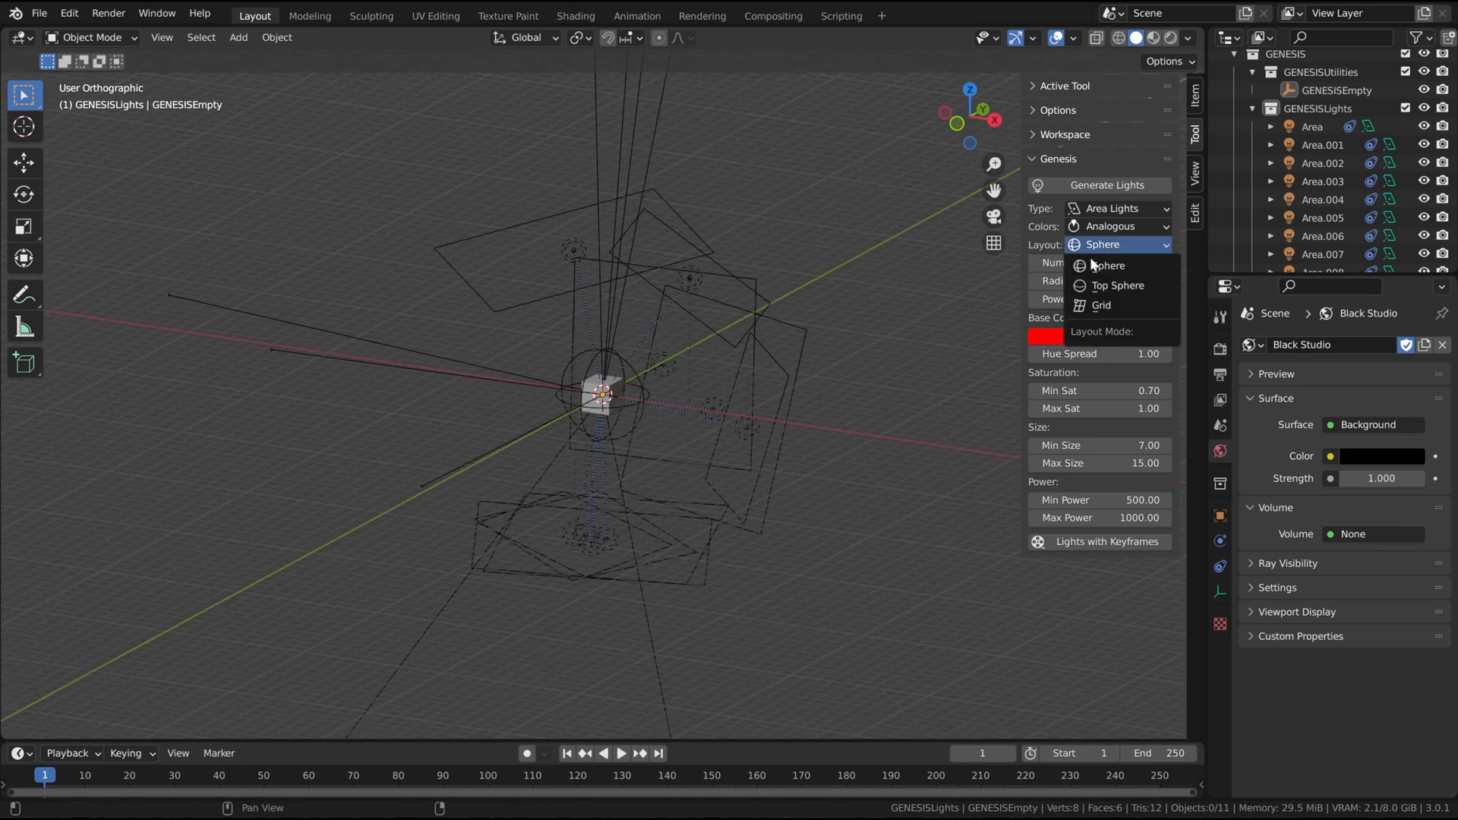
pyautogui.click(1117, 286)
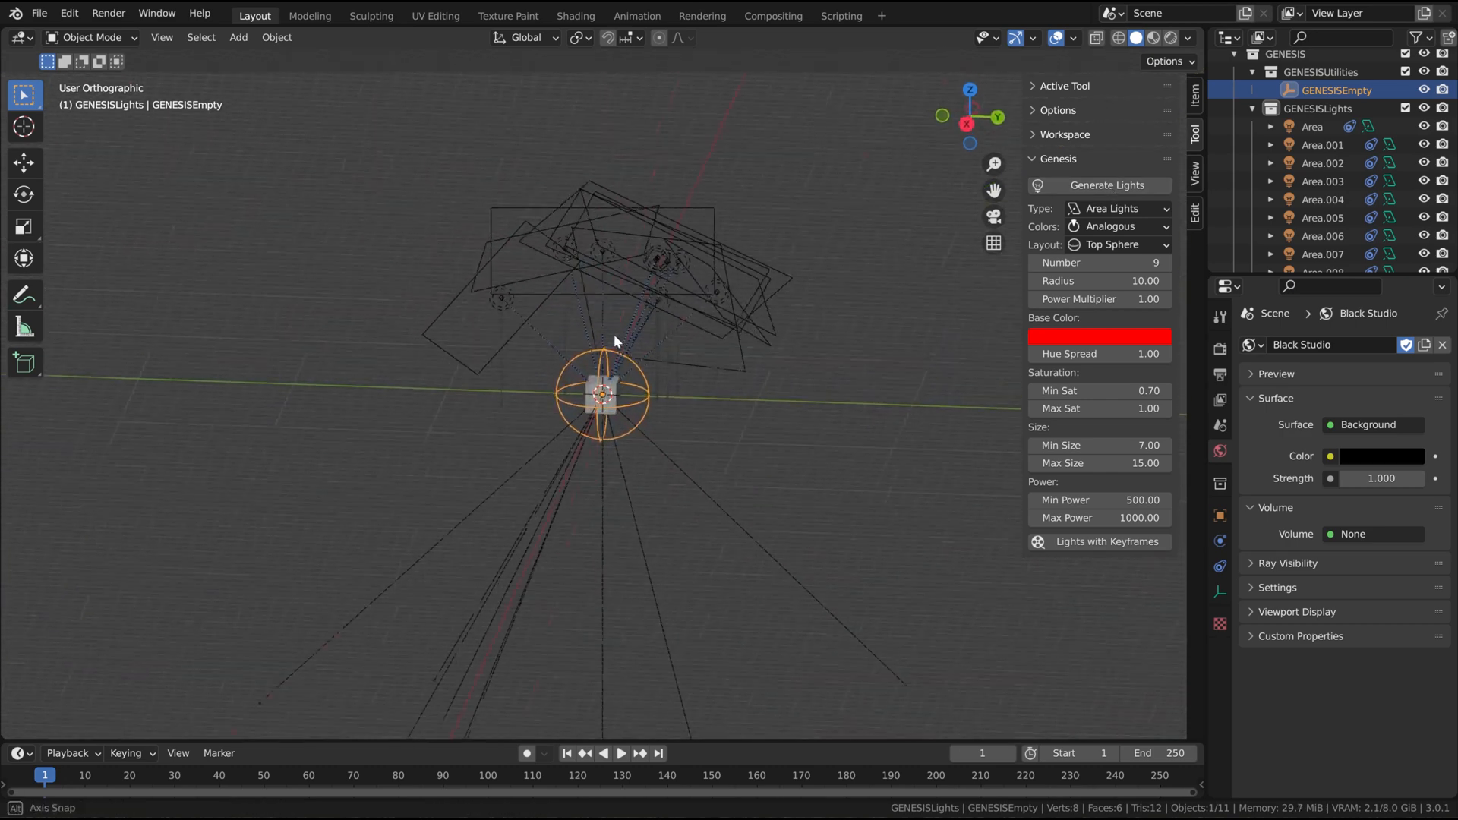
pyautogui.click(1117, 244)
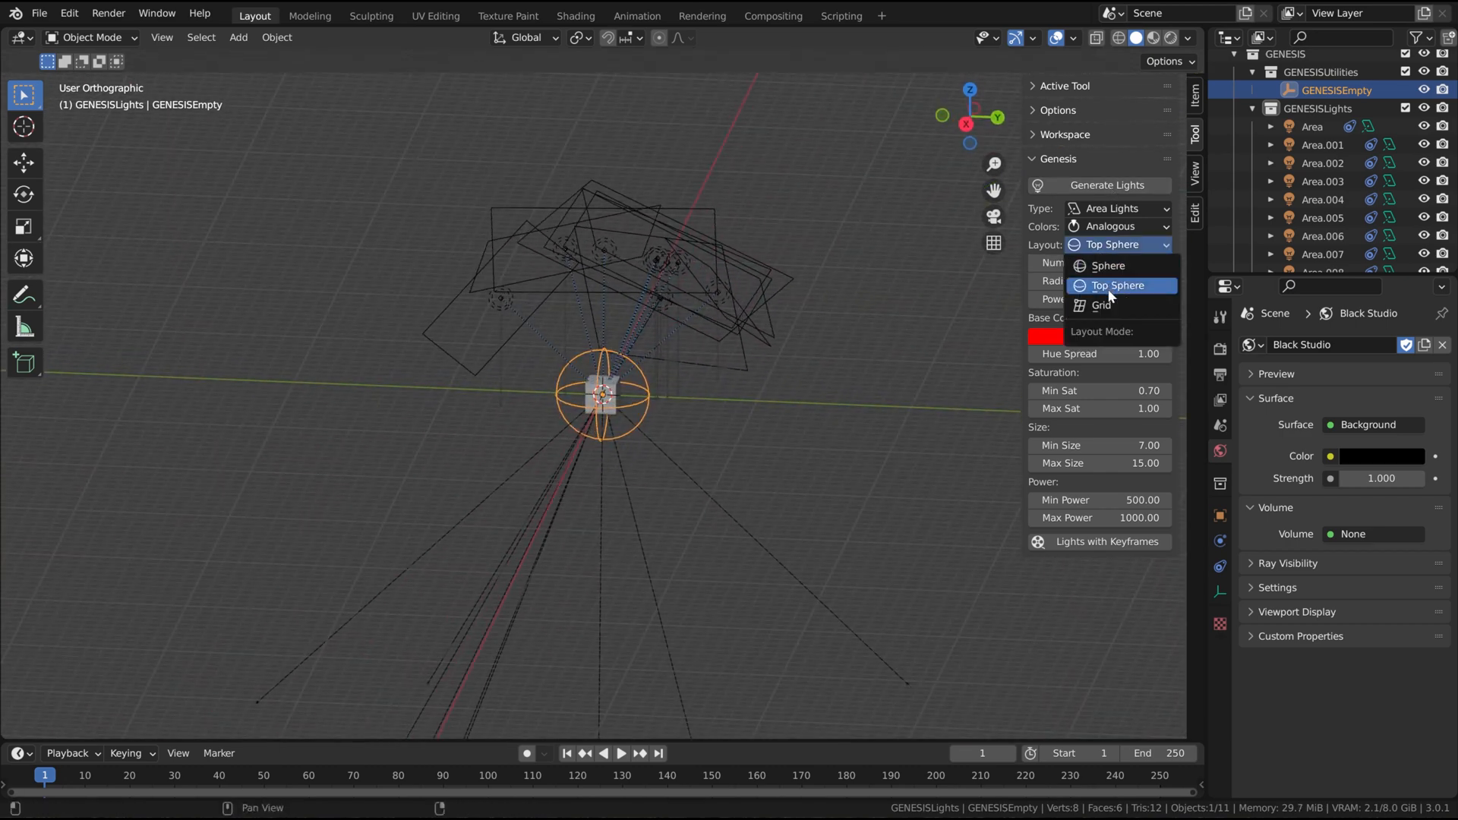
pyautogui.click(1100, 306)
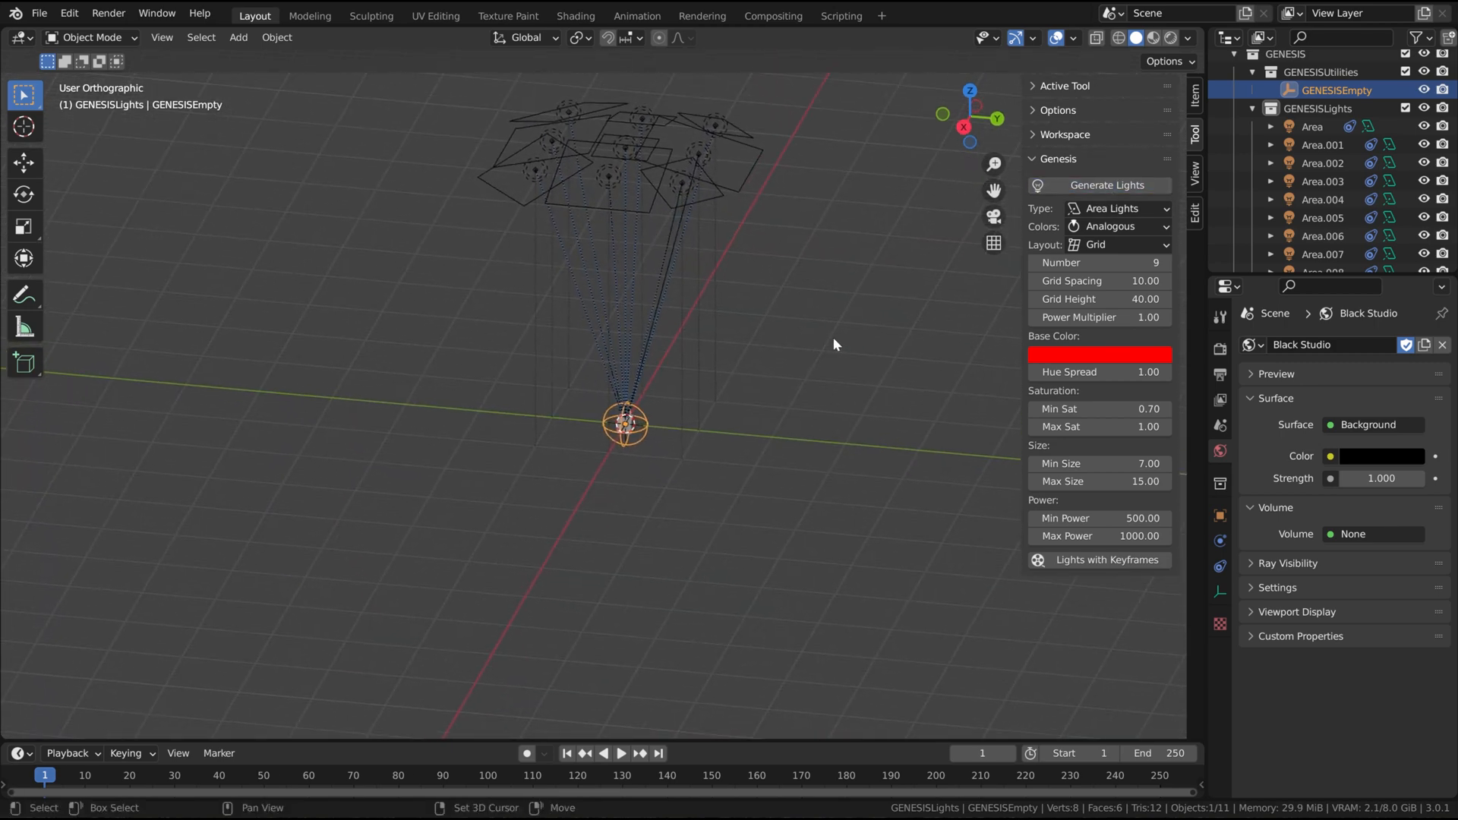
# - Set the grid height to 20.0
pyautogui.click(1099, 299)
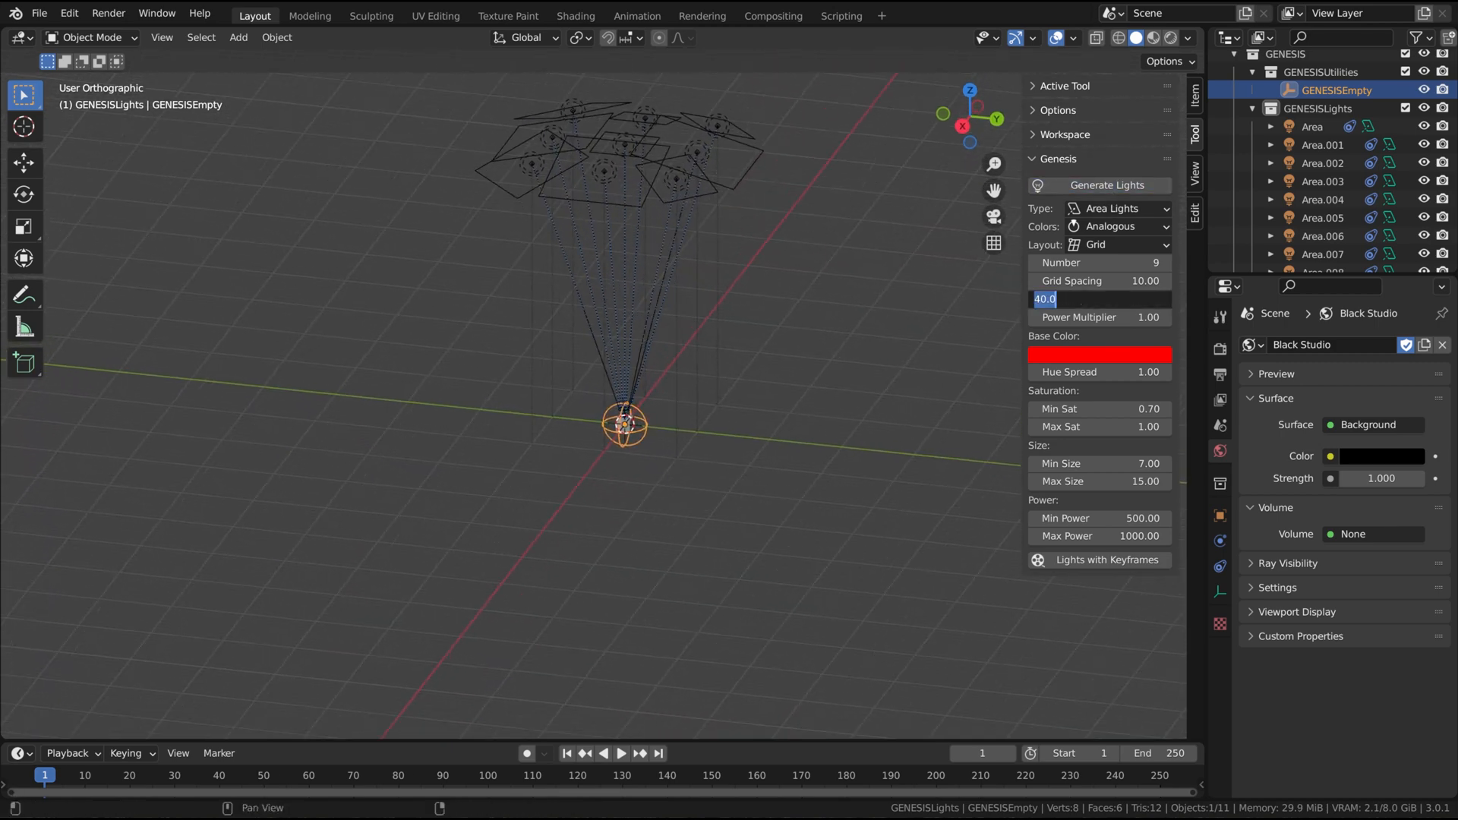
pyautogui.write('20.0')
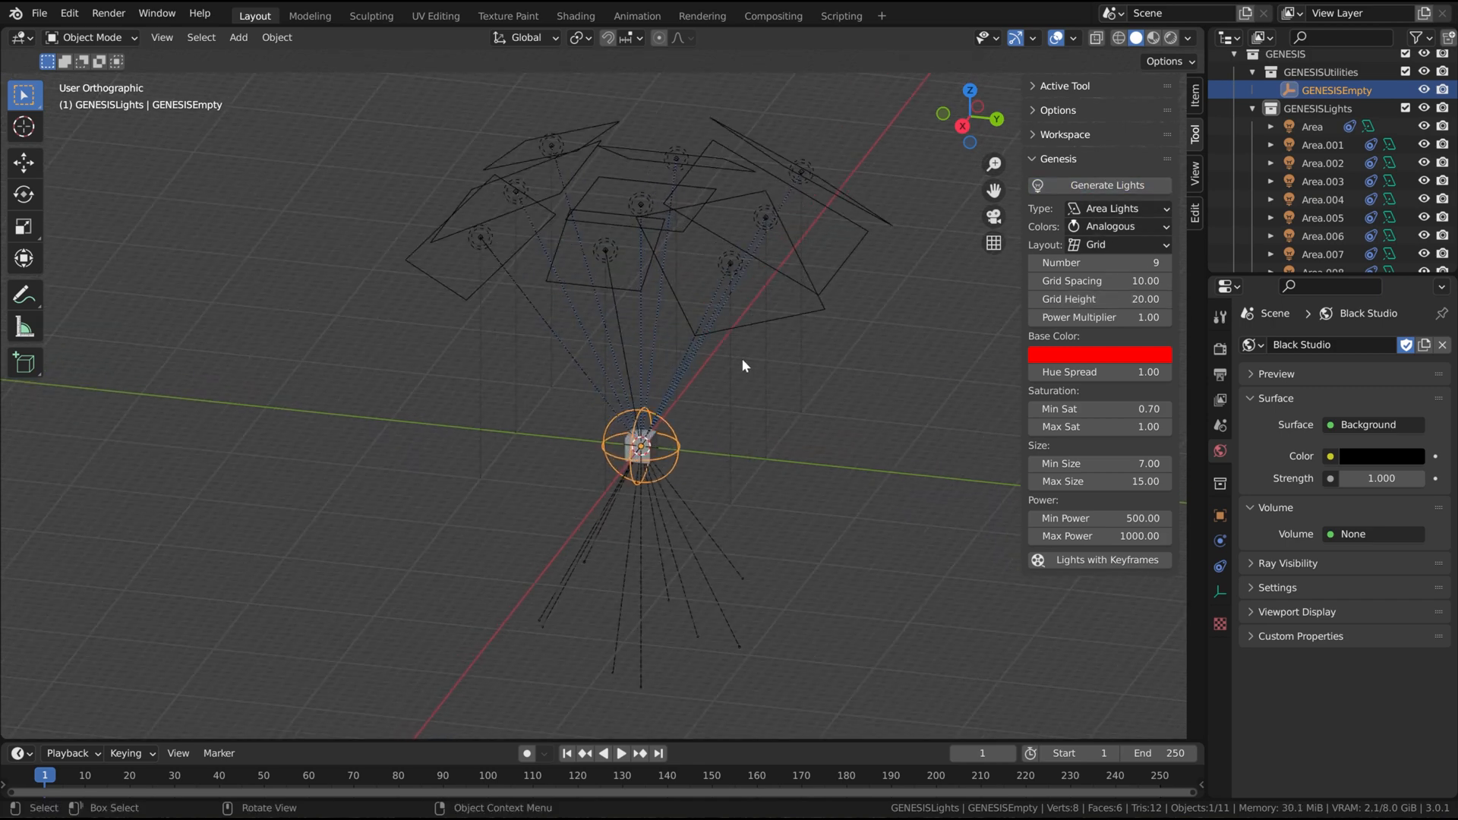
pyautogui.click(1098, 263)
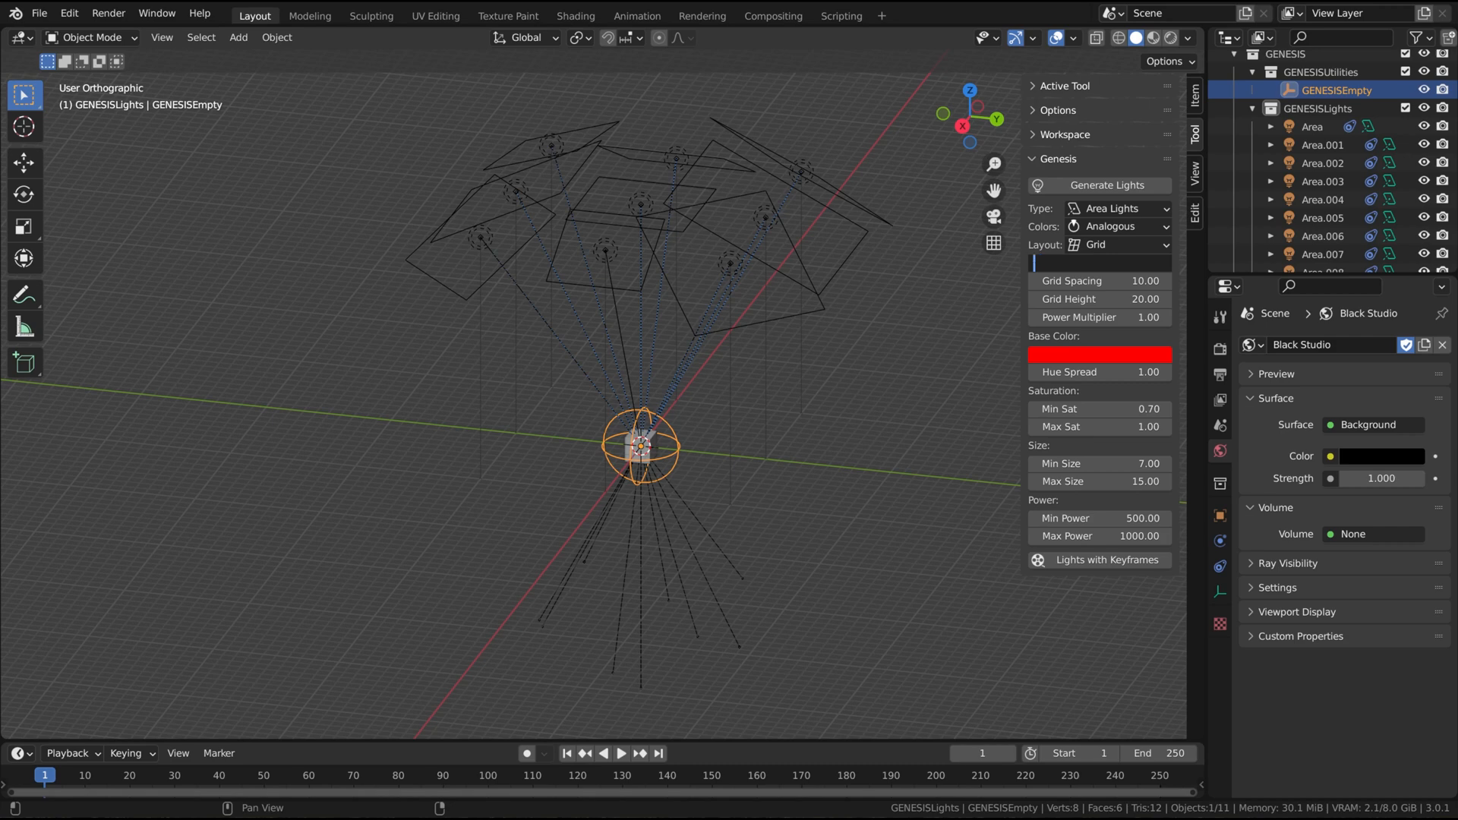
# - Enter 3**2 as the light count, then overwrite it with 7
pyautogui.write('3')
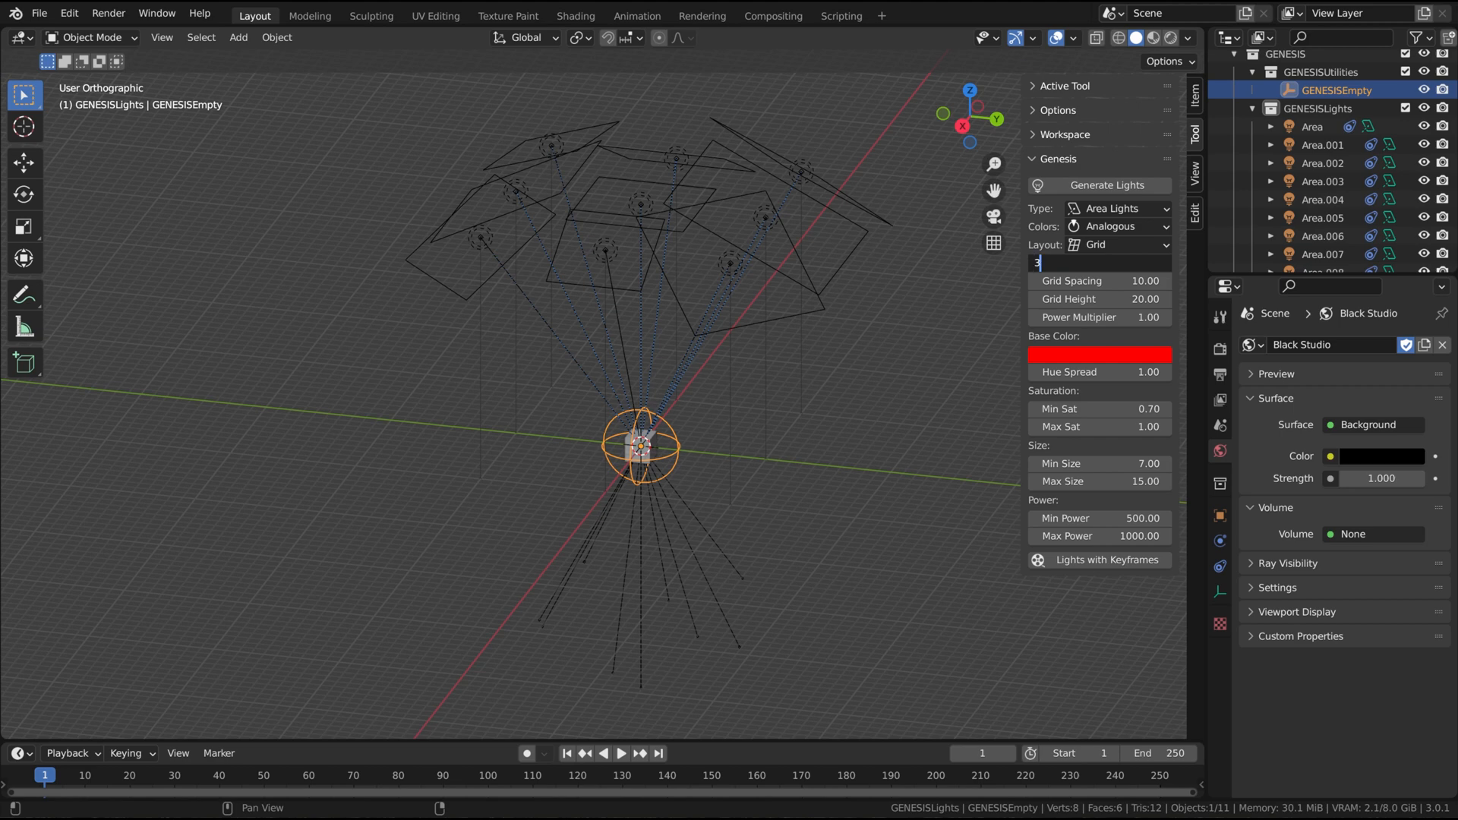
pyautogui.write('**2')
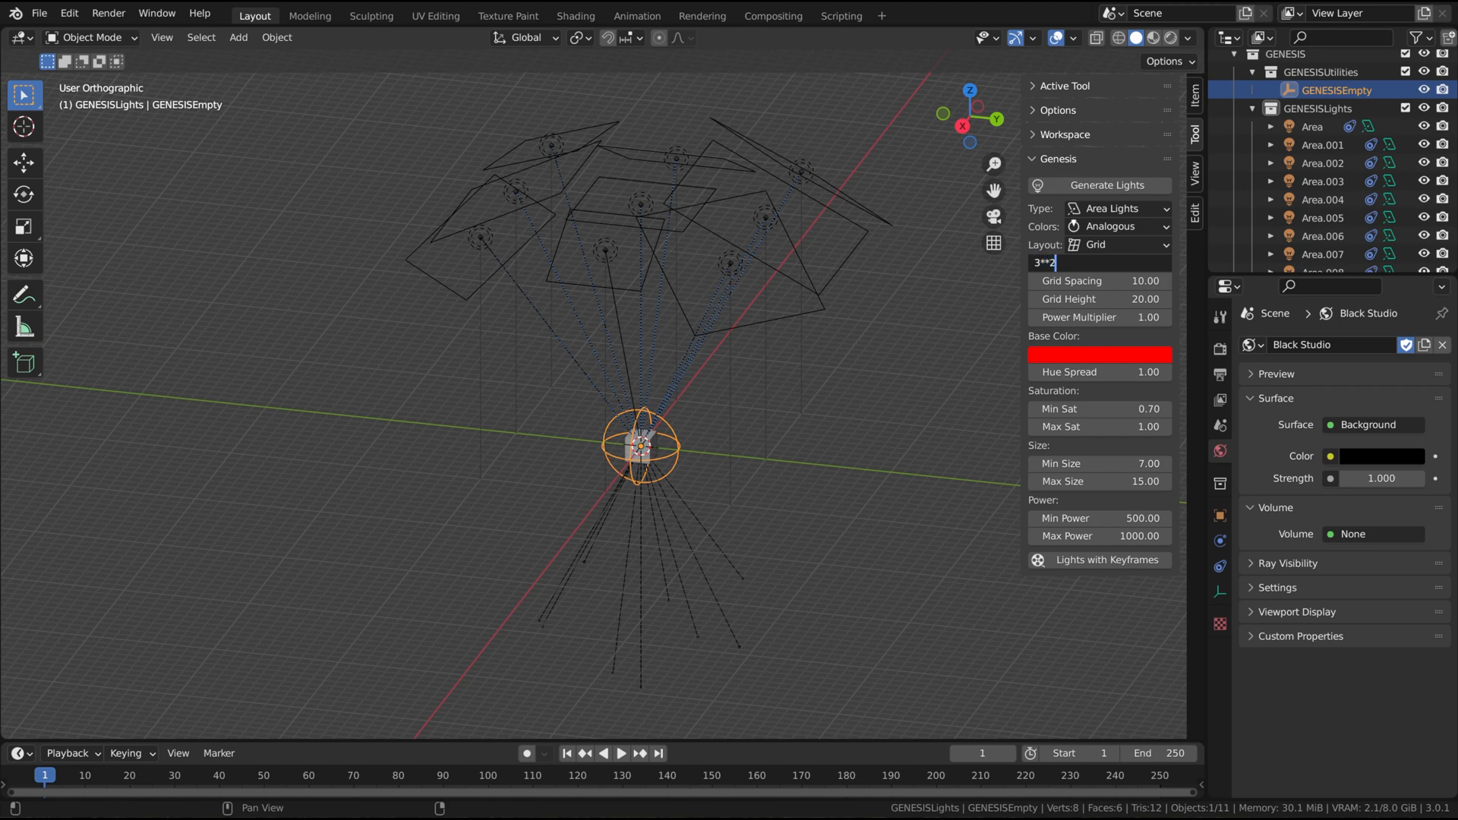
pyautogui.press('Return')
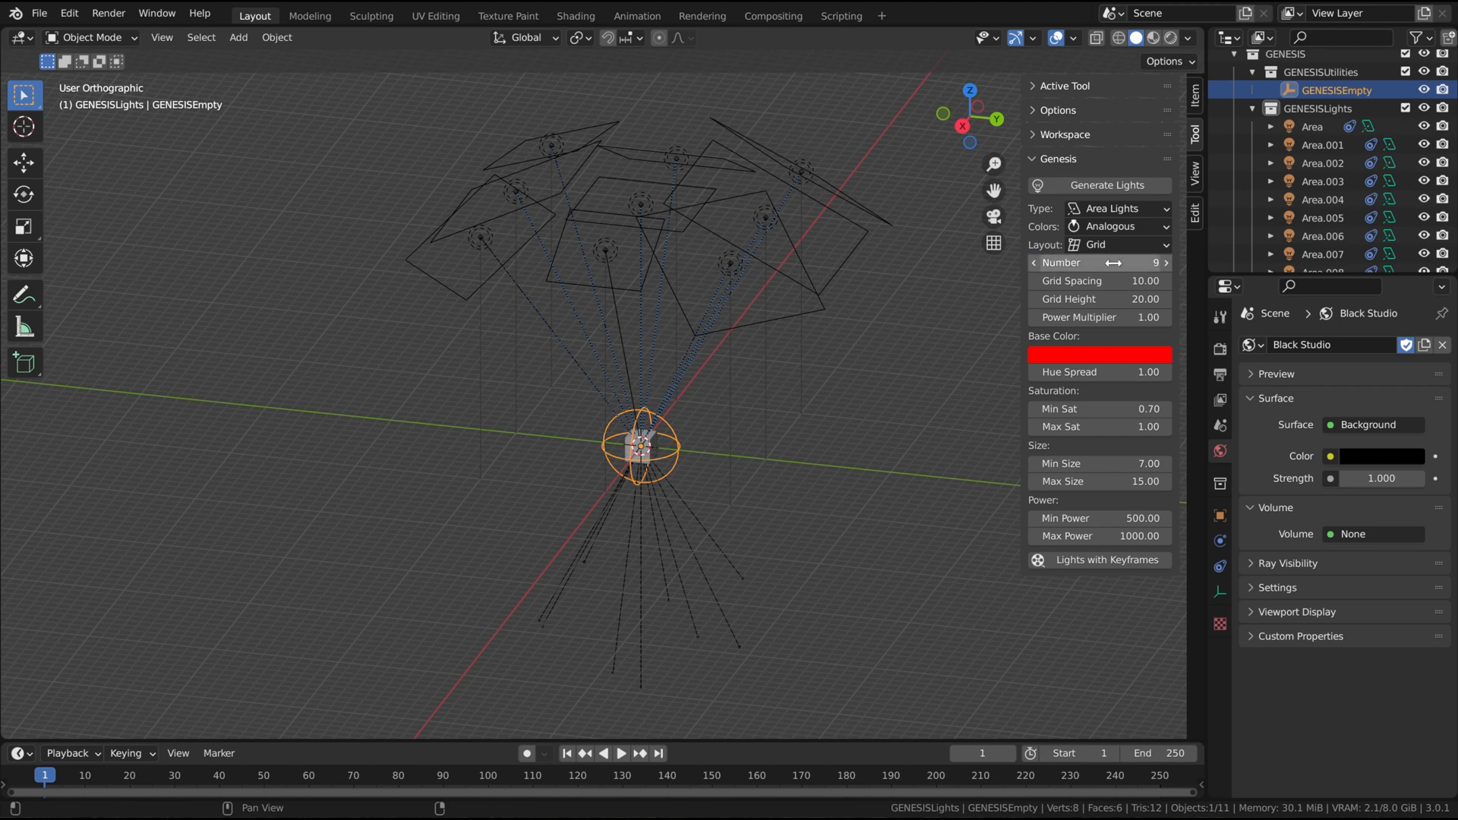
pyautogui.click(1100, 263)
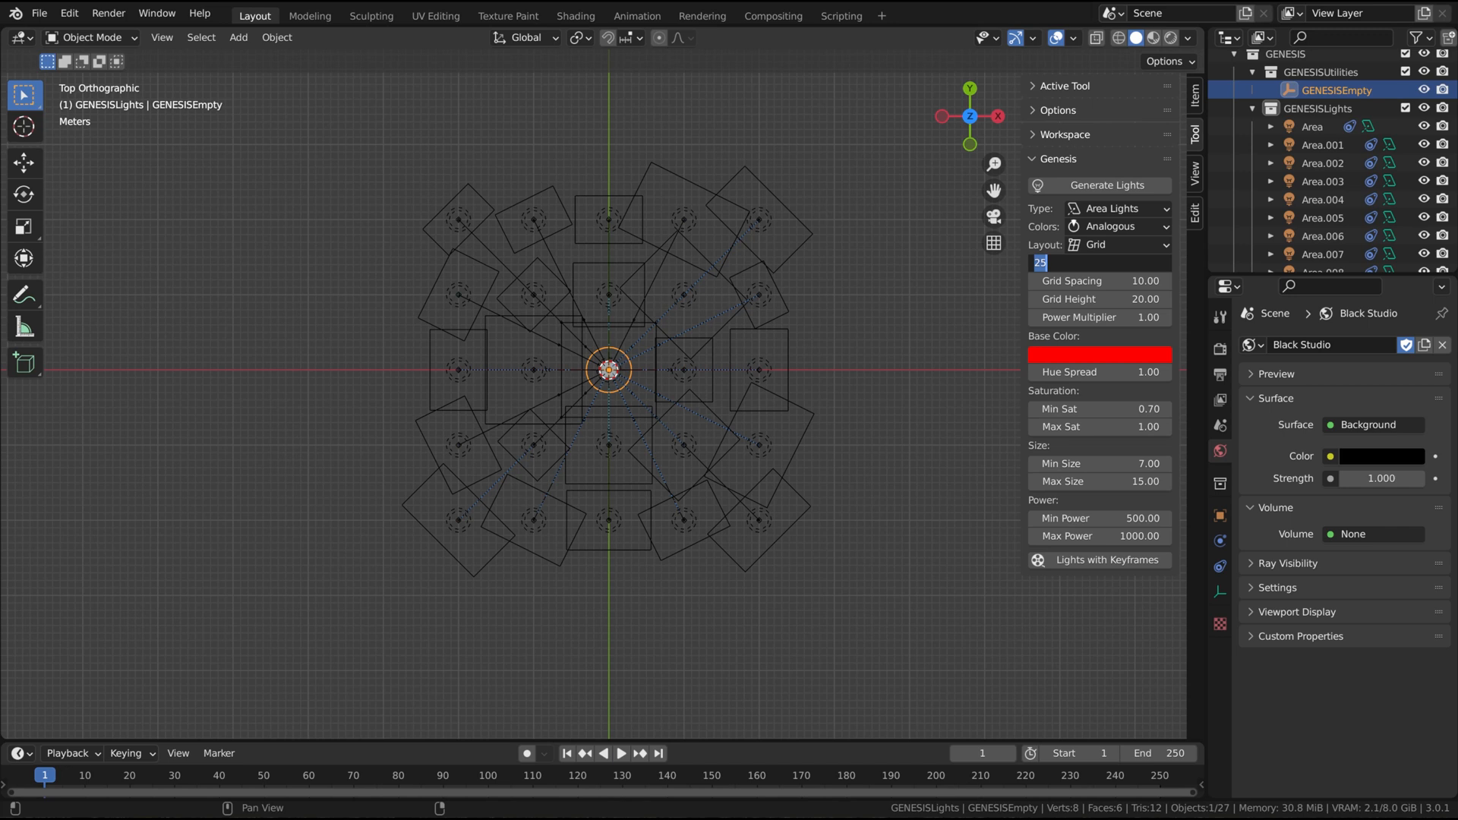
pyautogui.write('7')
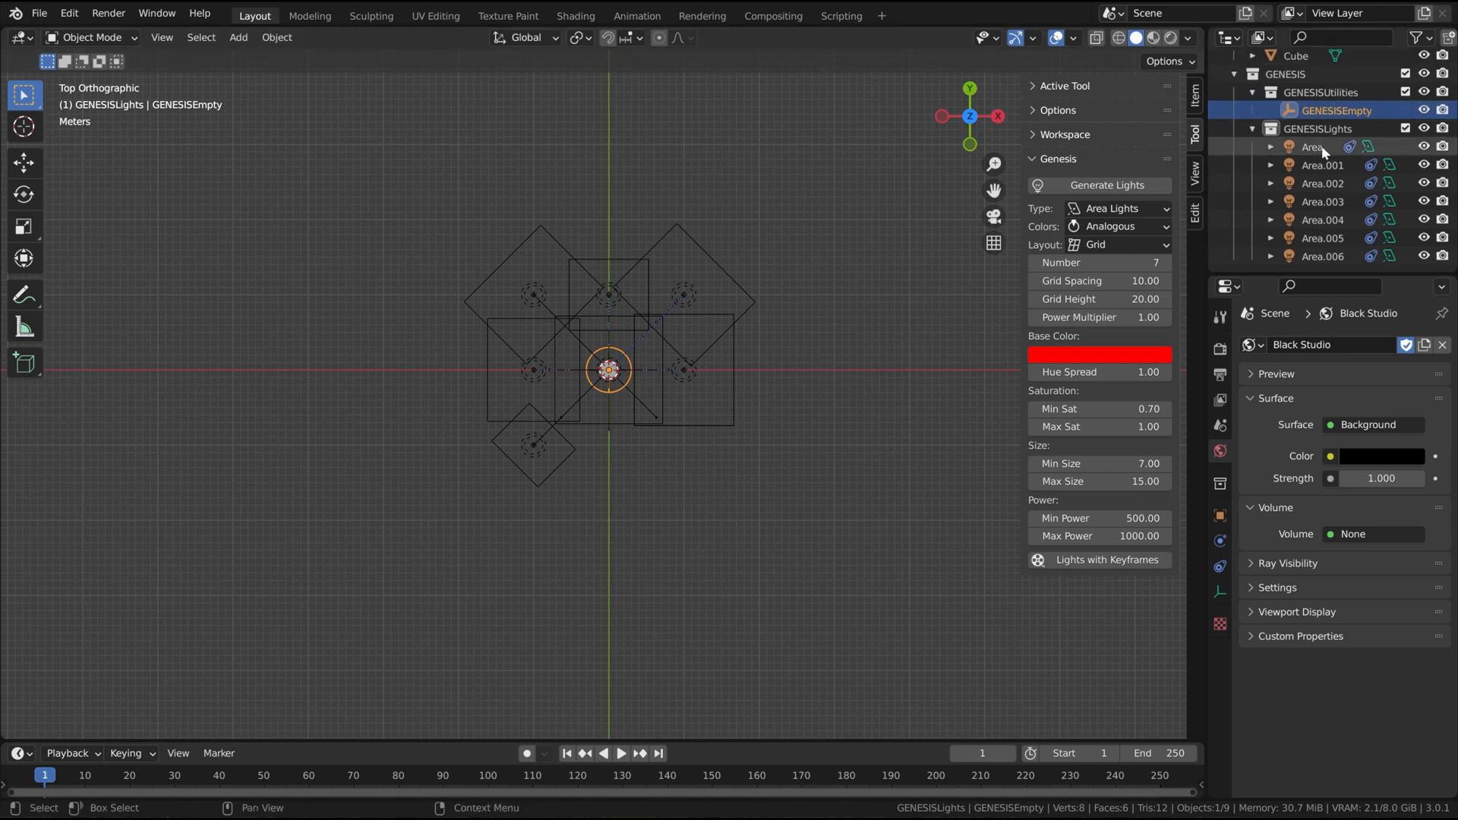
# - Select existing lights in the Outliner and regenerate 25 lights of size 1.0
pyautogui.click(1312, 146)
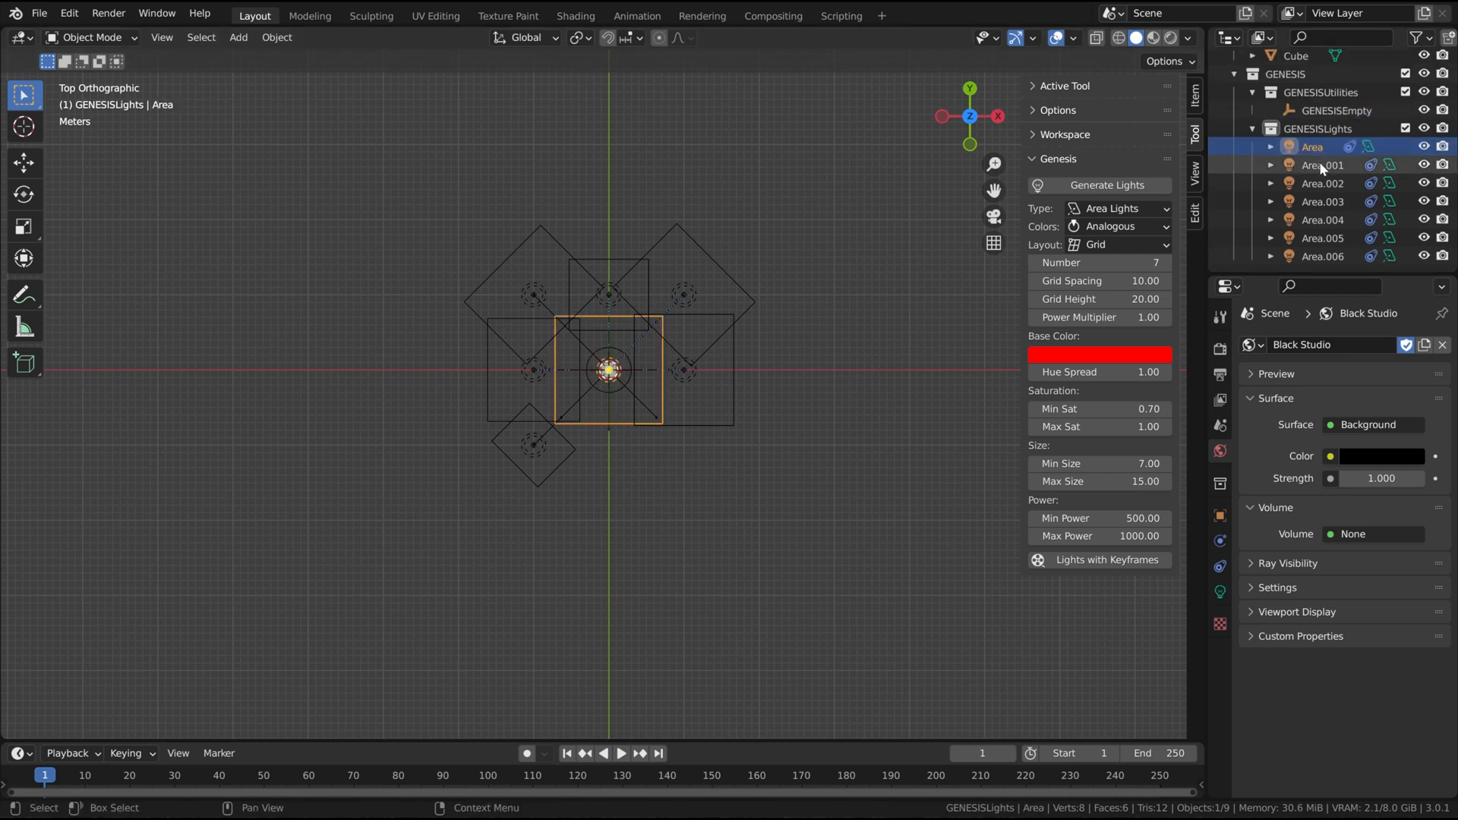
pyautogui.click(1322, 219)
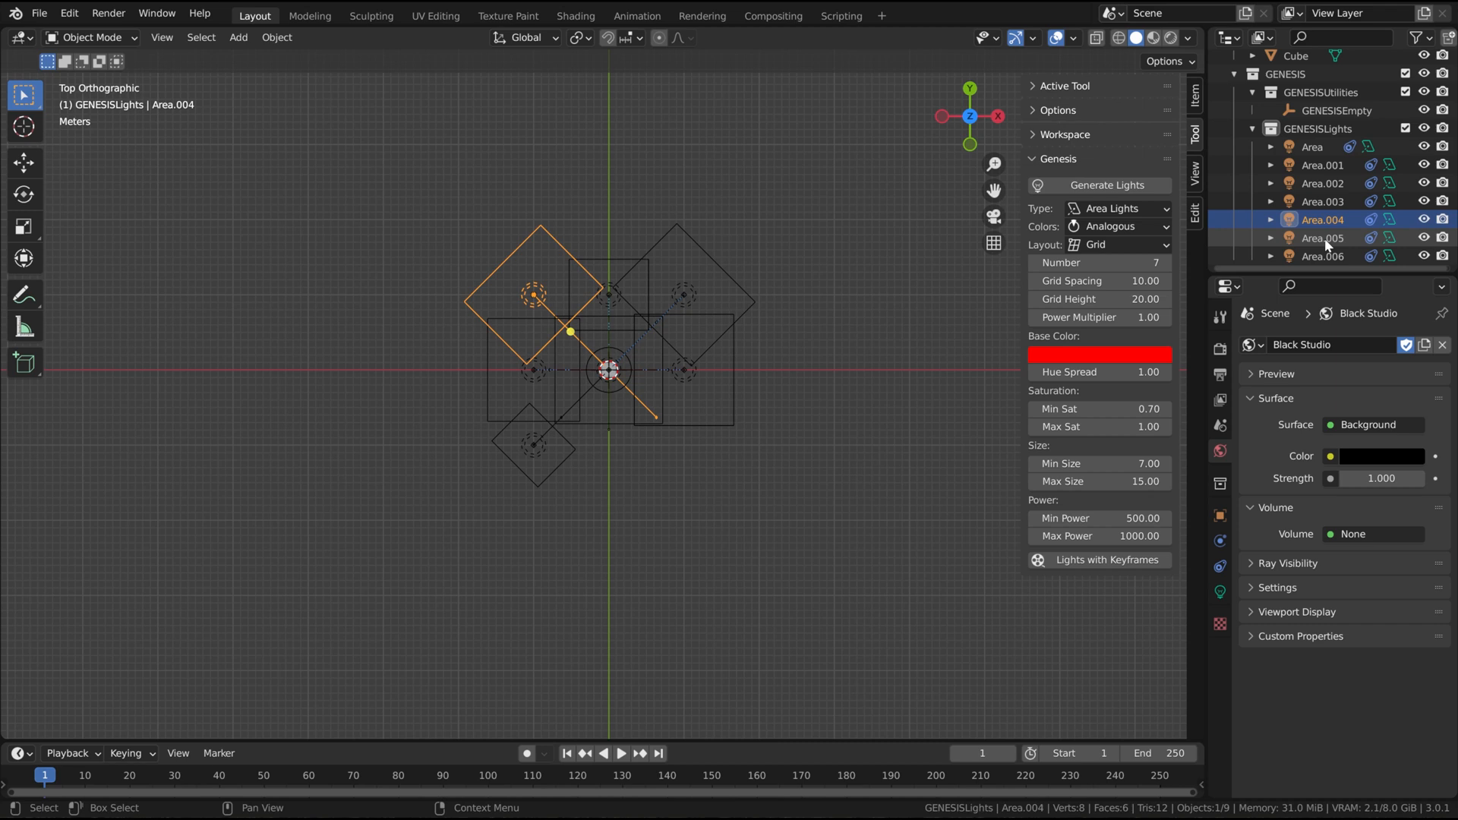
pyautogui.click(1323, 256)
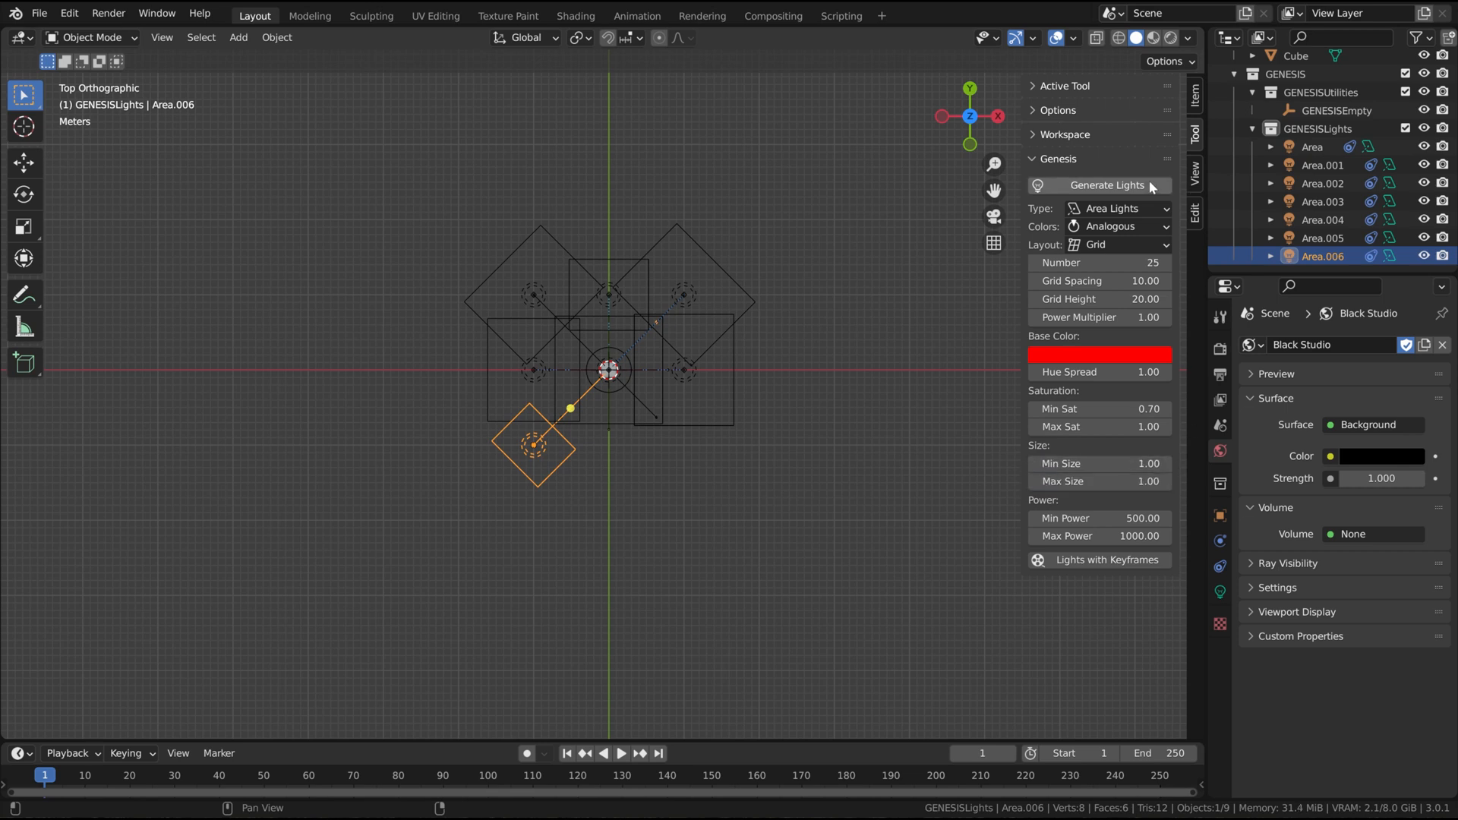
pyautogui.click(1099, 185)
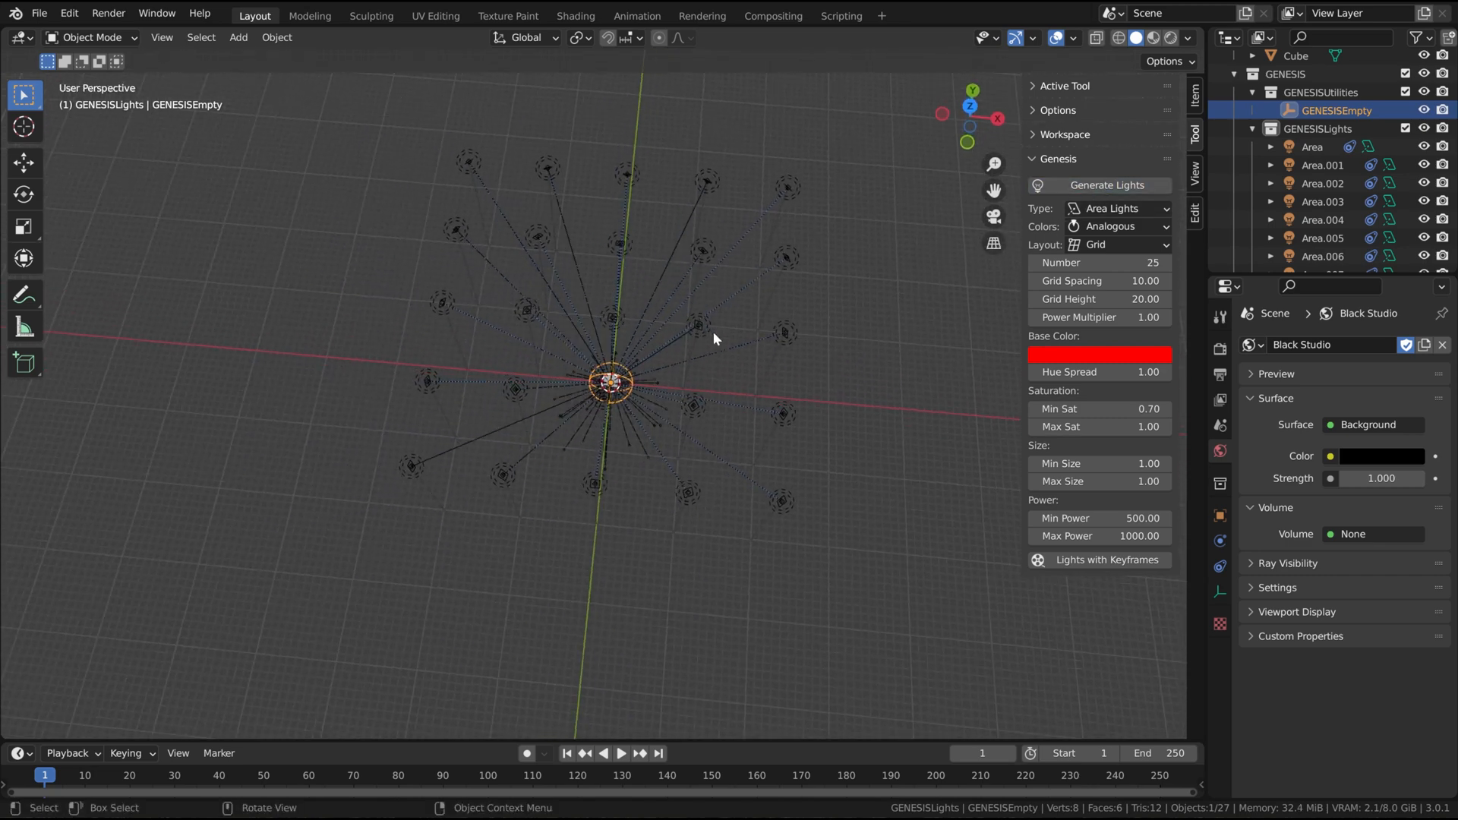
# - View the five-by-five grid from the top and select Area.024
pyautogui.press('KP_7')
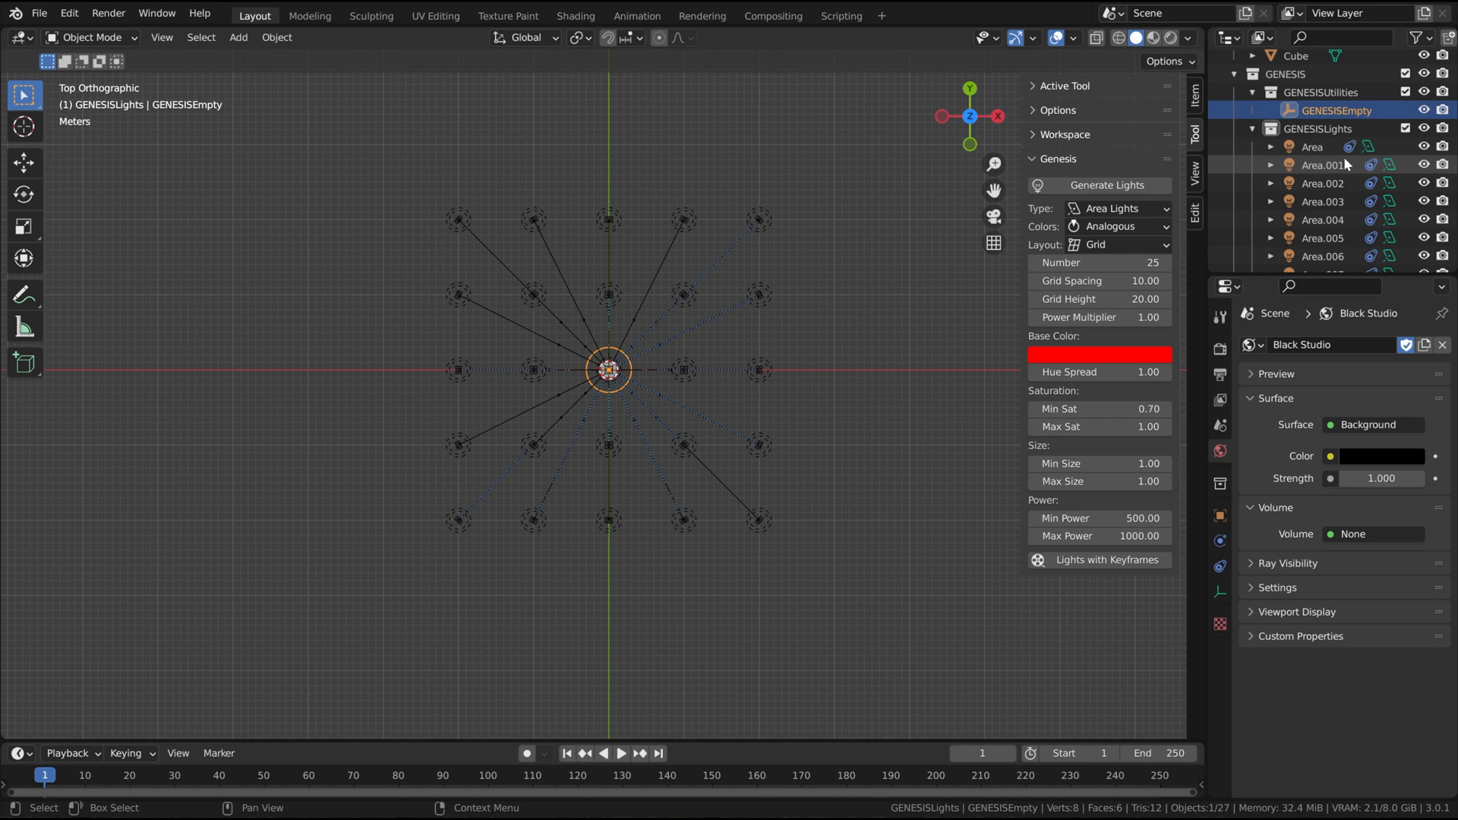
pyautogui.click(1323, 238)
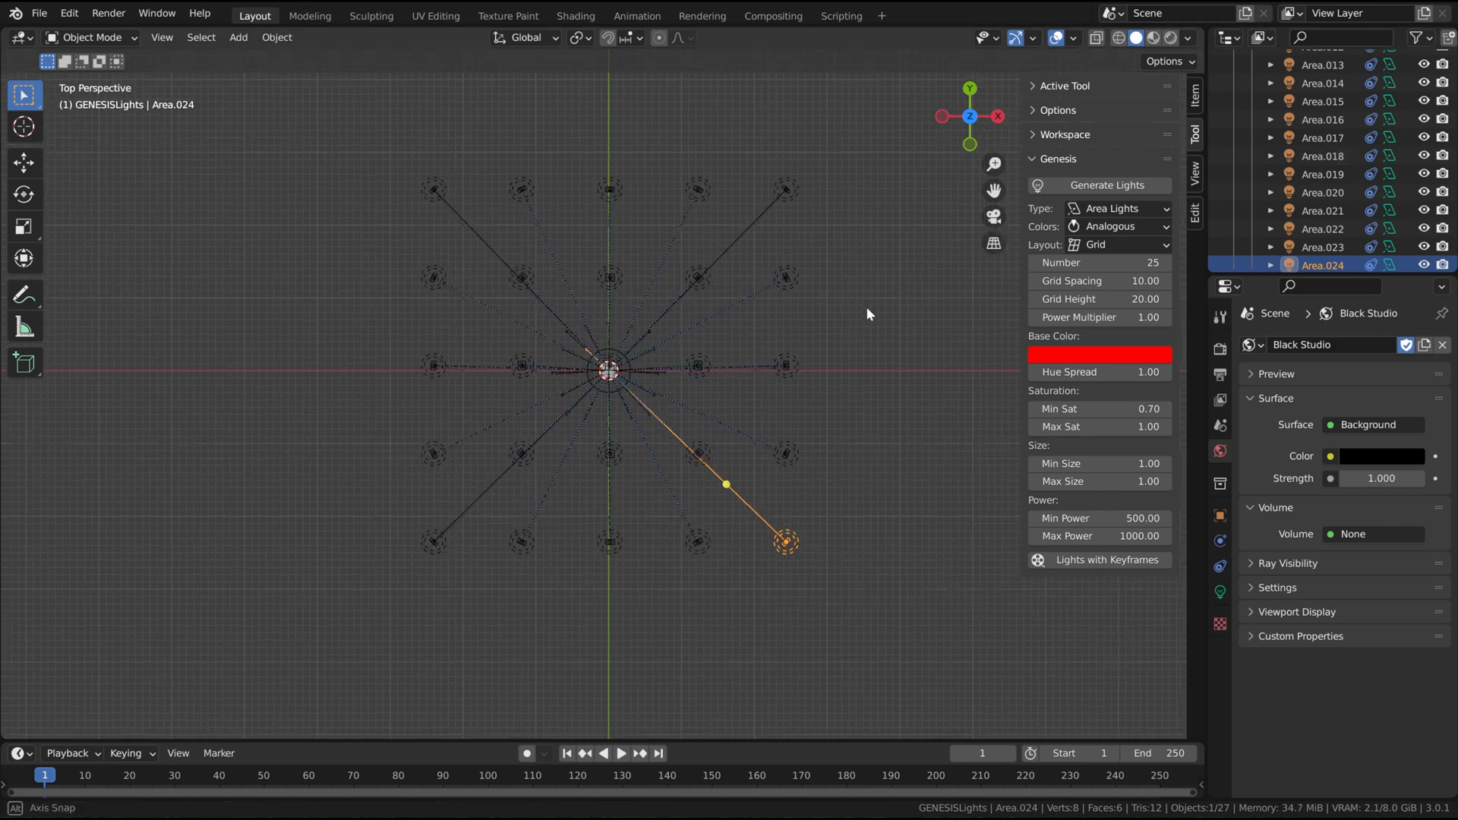
pyautogui.moveTo(865, 313); pyautogui.dragTo(751, 262)
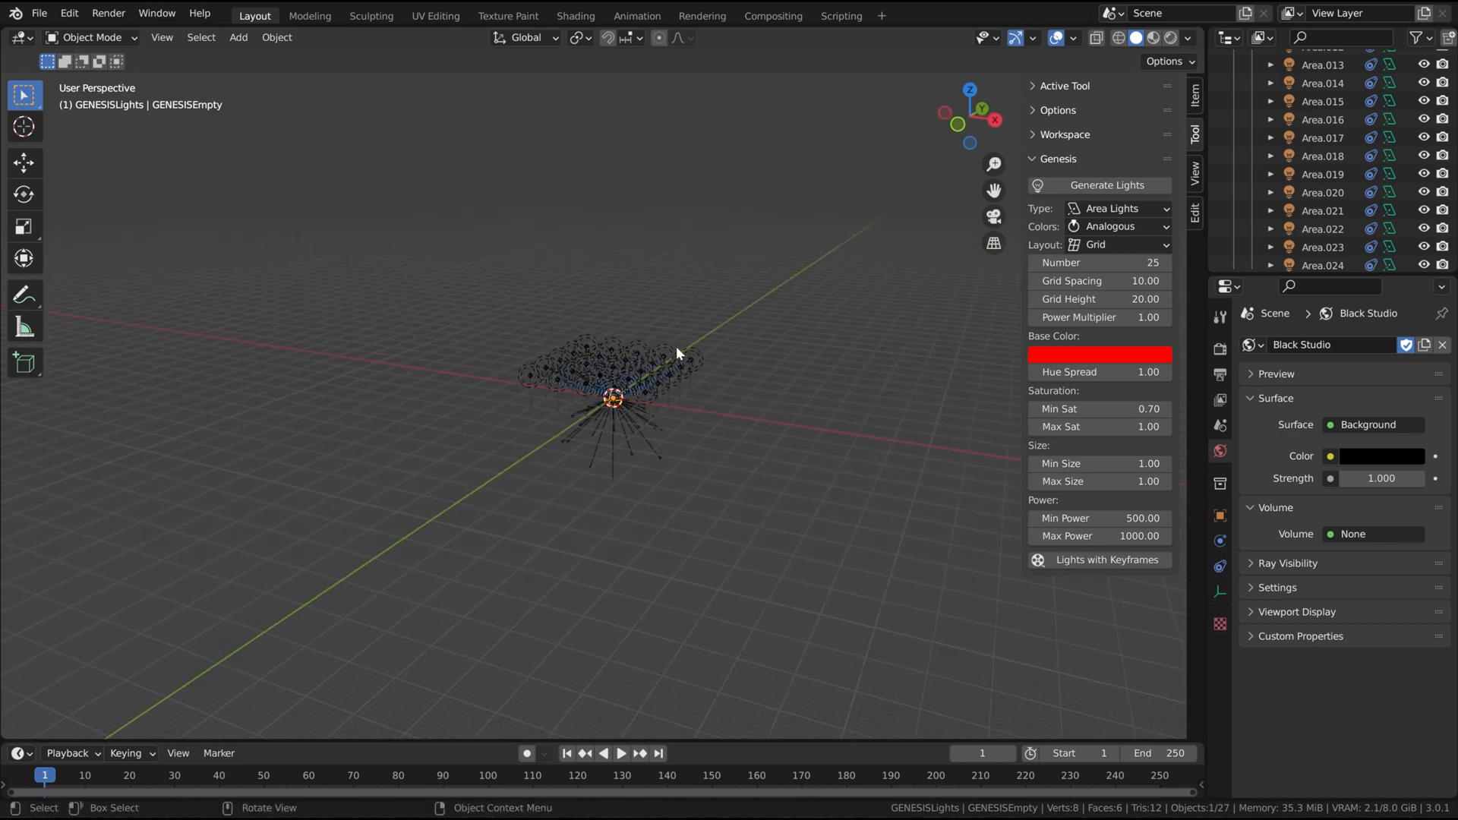
# - Move the GENESIS empty with G below the cube and orbit to inspect
pyautogui.press('g')
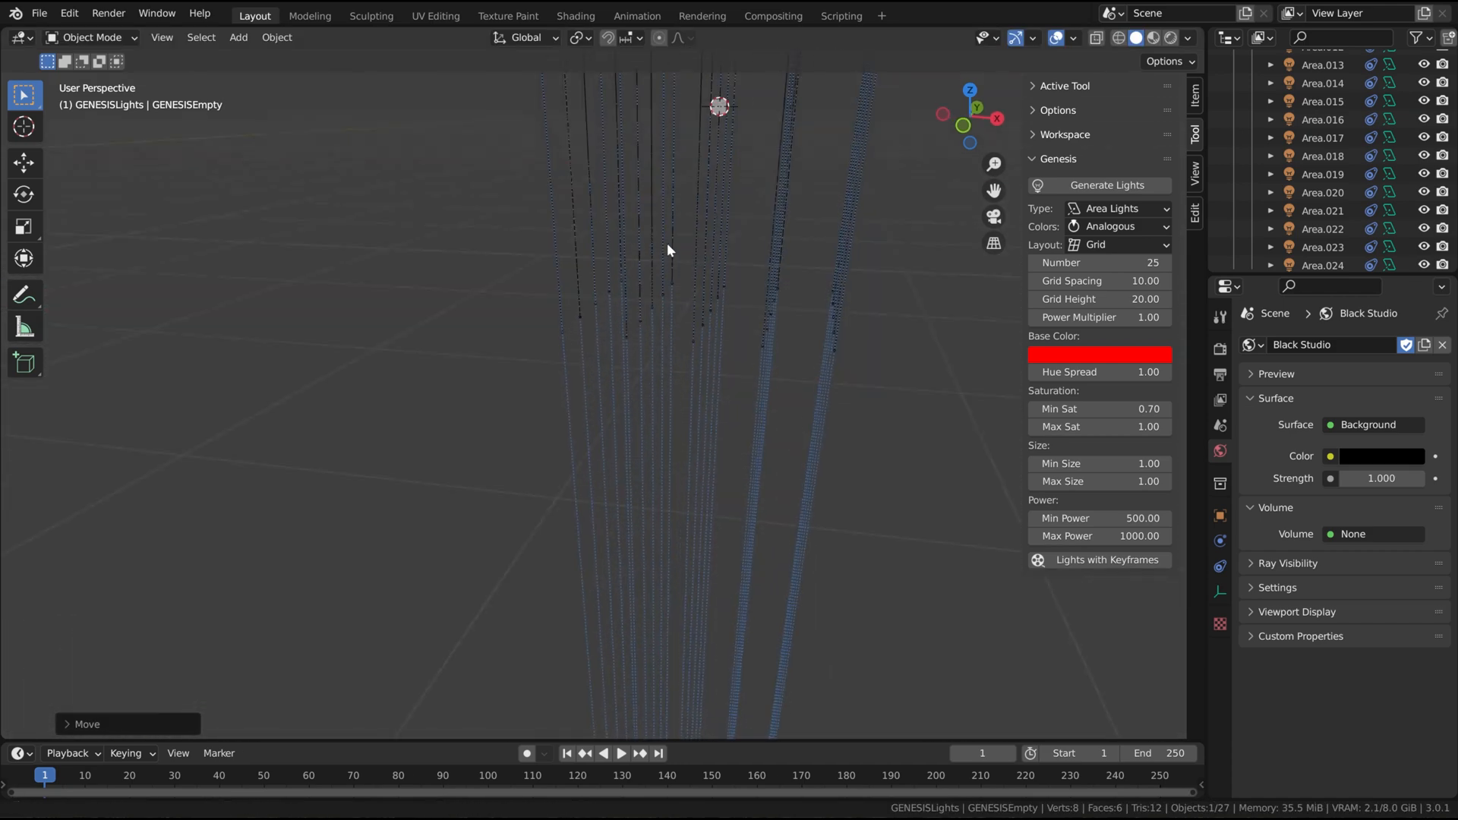
pyautogui.moveTo(670, 372); pyautogui.dragTo(729, 273)
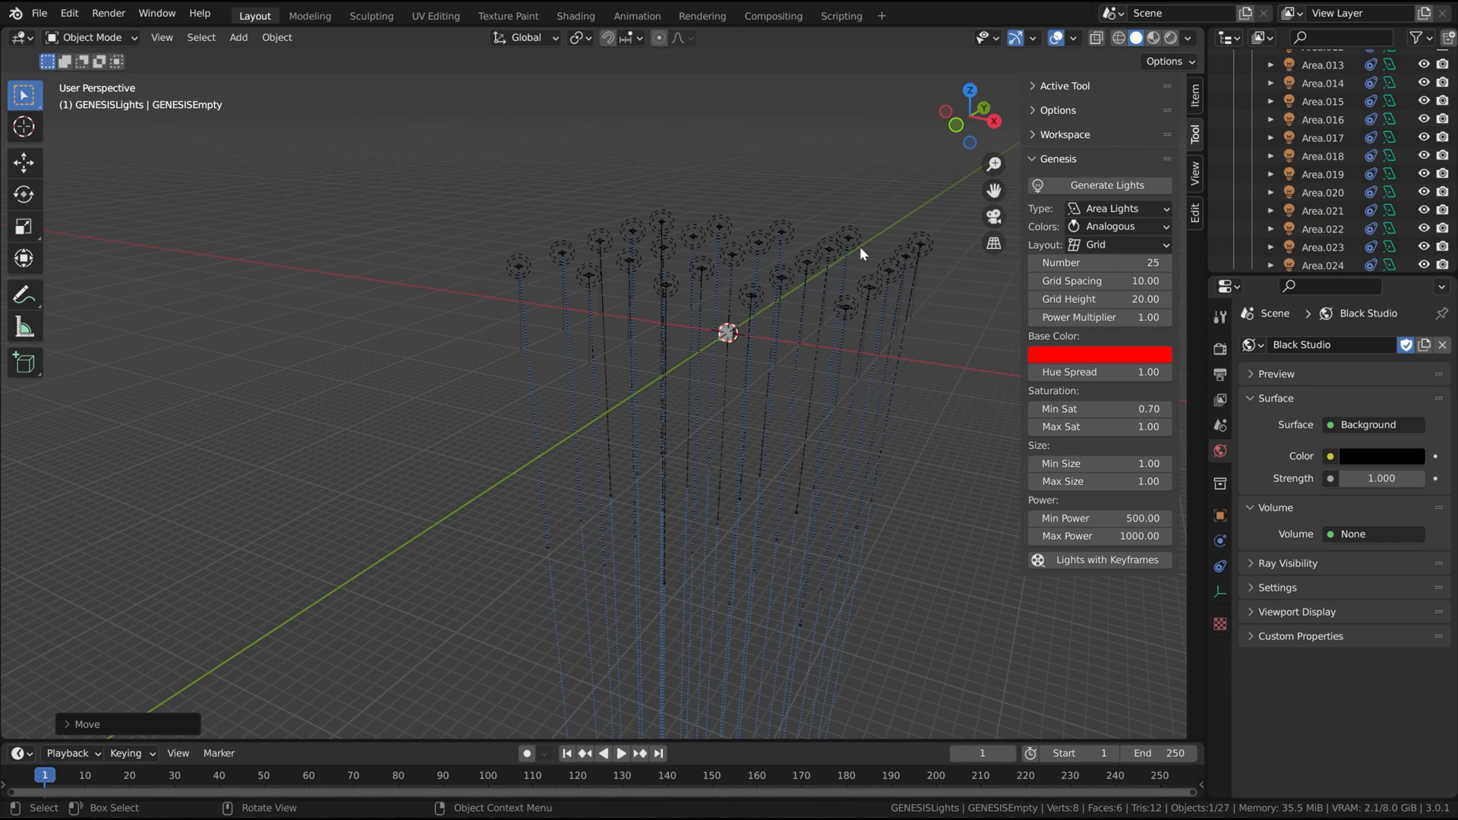
pyautogui.moveTo(845, 247)
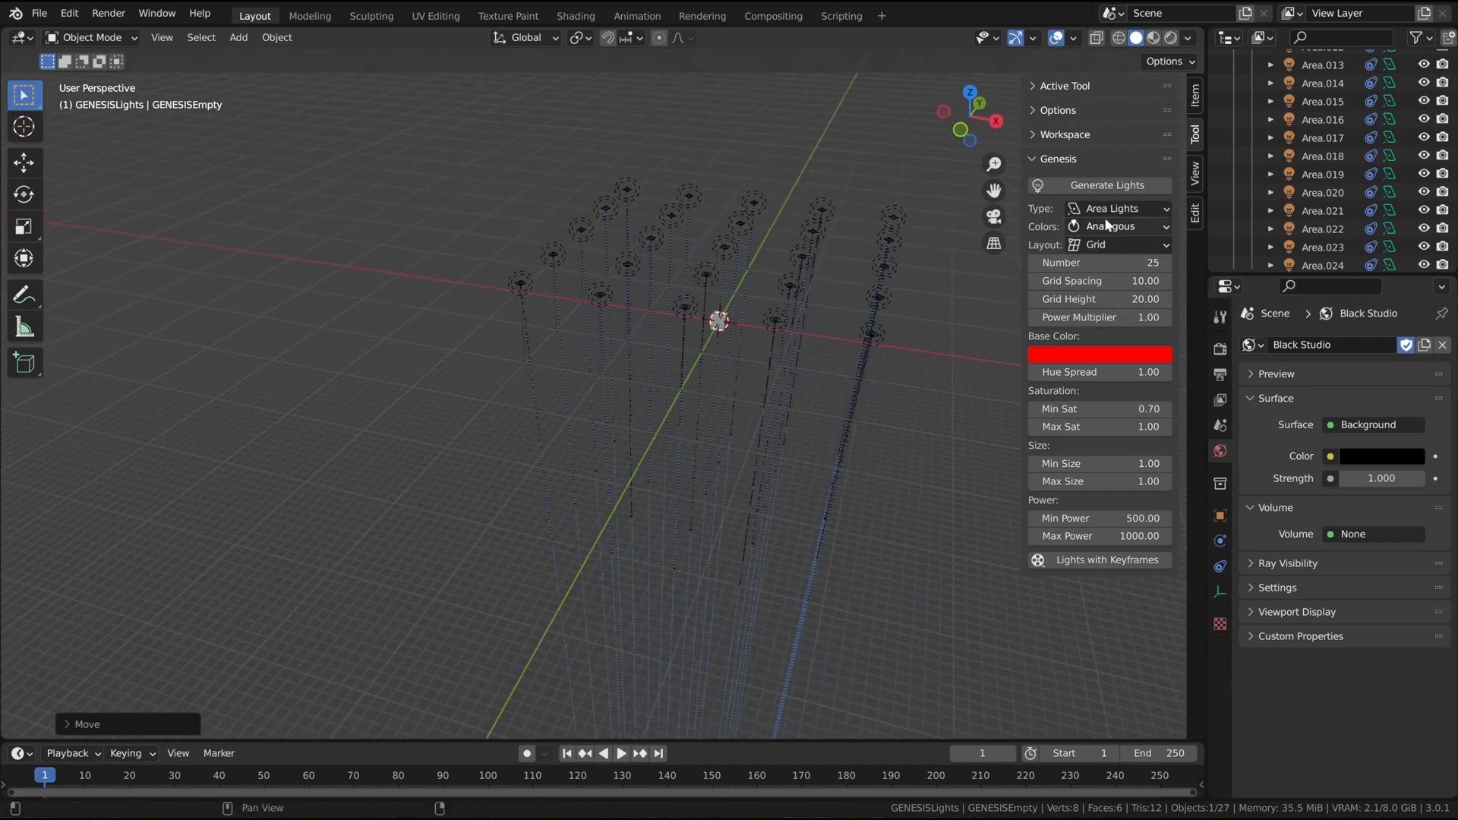
# - Generate point lights around the cube, then regenerate them with sphere radius 15
pyautogui.click(1118, 208)
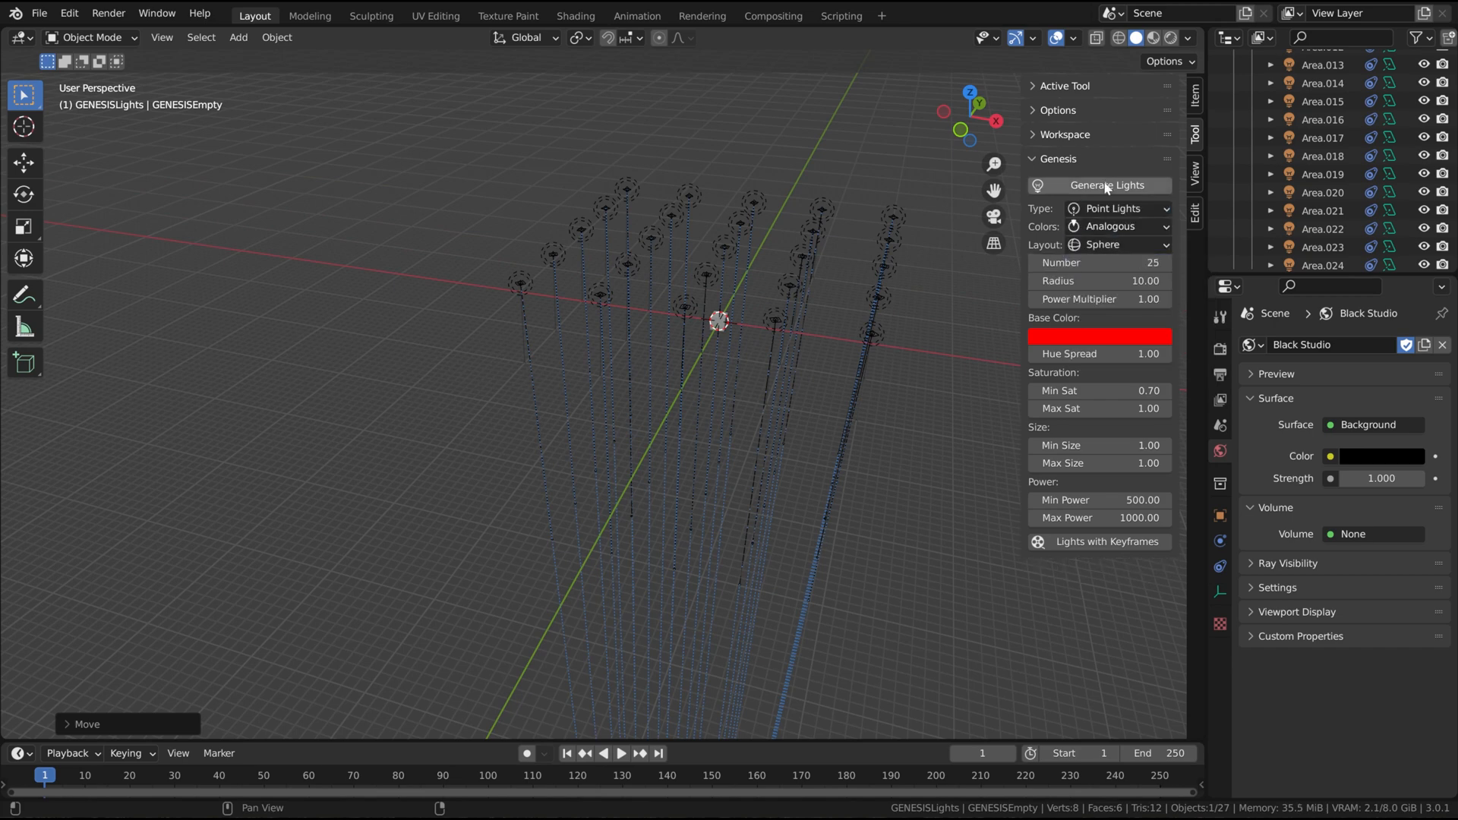
pyautogui.click(1098, 185)
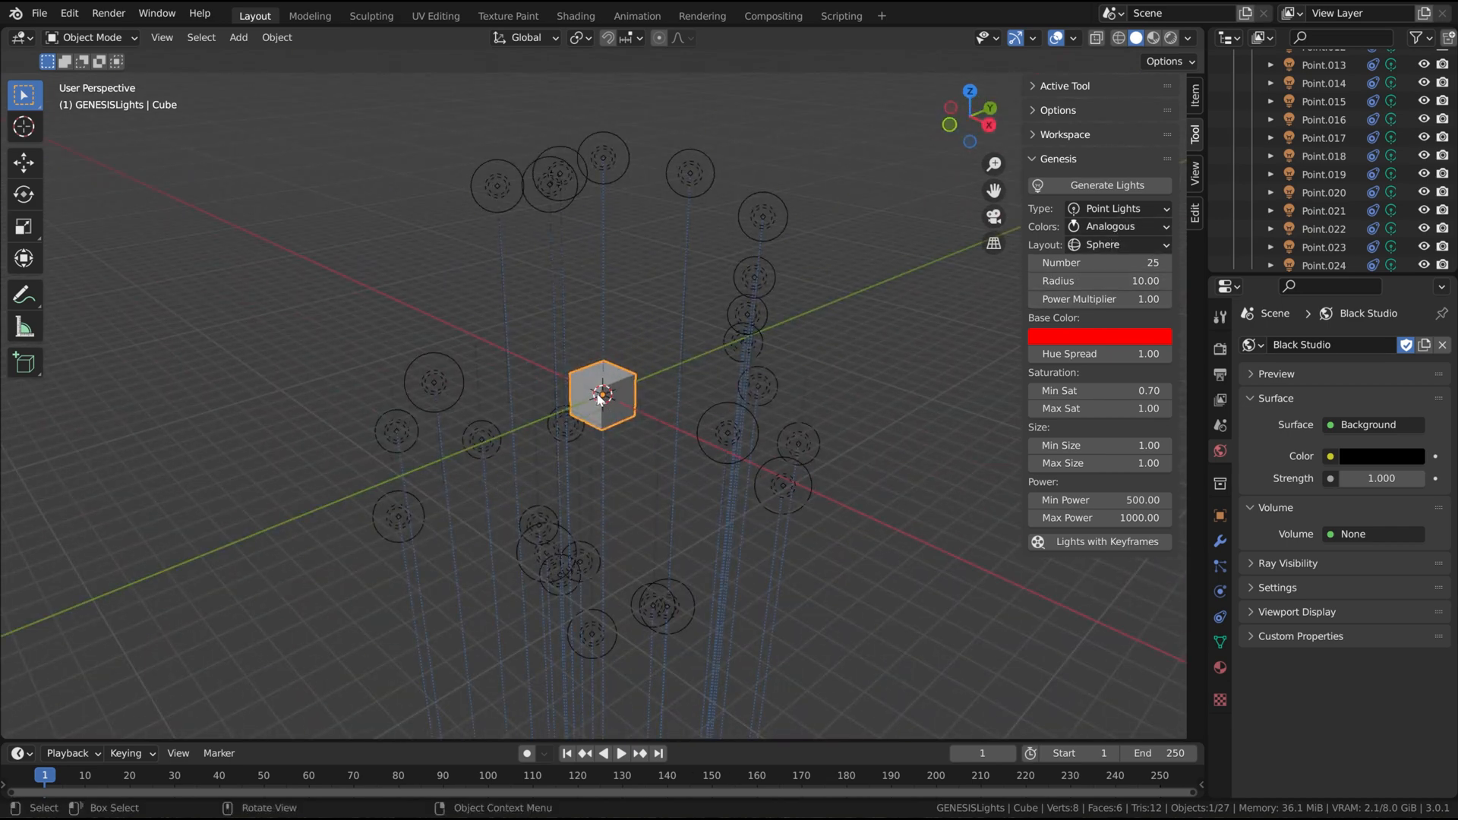
pyautogui.doubleClick(1098, 280)
pyautogui.write('1')
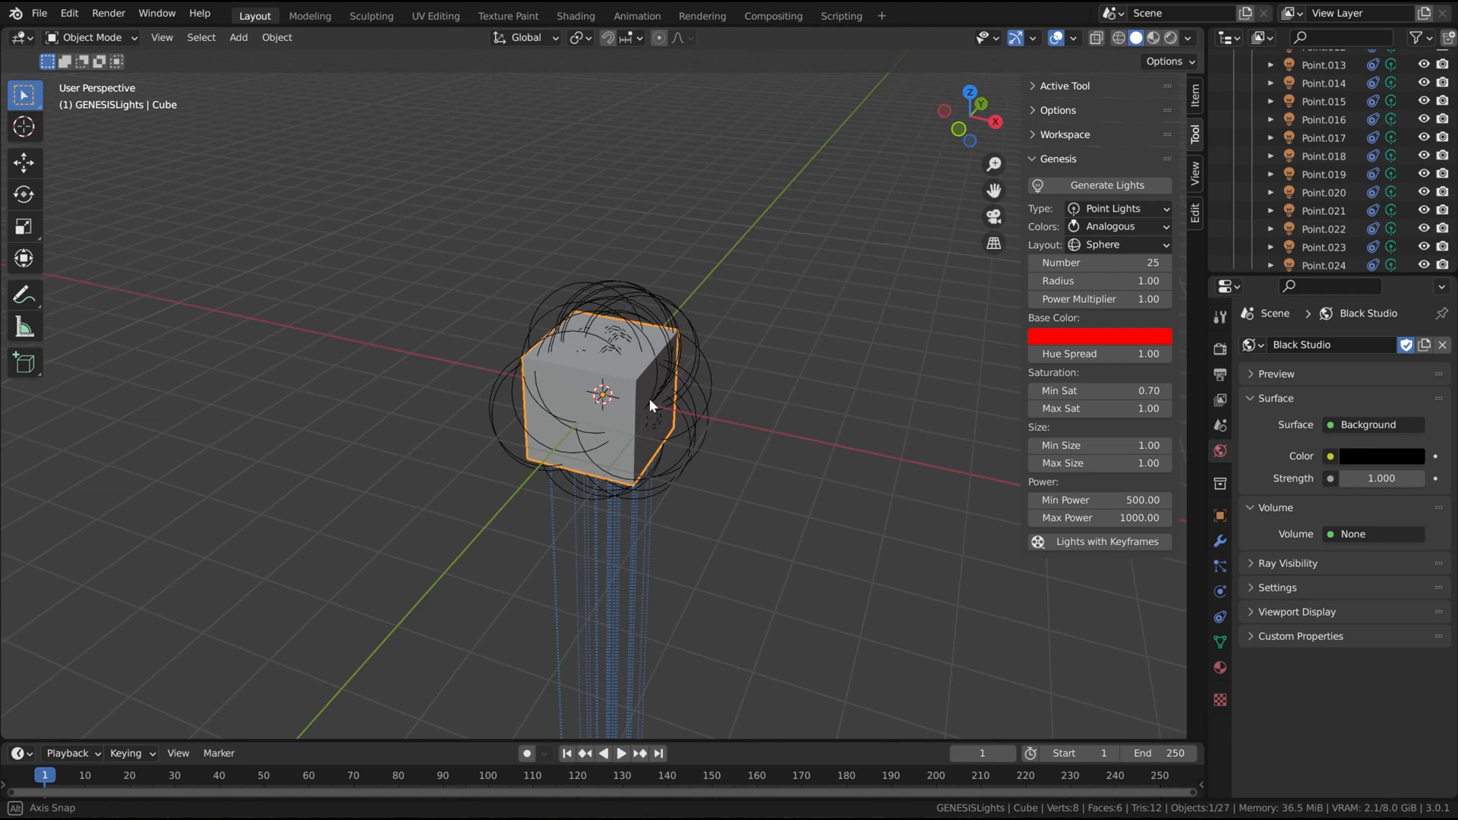
pyautogui.doubleClick(1098, 281)
pyautogui.write('15')
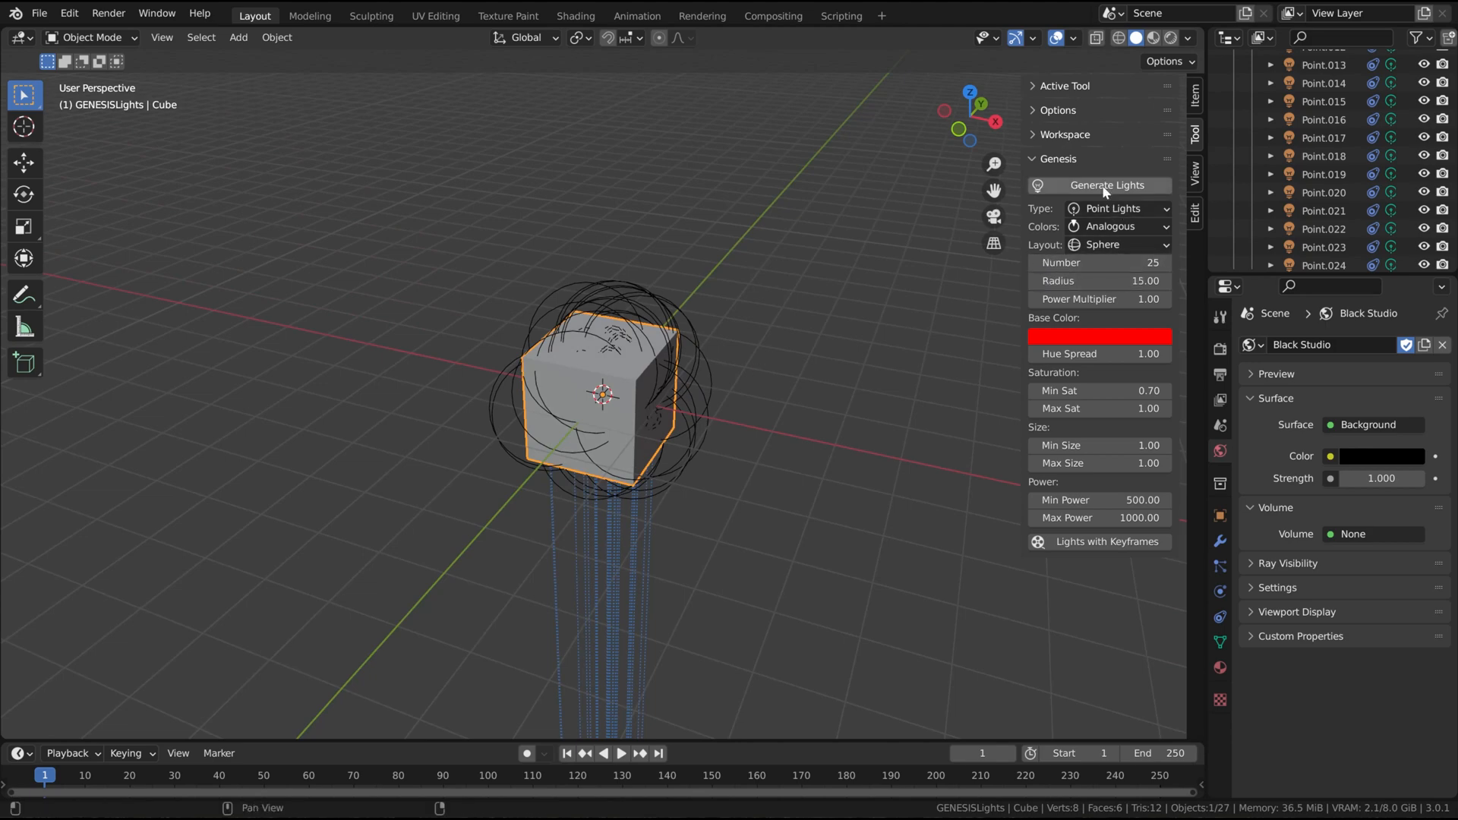
pyautogui.click(1099, 185)
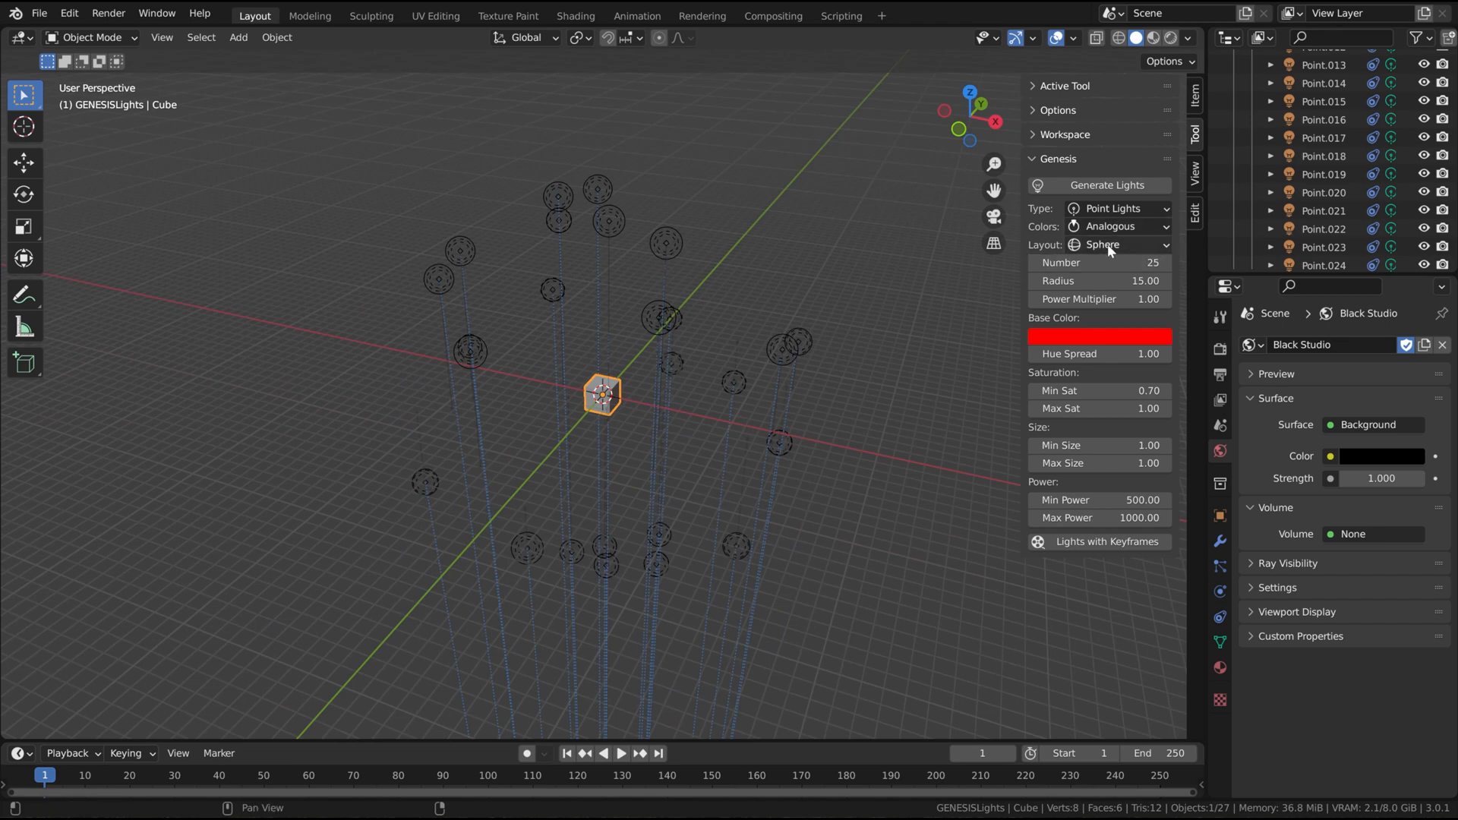
# - Set the light layout to Grid
pyautogui.click(1115, 244)
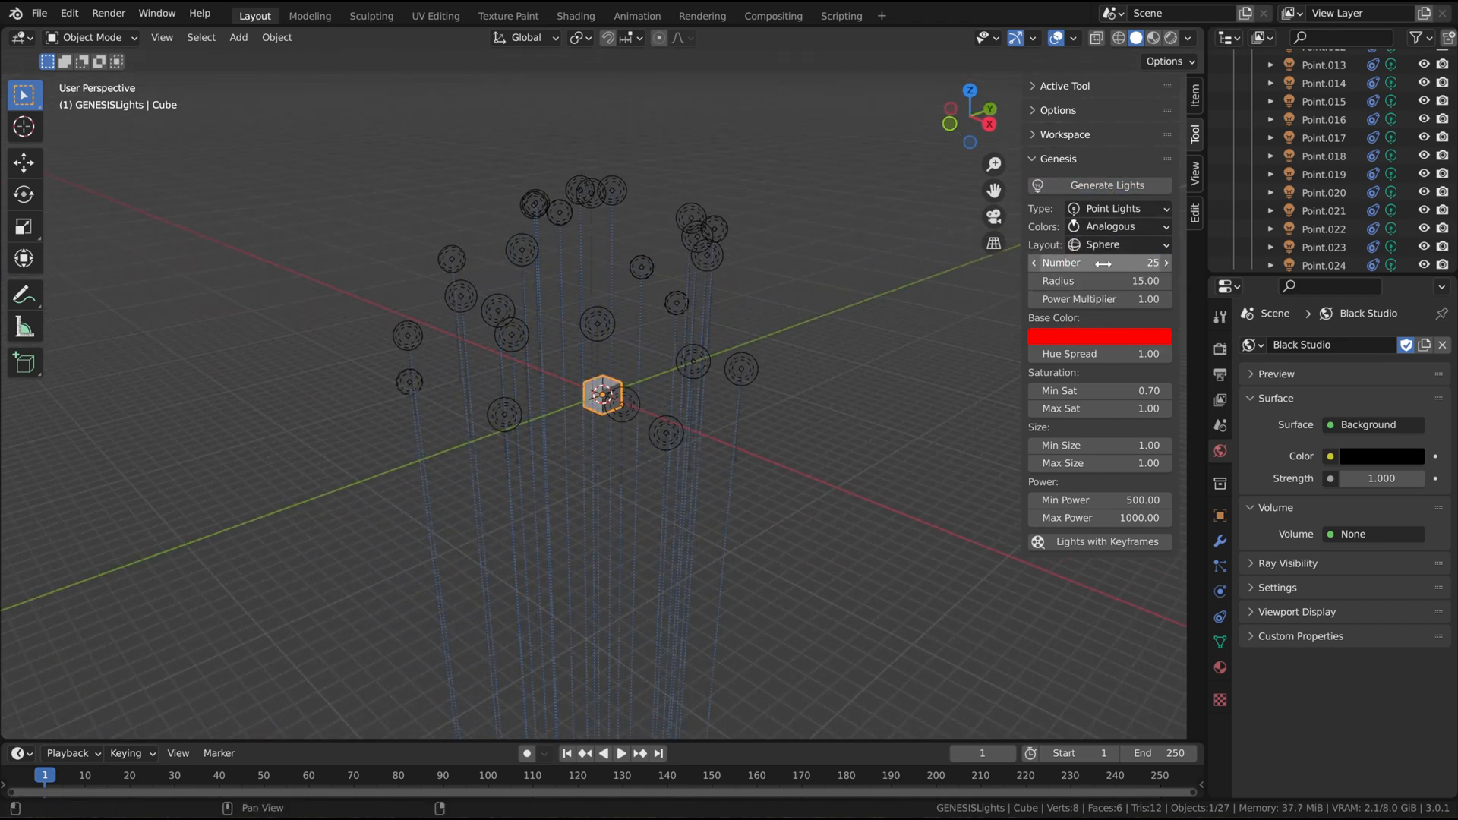
pyautogui.click(1116, 245)
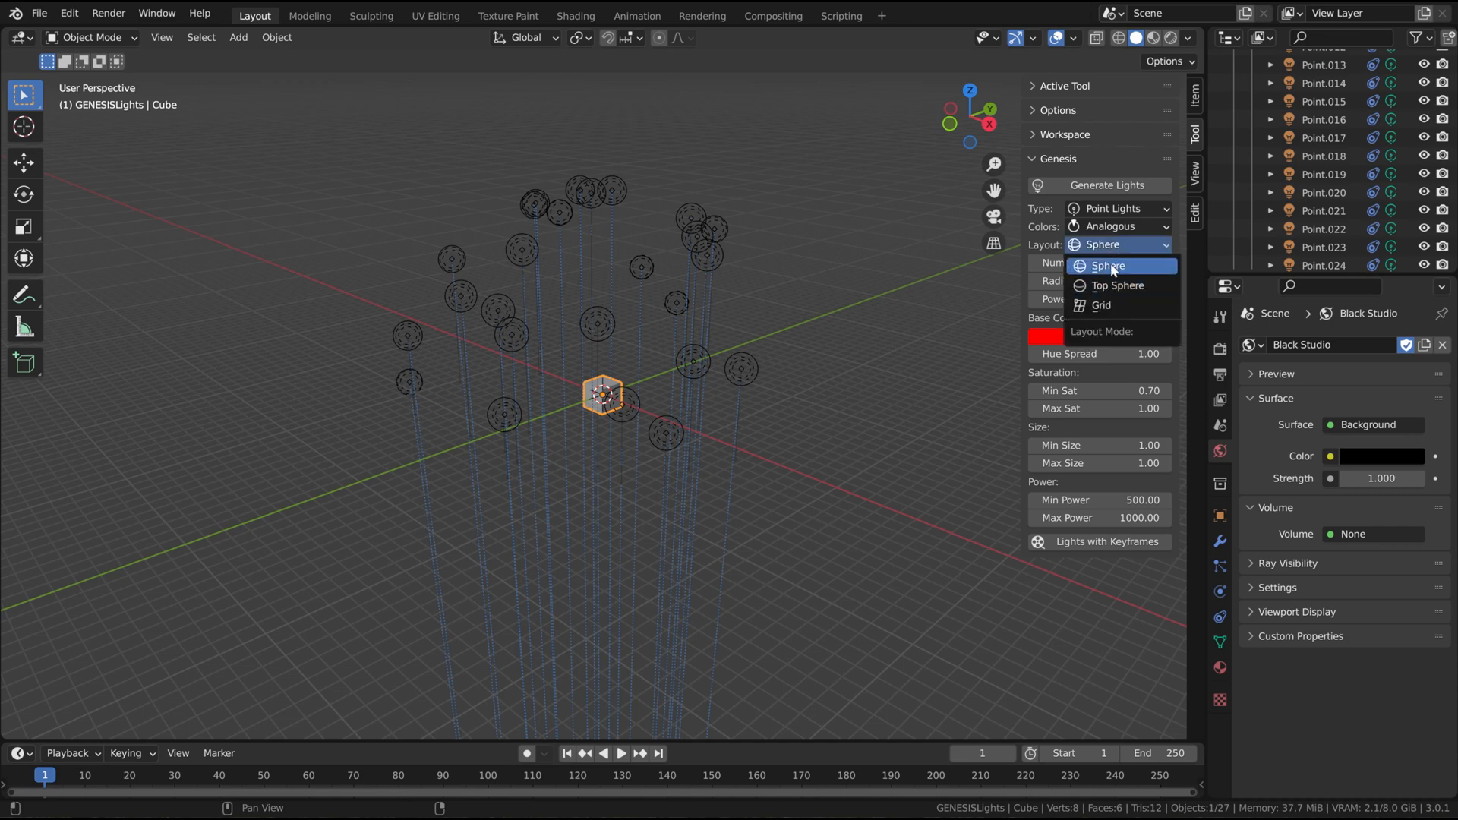
pyautogui.click(1101, 305)
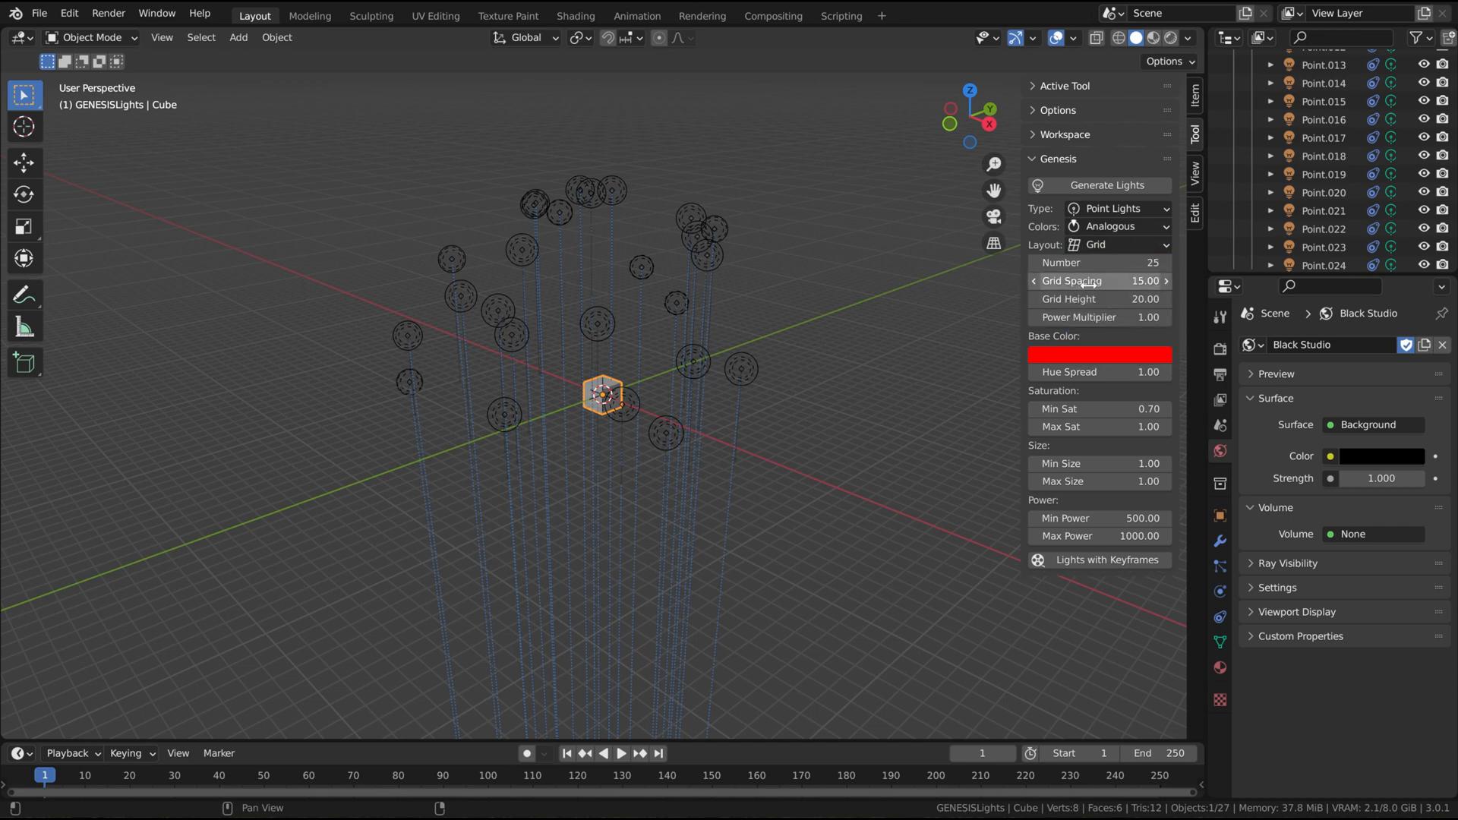
pyautogui.moveTo(1089, 281)
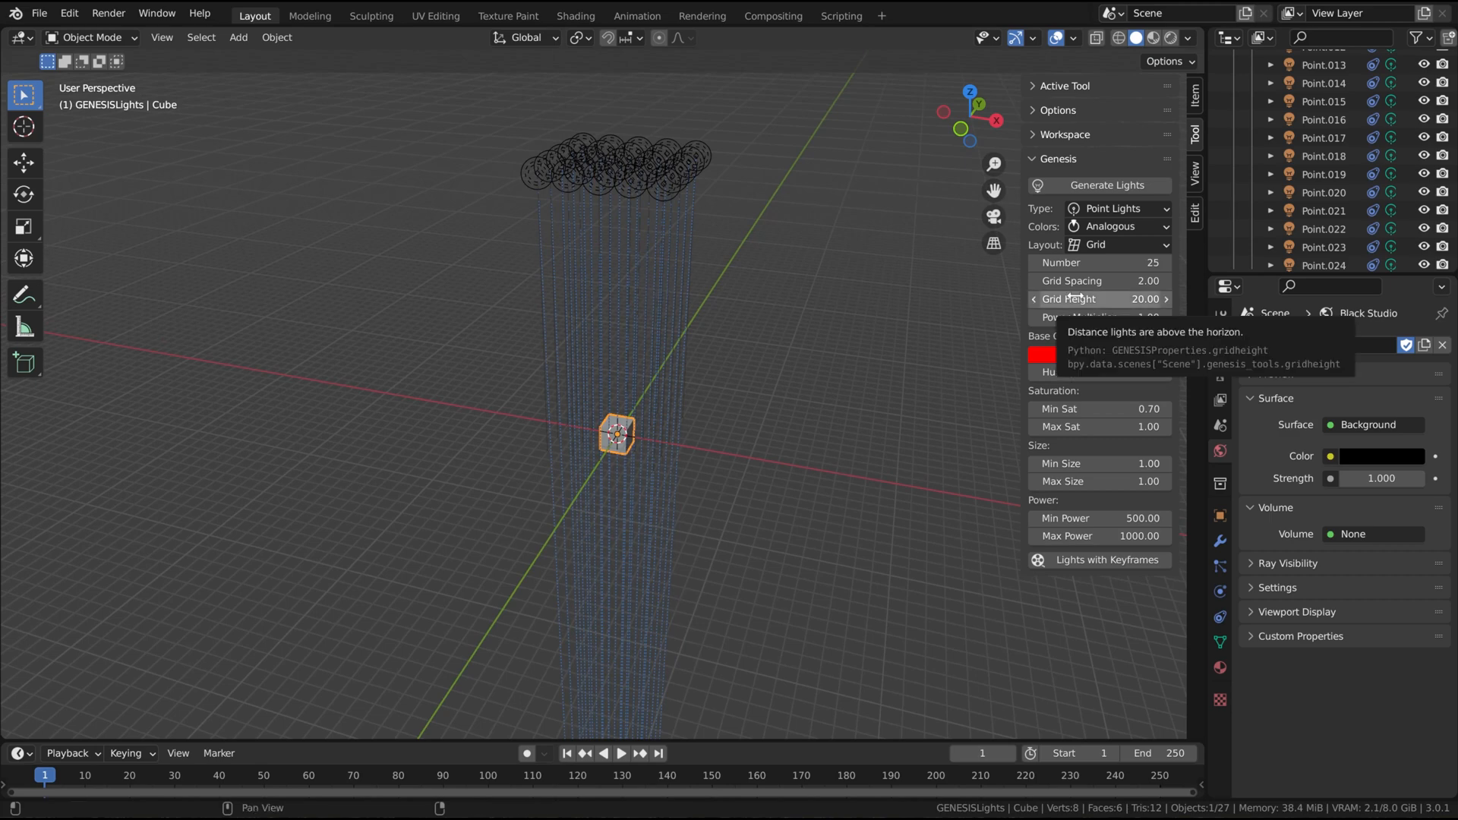
pyautogui.moveTo(846, 301)
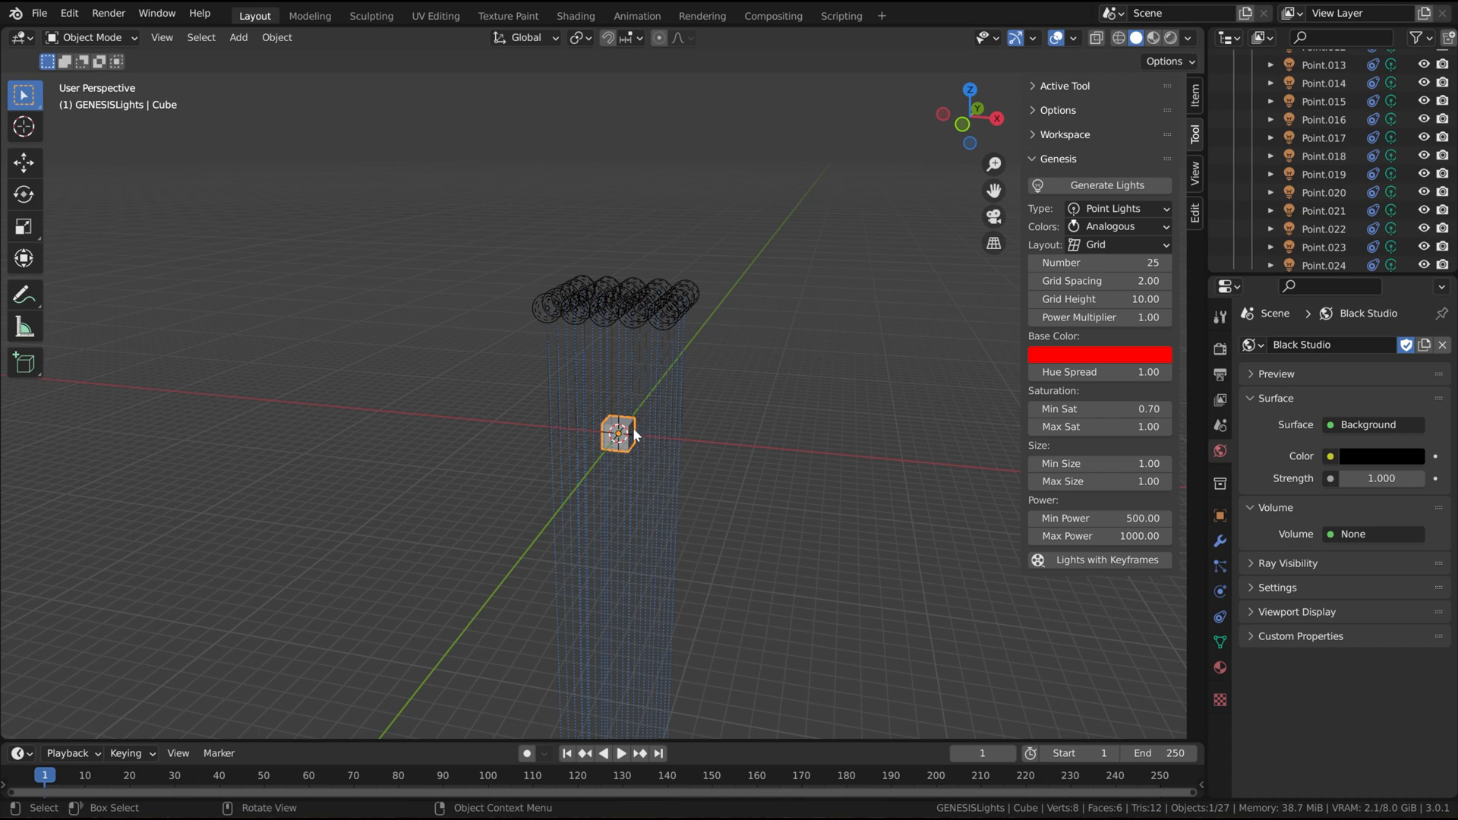
# - Drag the cube up toward the light grid, then back down to the origin
pyautogui.moveTo(618, 434); pyautogui.dragTo(618, 221)
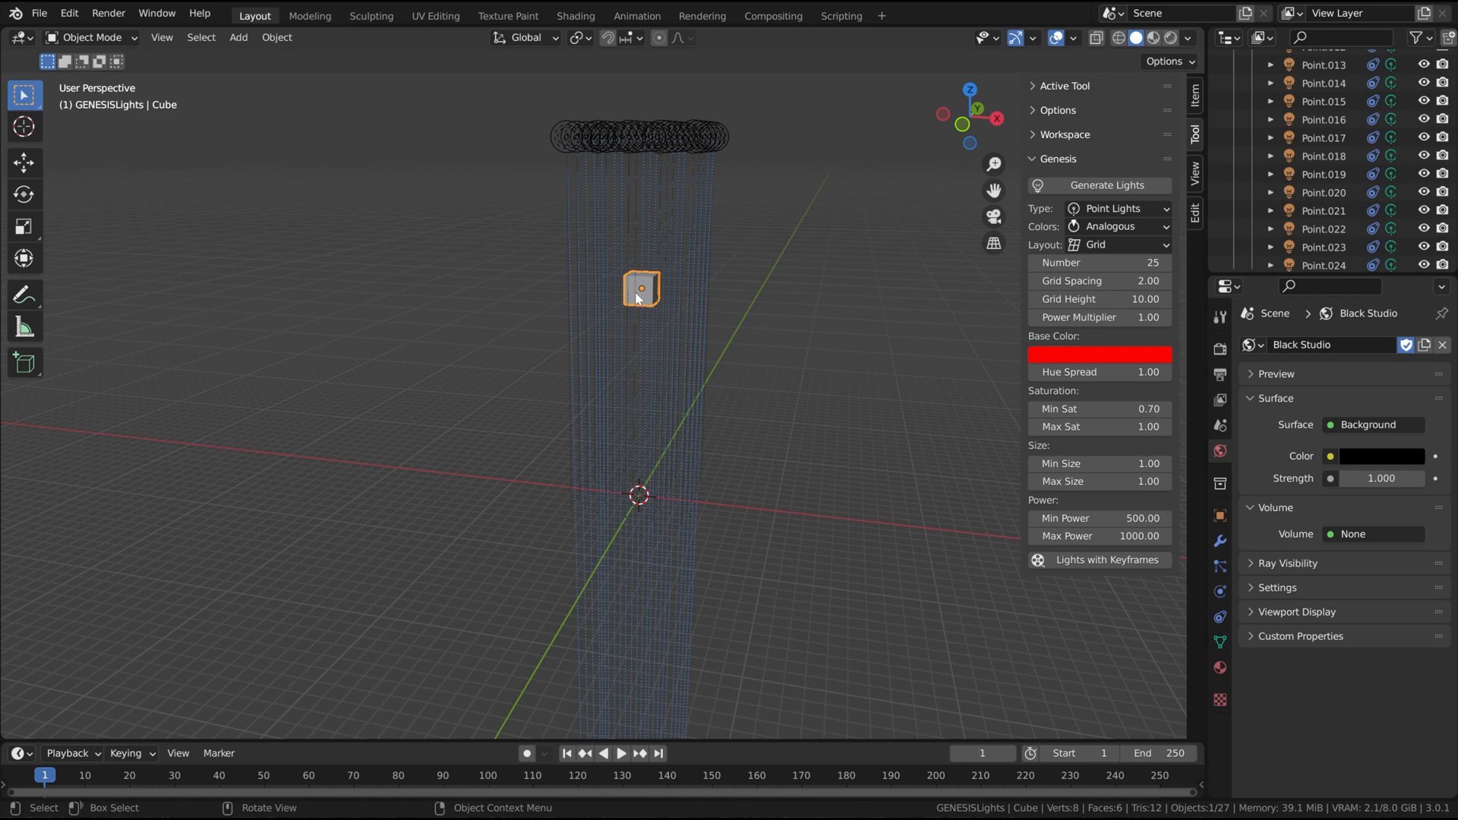
pyautogui.moveTo(639, 289); pyautogui.dragTo(640, 498)
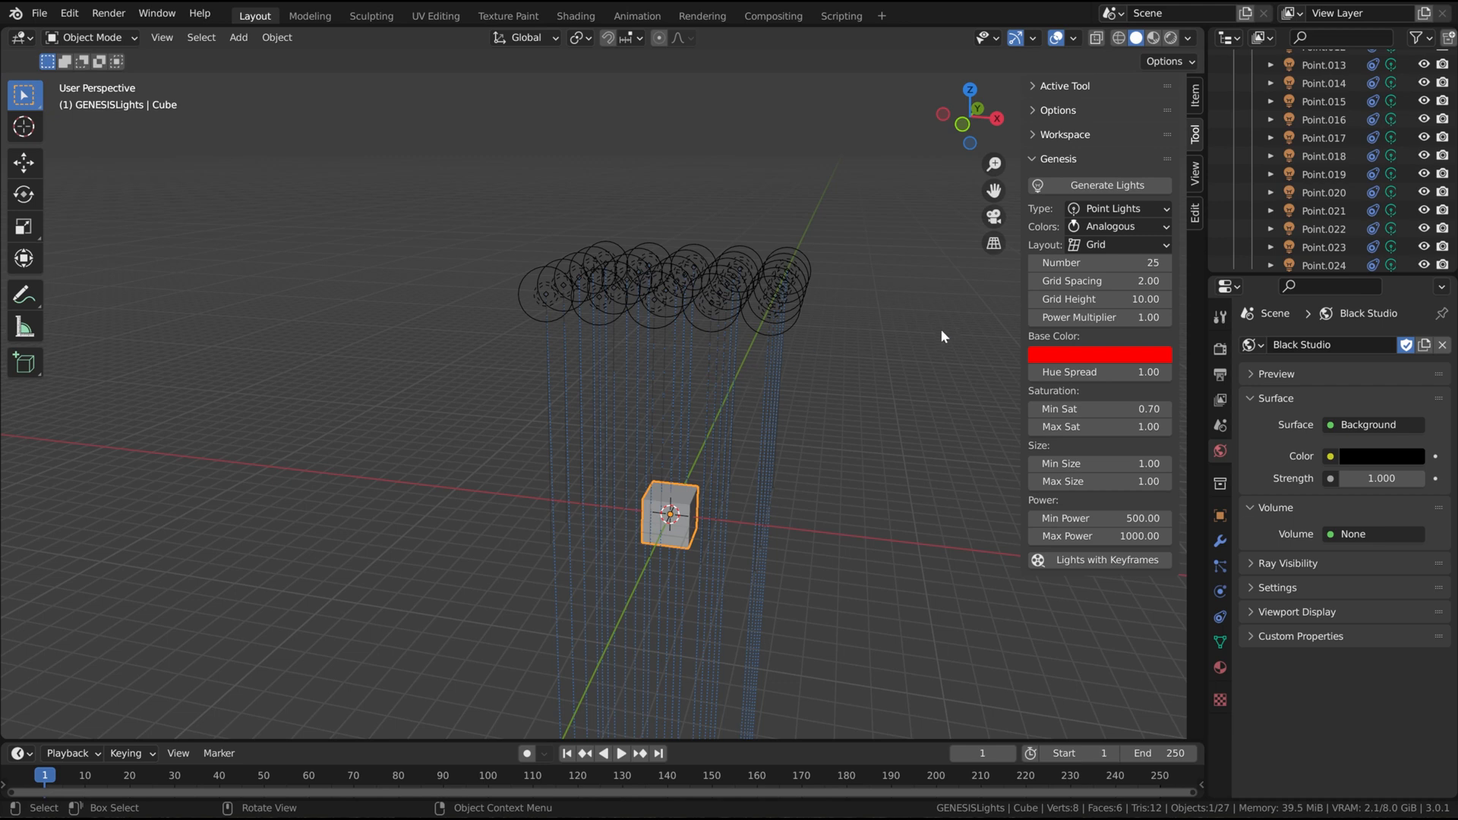
pyautogui.moveTo(786, 364)
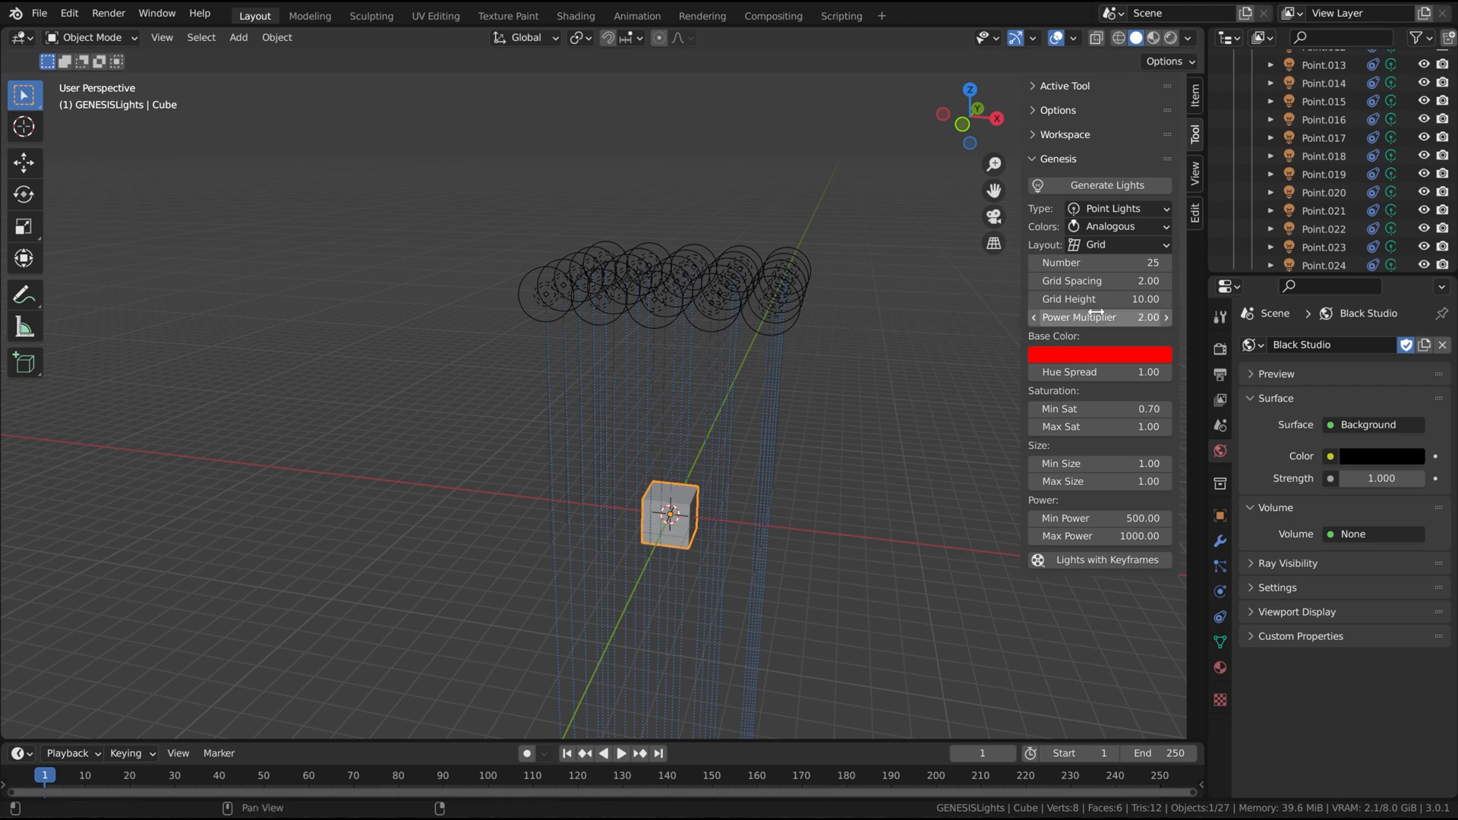
# - Set power multiplier 0.1, regenerate the grid lights, and set colours to Range
pyautogui.click(771, 305)
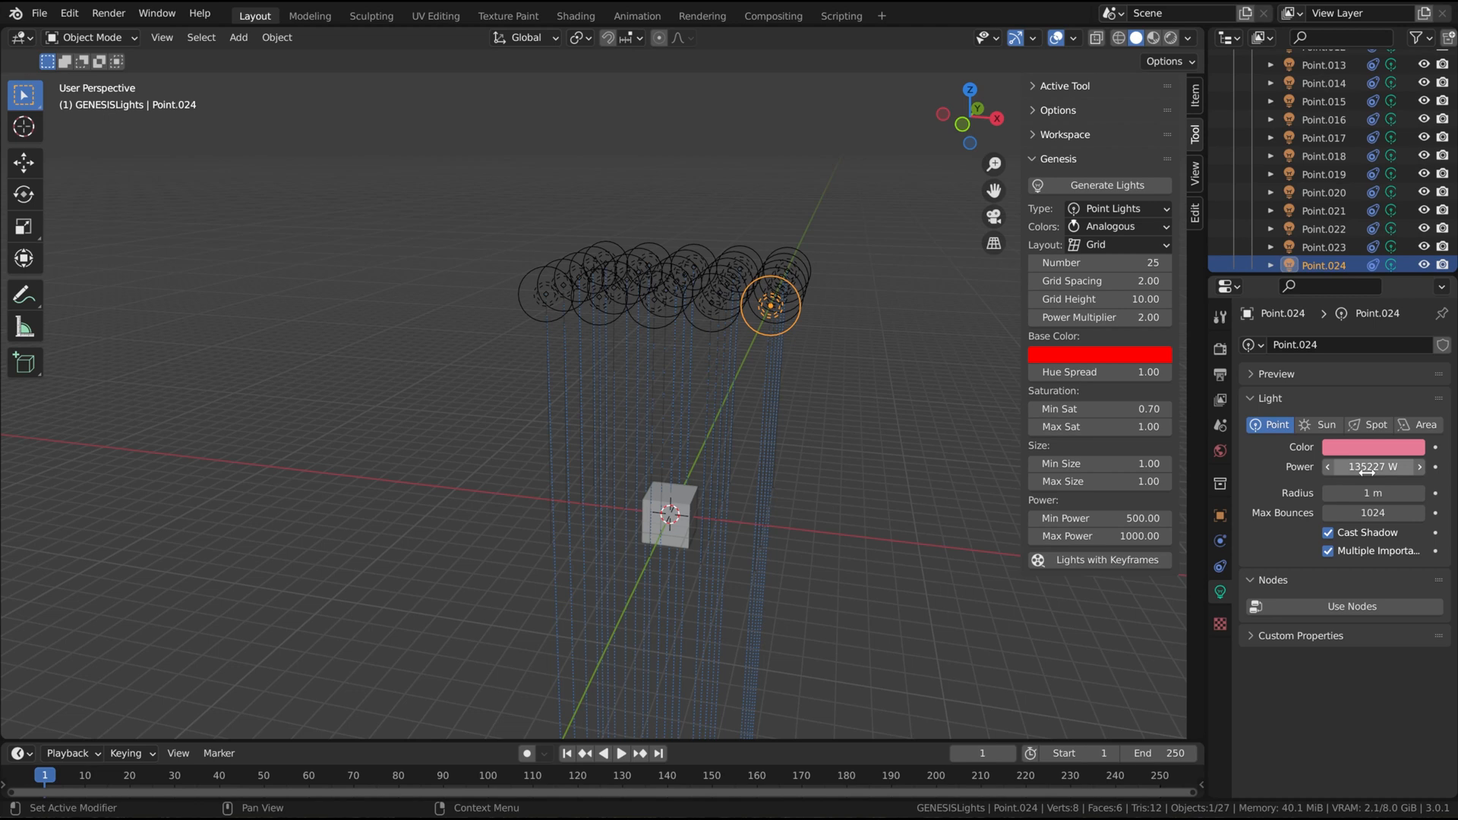
pyautogui.doubleClick(1098, 318)
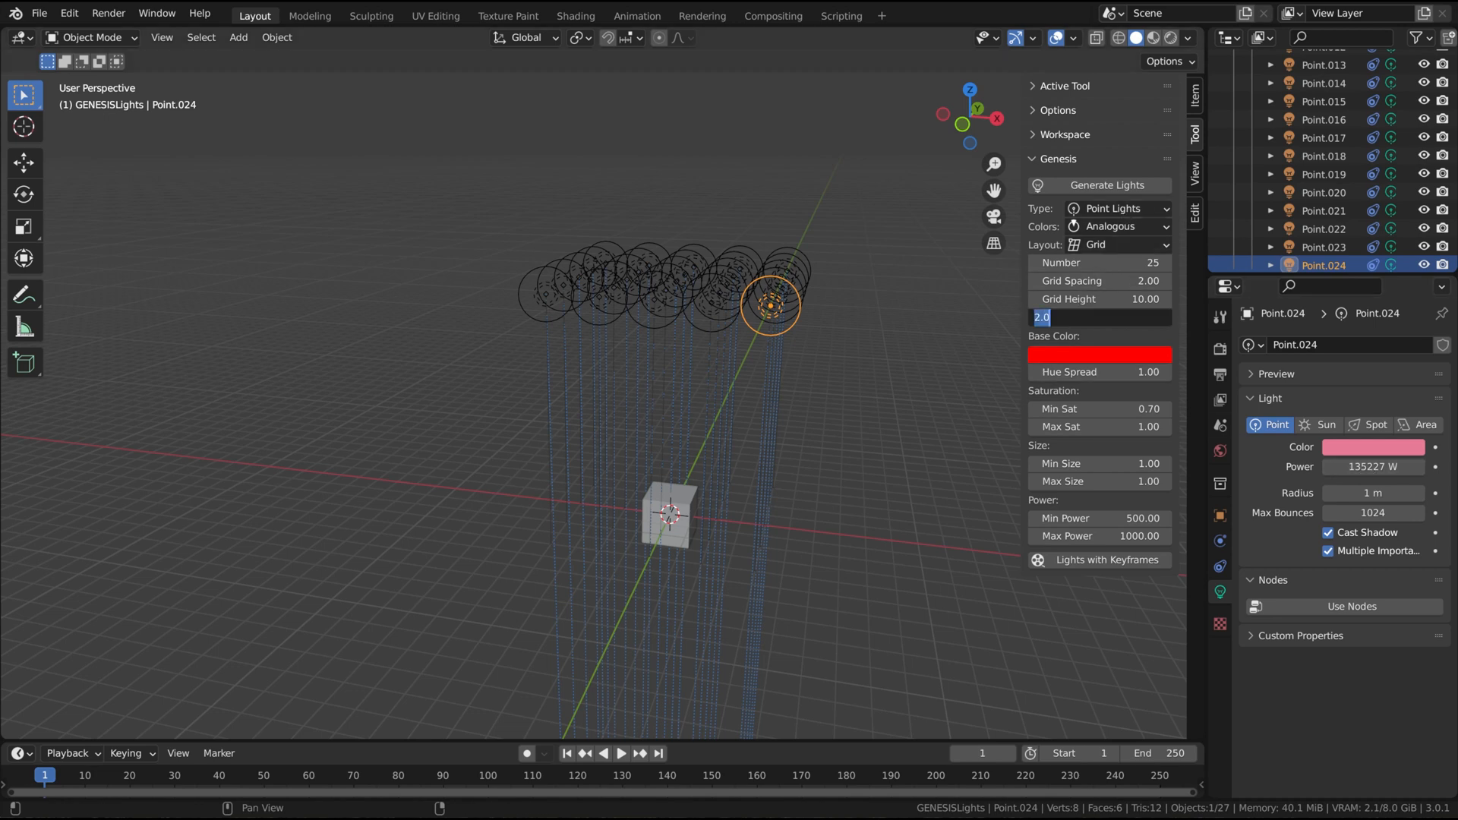
pyautogui.click(1100, 185)
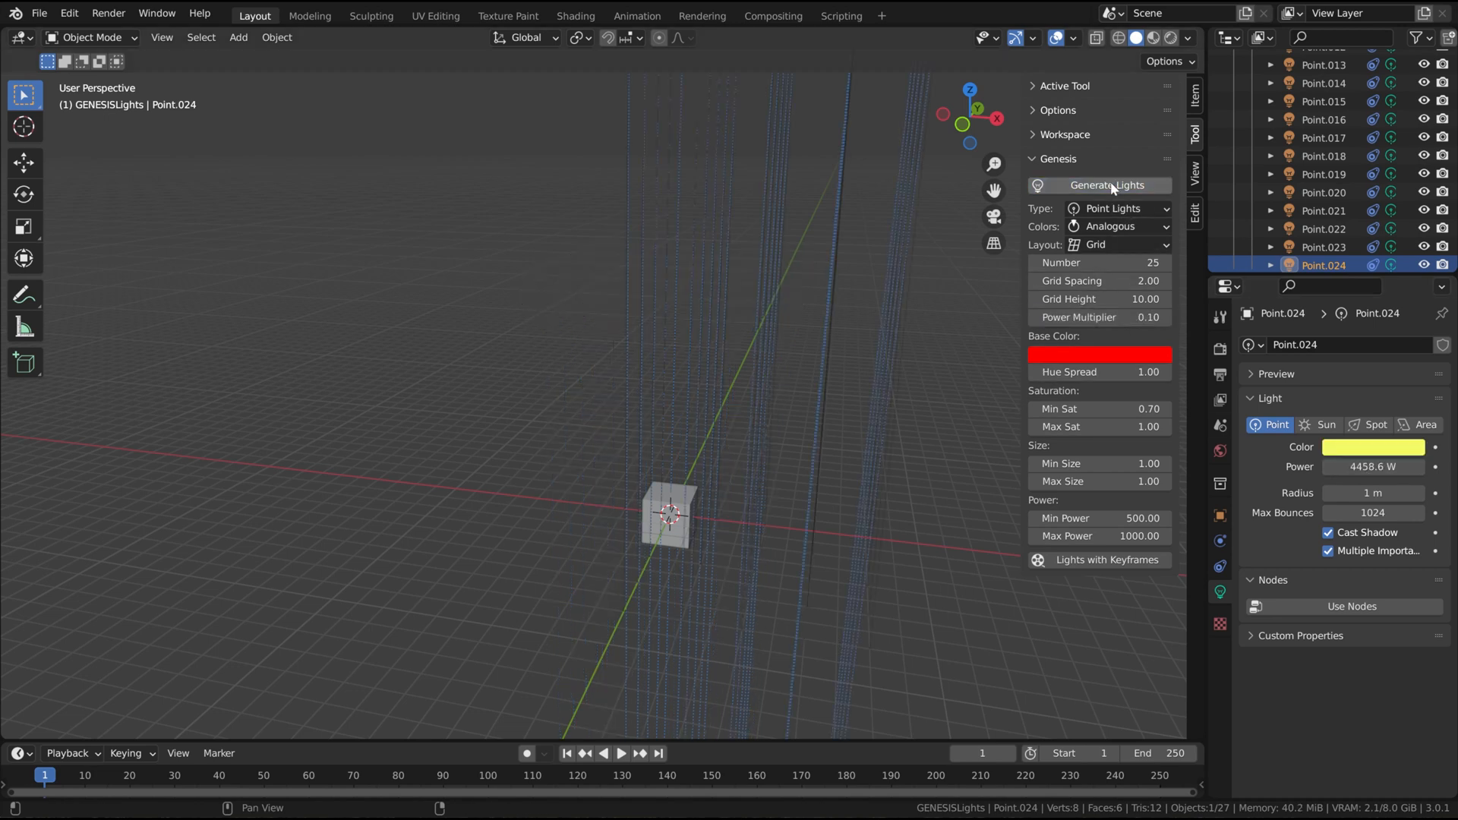
pyautogui.click(669, 520)
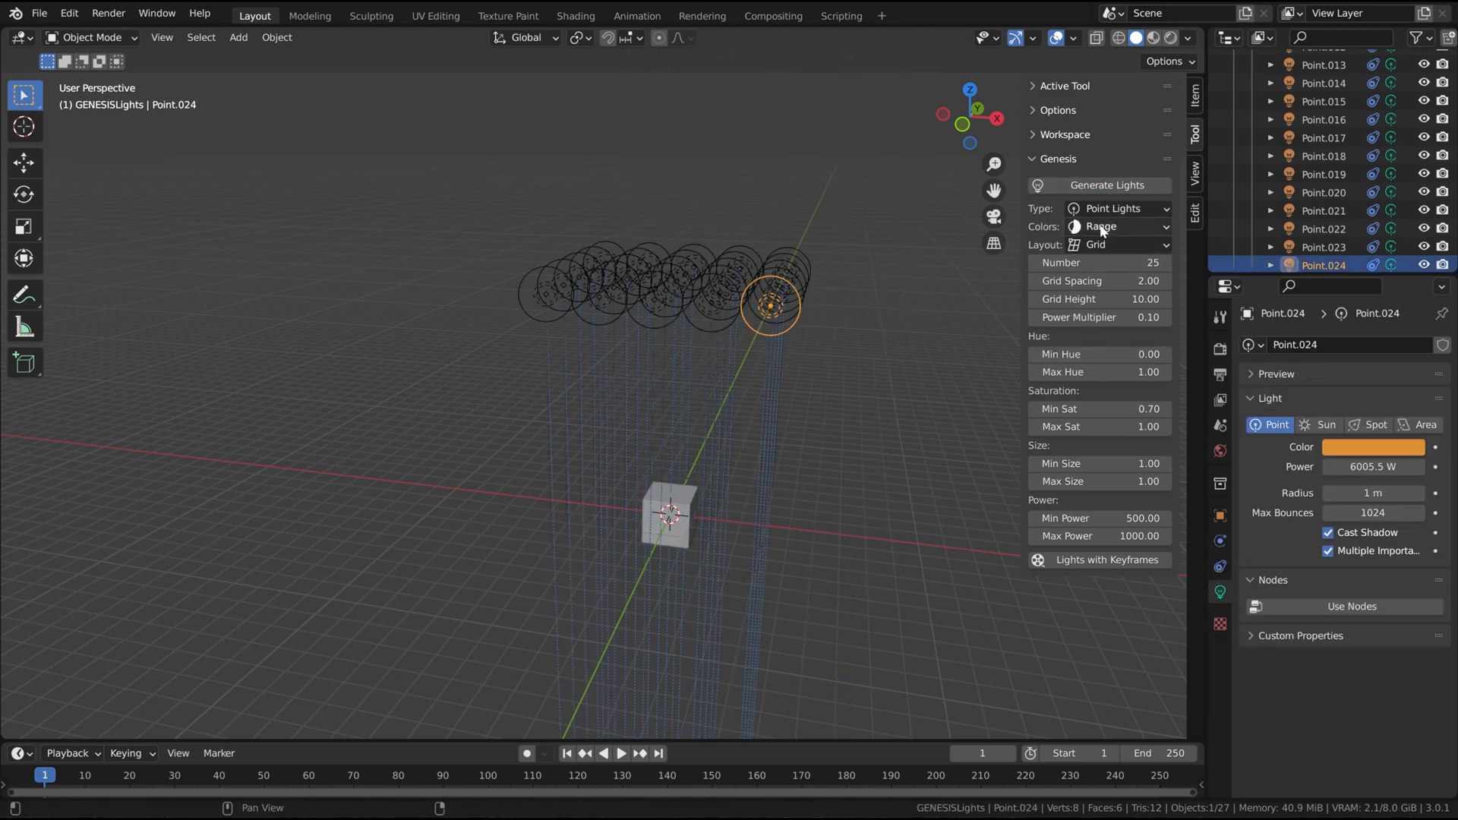
pyautogui.moveTo(1105, 199)
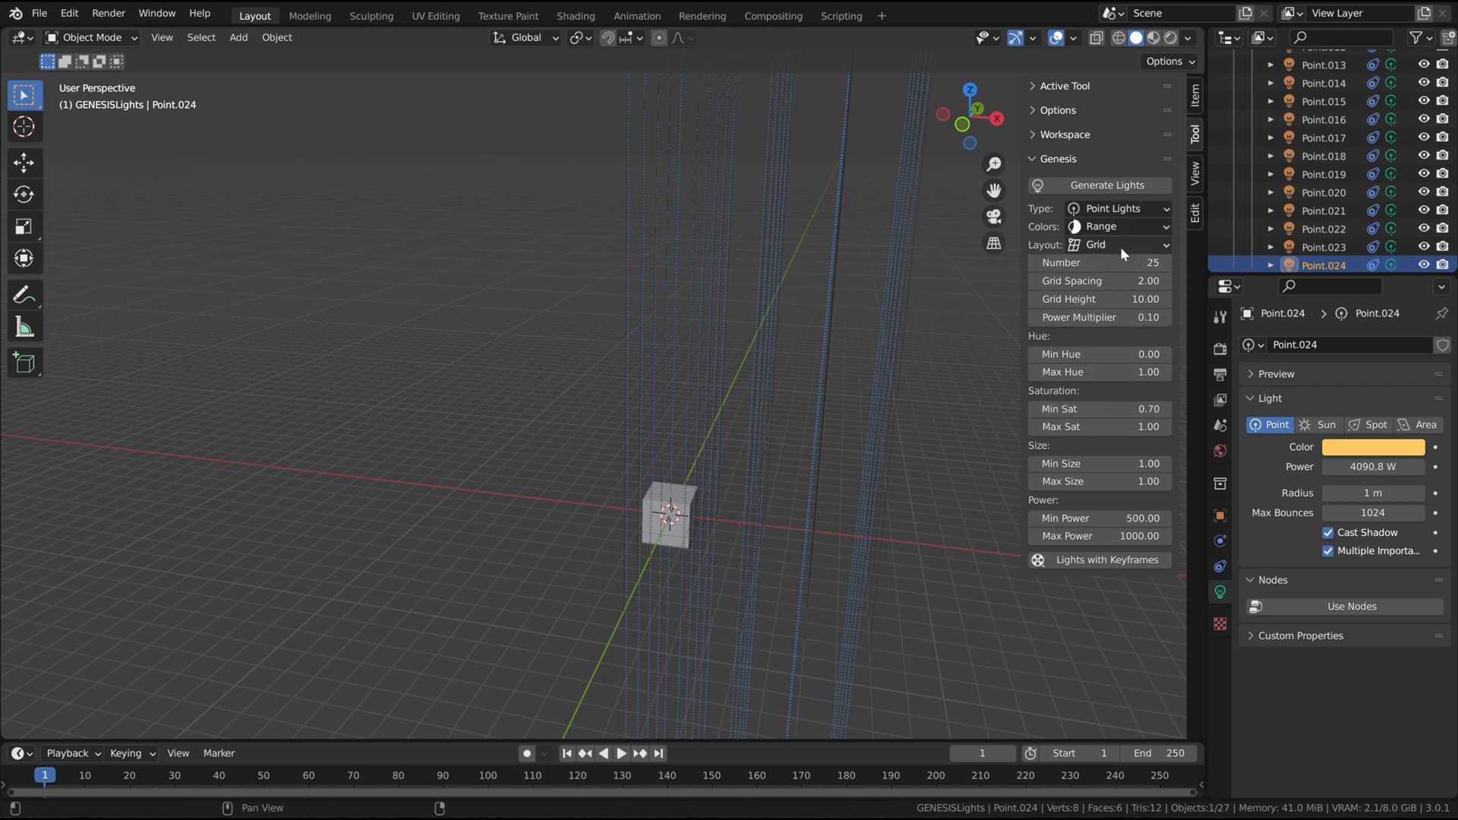
# - Choose Complementary colours and pick a red-orange base colour on the colour wheel
pyautogui.click(1123, 226)
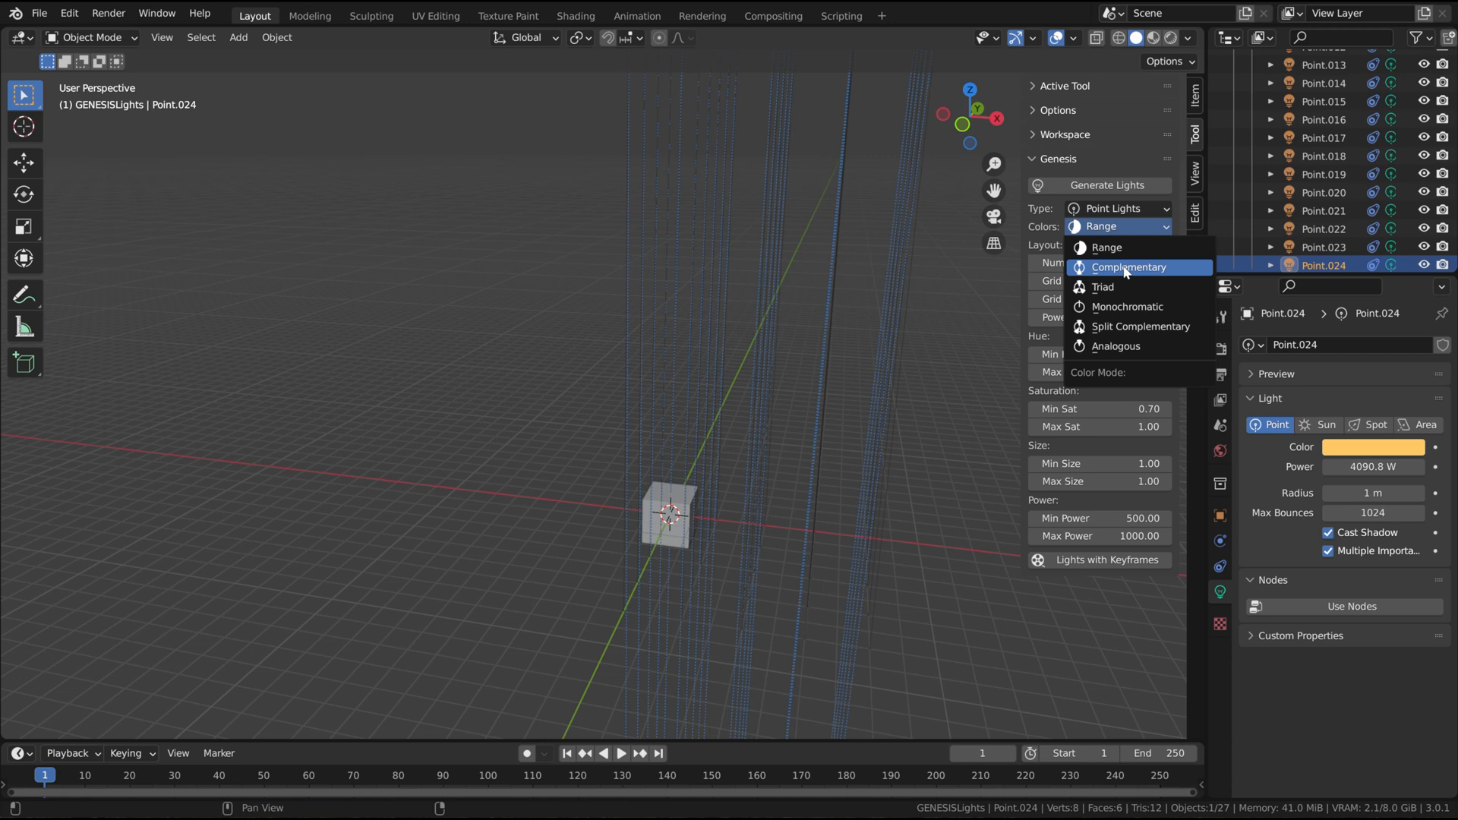
pyautogui.click(1130, 268)
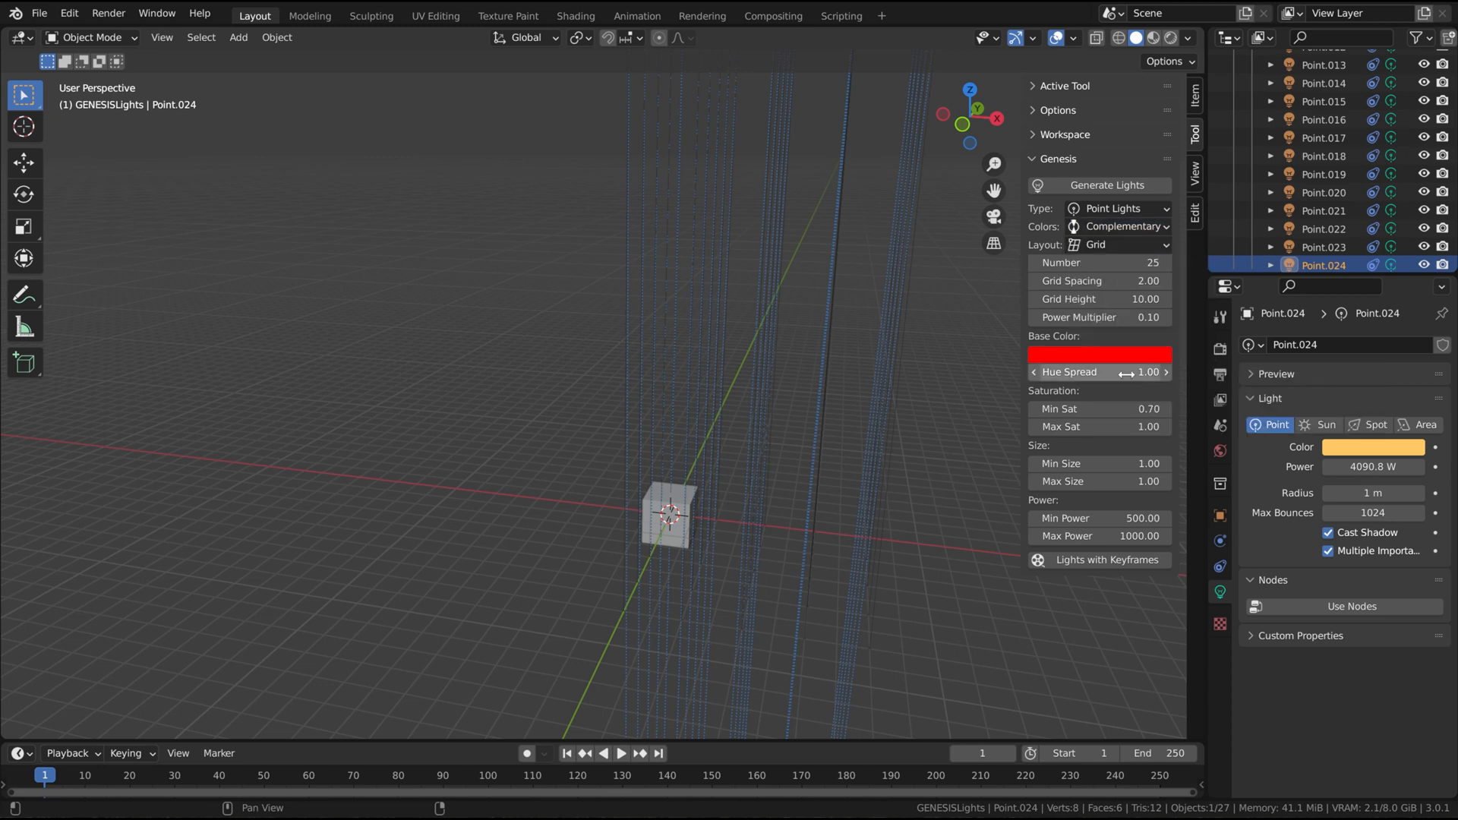
pyautogui.moveTo(1096, 373)
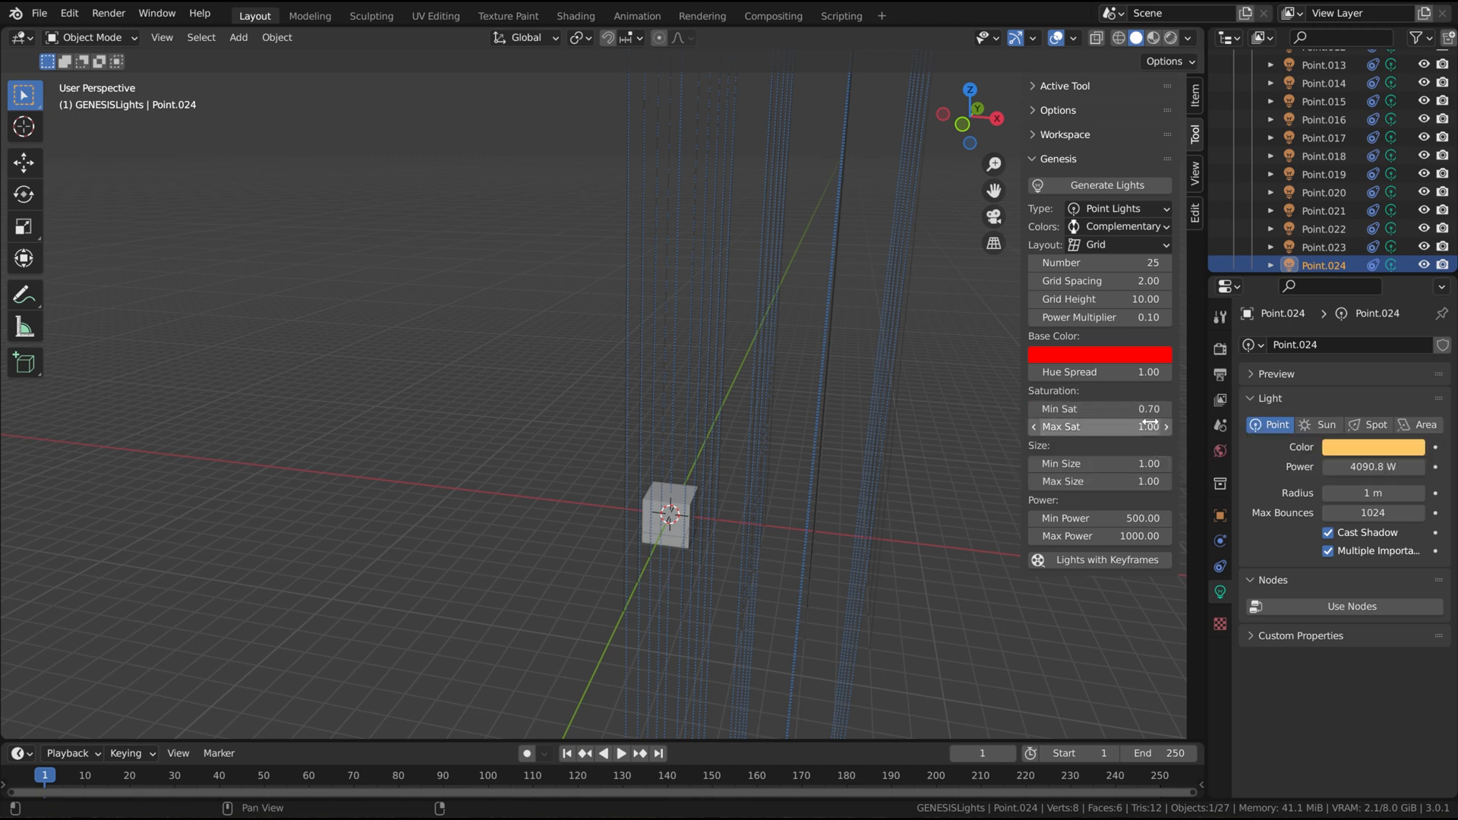
pyautogui.click(1100, 354)
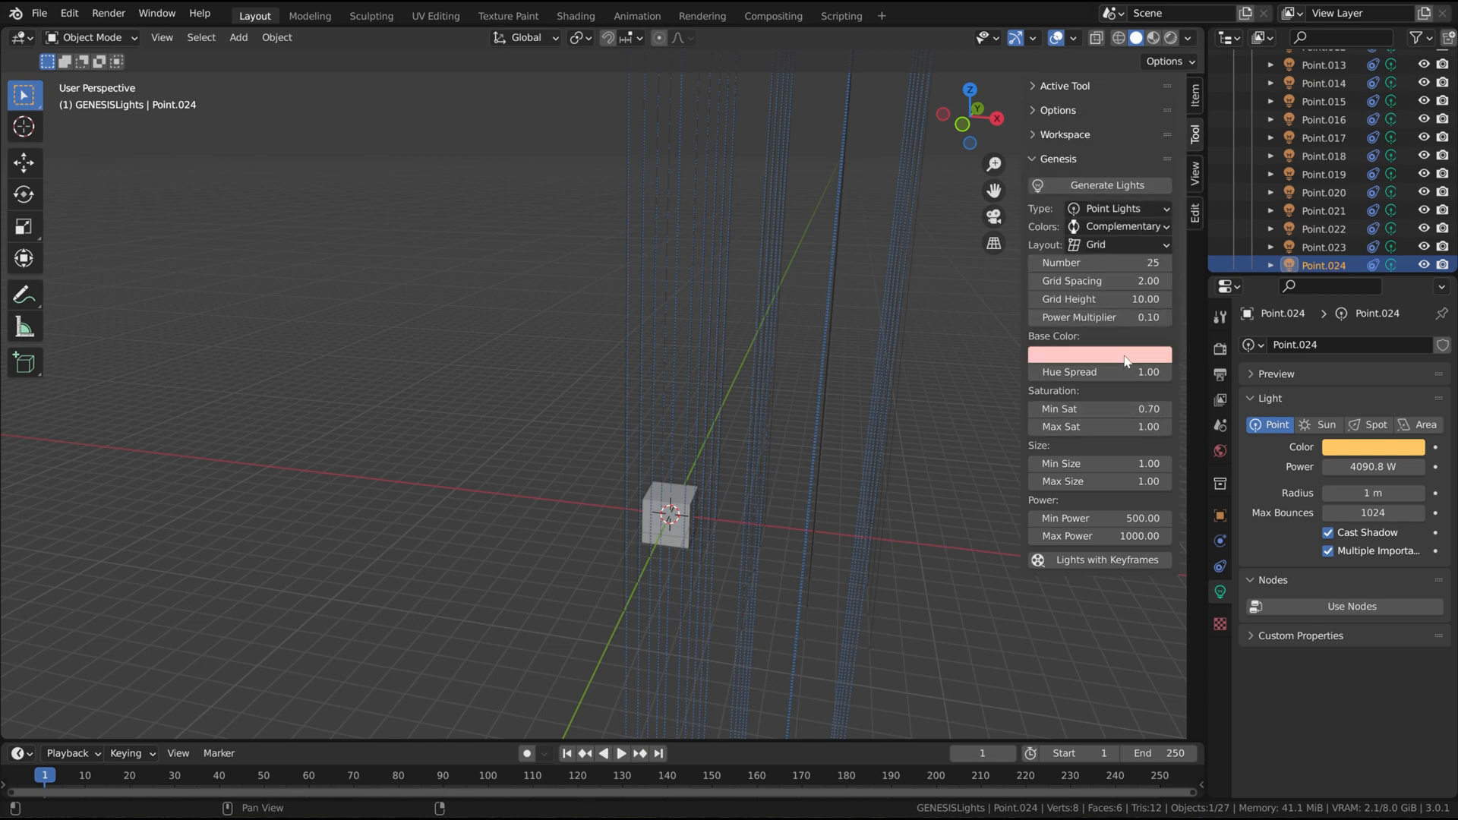
pyautogui.click(1099, 354)
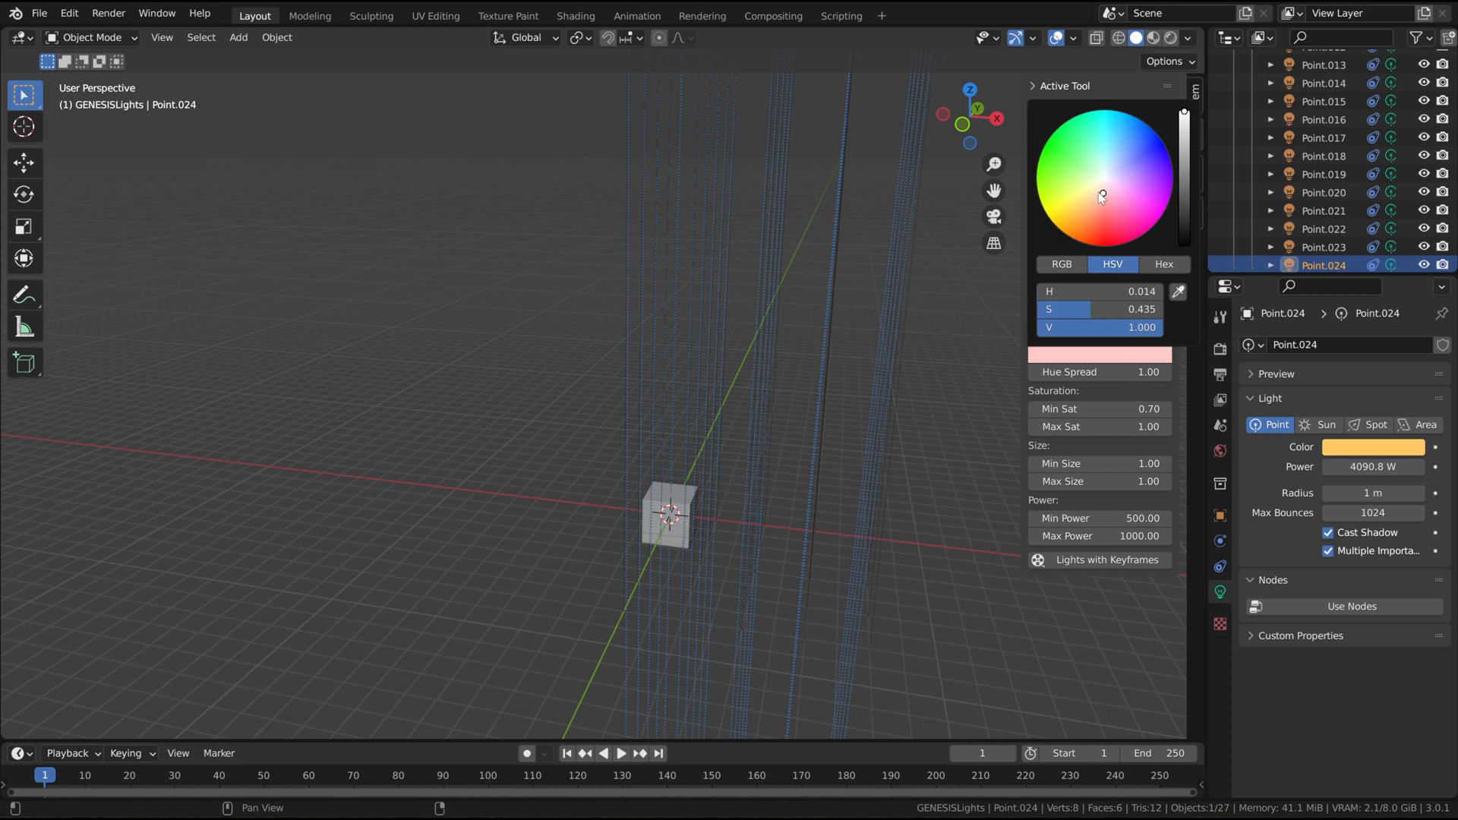
pyautogui.moveTo(1103, 191)
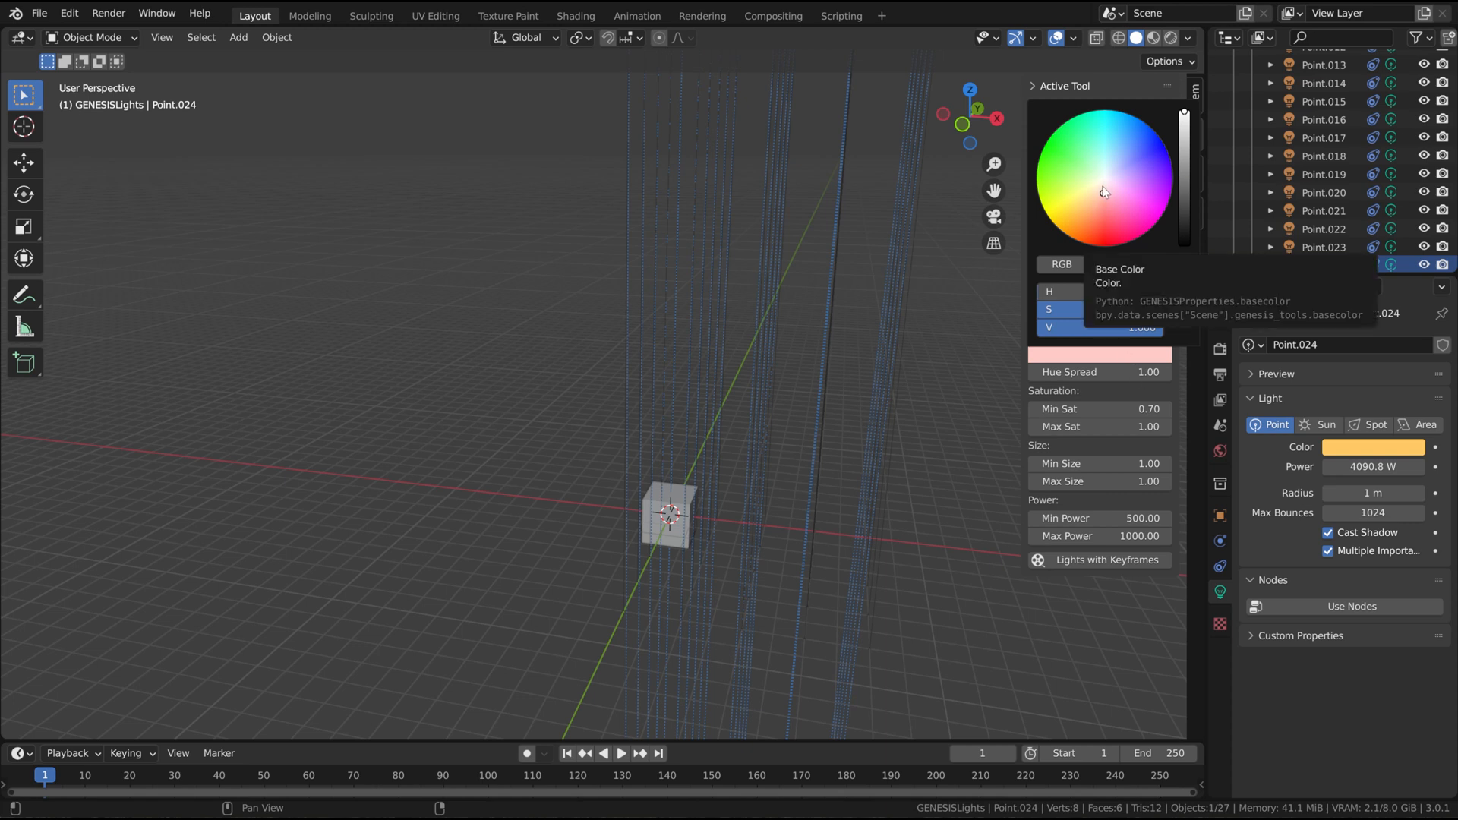
pyautogui.click(1104, 181)
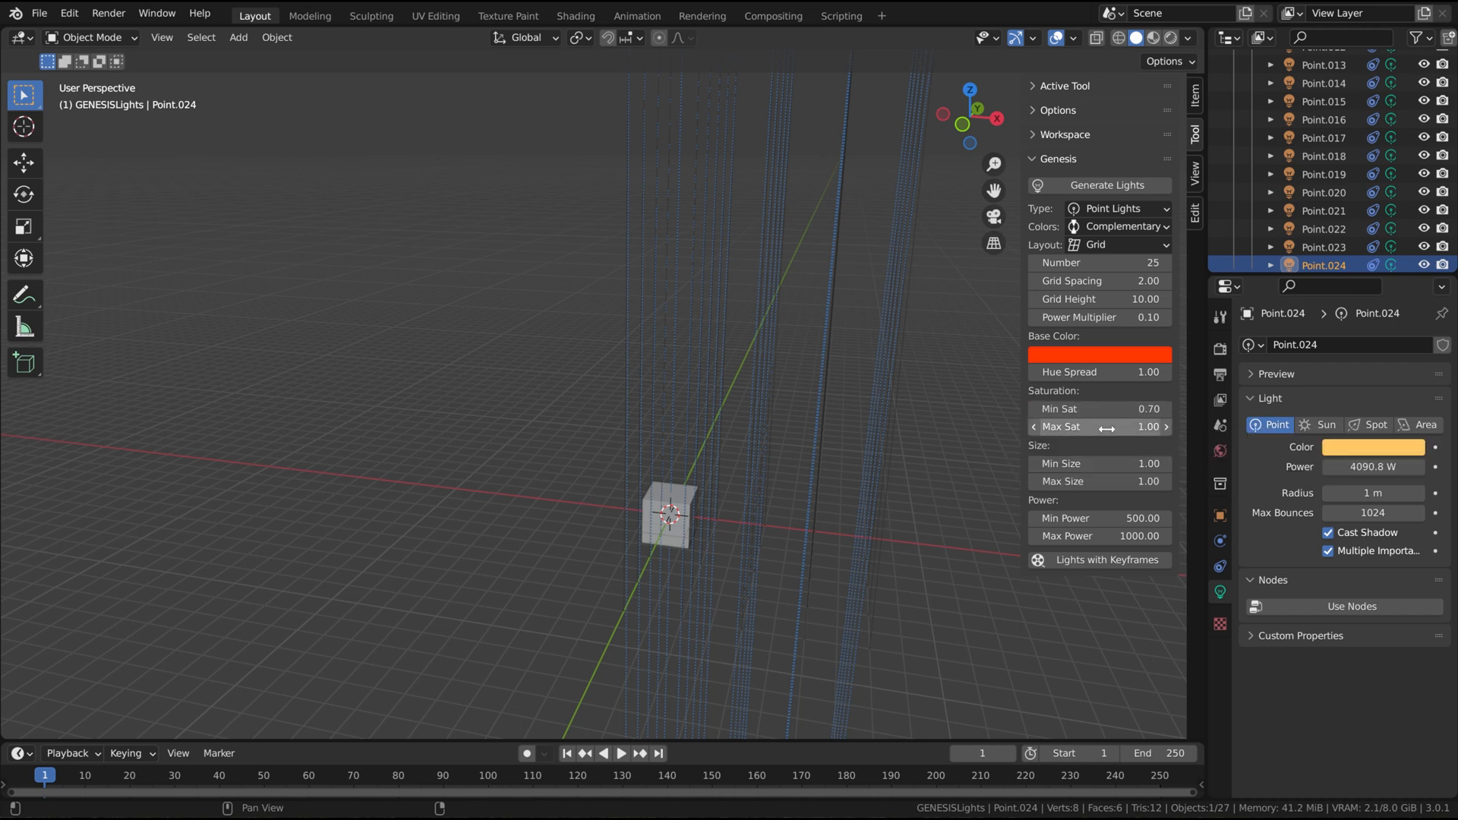
pyautogui.click(1100, 354)
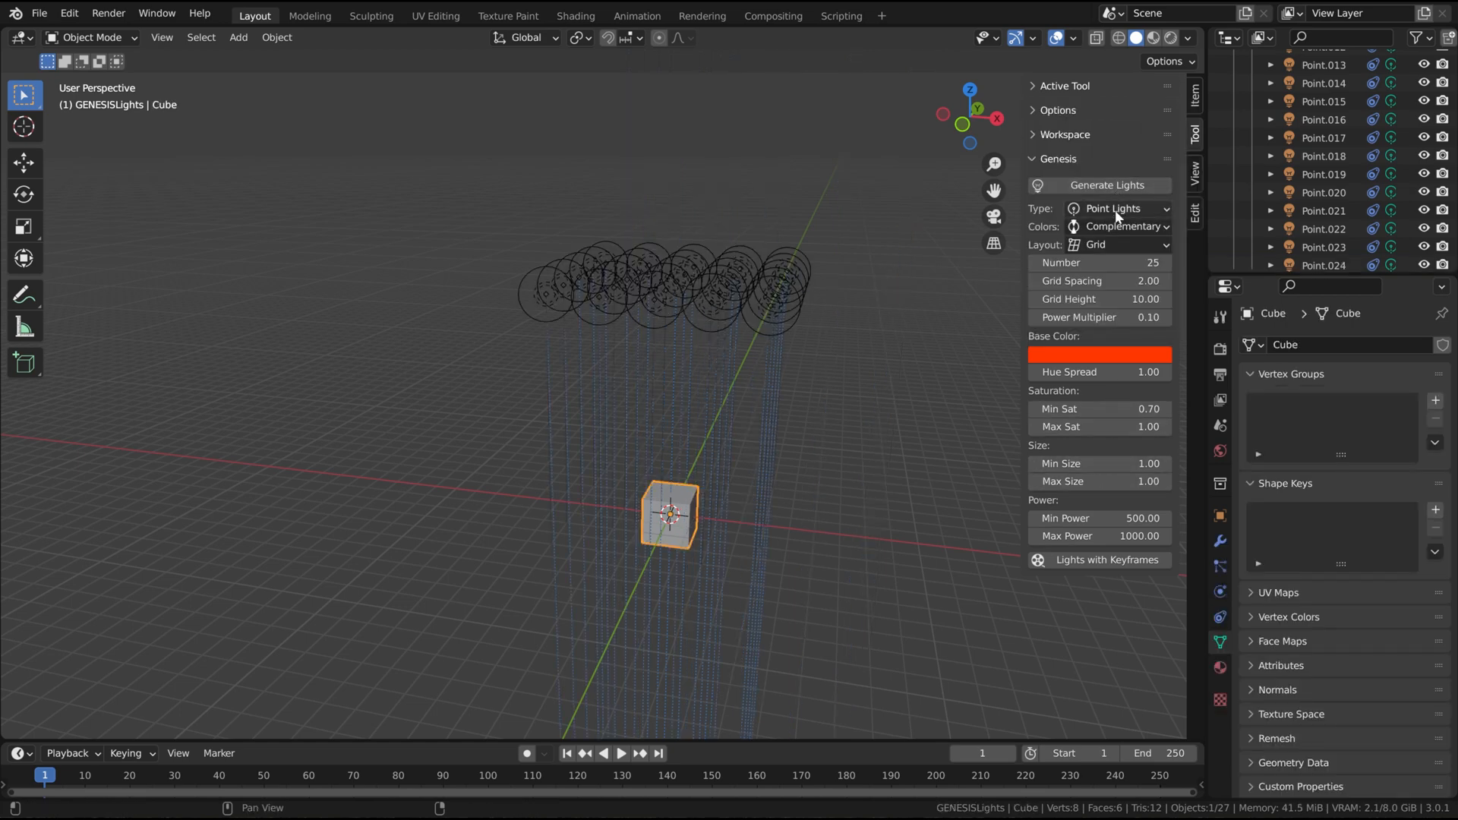
# - Switch to spot lights and set their cone angles to Min 7, Max 15
pyautogui.click(1118, 209)
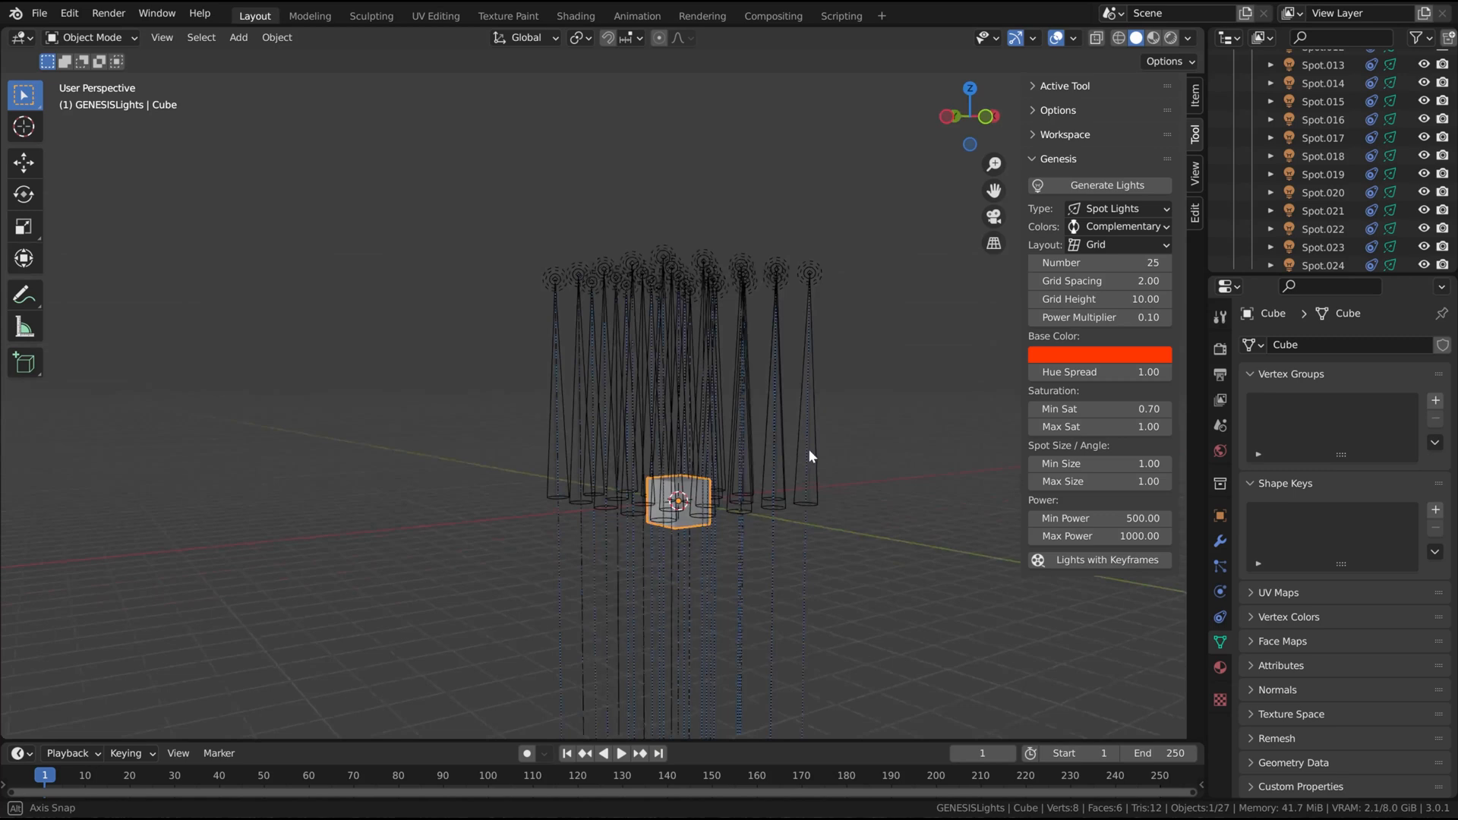
pyautogui.moveTo(809, 456); pyautogui.dragTo(856, 489)
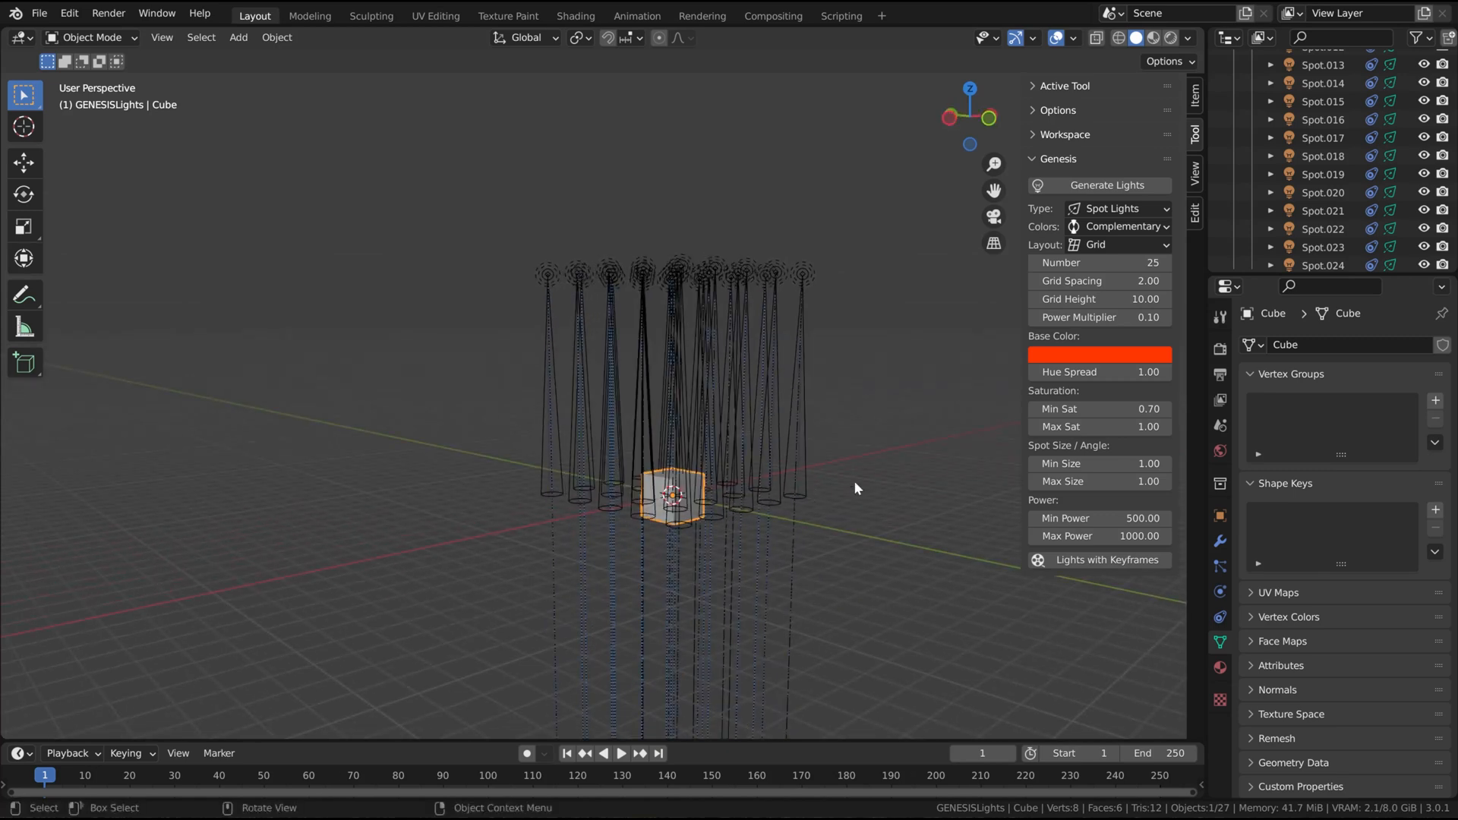
pyautogui.moveTo(1098, 463)
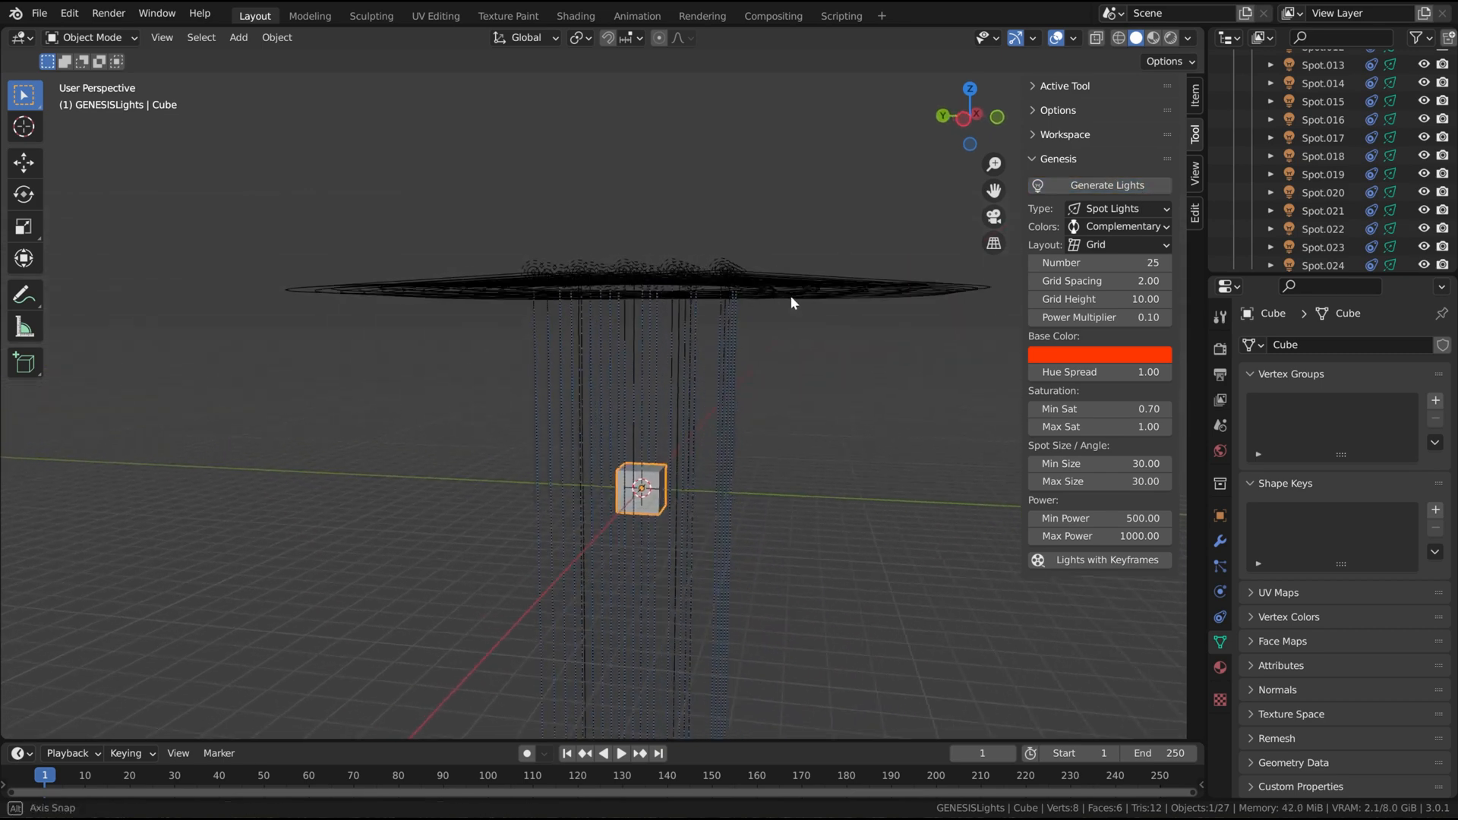
pyautogui.moveTo(793, 302); pyautogui.dragTo(837, 305)
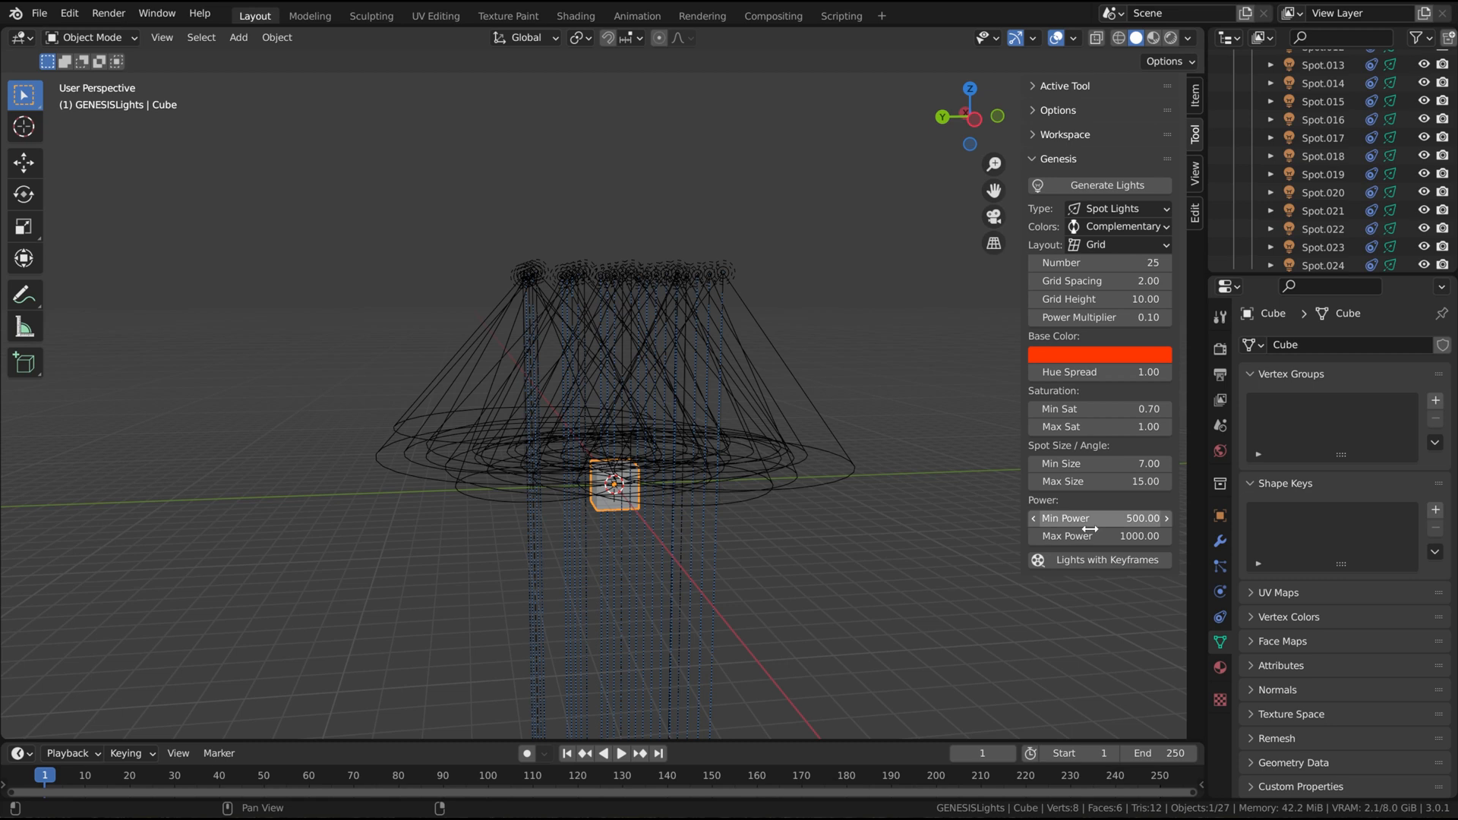
pyautogui.moveTo(1093, 536)
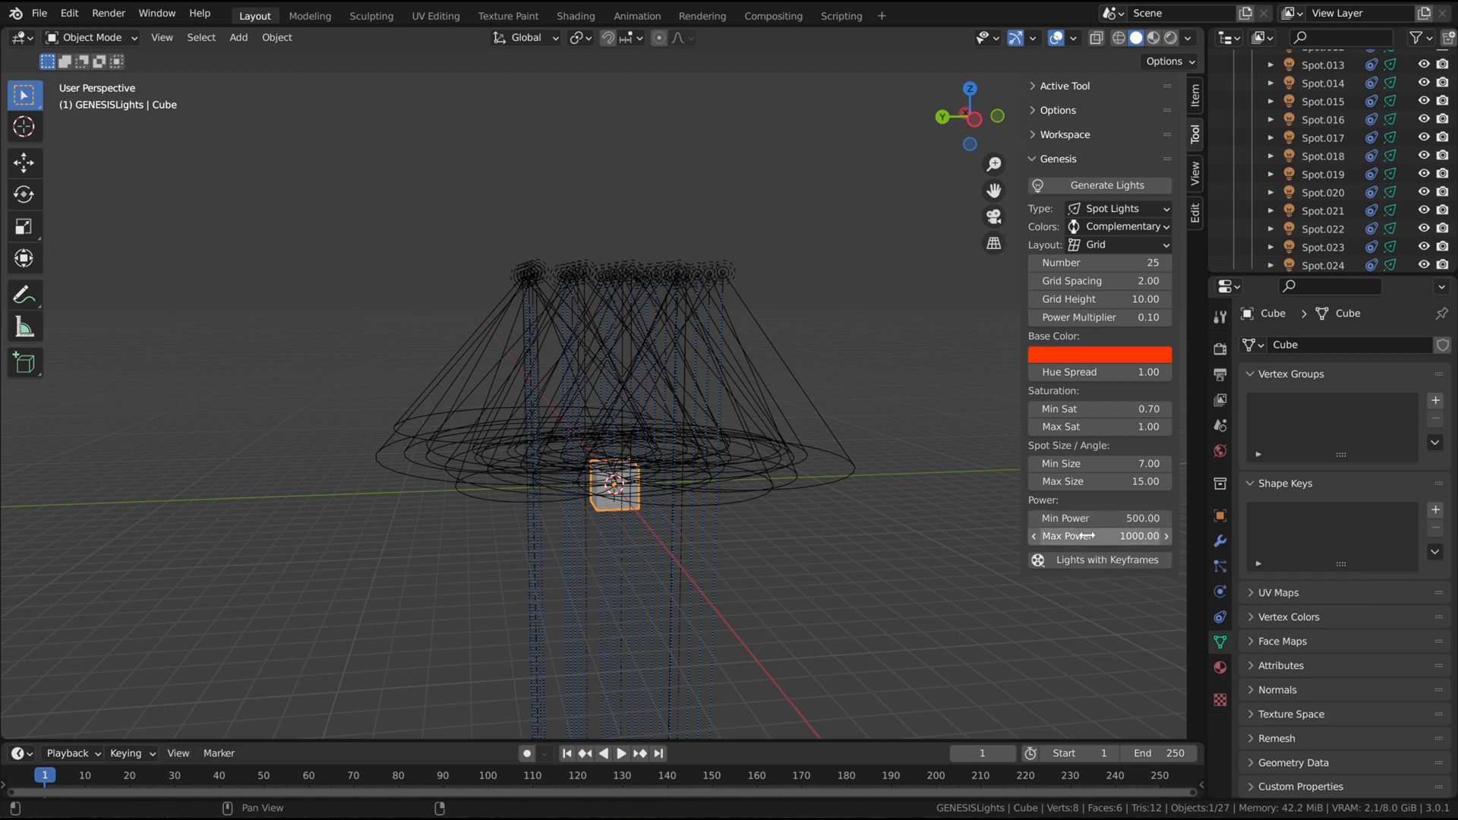
pyautogui.doubleClick(1099, 318)
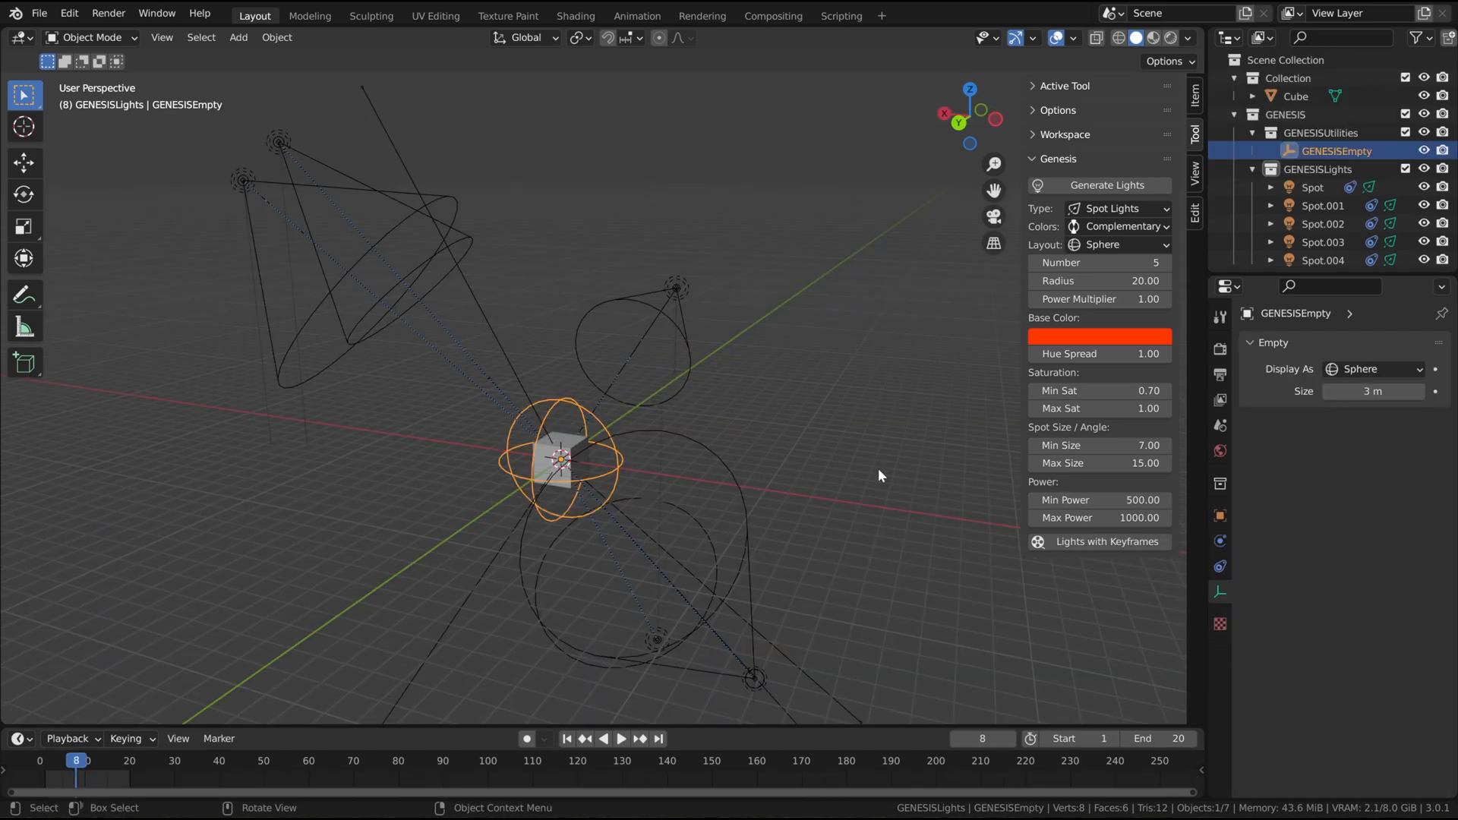
pyautogui.moveTo(945, 499)
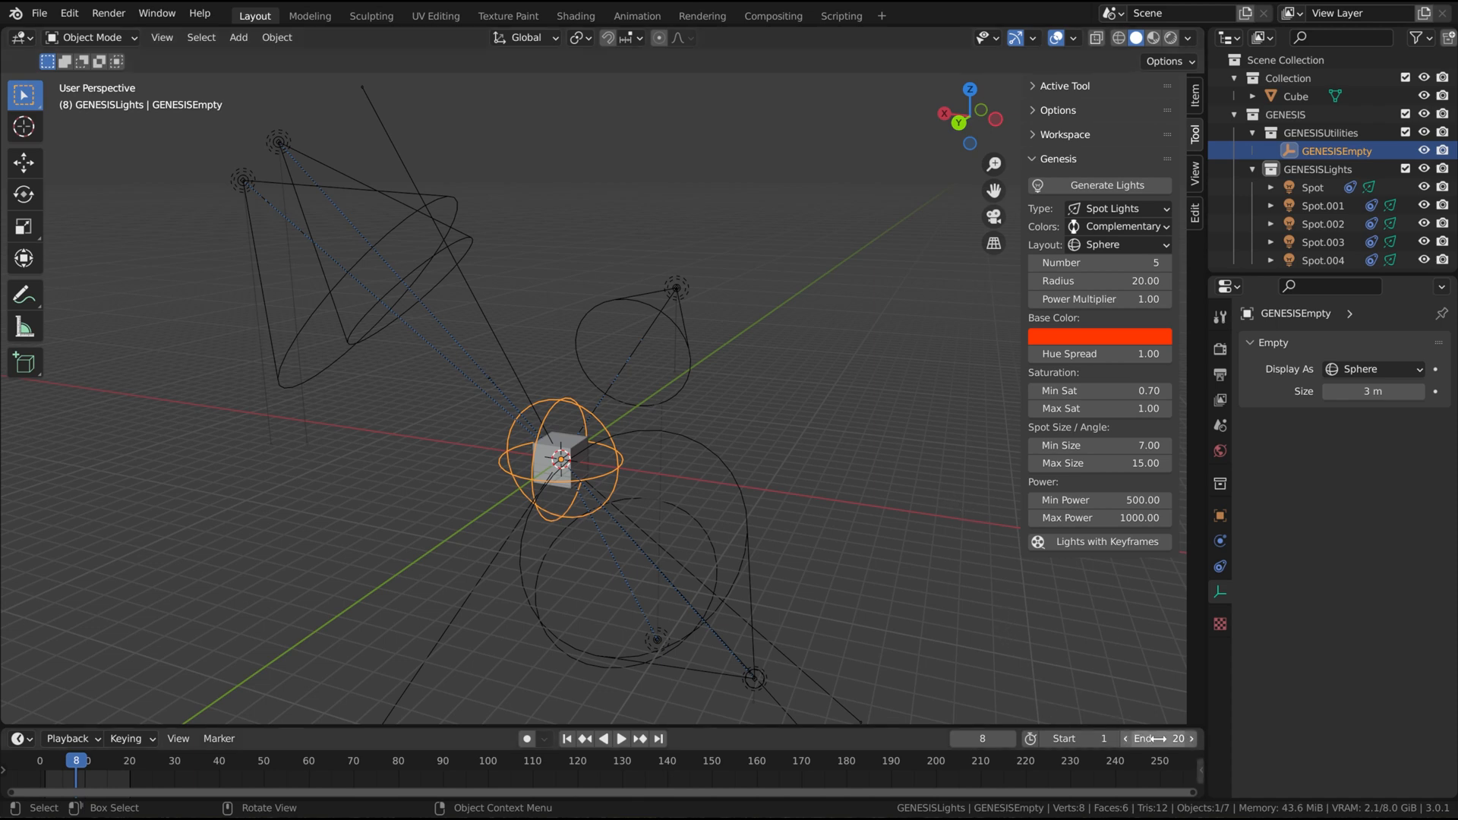
pyautogui.moveTo(1099, 263)
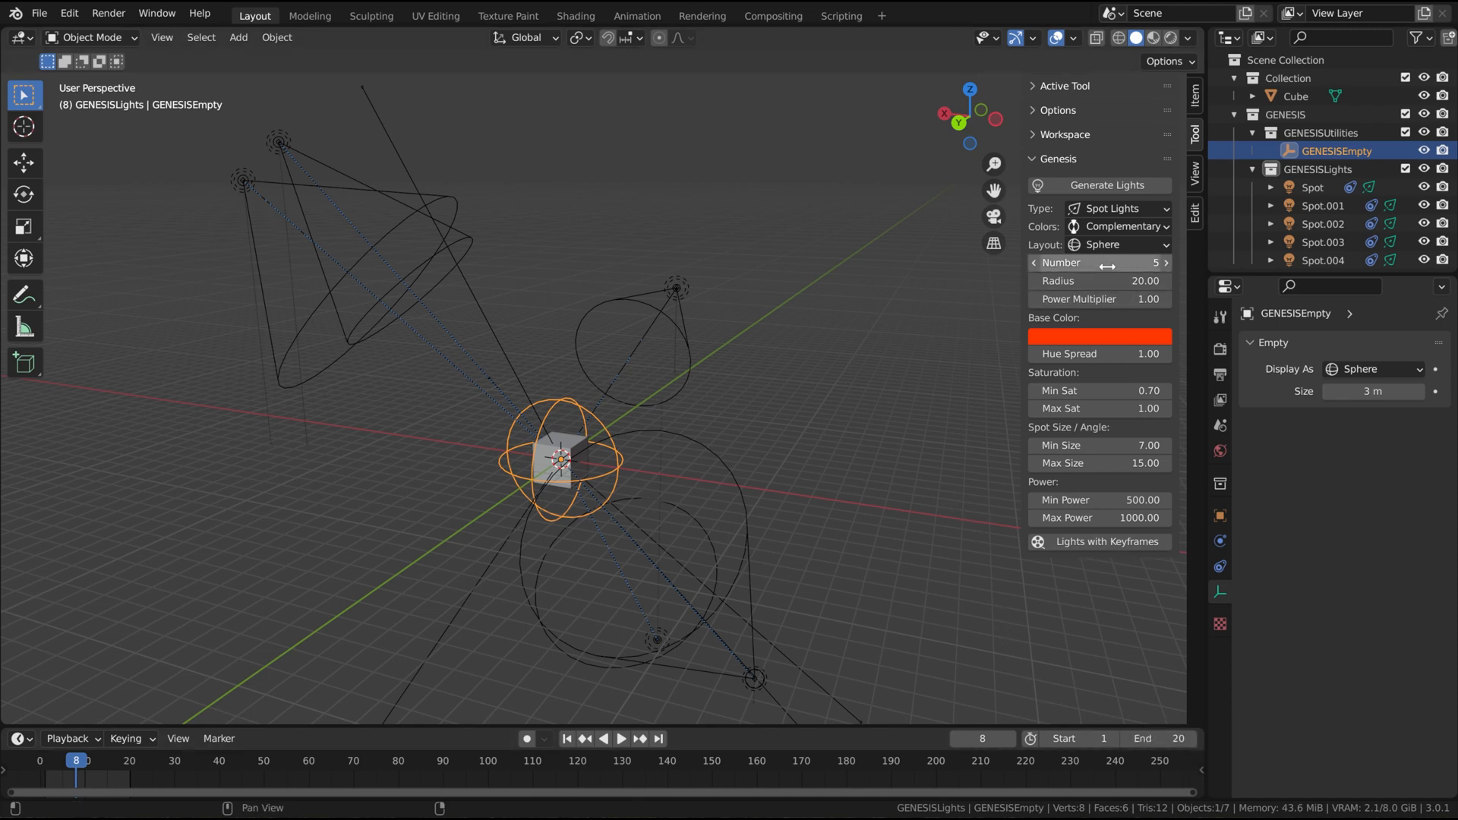
pyautogui.moveTo(1100, 263)
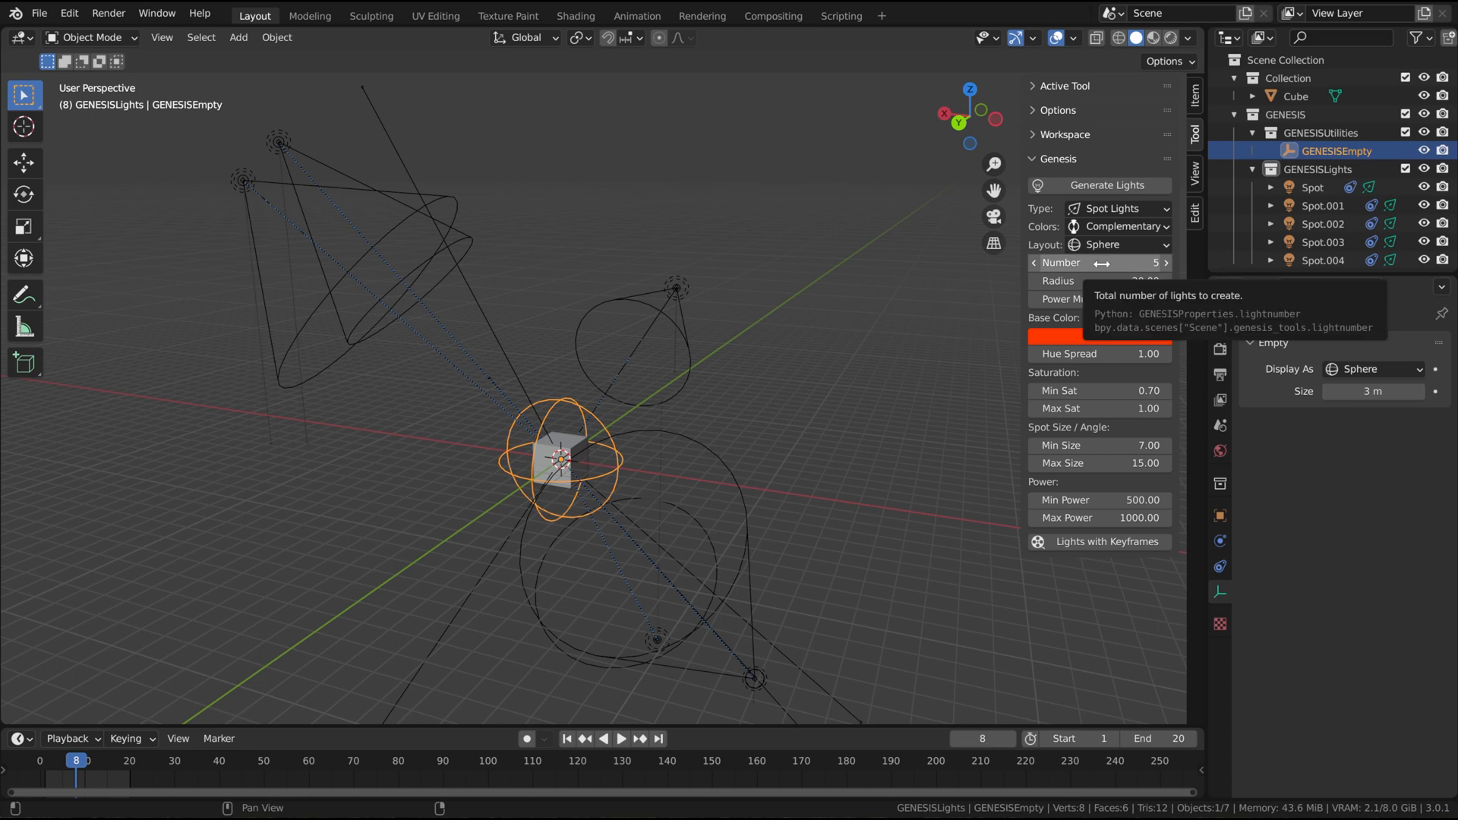
pyautogui.moveTo(1019, 564)
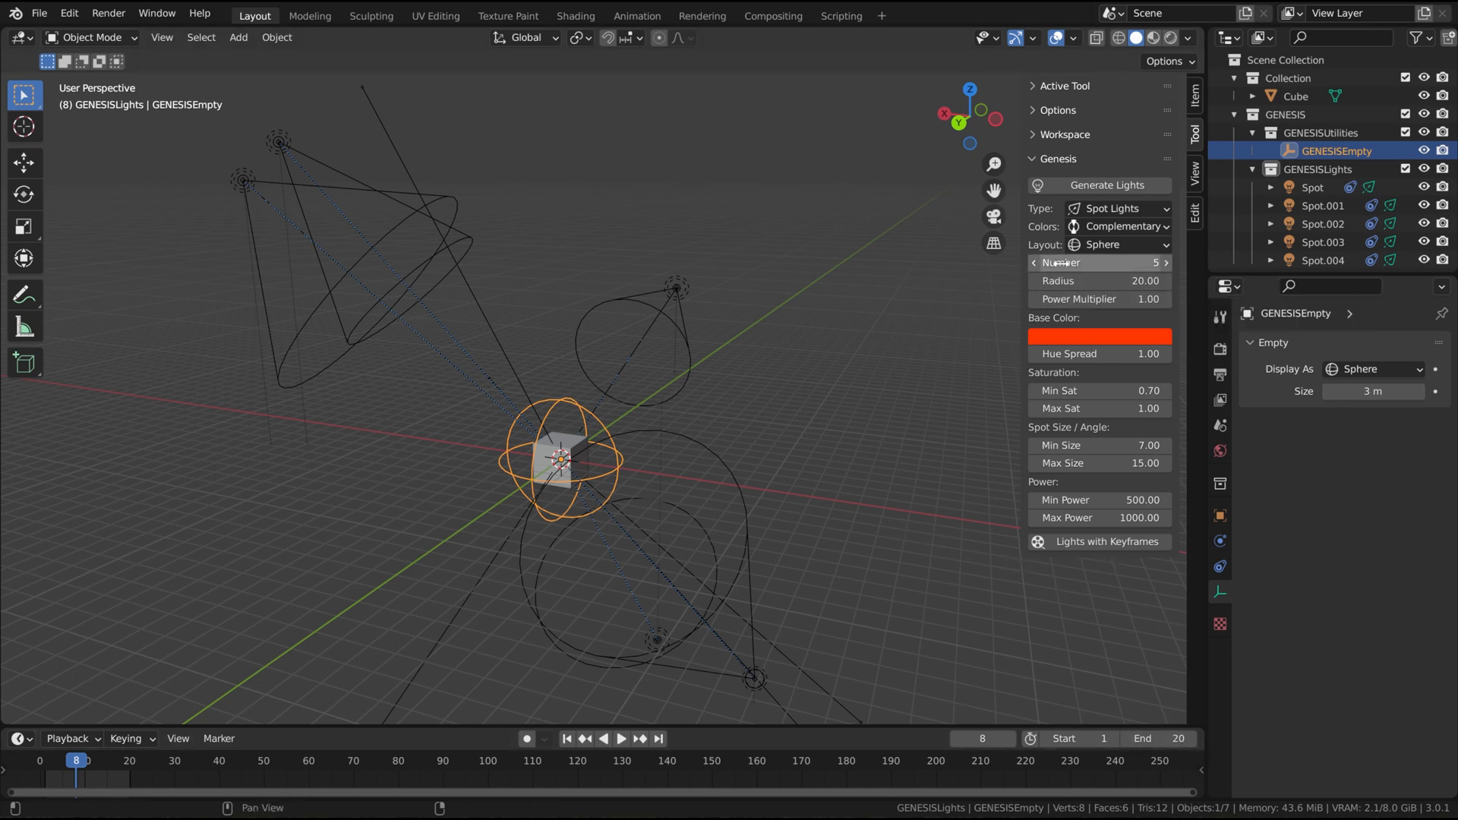
pyautogui.moveTo(1092, 546)
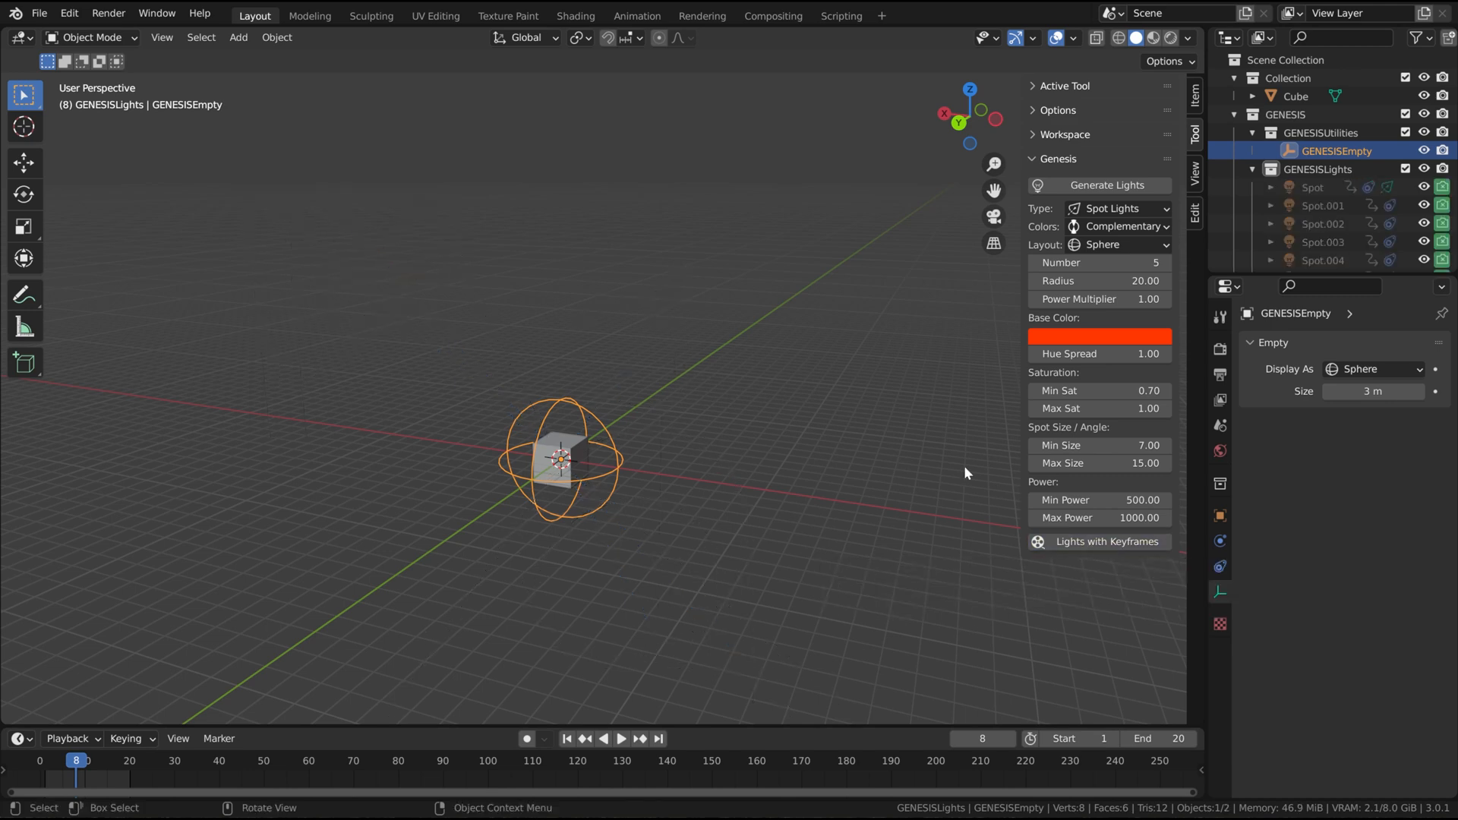
# - Scrub to frames 3 and 2, rewind to frame 1, and toggle the GENESIS collection
pyautogui.click(50, 778)
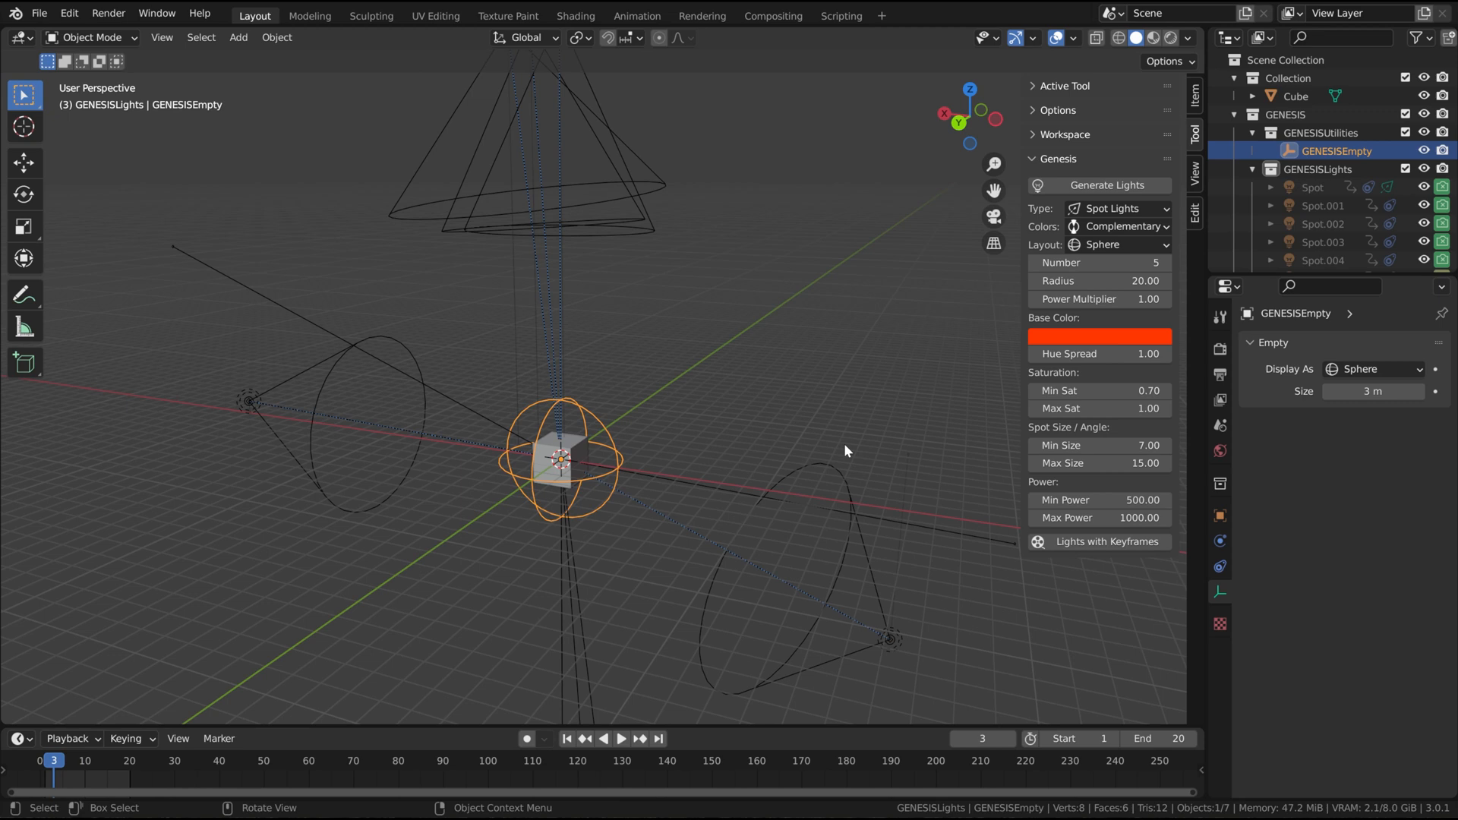
pyautogui.click(627, 739)
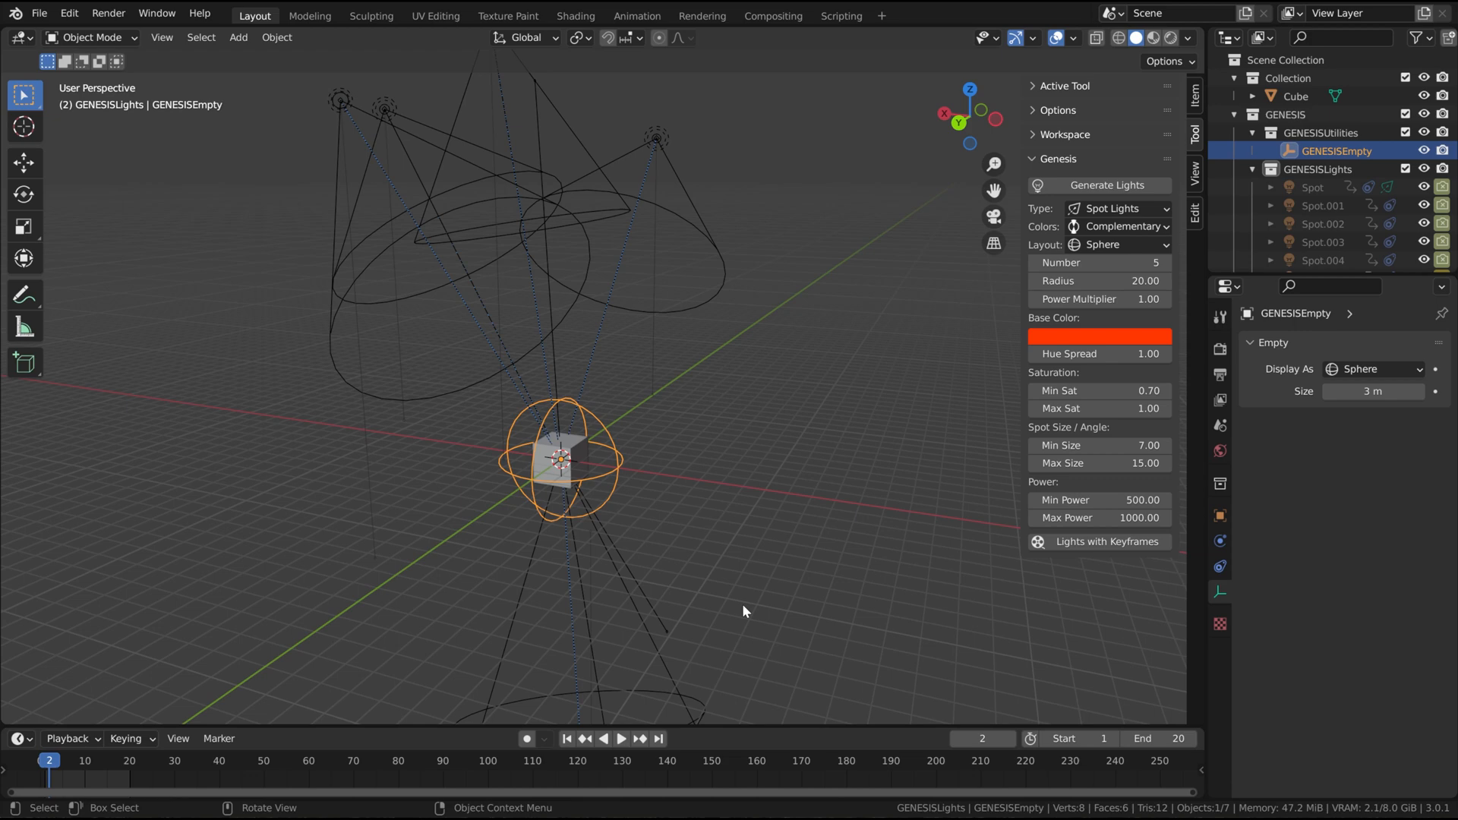
pyautogui.moveTo(563, 765)
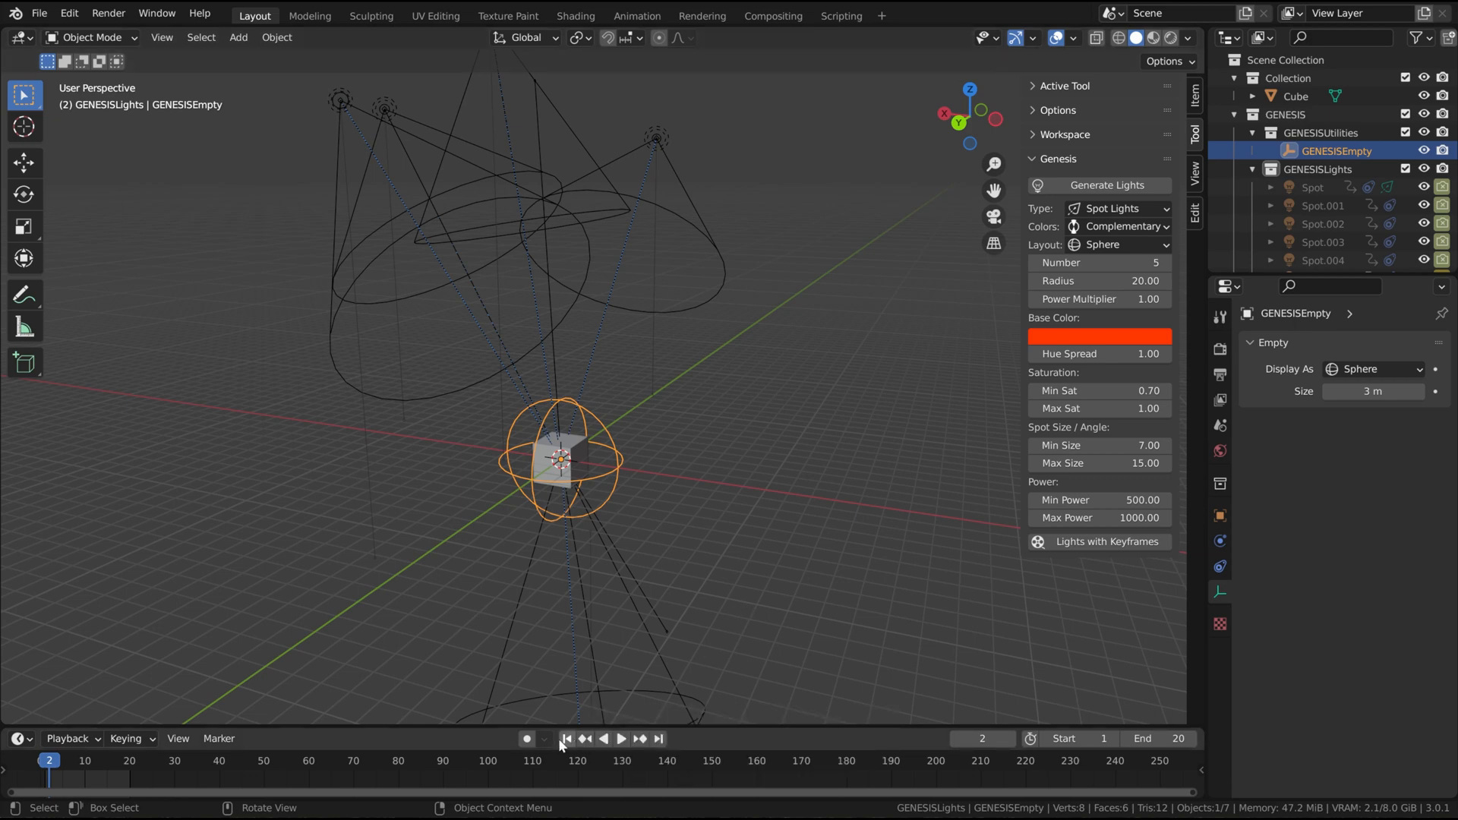
pyautogui.click(622, 740)
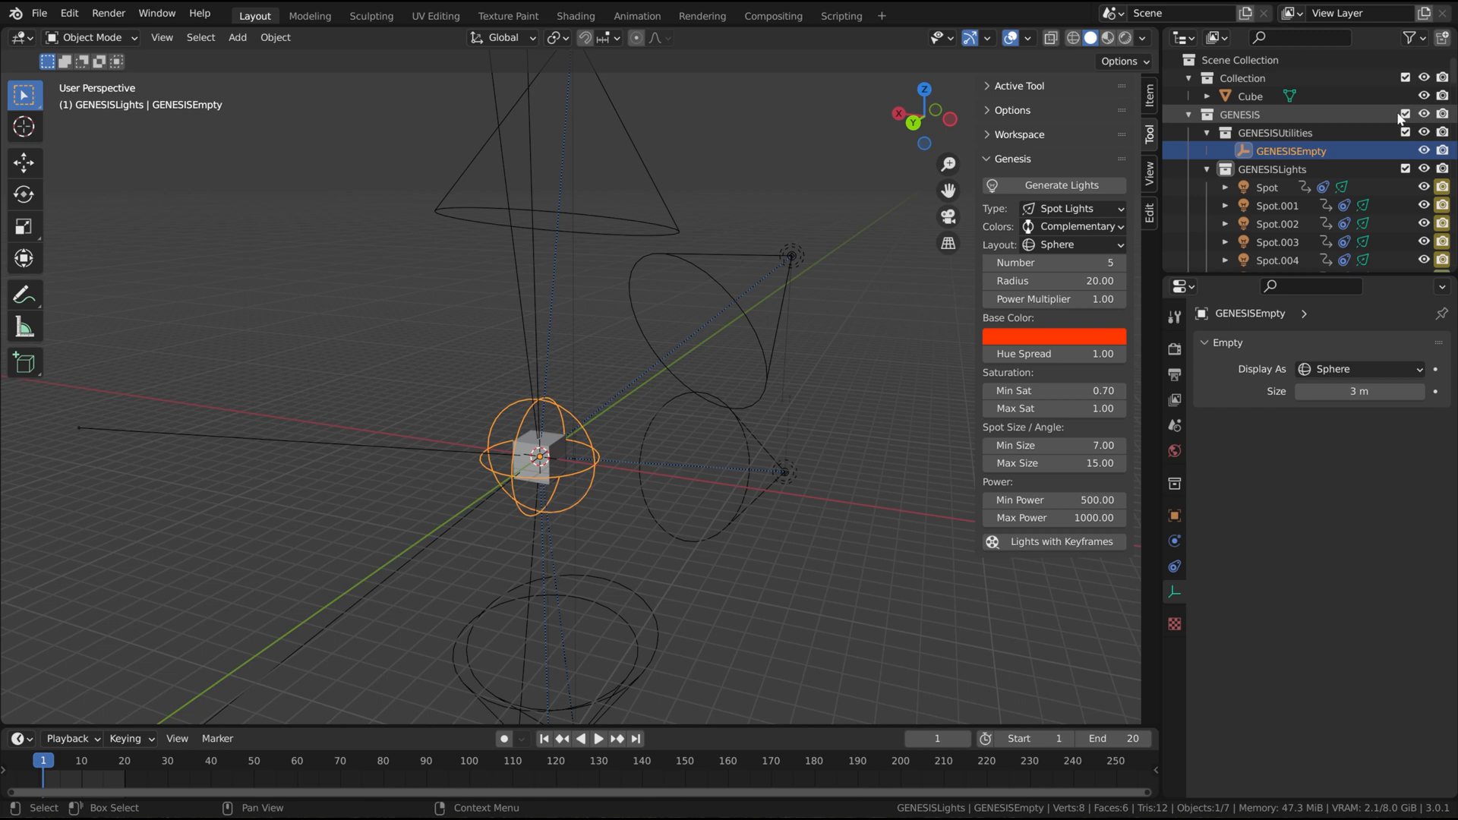
pyautogui.click(1414, 37)
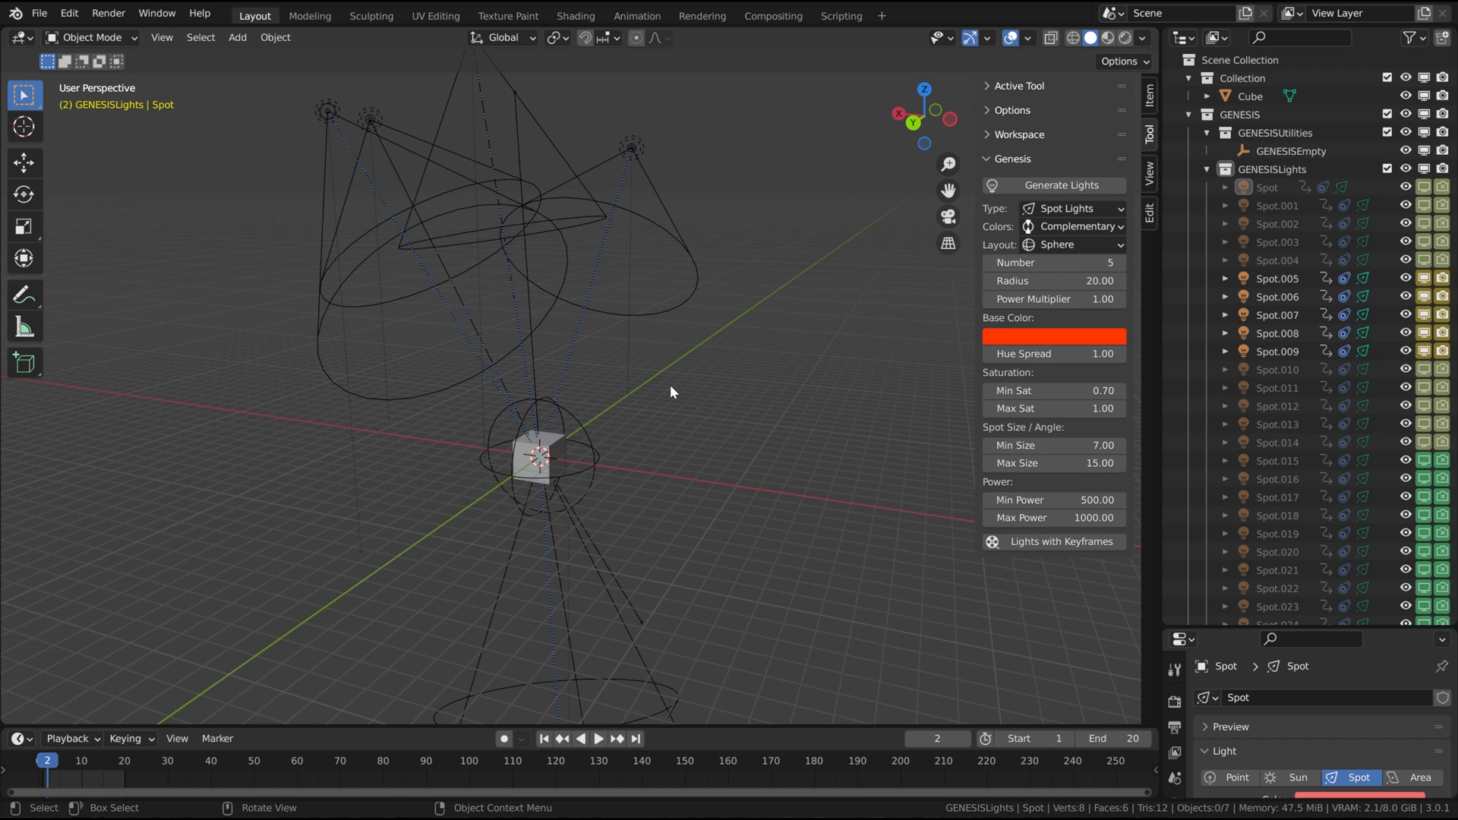
pyautogui.moveTo(601, 413)
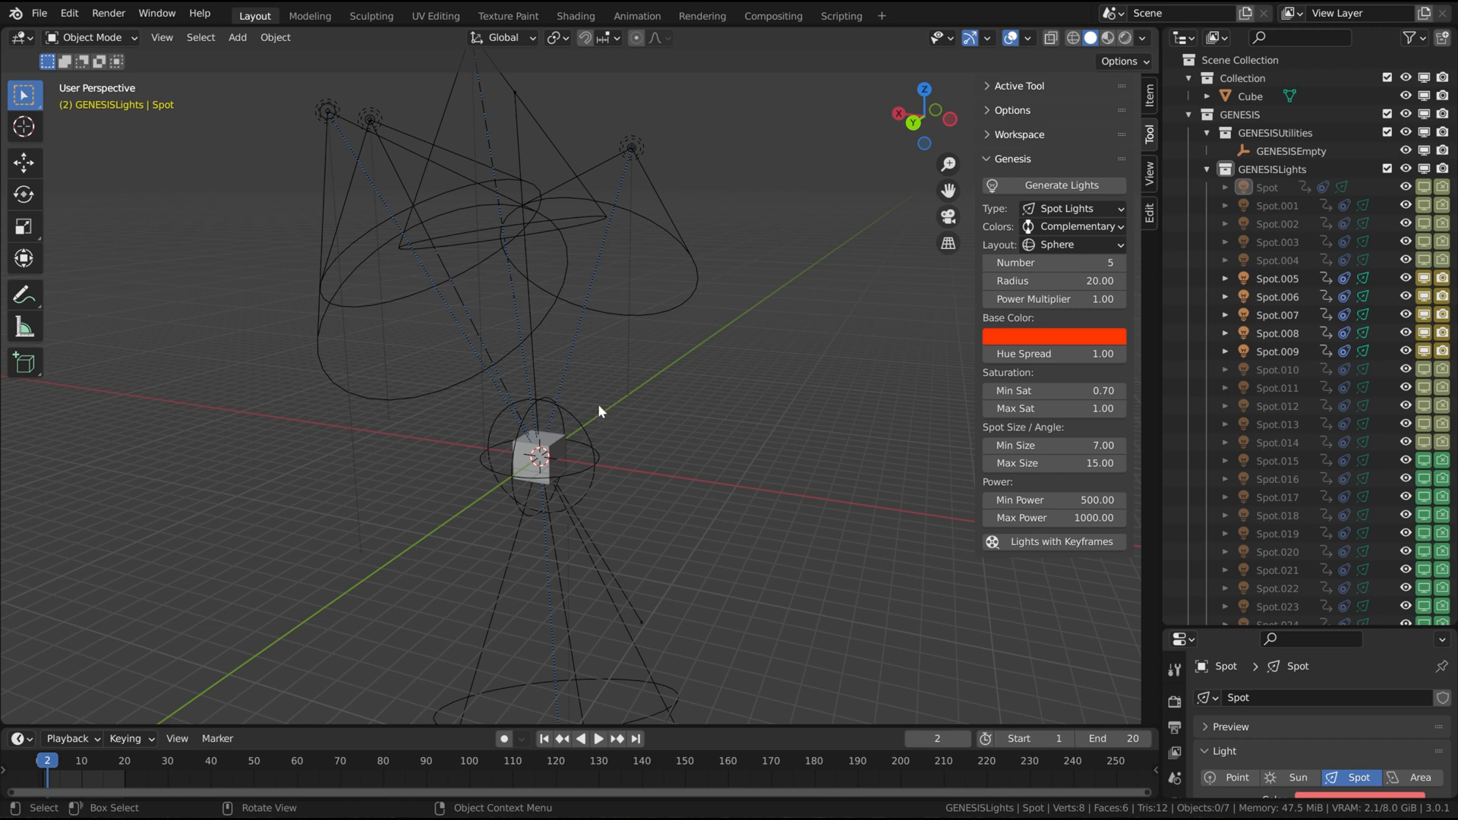
pyautogui.moveTo(600, 416)
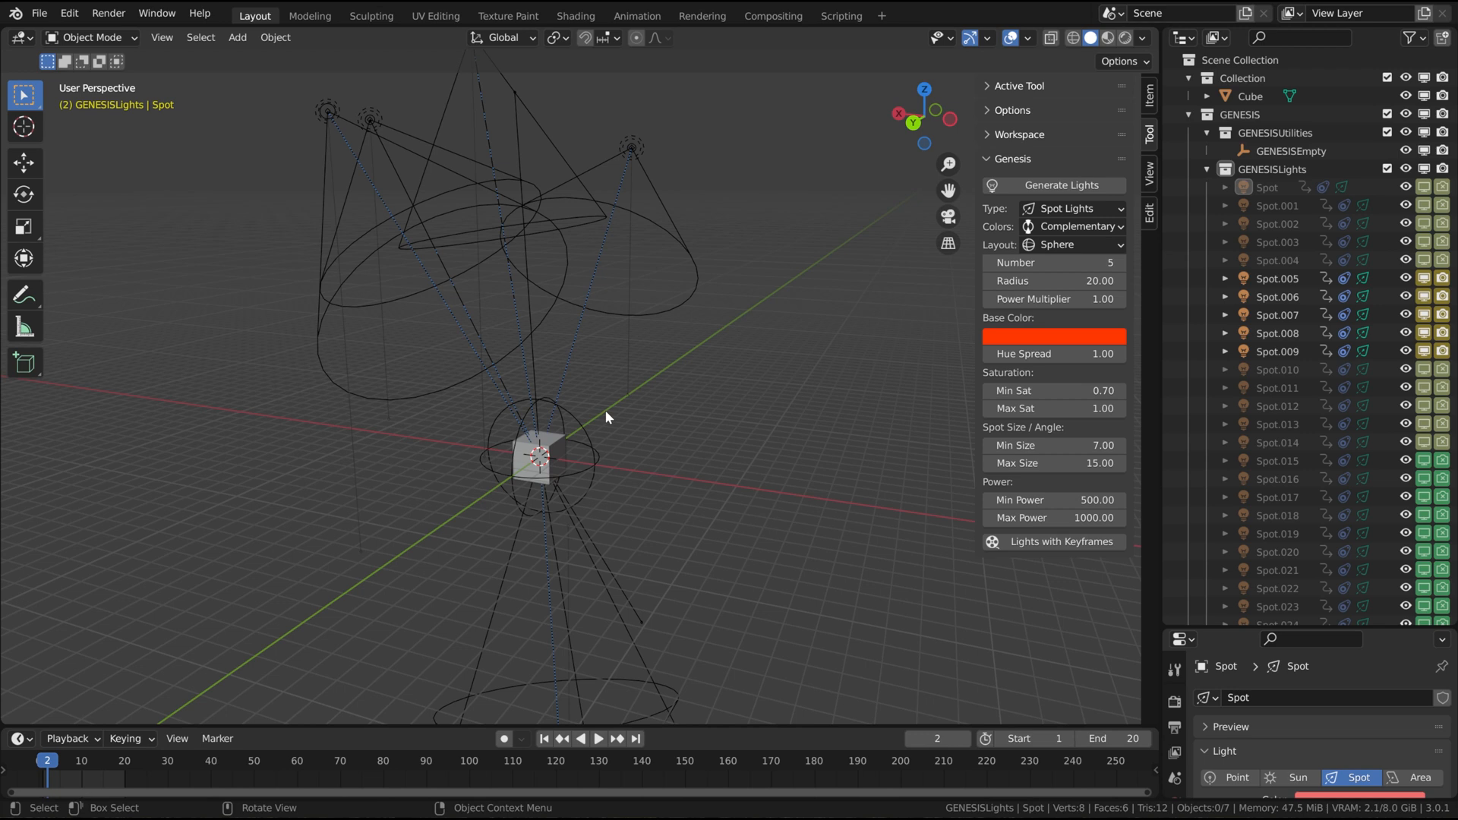
pyautogui.moveTo(856, 267)
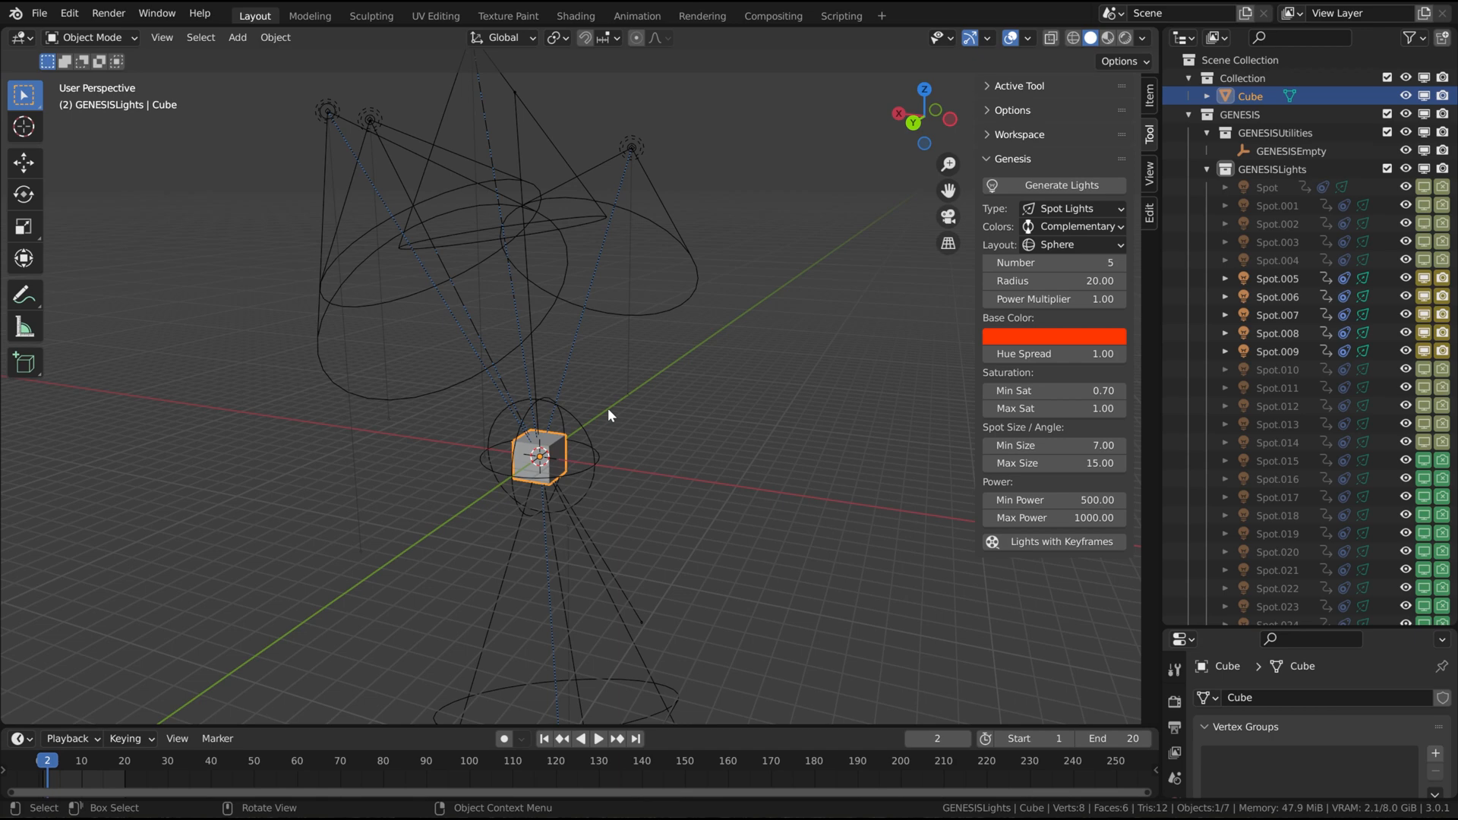
pyautogui.moveTo(879, 262)
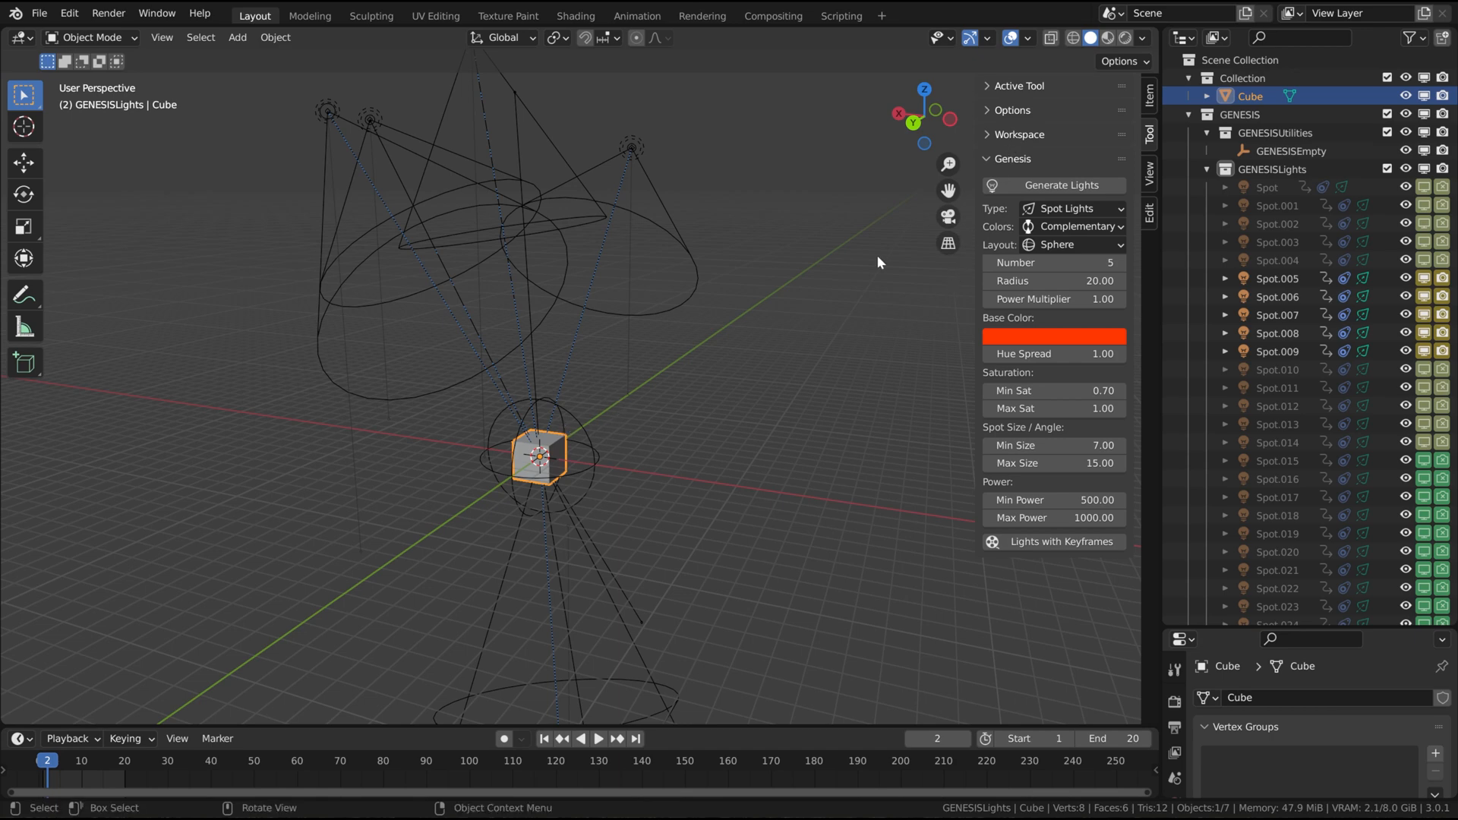
# - Select the GENESISEmpty controller object in the Outliner
pyautogui.click(1314, 151)
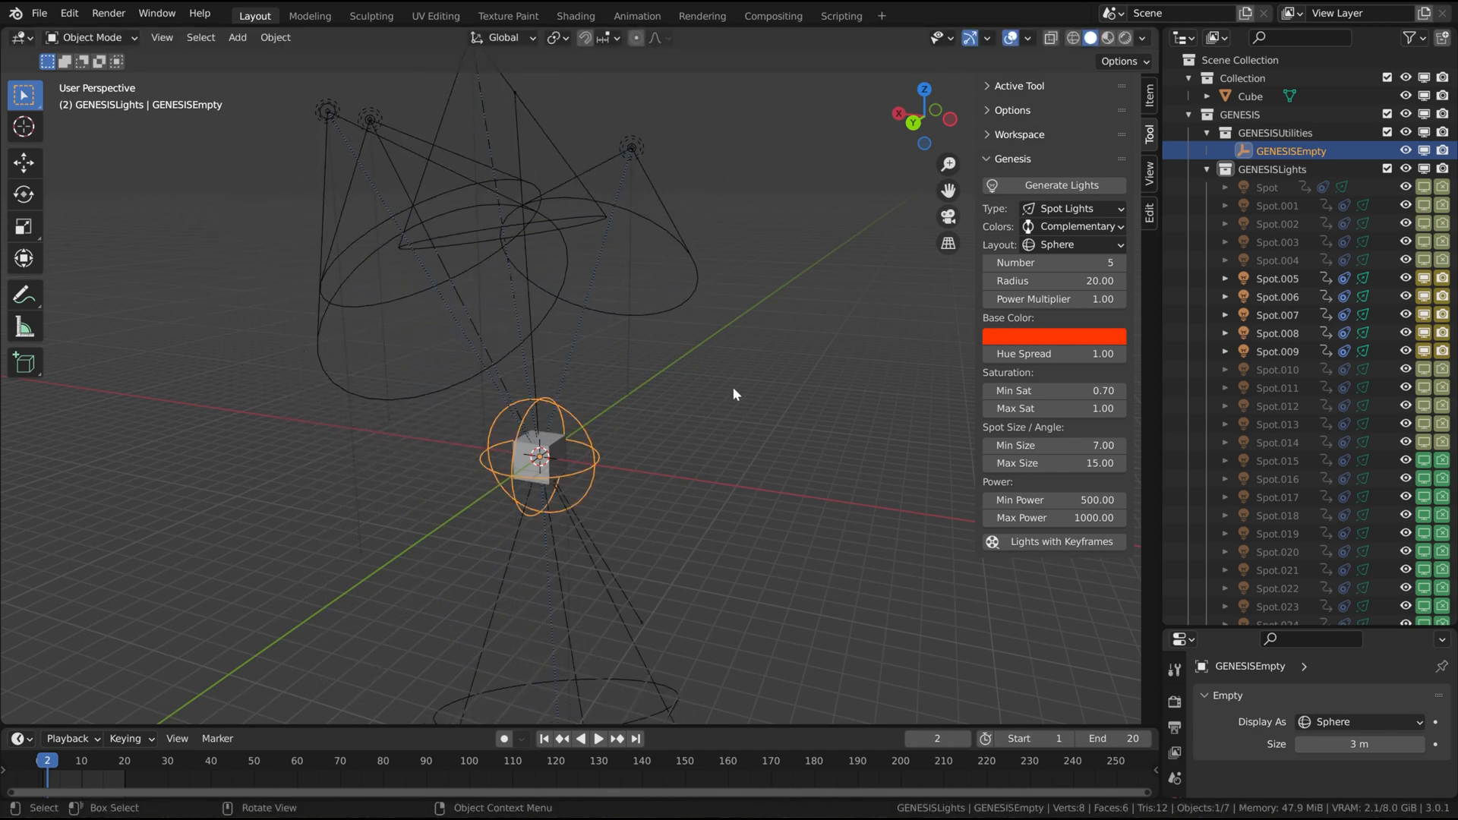
pyautogui.moveTo(568, 415)
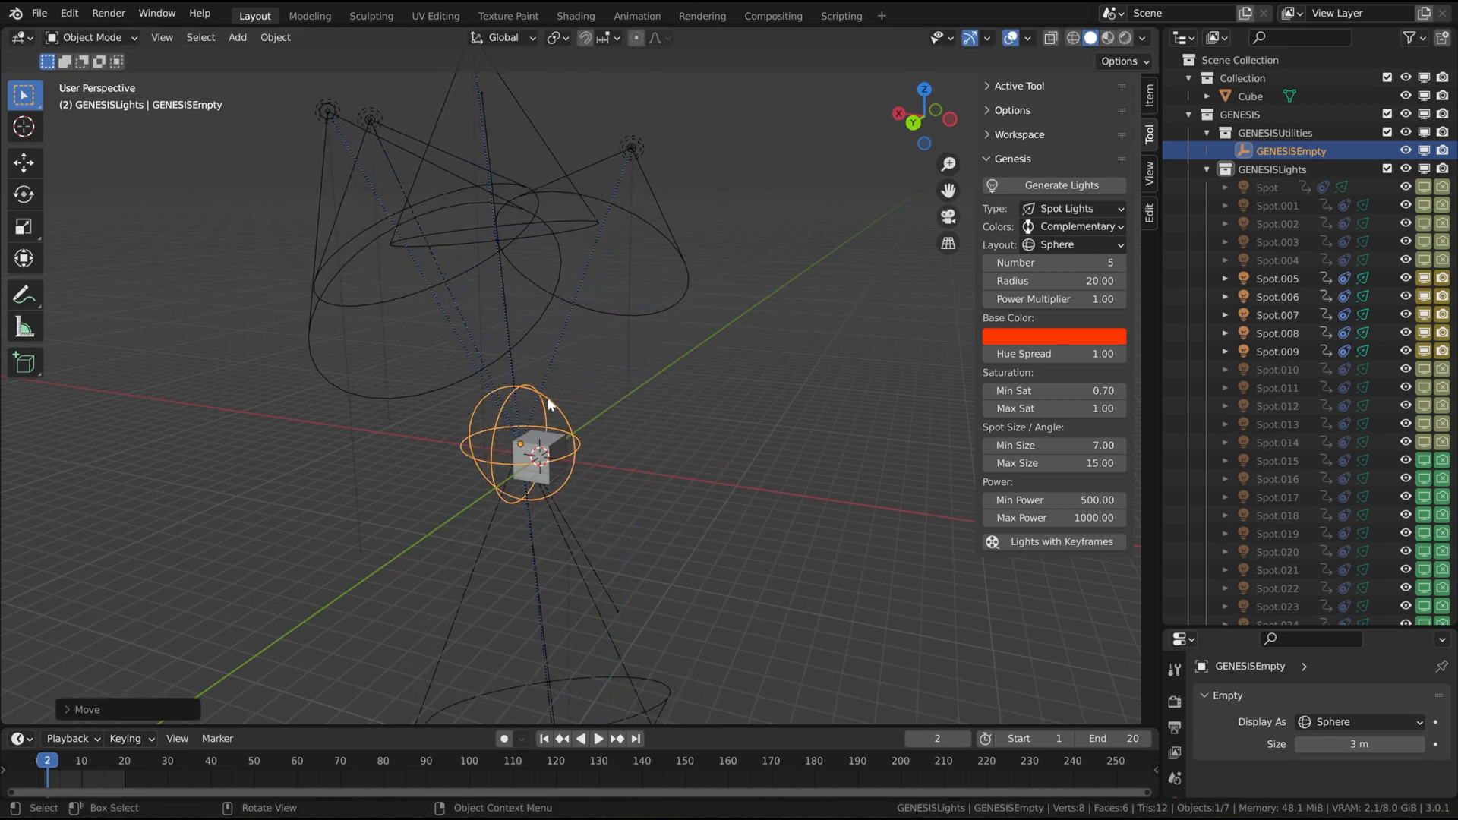
# - Generate a fresh set of five sphere-layout spot lights around the cube
pyautogui.click(539, 455)
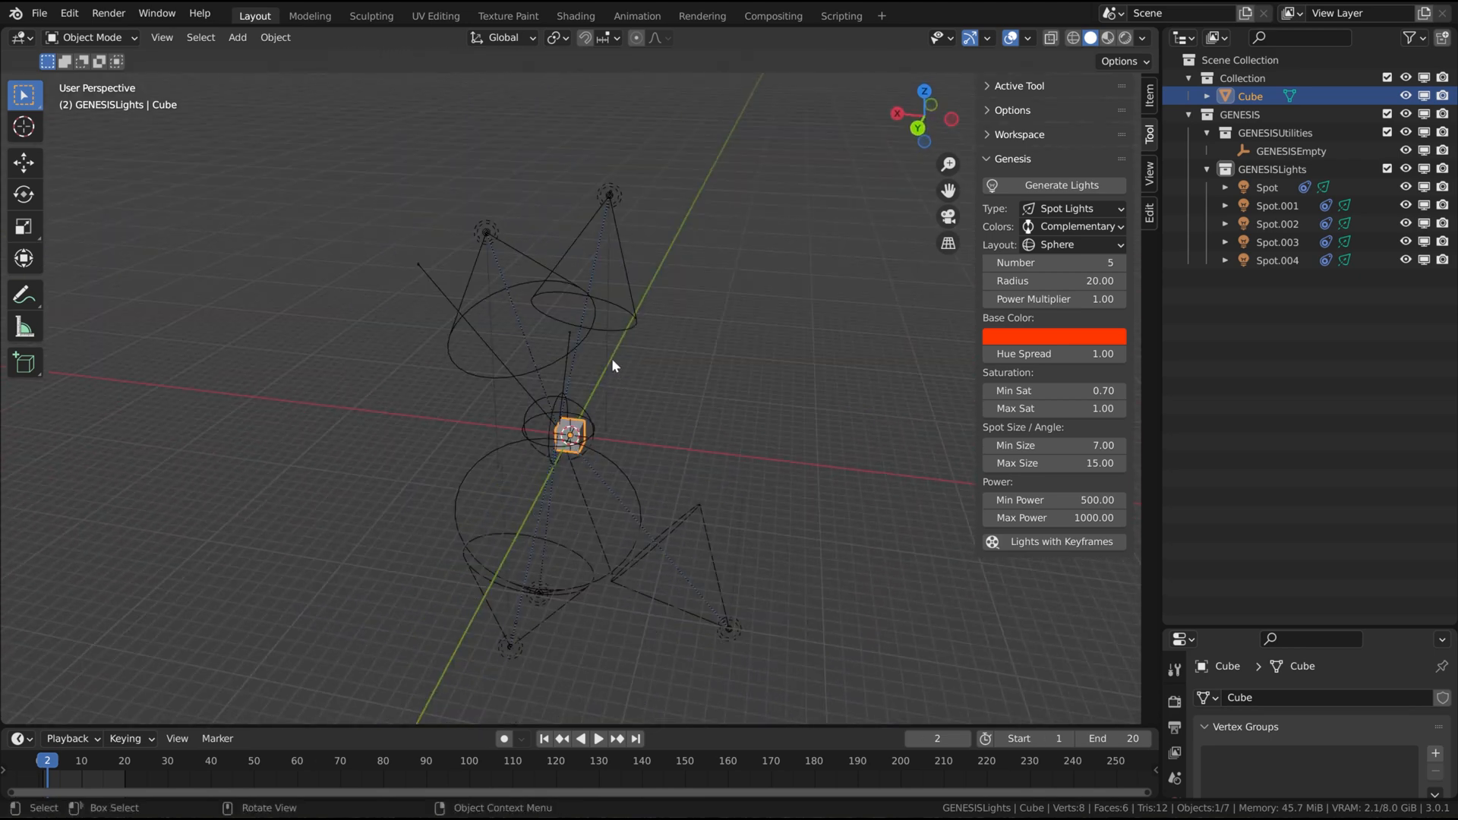
# - Select the Spot light and rotate it freely to aim away from the cube
pyautogui.click(1267, 188)
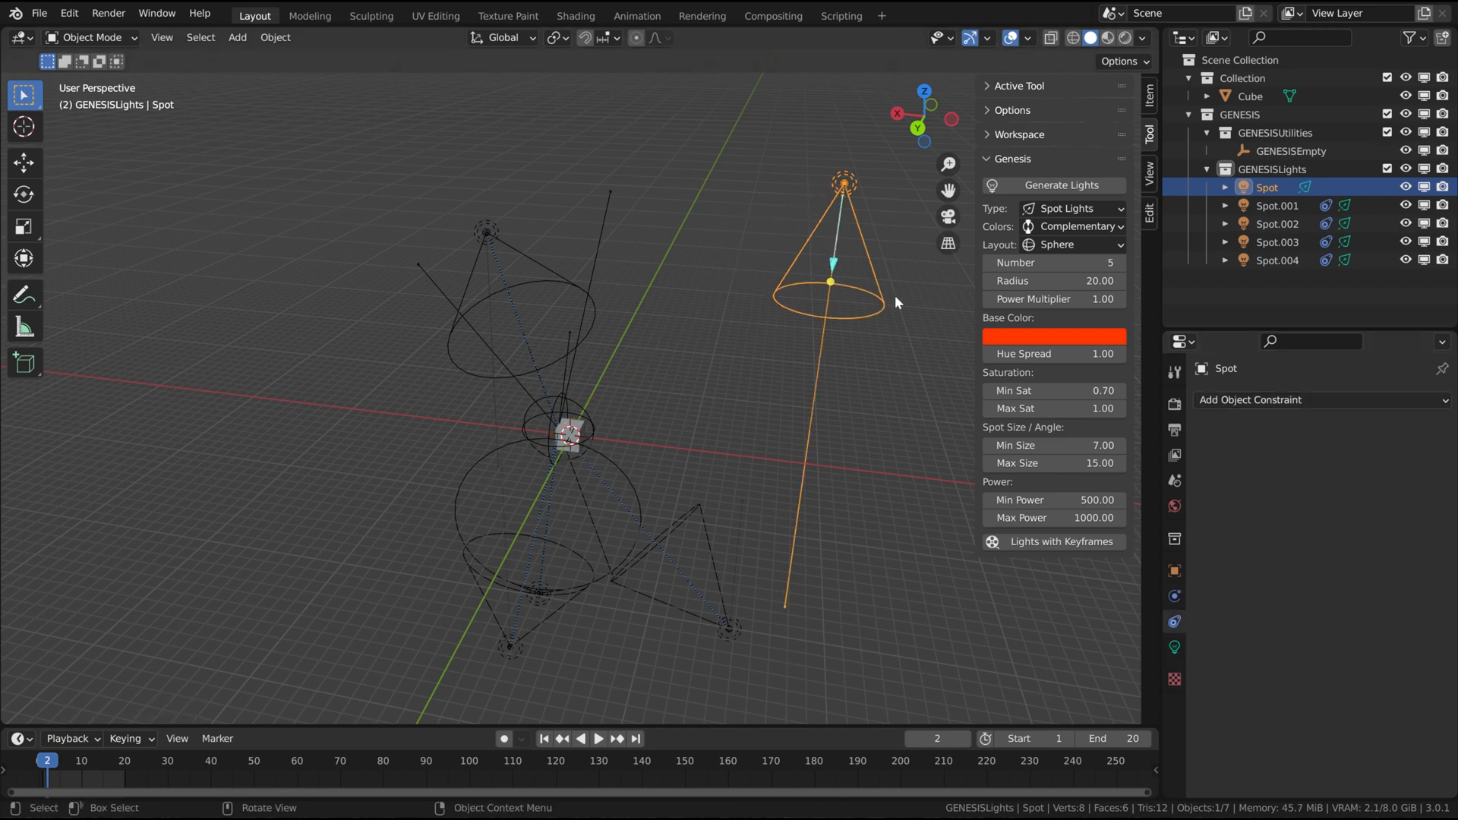
pyautogui.moveTo(898, 302); pyautogui.dragTo(795, 299)
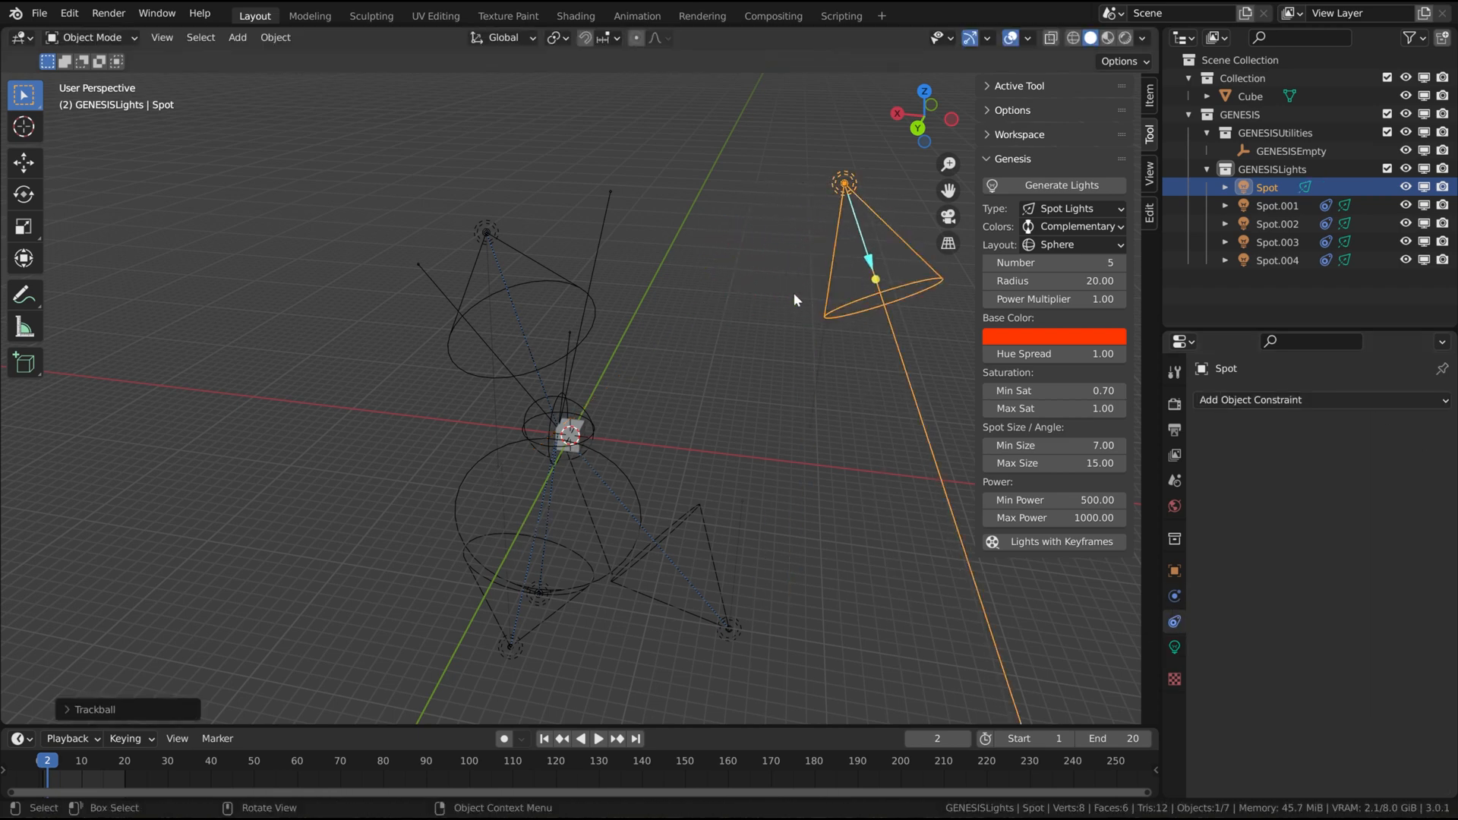